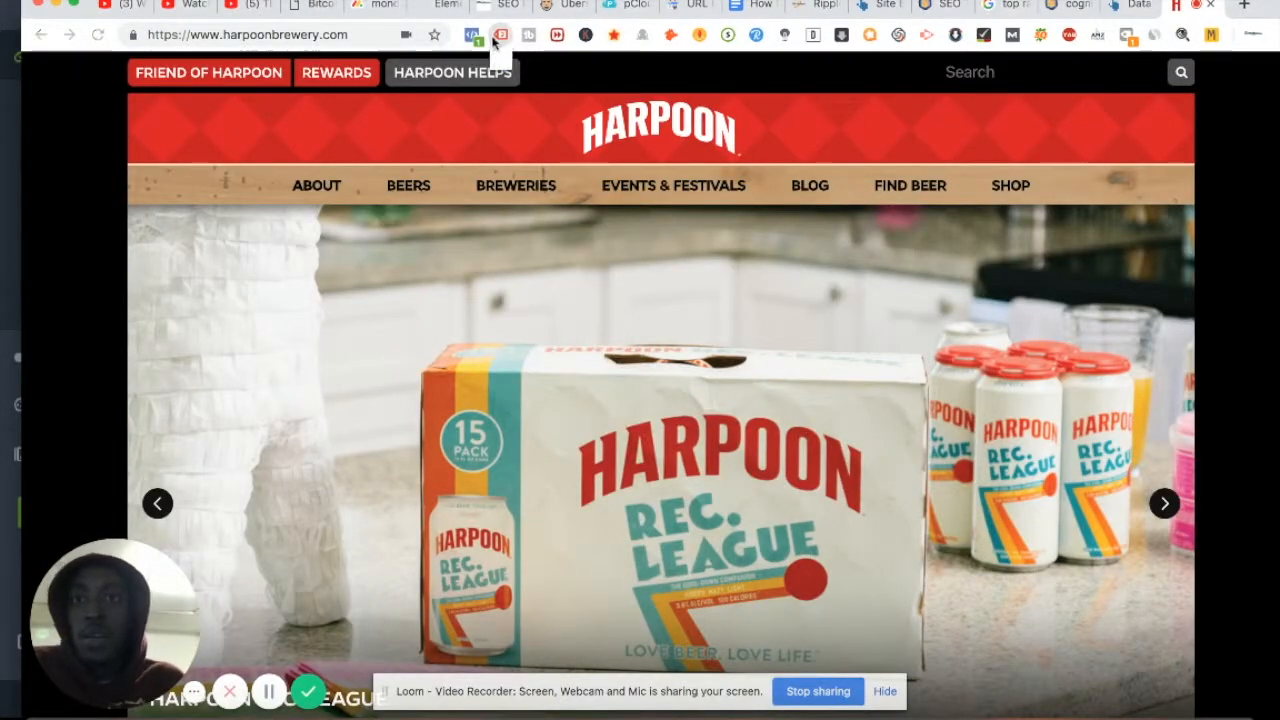
Inspect the tags installed on harpoonbrewery.com, including the Google Ads Remarketing Tag details
click(500, 34)
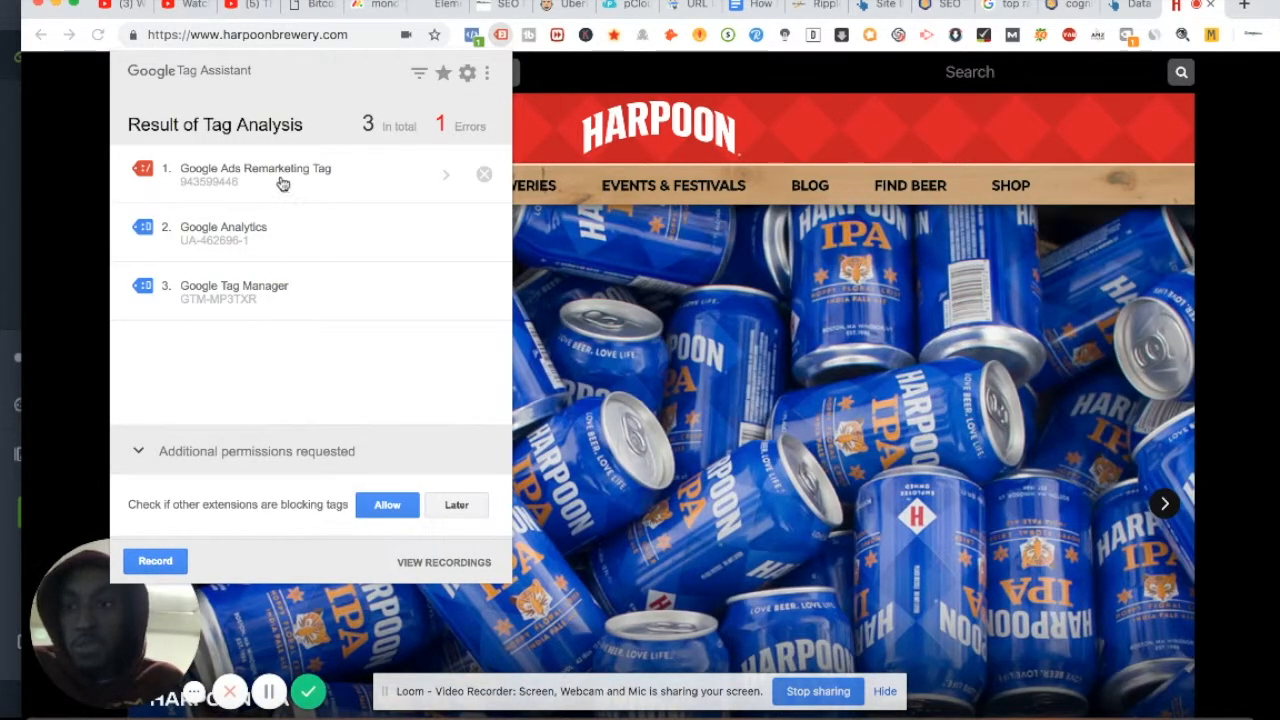
click(256, 174)
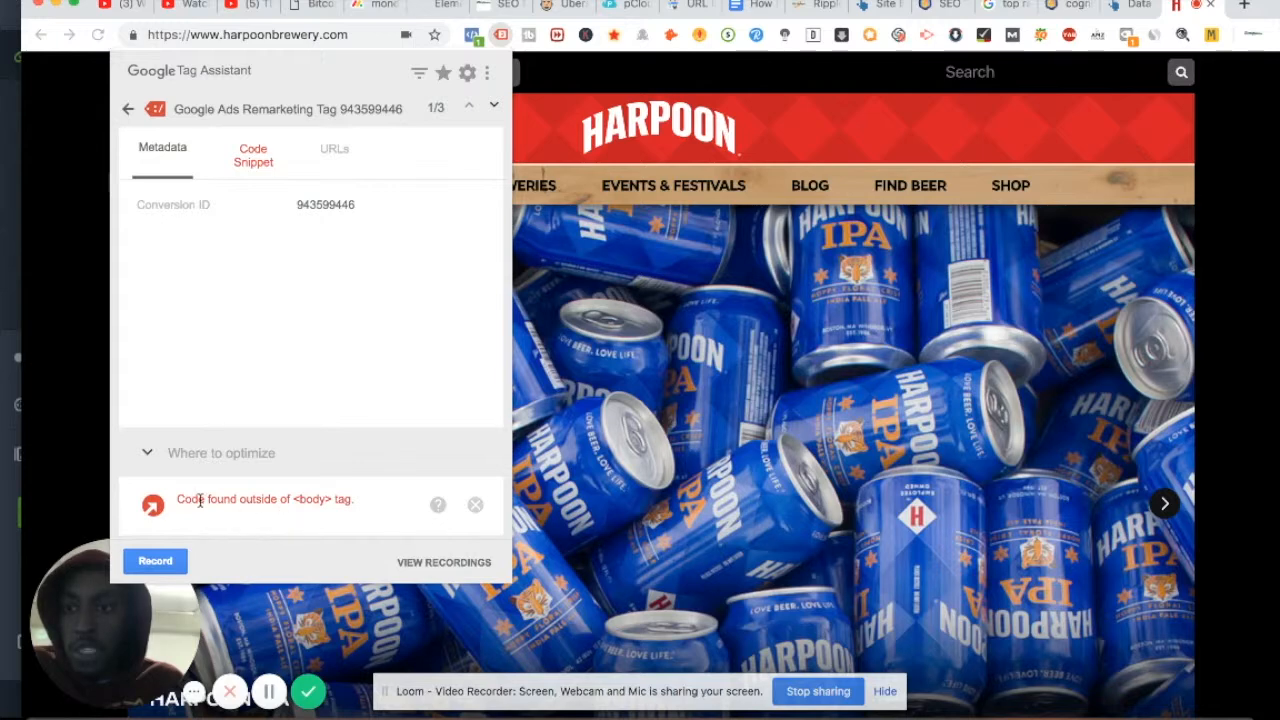
mouse_move(318, 524)
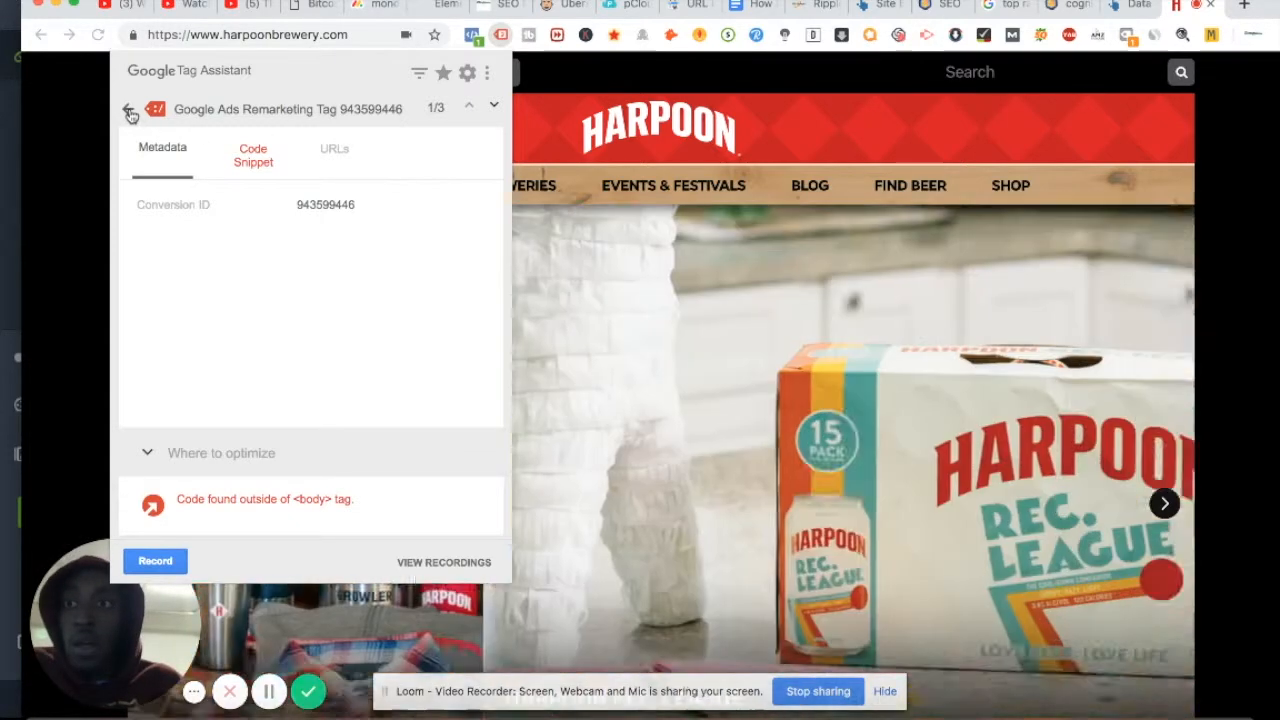
click(132, 110)
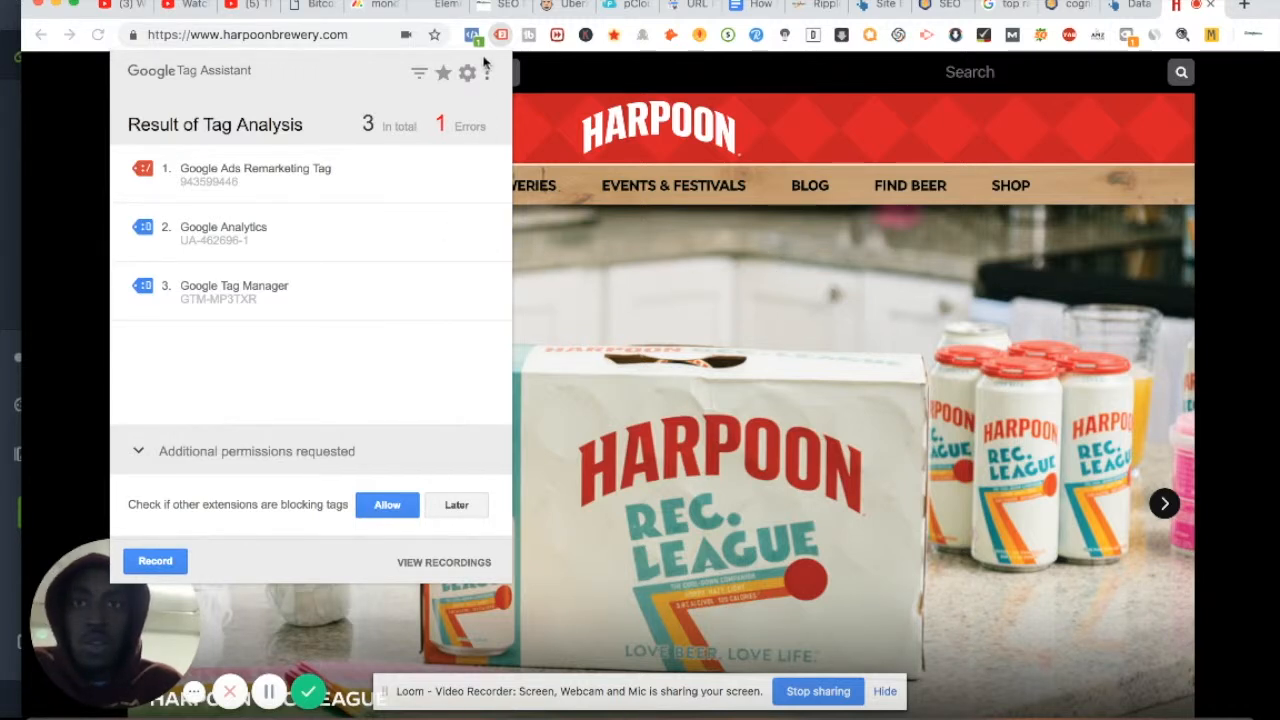
Switch from the tag results to Facebook Pixel Helper to check the site's pixel
click(472, 36)
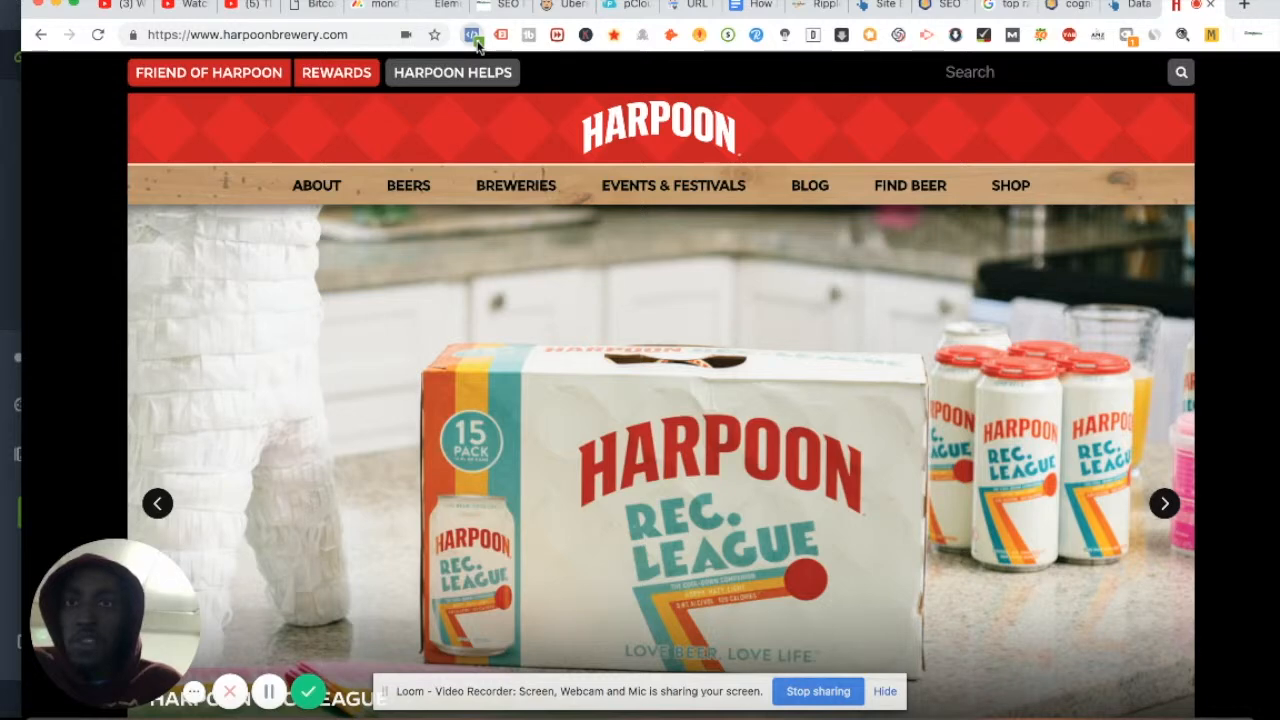
click(472, 34)
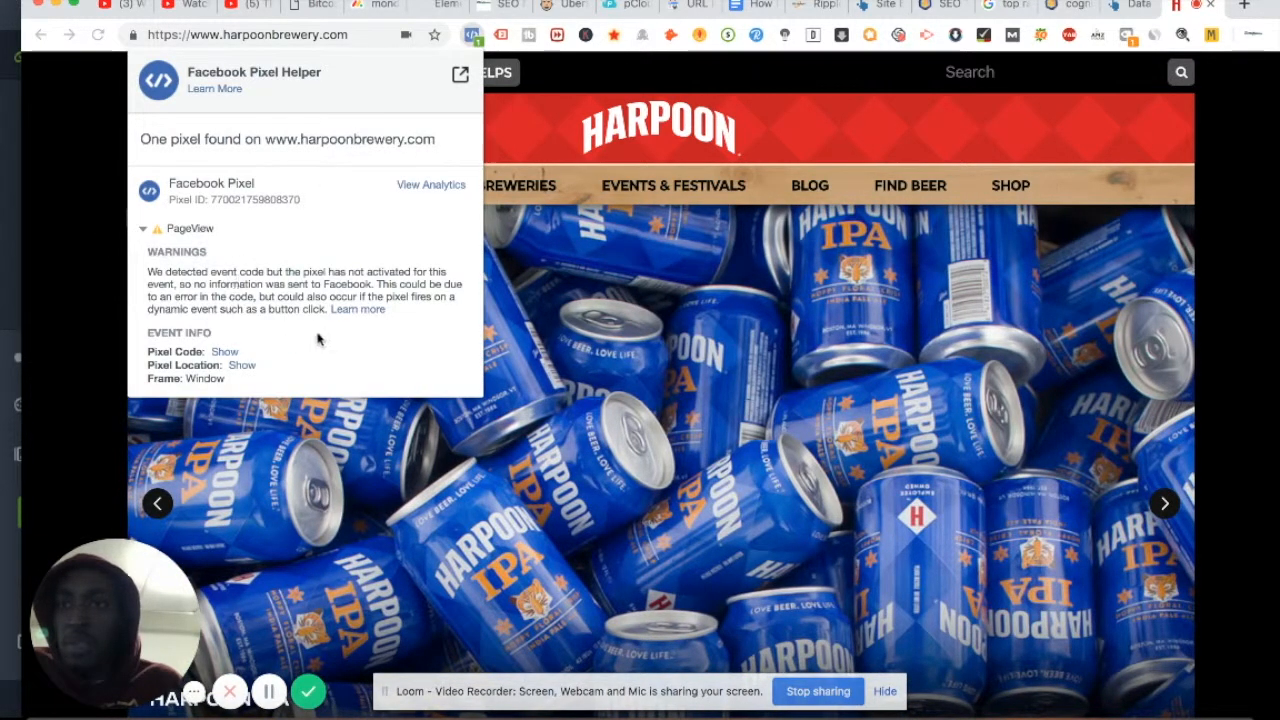
mouse_move(896, 92)
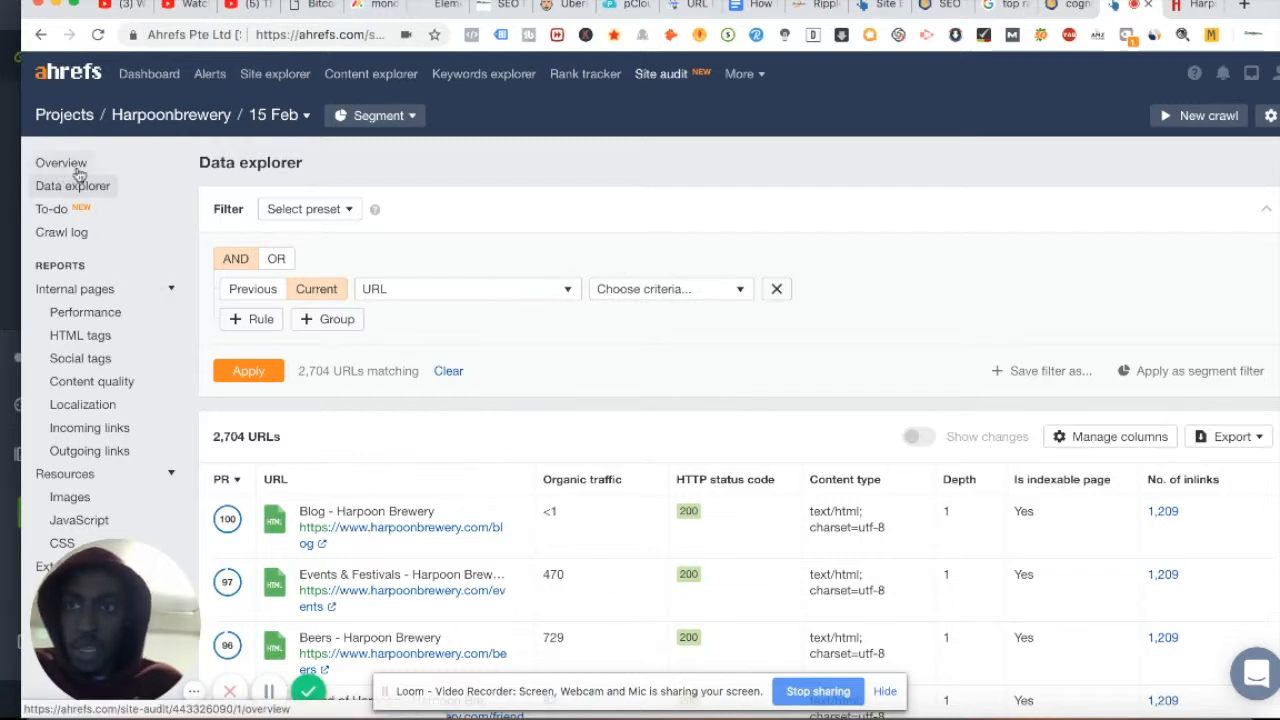
Review the Harpoonbrewery audit overview down to the HTML tags & content breakdown
click(60, 162)
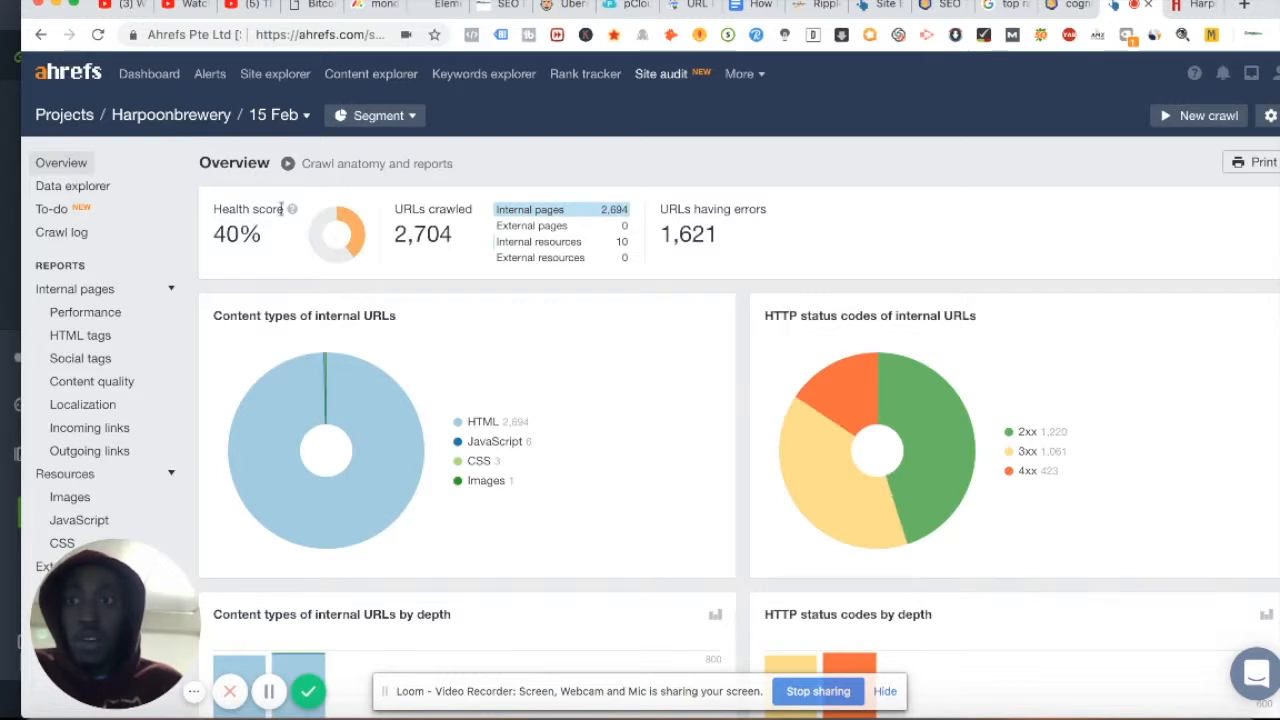
mouse_move(524, 176)
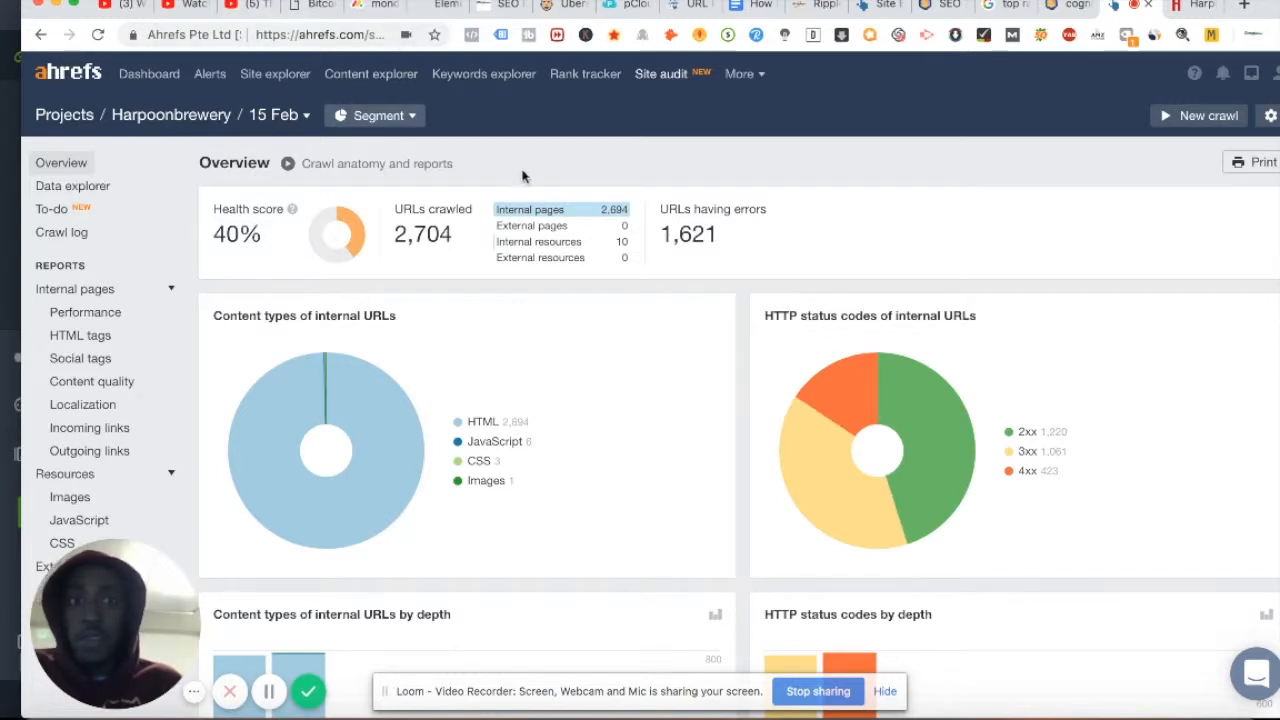
mouse_move(612, 378)
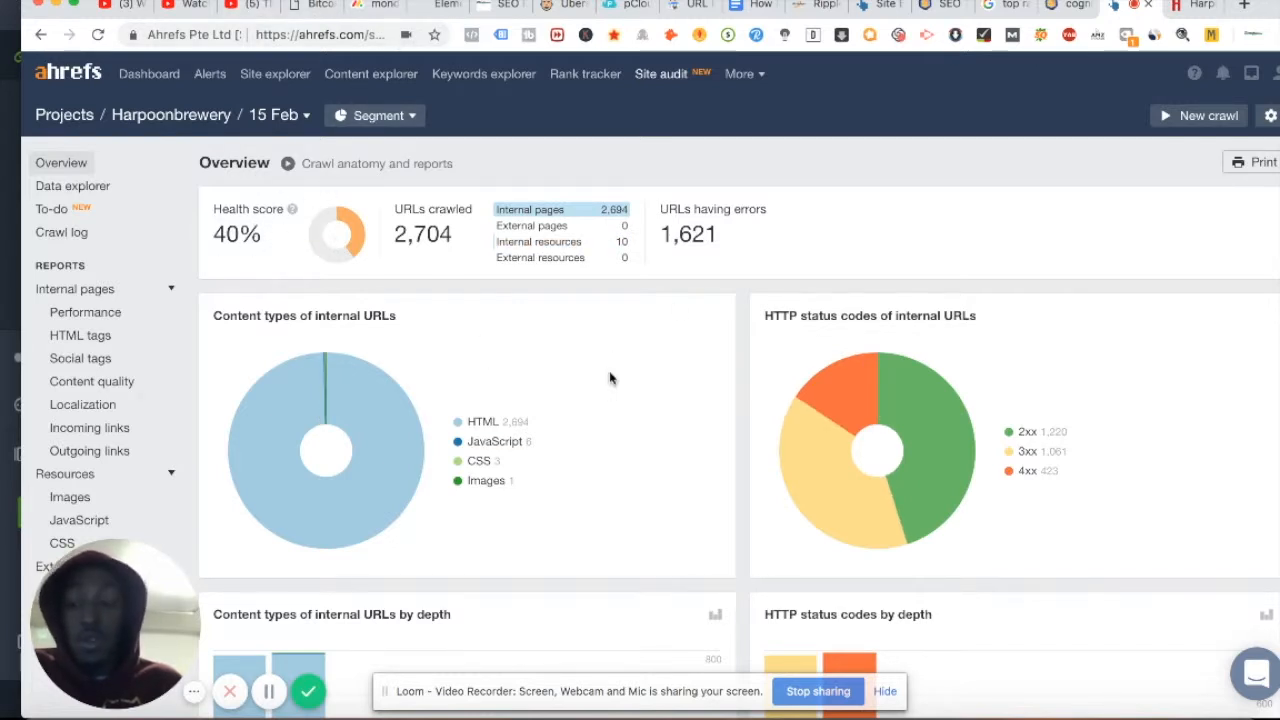
scroll(down, 3)
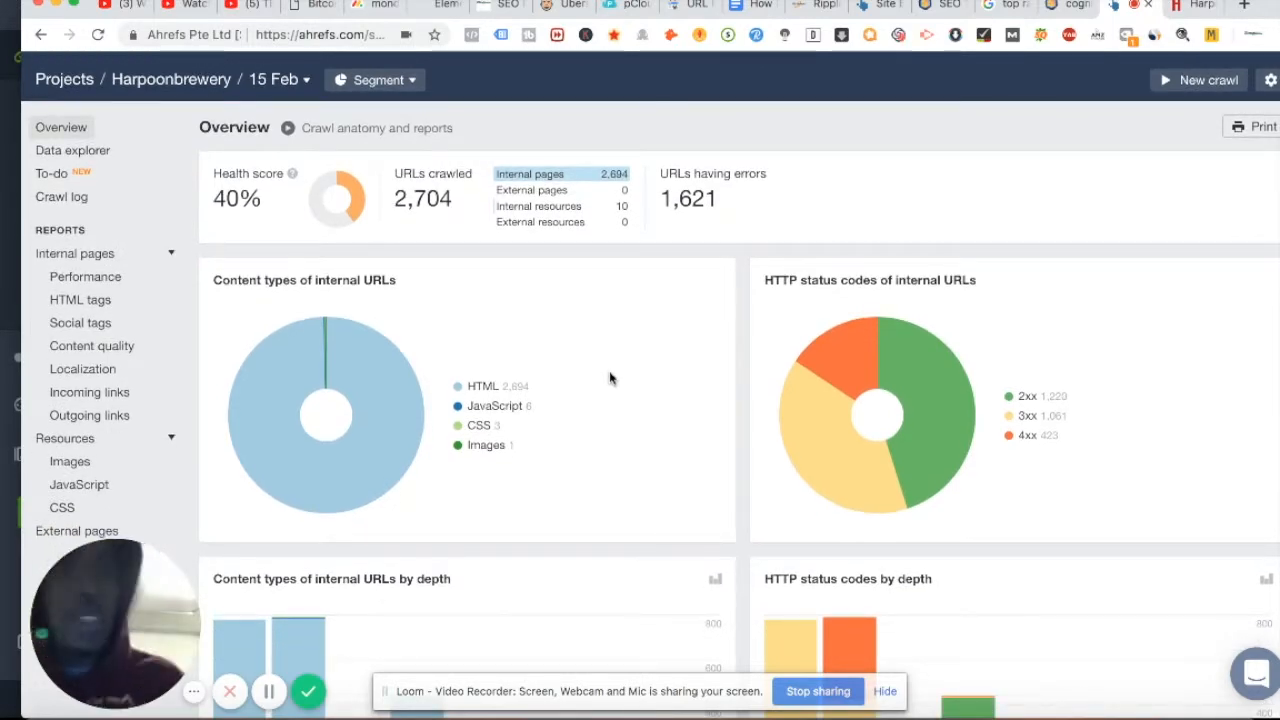
scroll(down, 3)
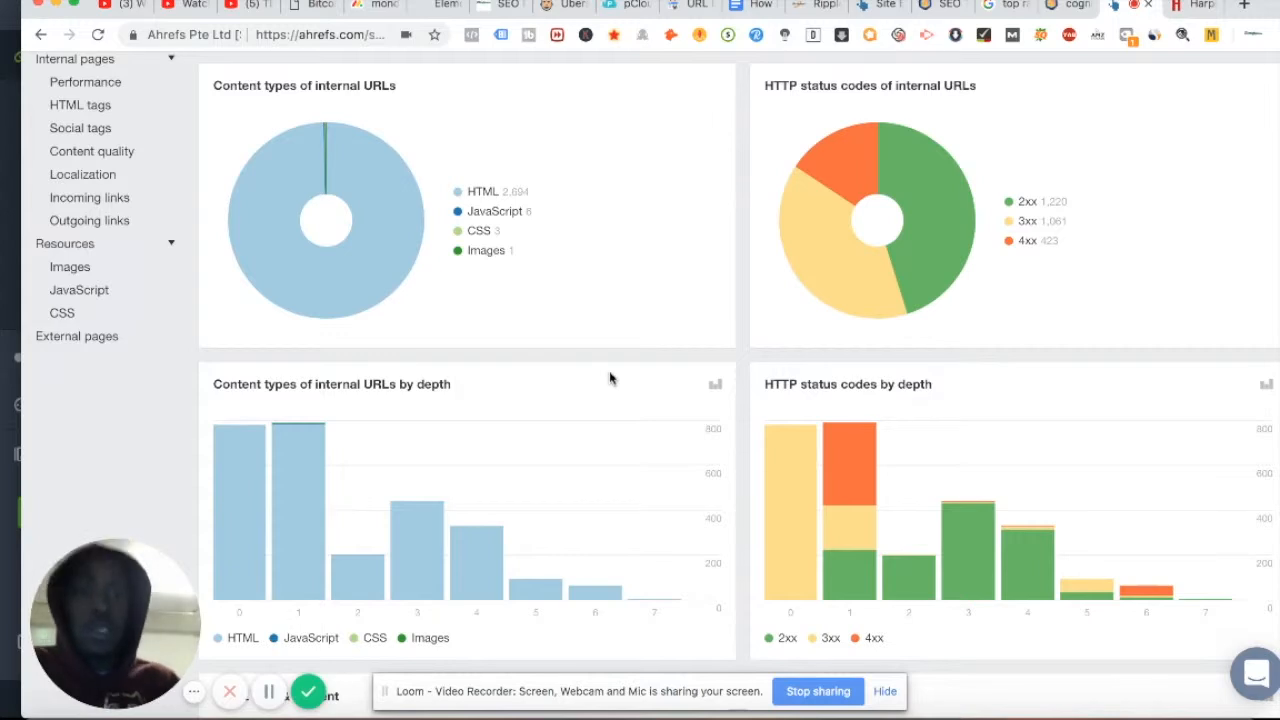
scroll(down, 3)
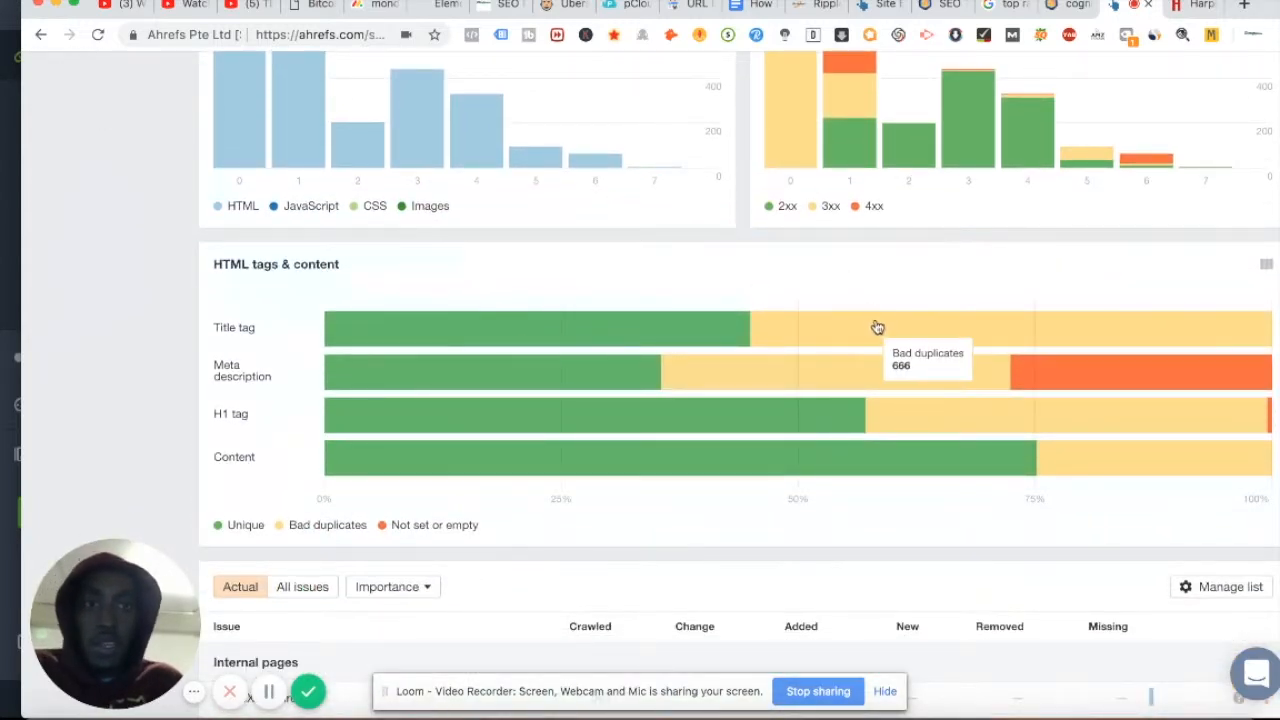
mouse_move(872, 340)
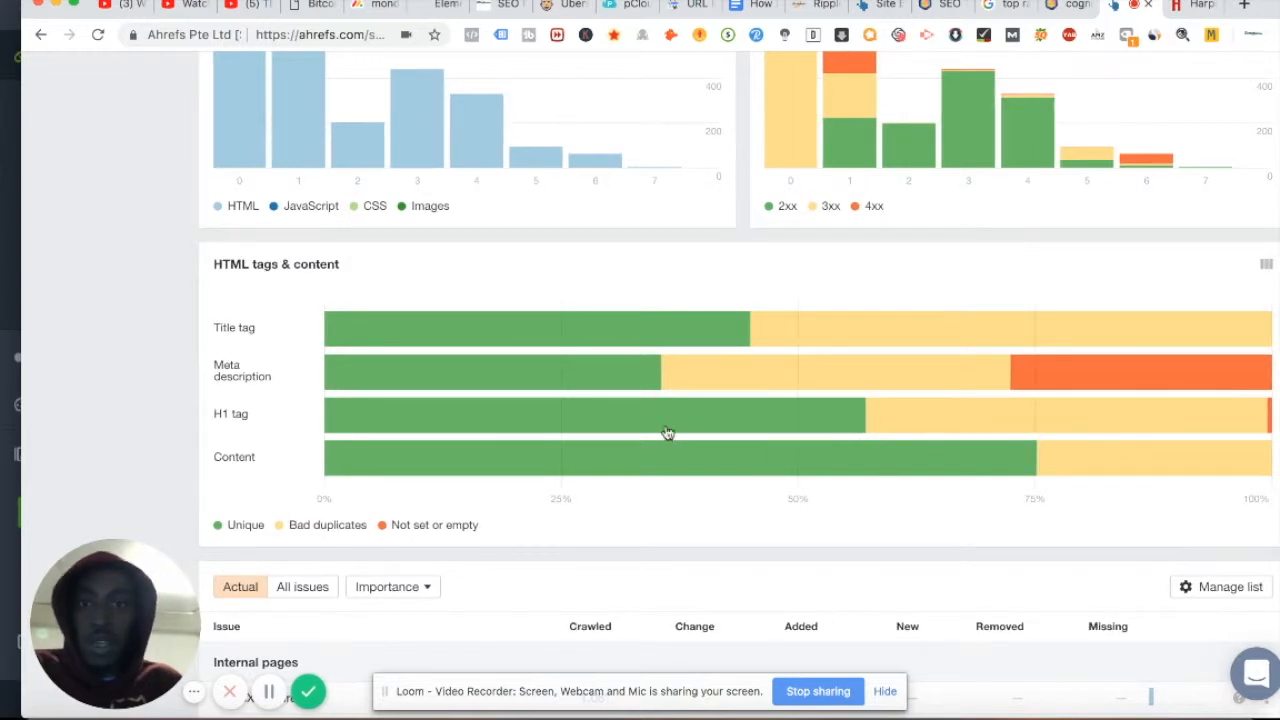
mouse_move(956, 436)
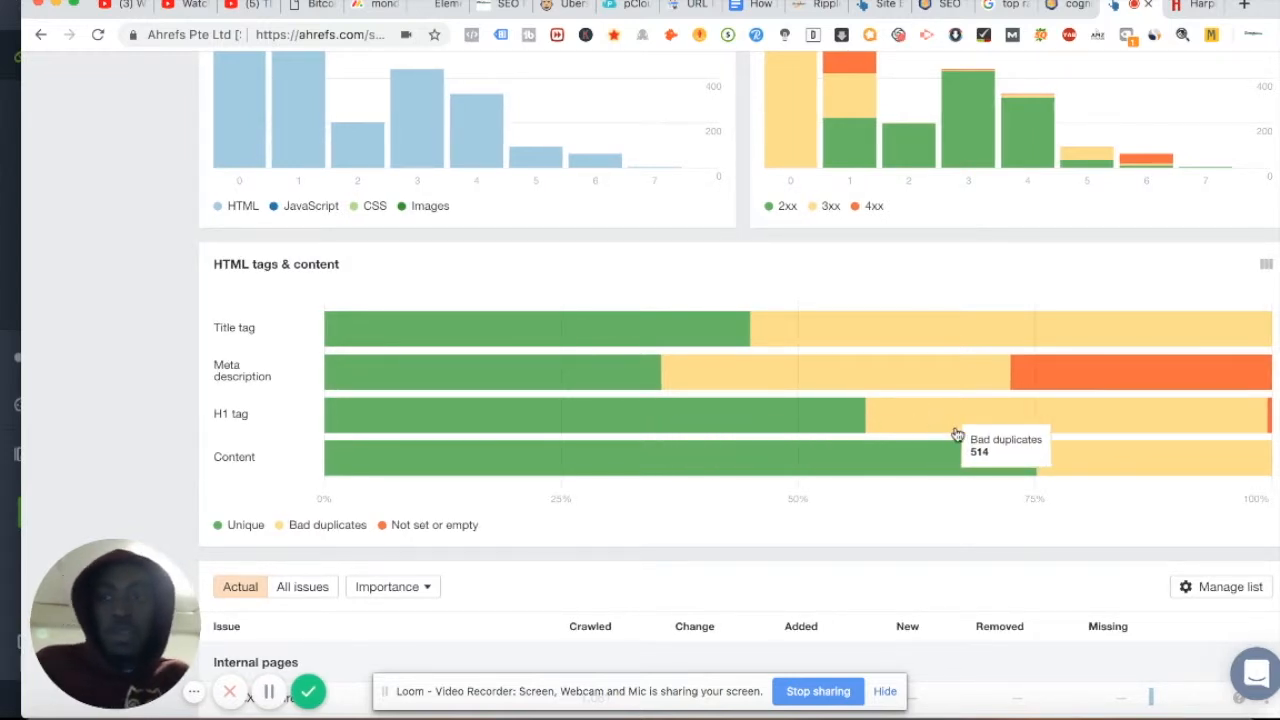
mouse_move(904, 468)
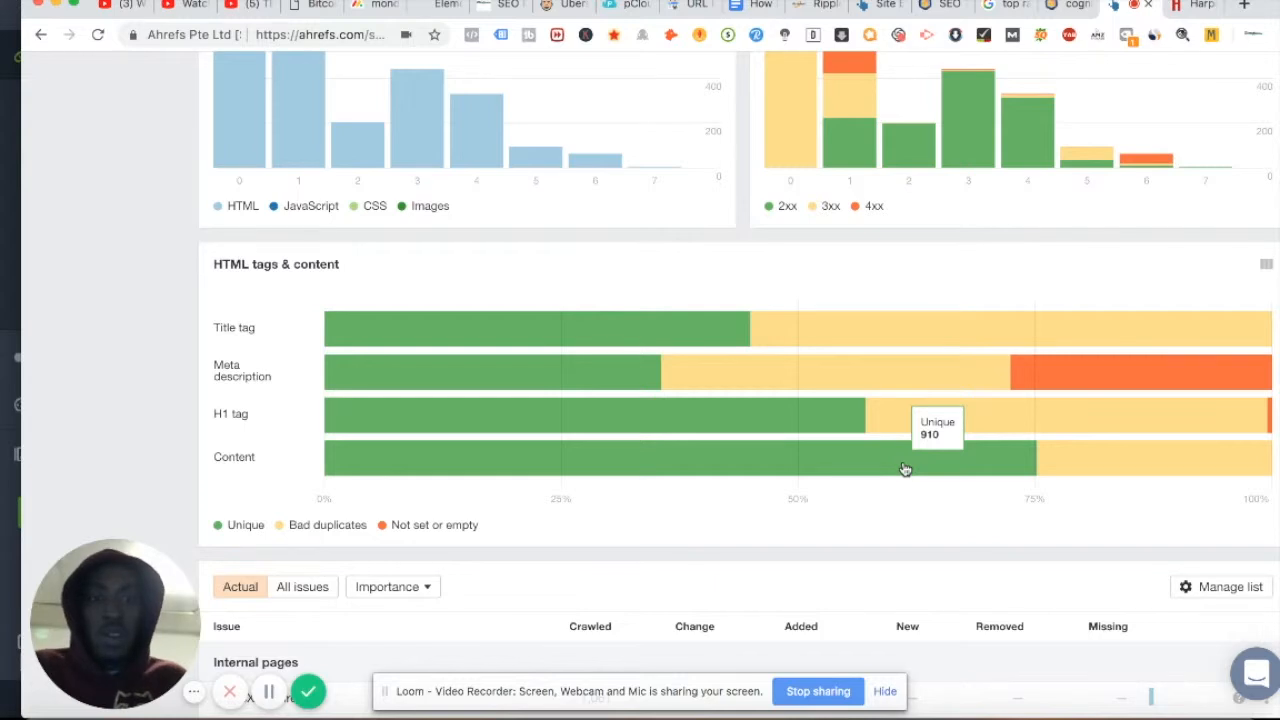
mouse_move(1088, 464)
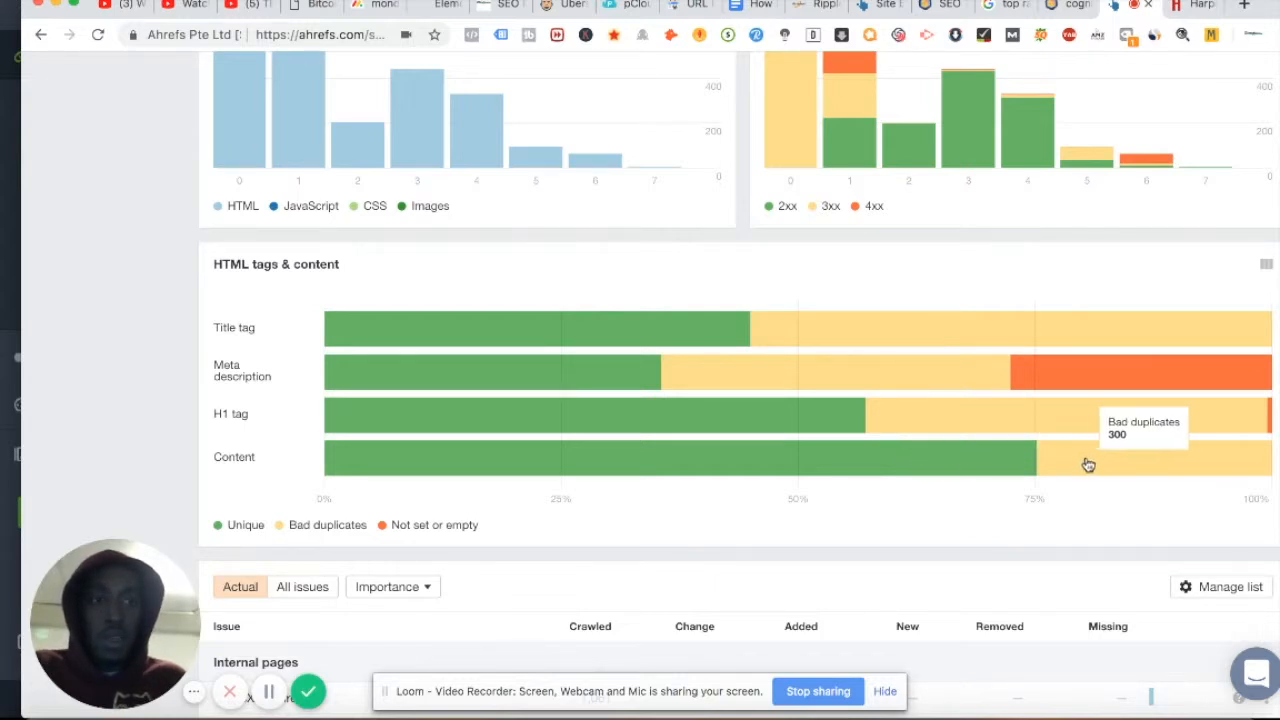
mouse_move(704, 460)
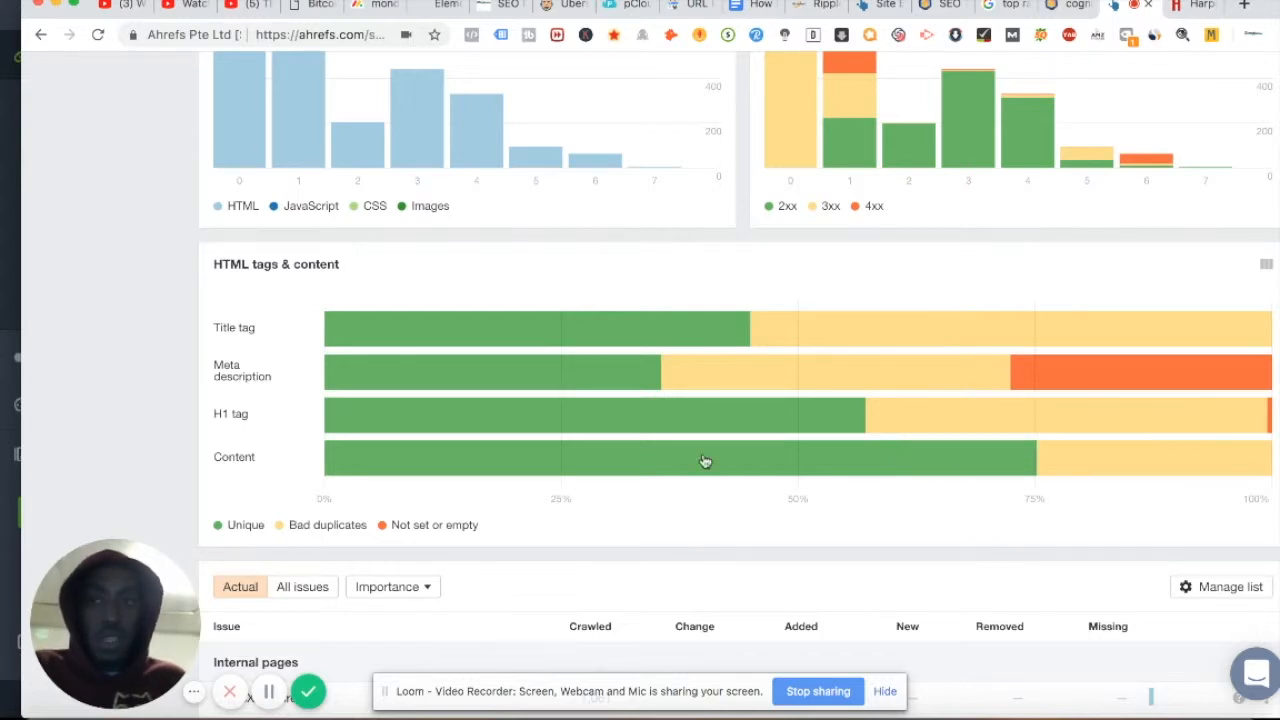
scroll(down, 3)
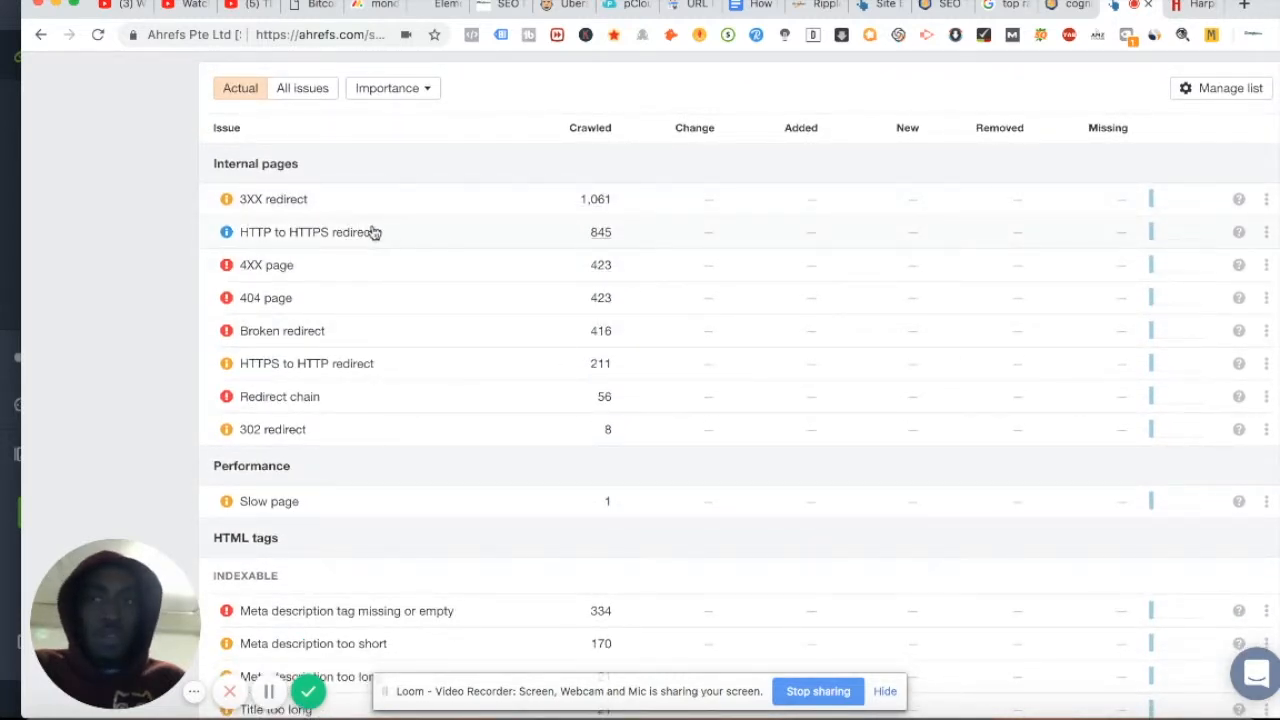
mouse_move(408, 332)
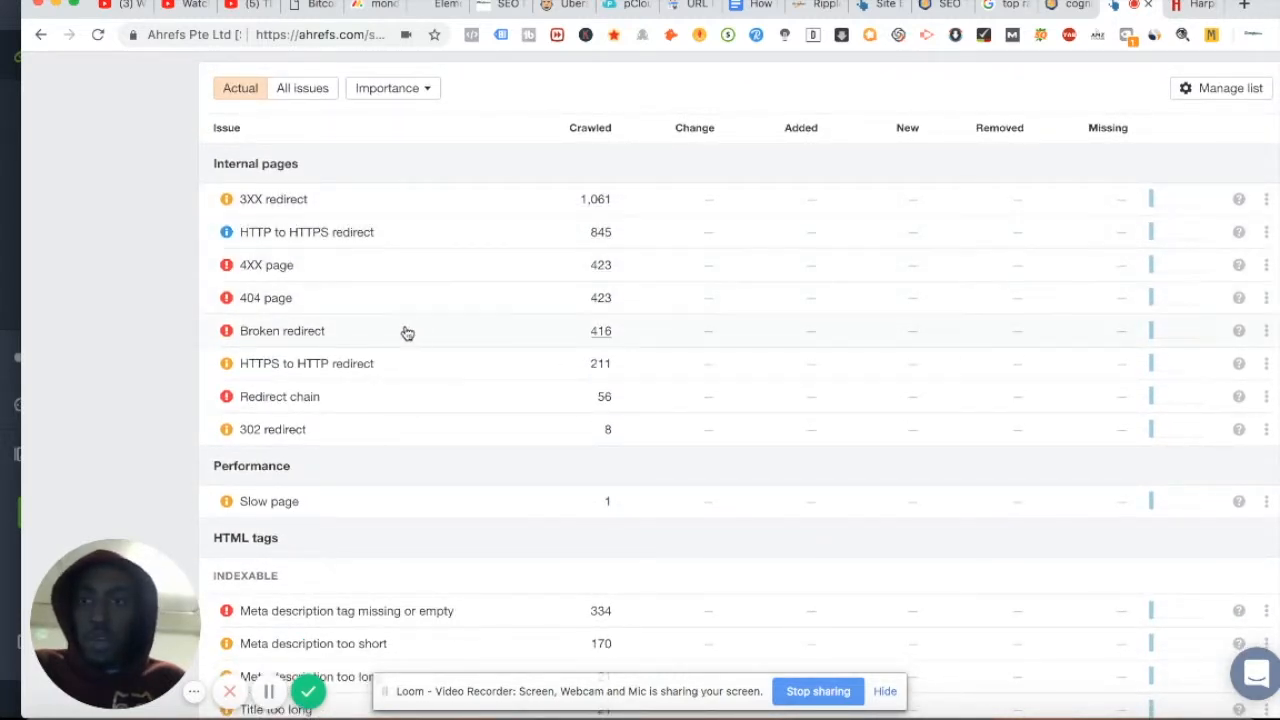
mouse_move(408, 300)
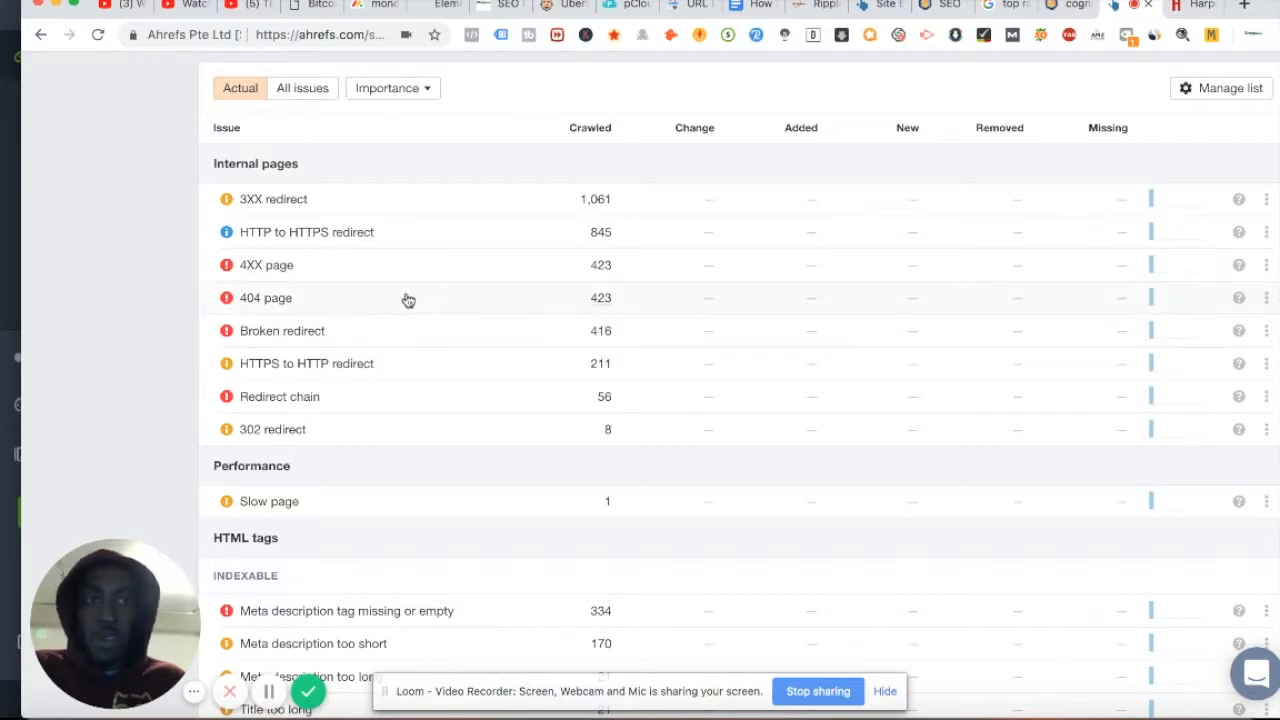
Show the 423 Harpoonbrewery URLs returning a 404 error
click(266, 296)
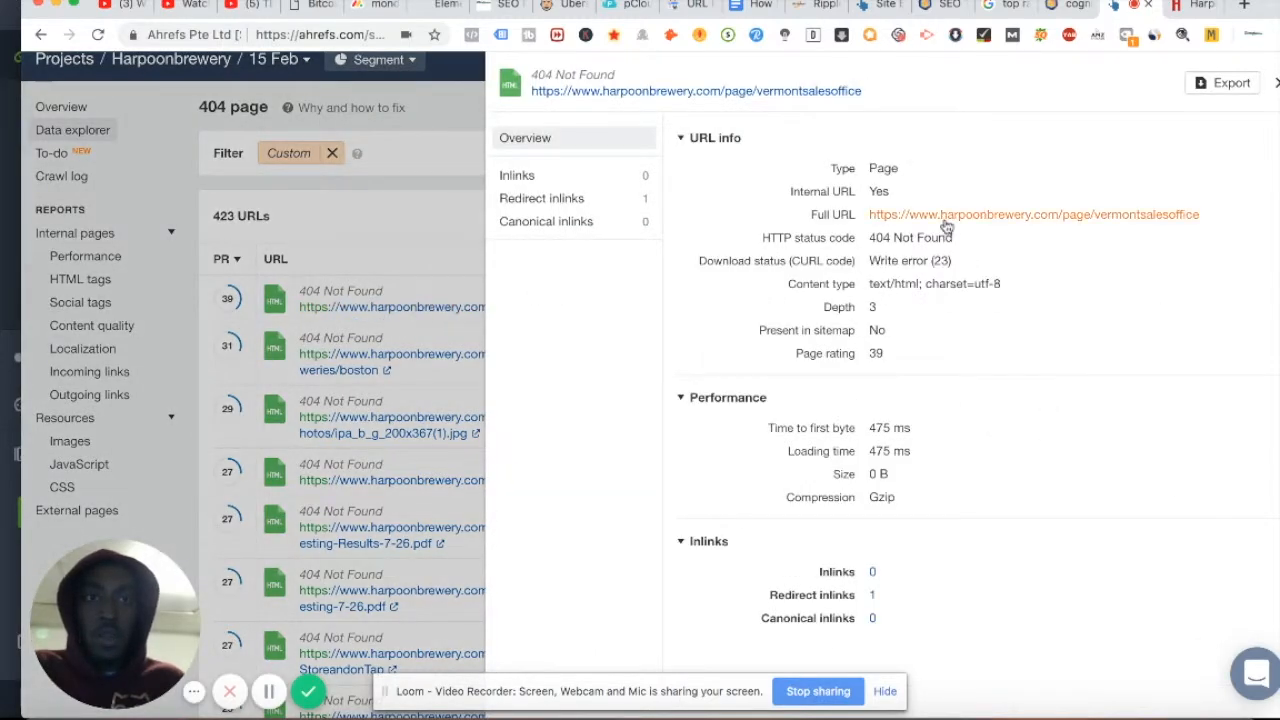
double_click(1032, 214)
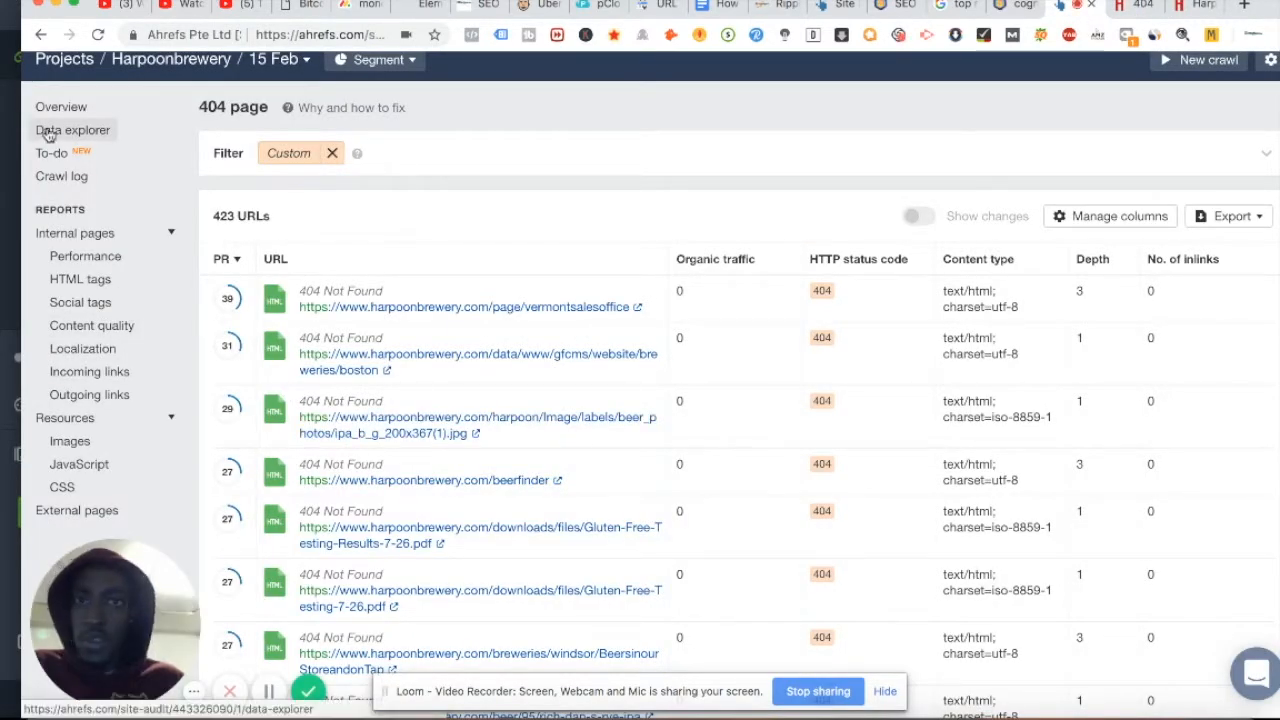
Browse the Data explorer list of 2,704 crawled URLs and load more rows
click(72, 128)
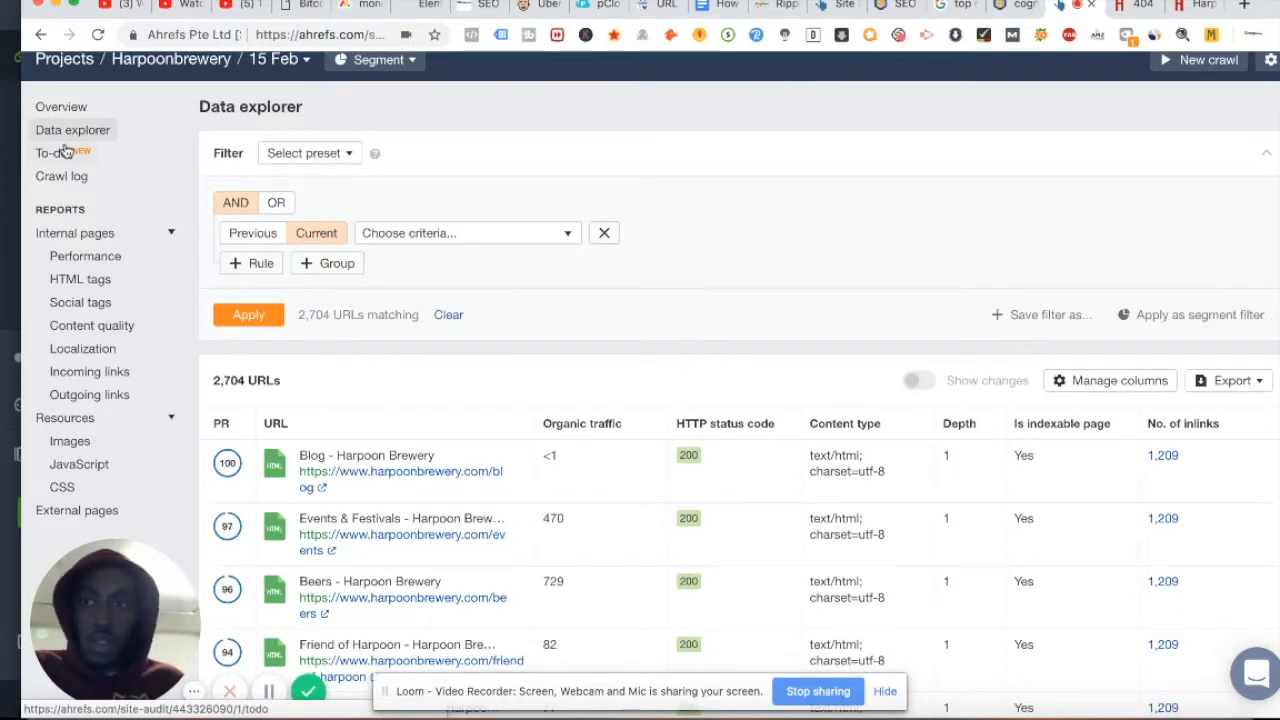
scroll(down, 3)
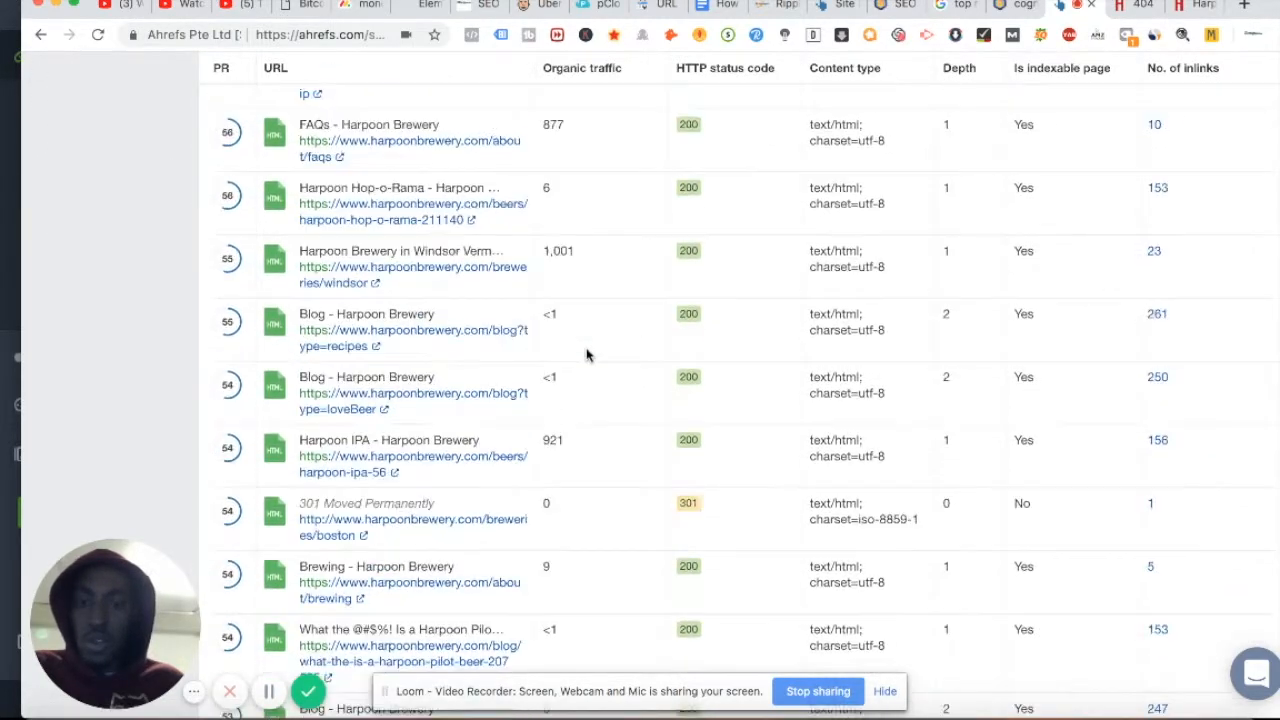
scroll(down, 3)
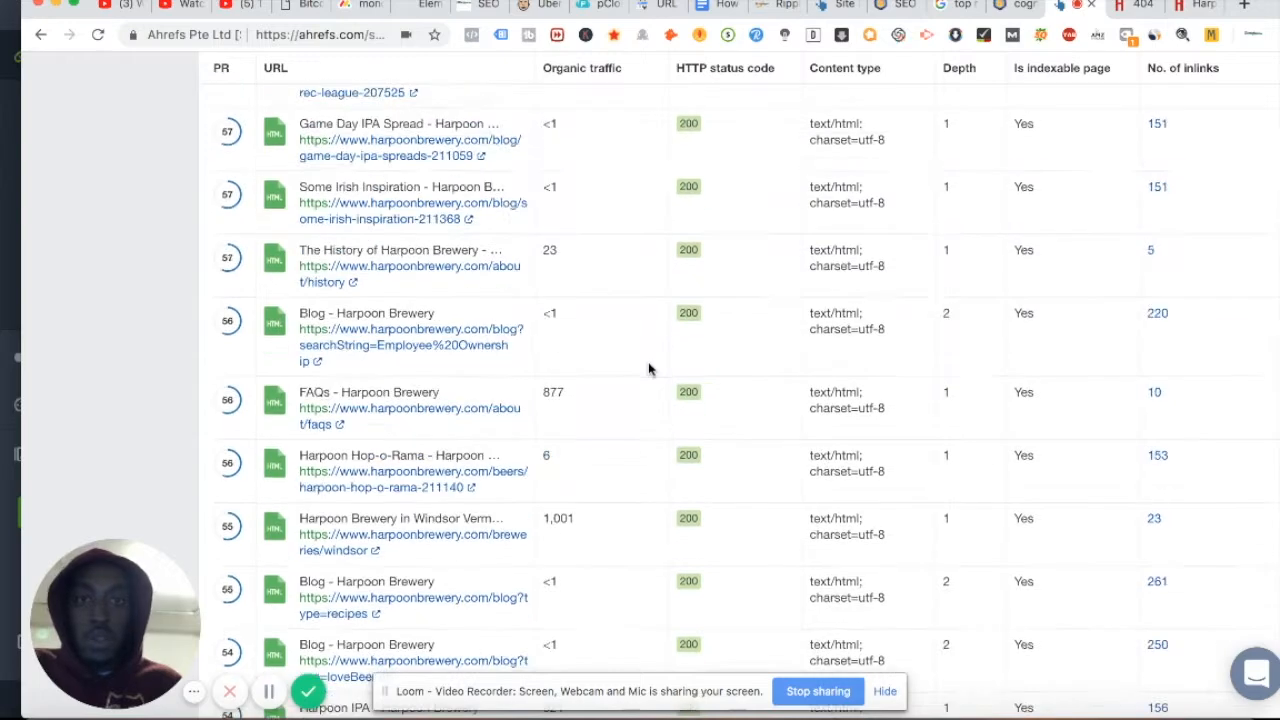
scroll(down, 3)
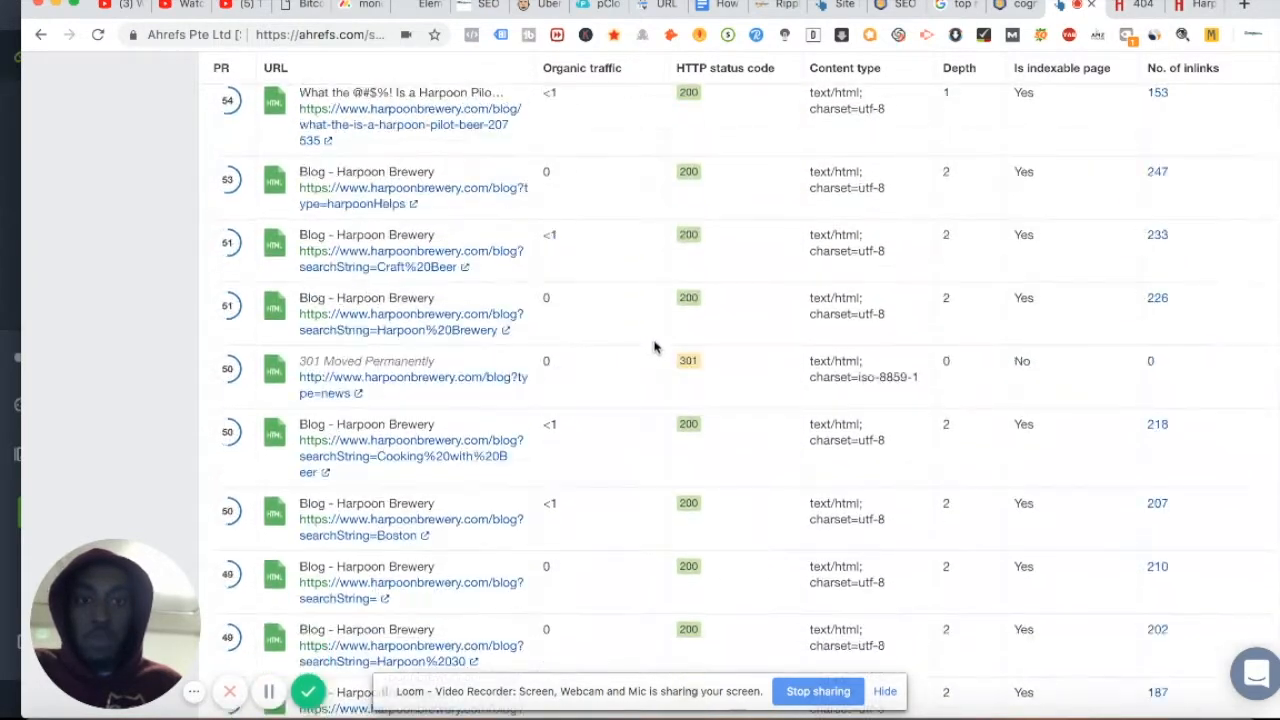
scroll(down, 3)
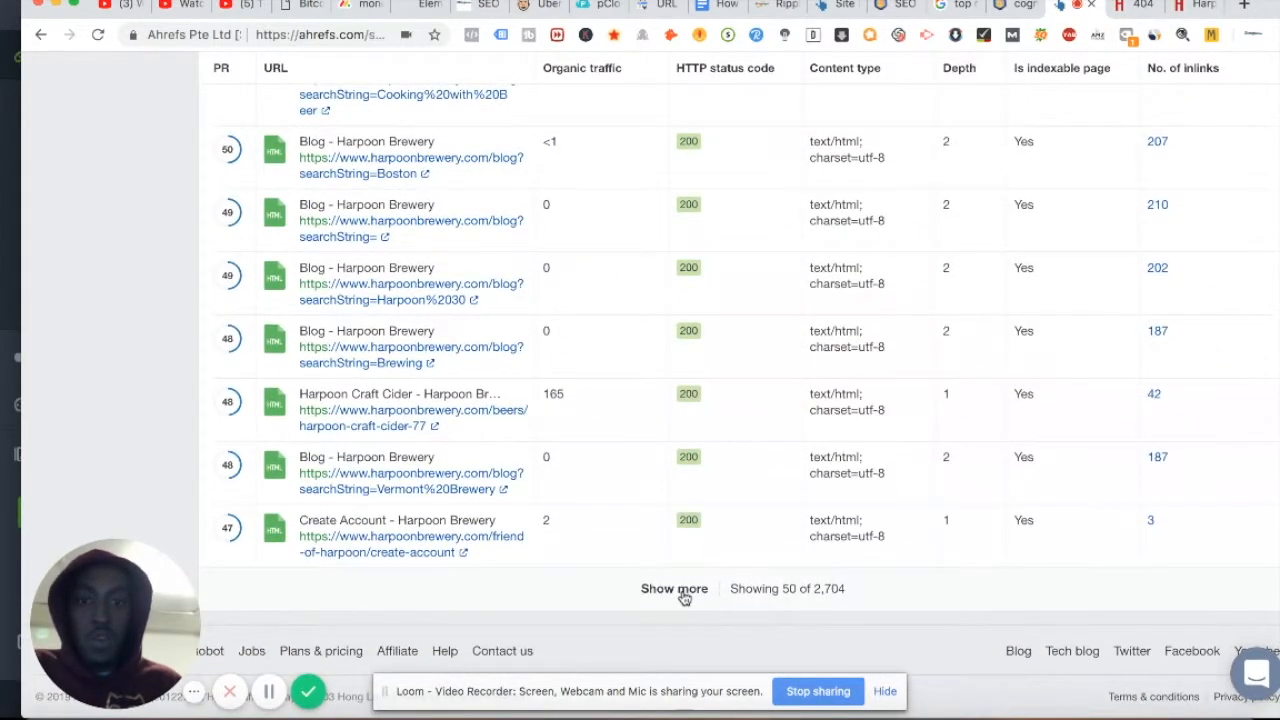
click(674, 588)
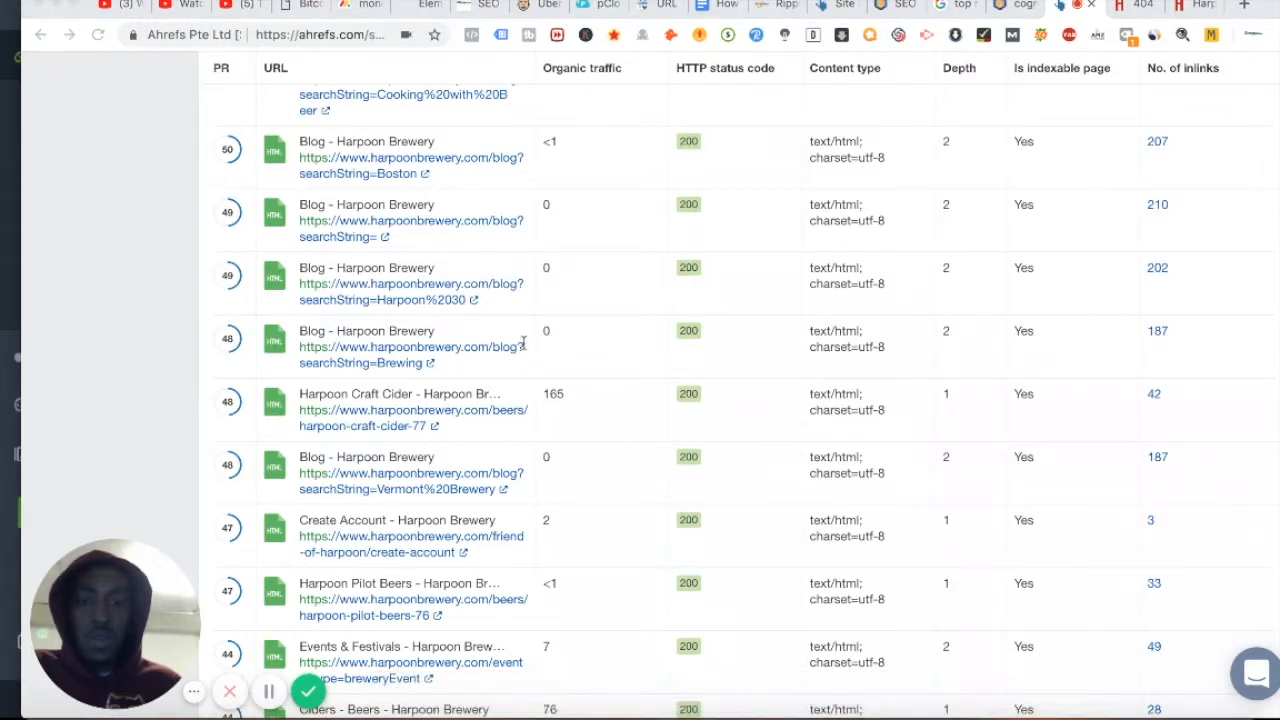
Continue down the crawled URL table and load another batch of rows
scroll(down, 3)
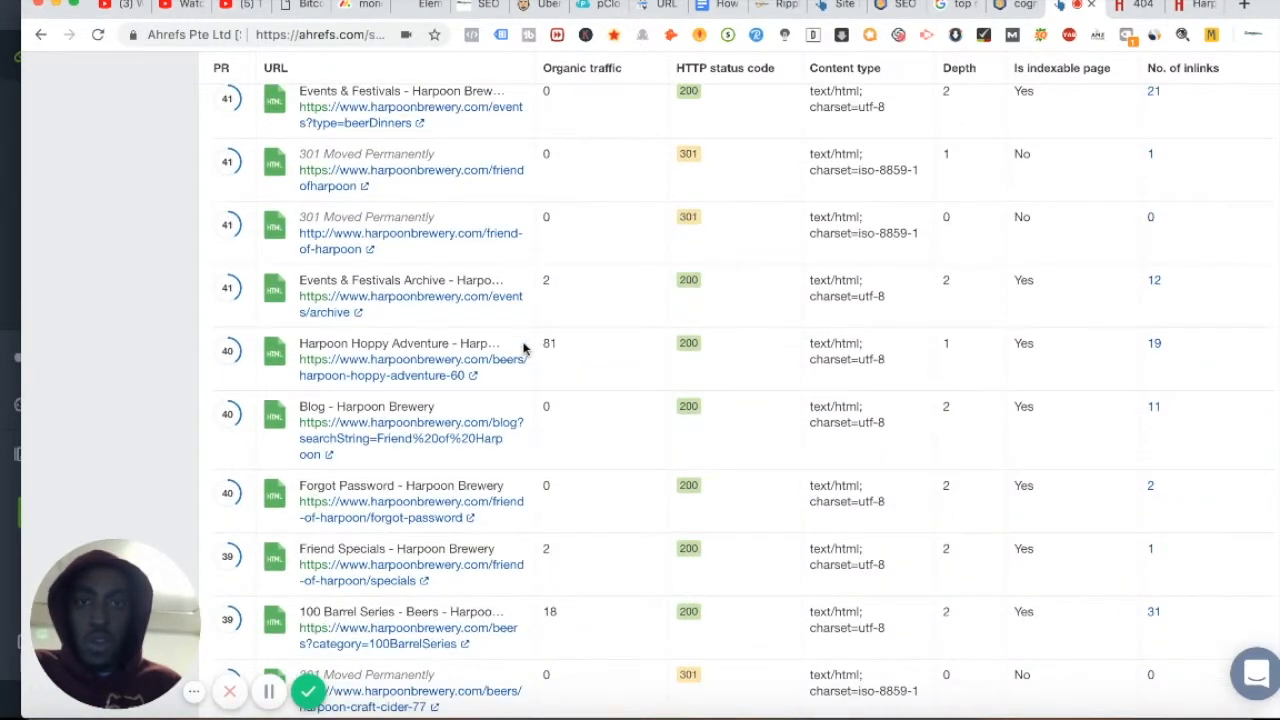
scroll(down, 3)
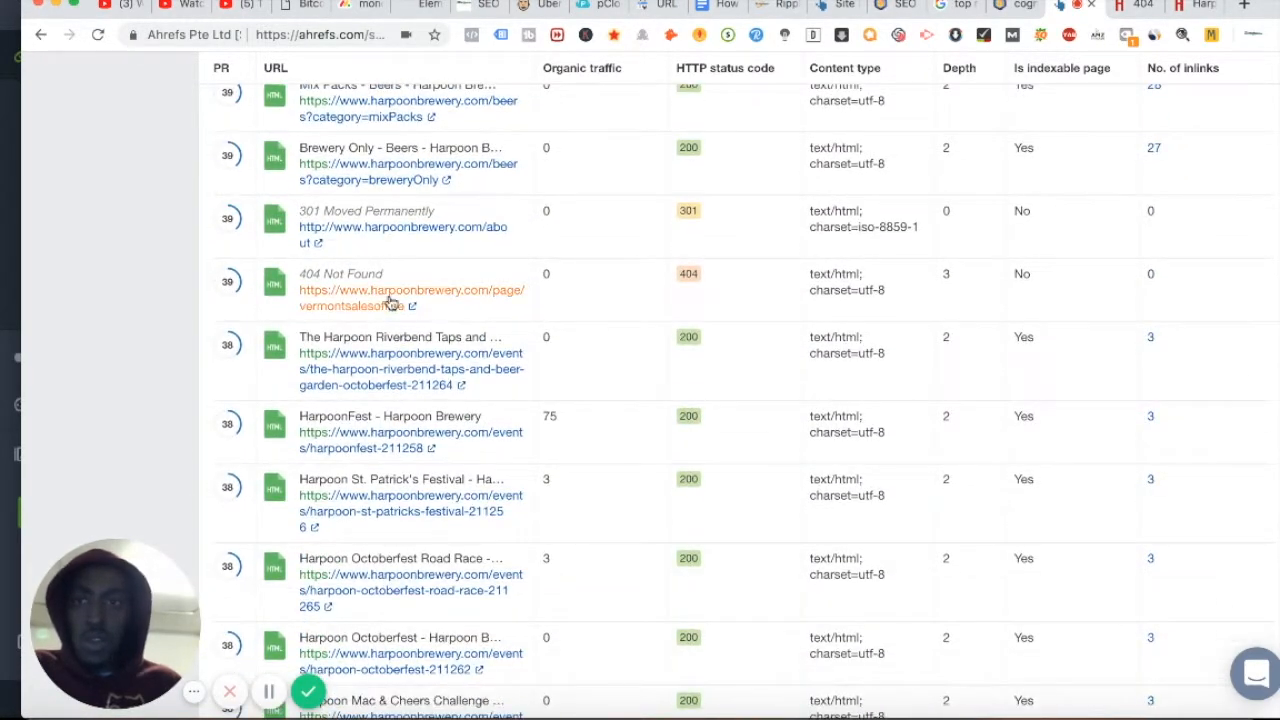
scroll(down, 3)
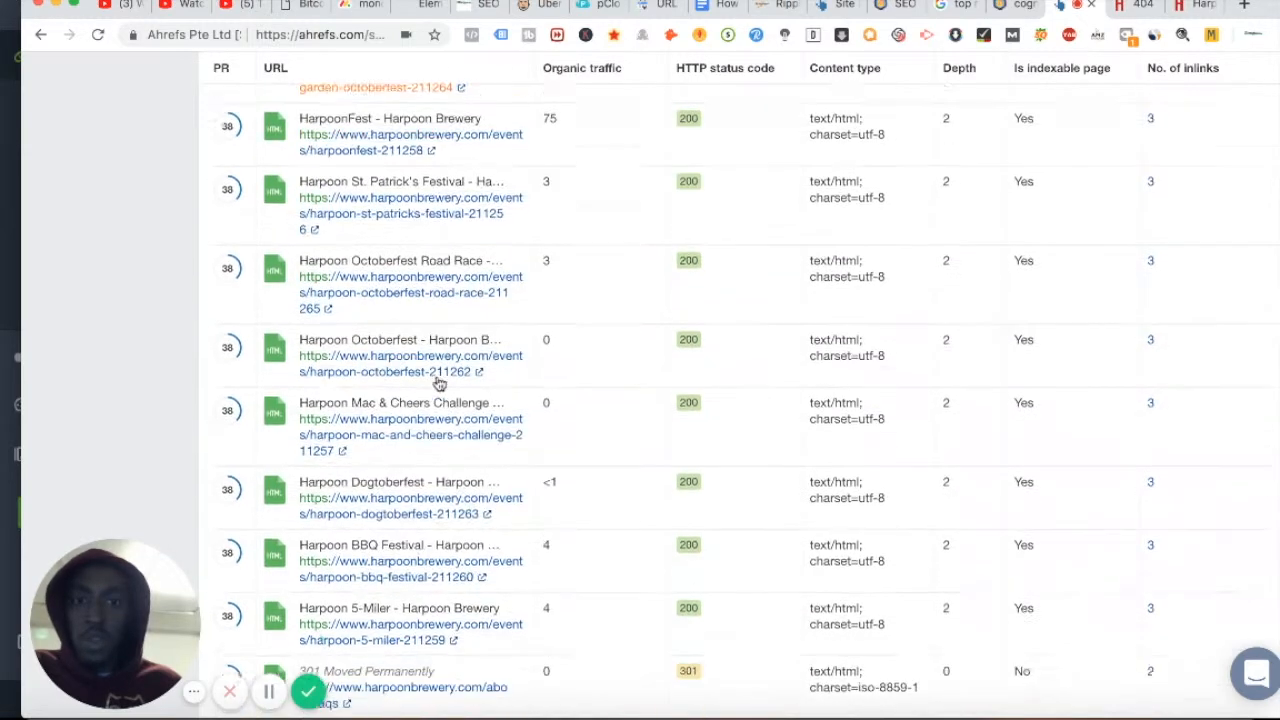
scroll(down, 3)
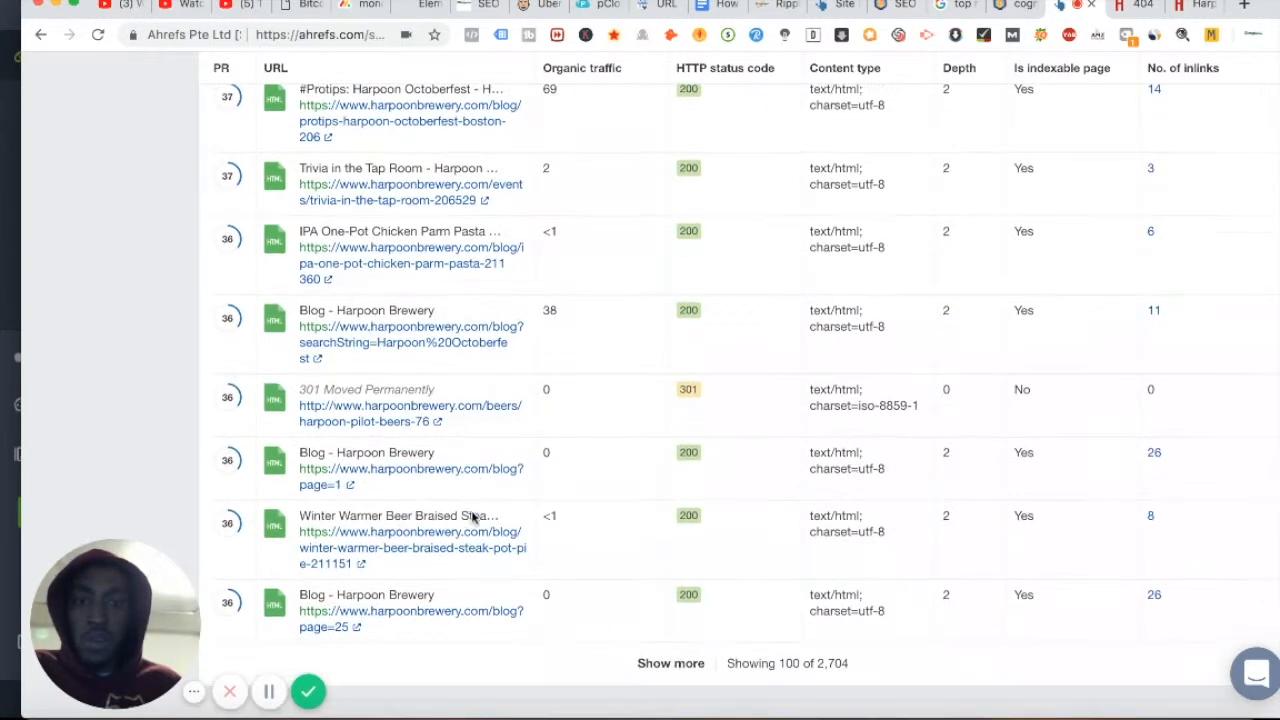
scroll(down, 3)
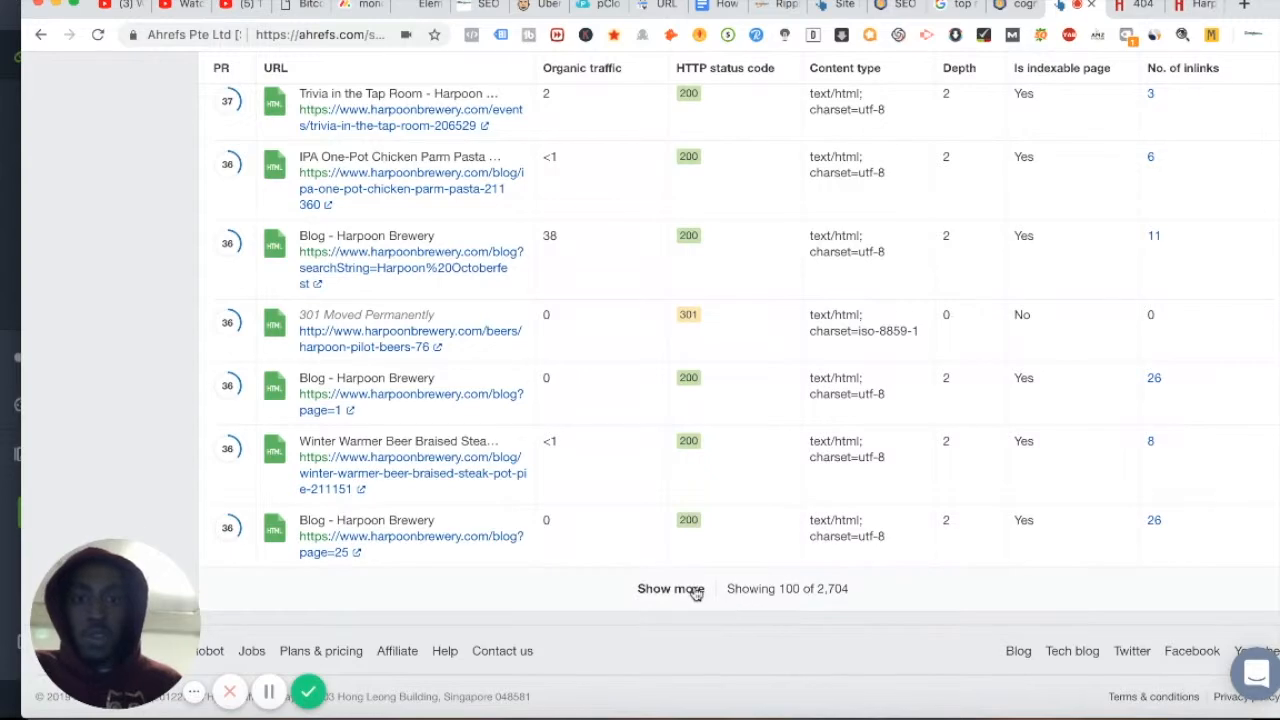
click(672, 588)
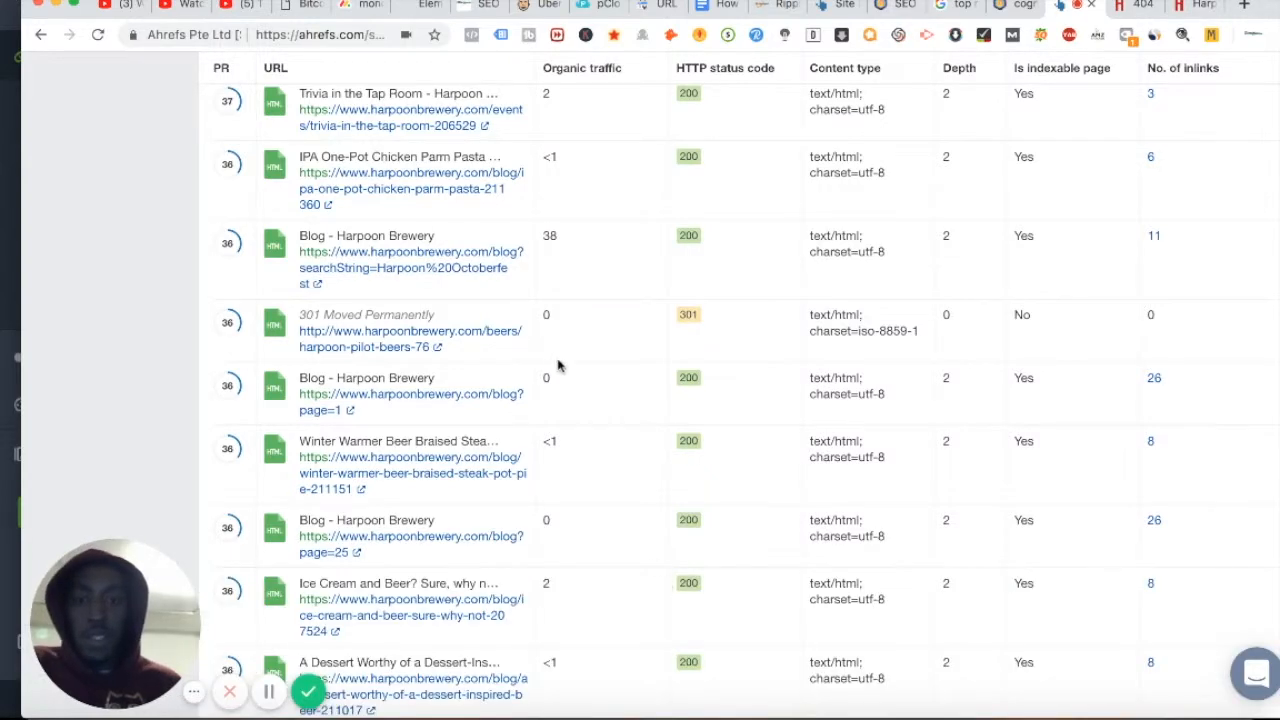
scroll(down, 3)
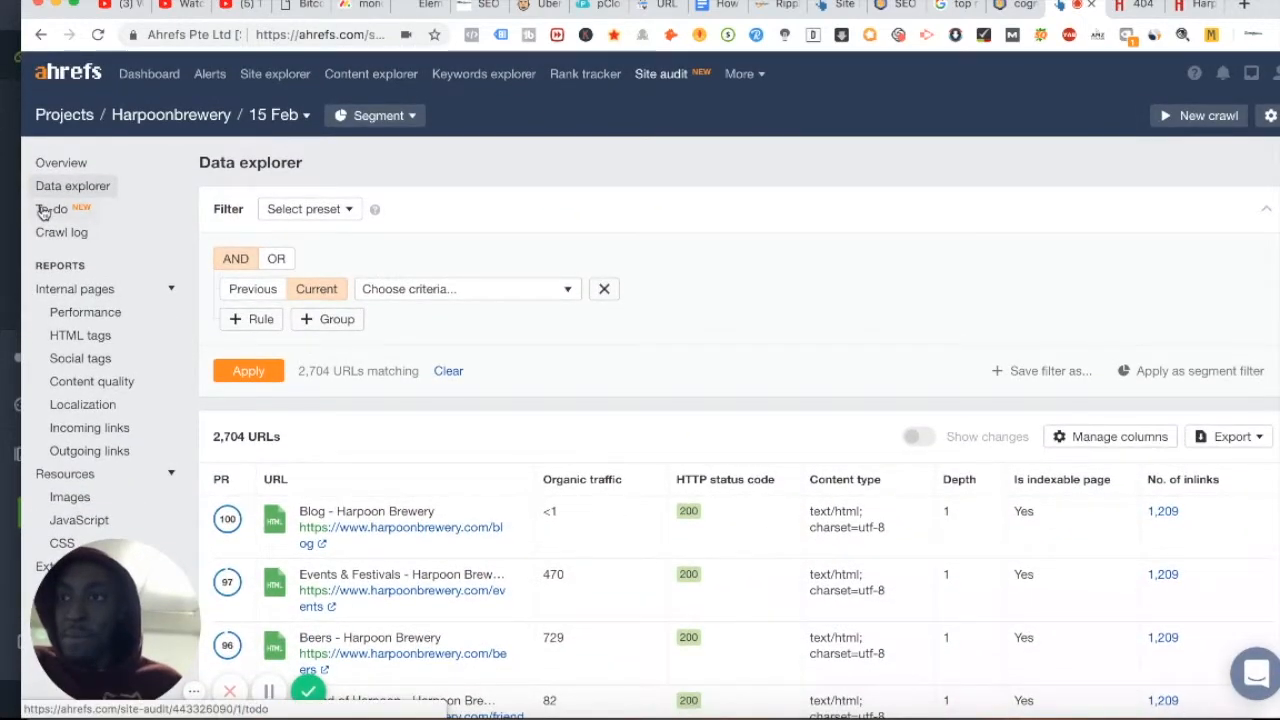
Look over the site audit to-do page and scroll through the crawl log
click(50, 208)
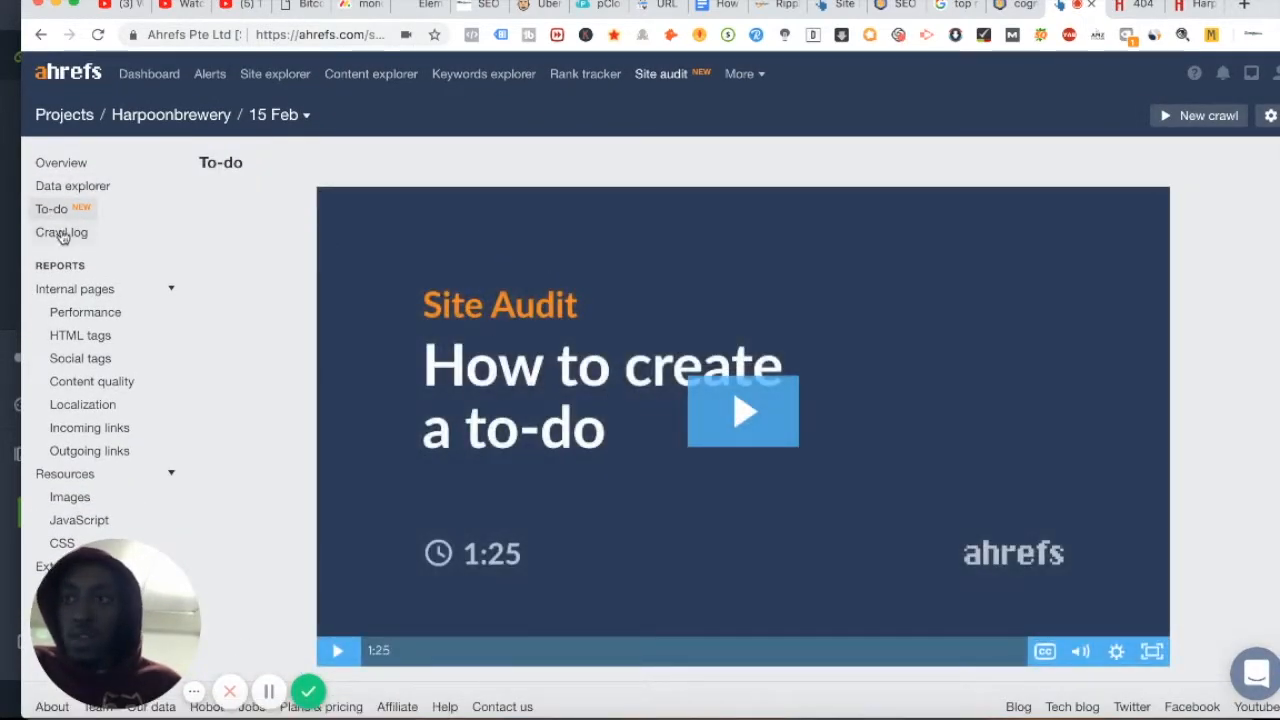
click(60, 232)
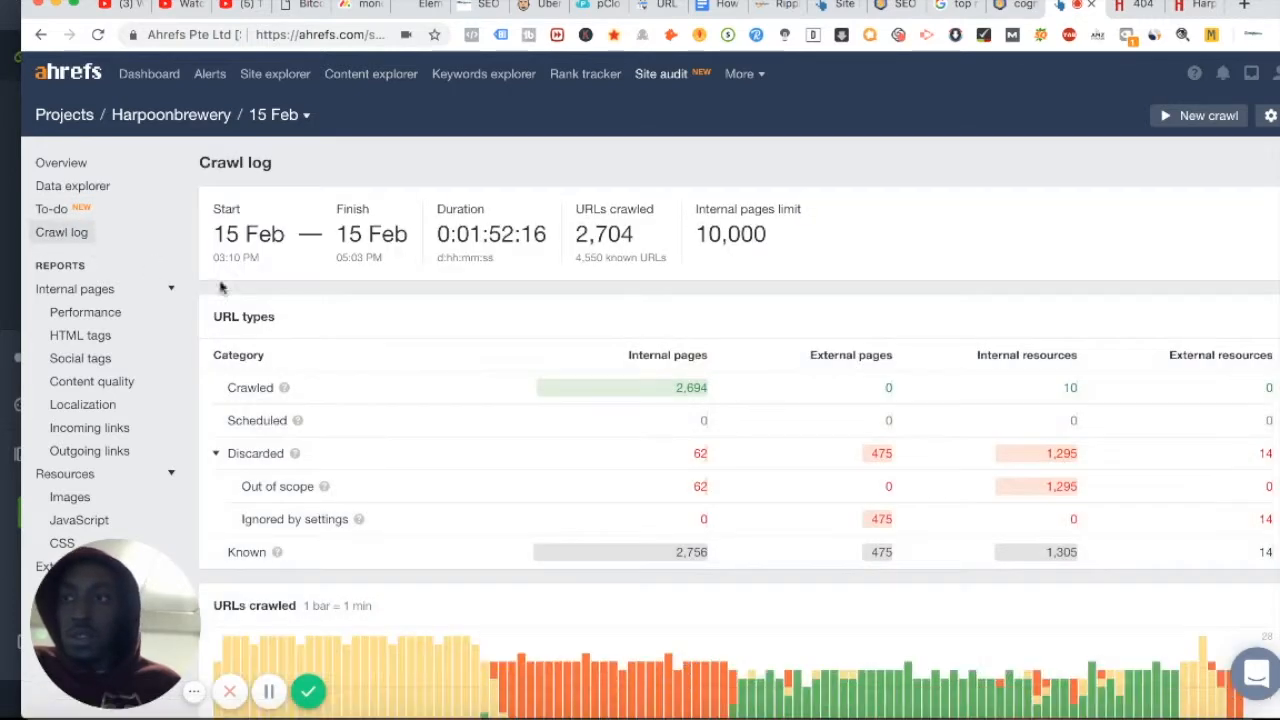
scroll(down, 3)
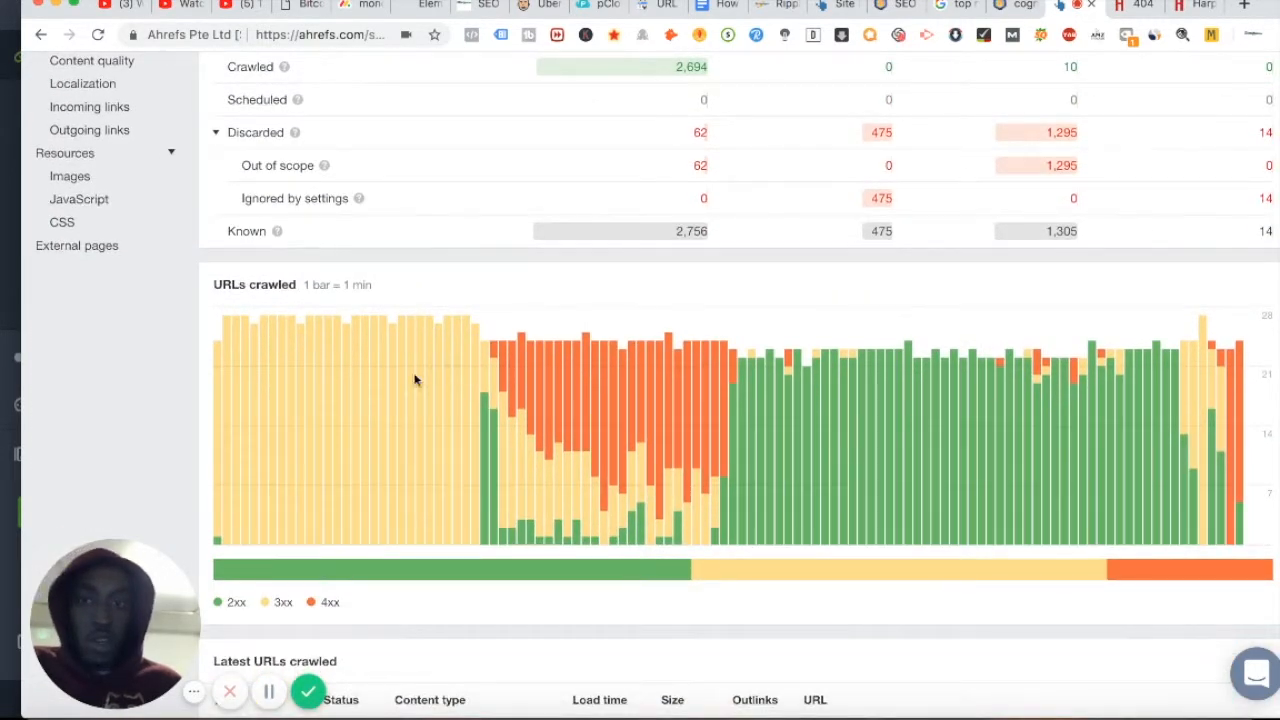
scroll(down, 3)
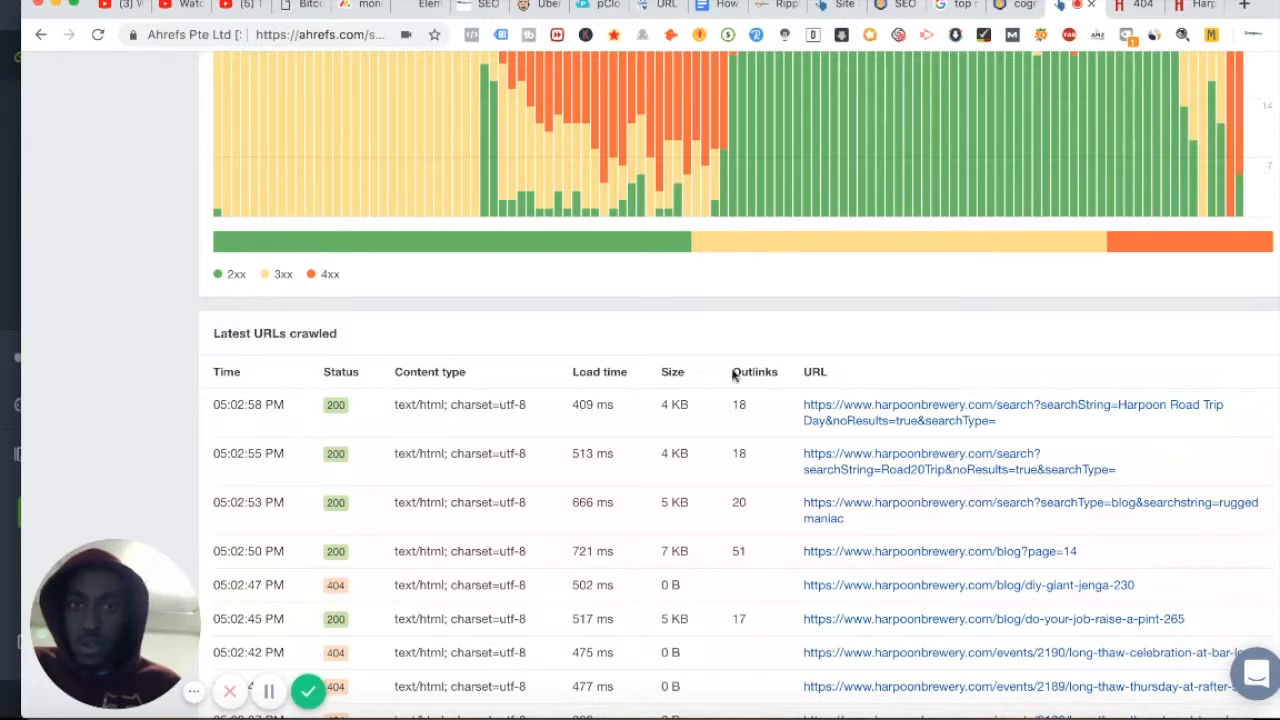
mouse_move(564, 404)
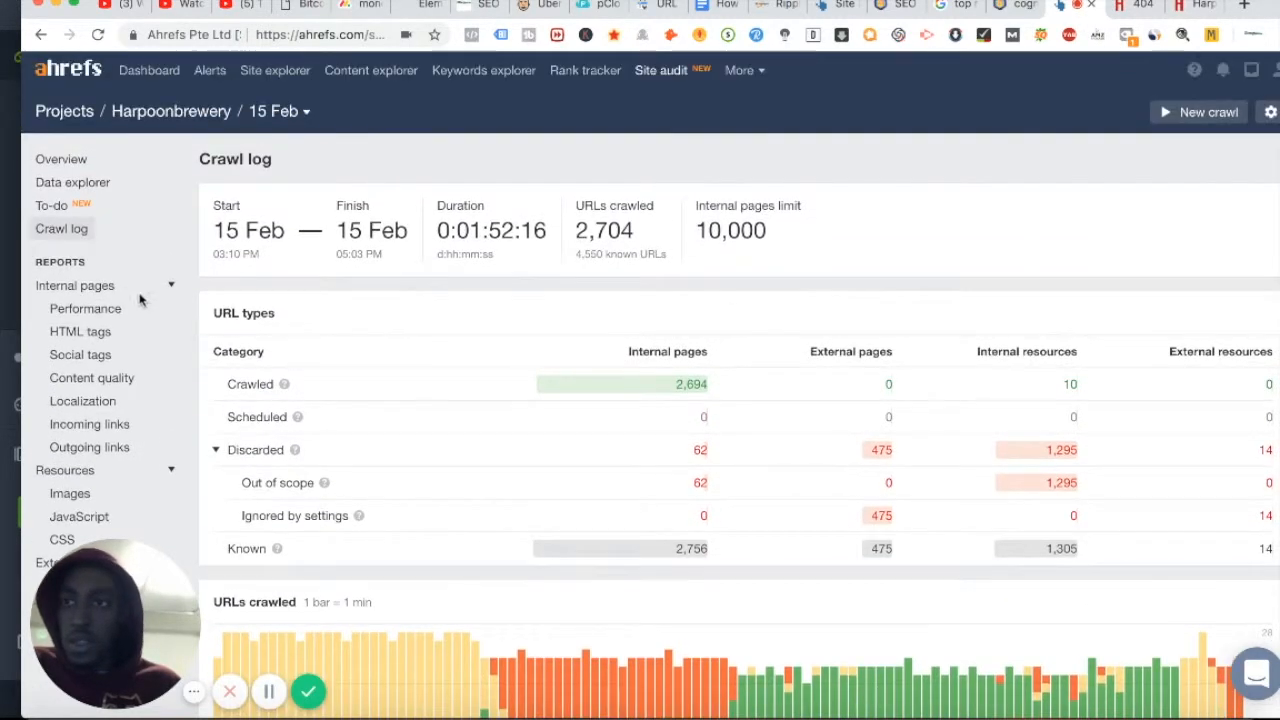
Bring up the internal pages Performance report with its slow-page issue
click(84, 308)
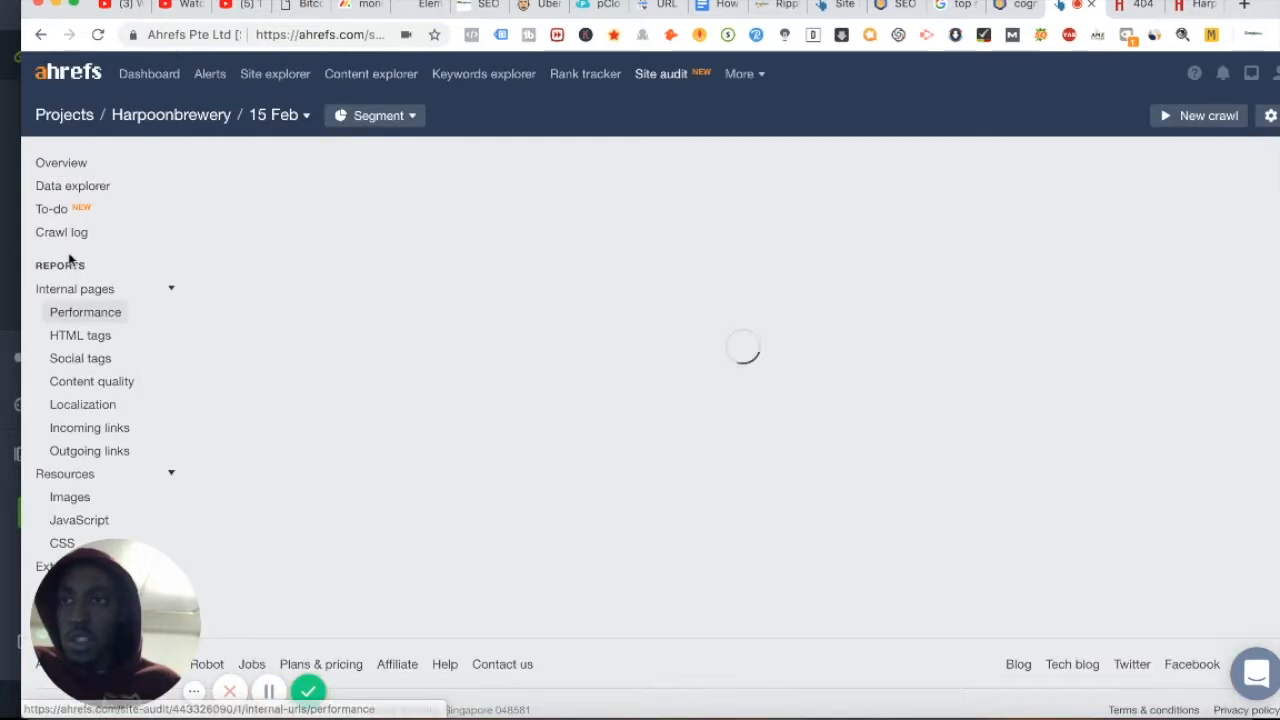
click(84, 312)
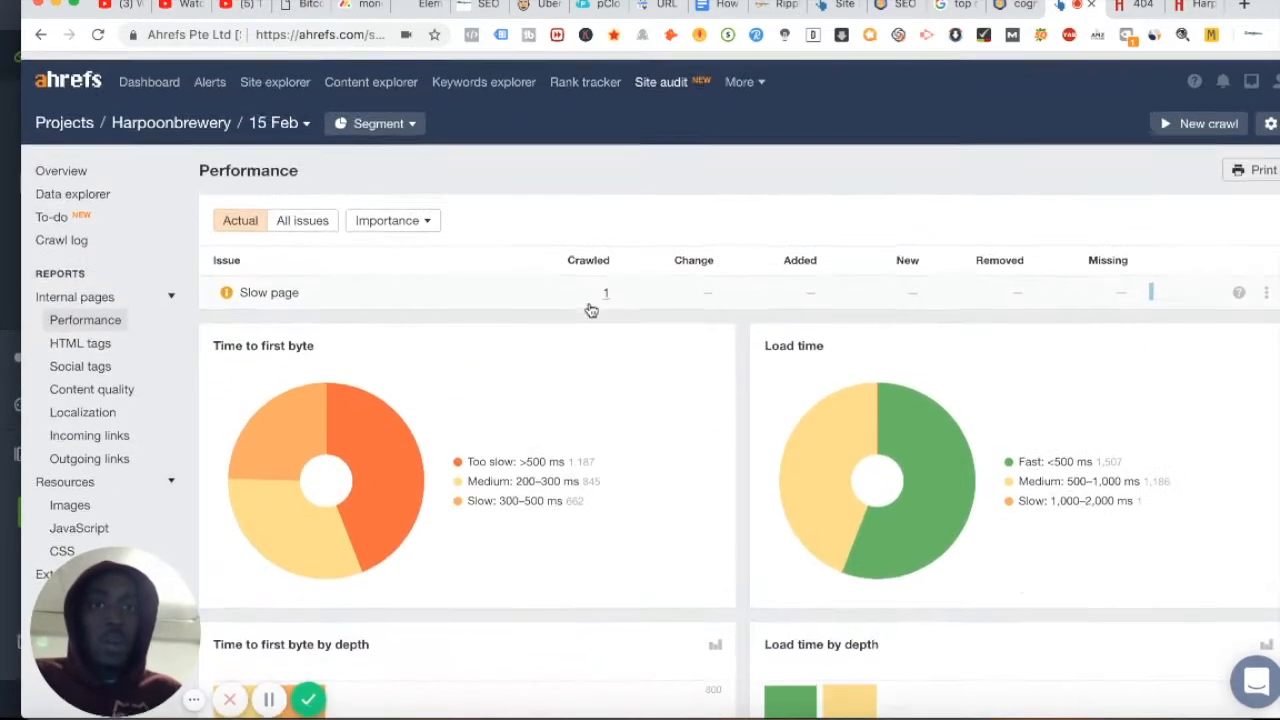
click(302, 220)
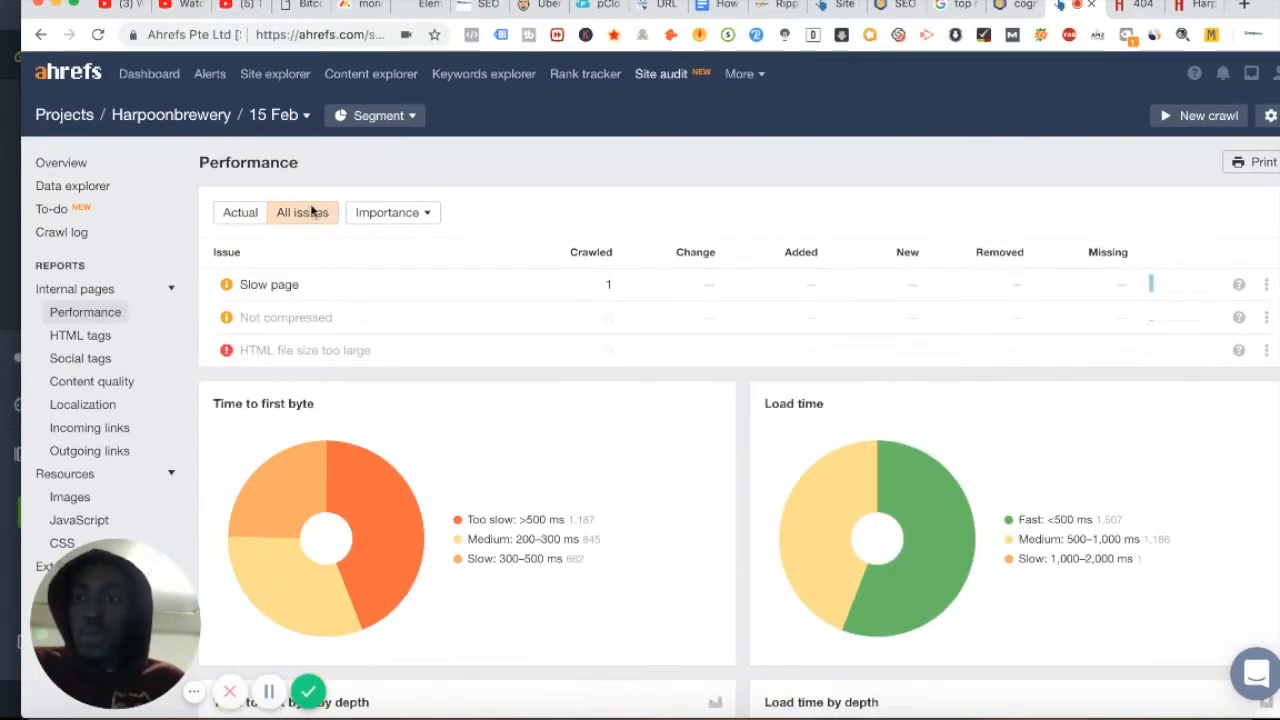
click(240, 212)
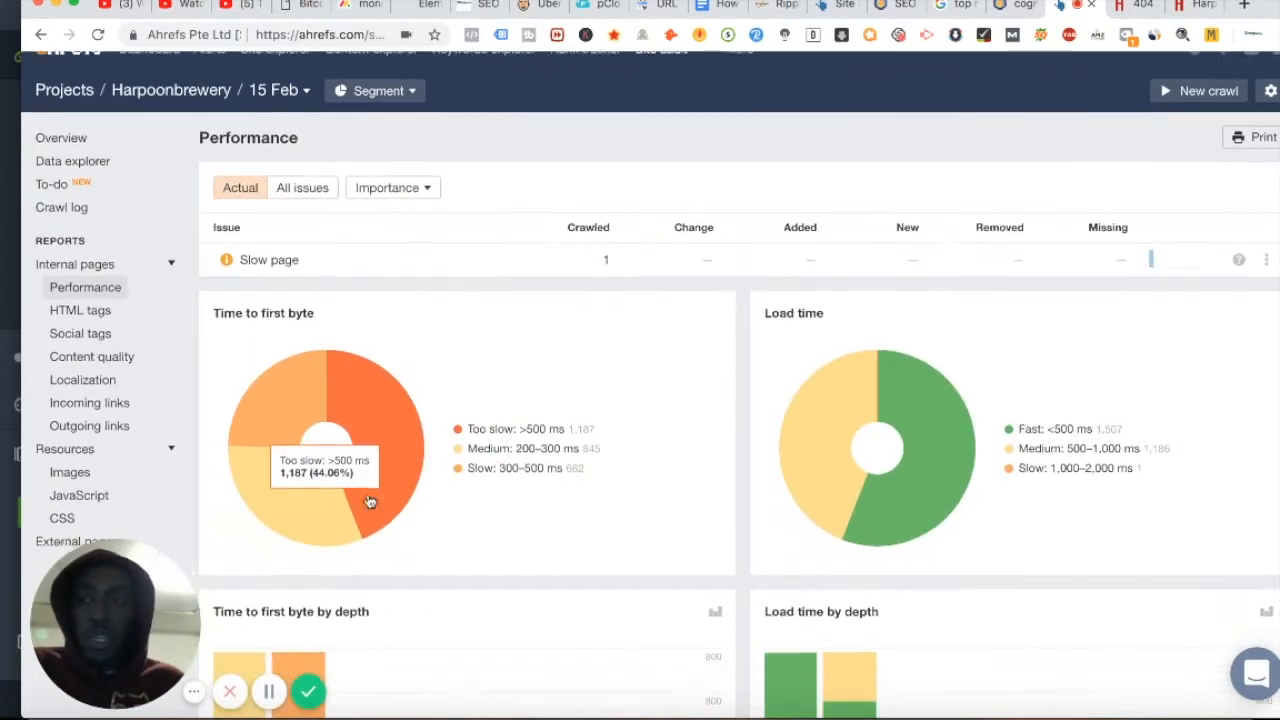
click(1244, 8)
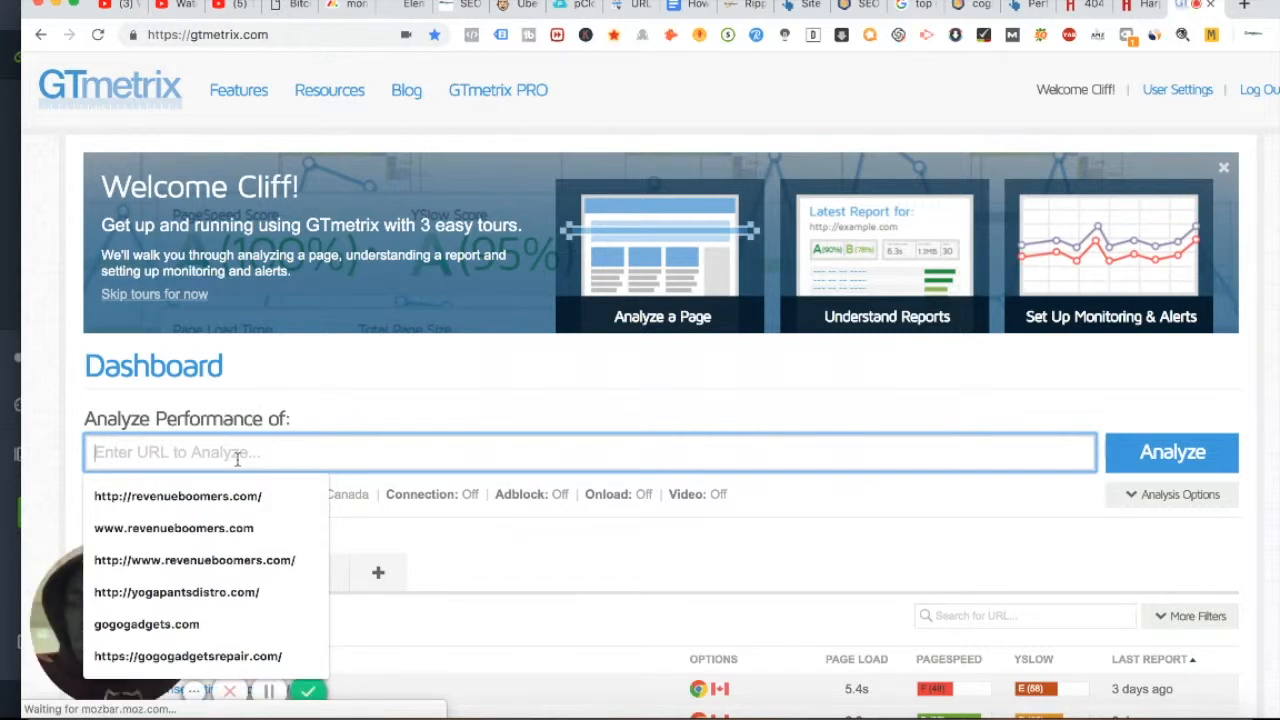
Enter harpoonbrewery.com in GTmetrix and start the performance analysis
text(harpoon)
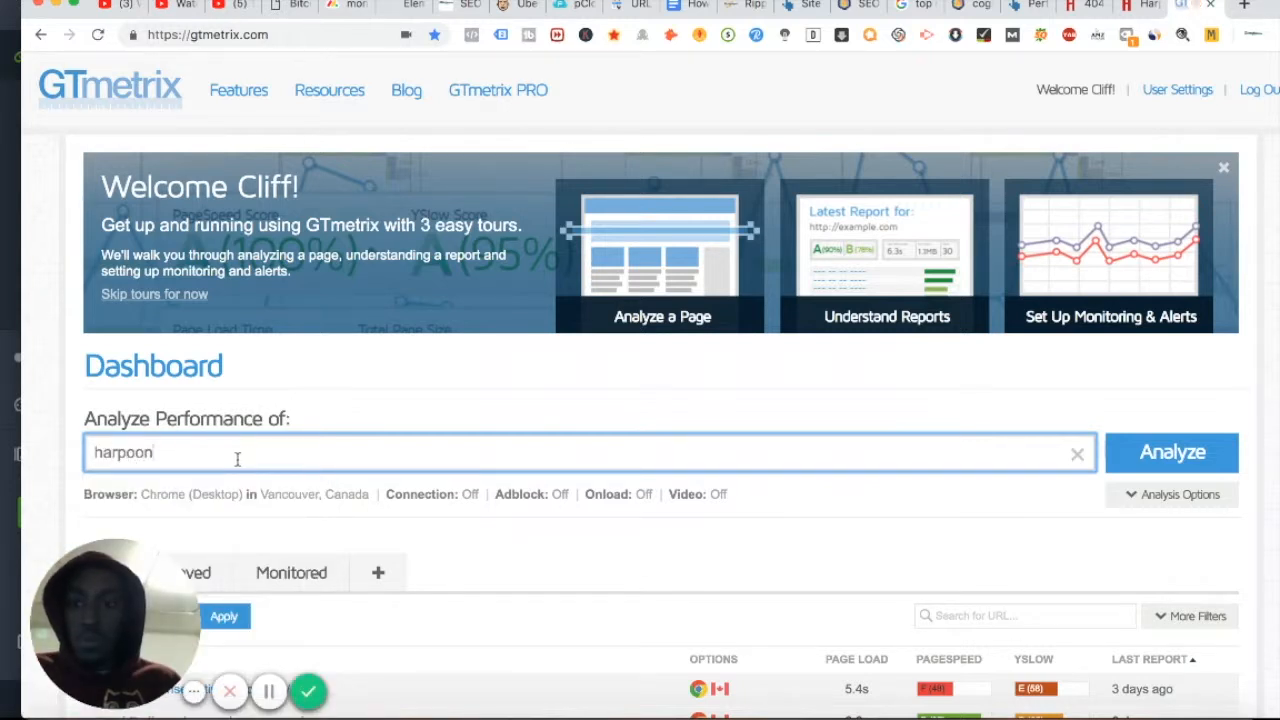
text(brewery.com)
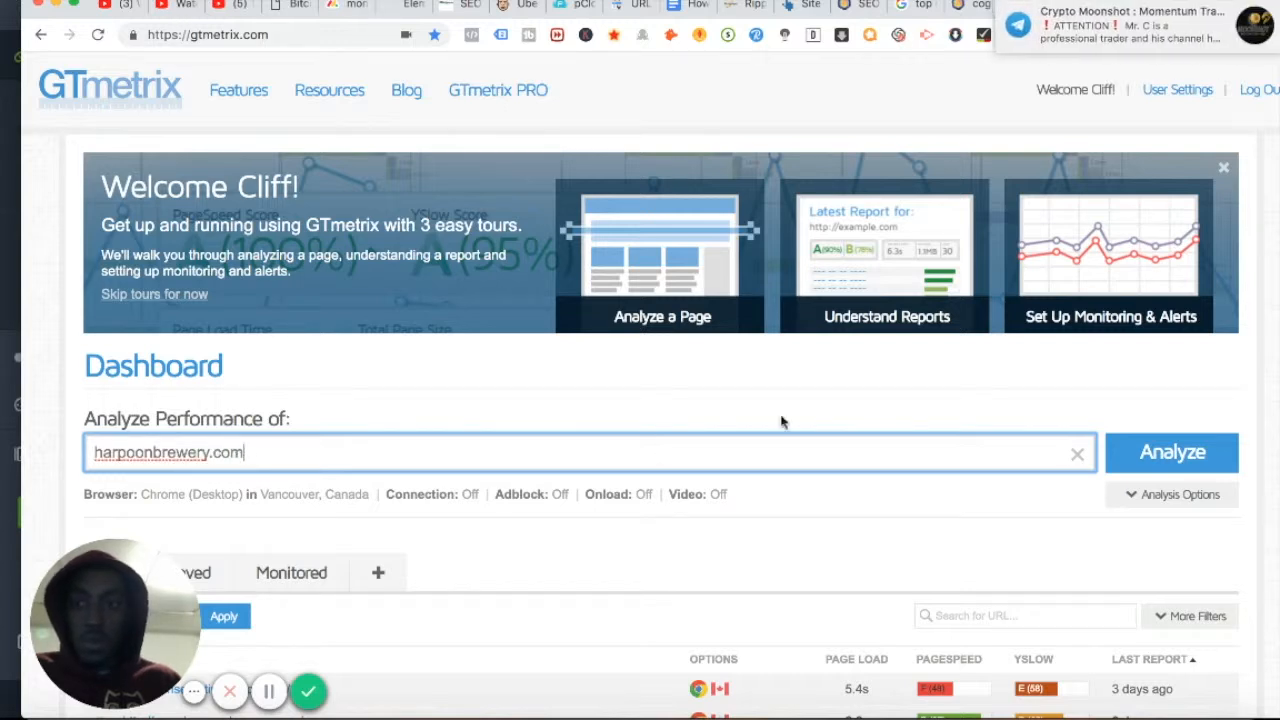
click(1172, 452)
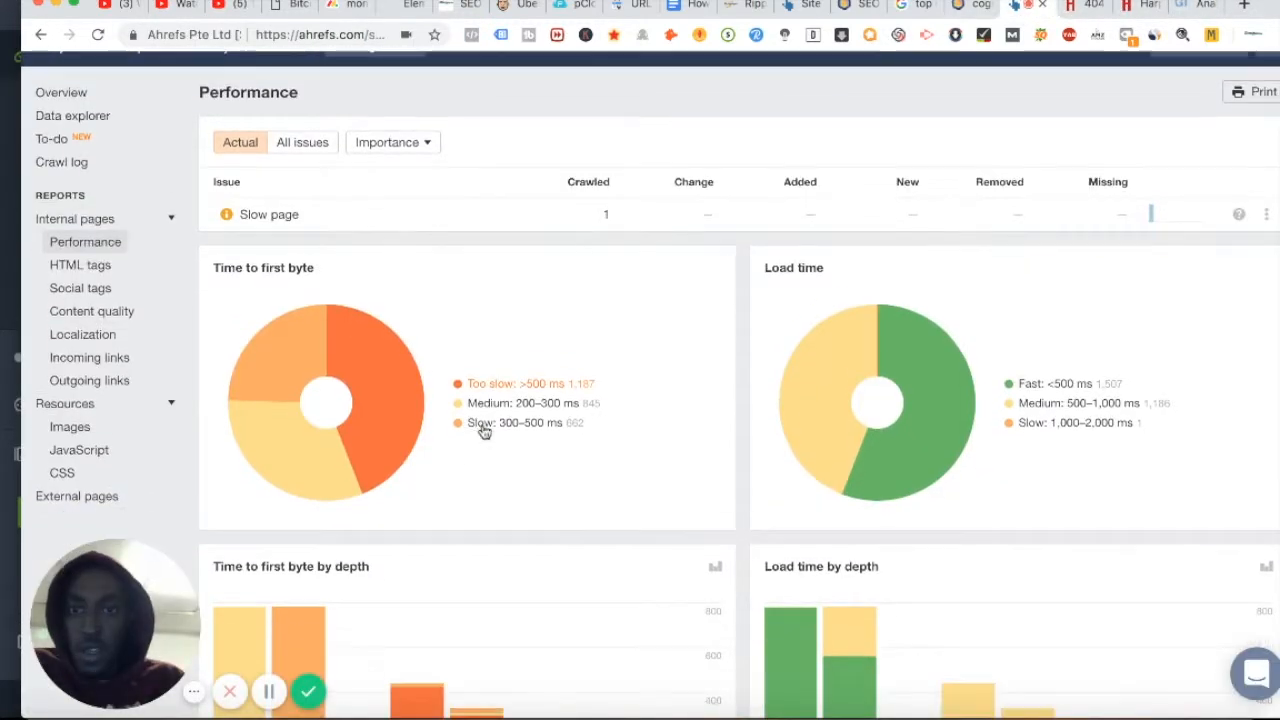
Return via Data explorer to the audit overview and review its issues such as missing meta descriptions
scroll(down, 3)
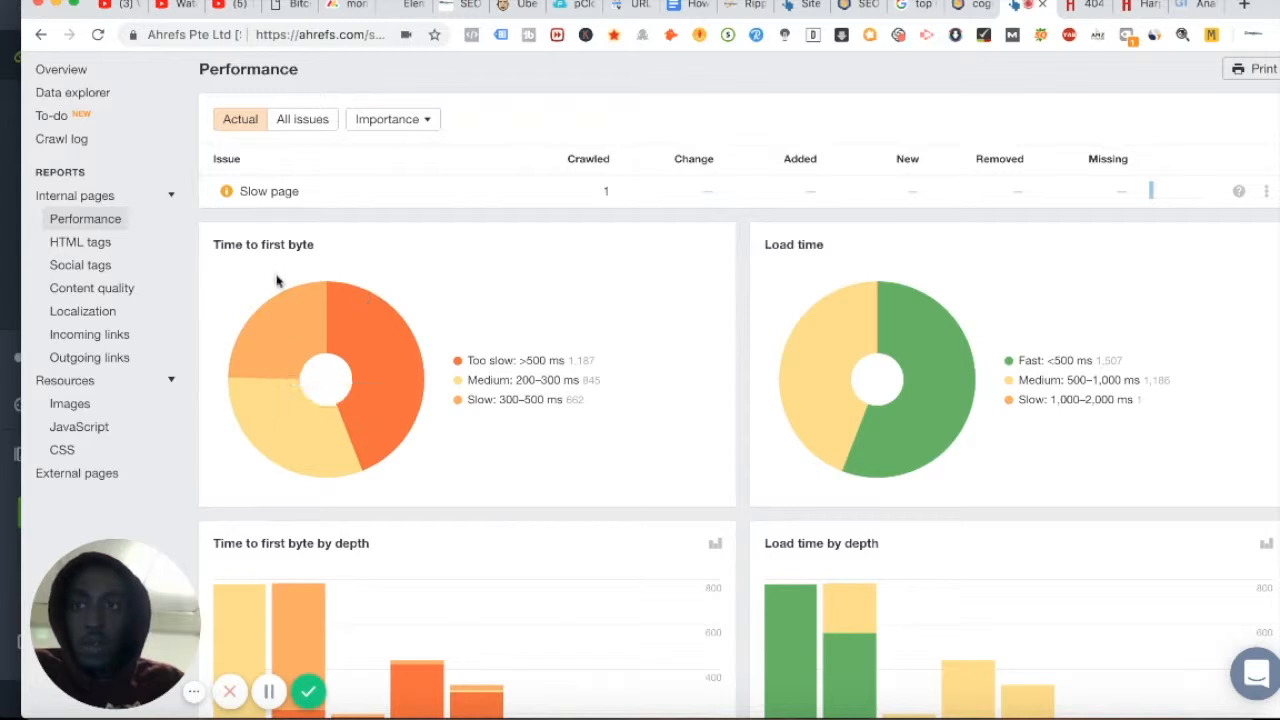
scroll(down, 3)
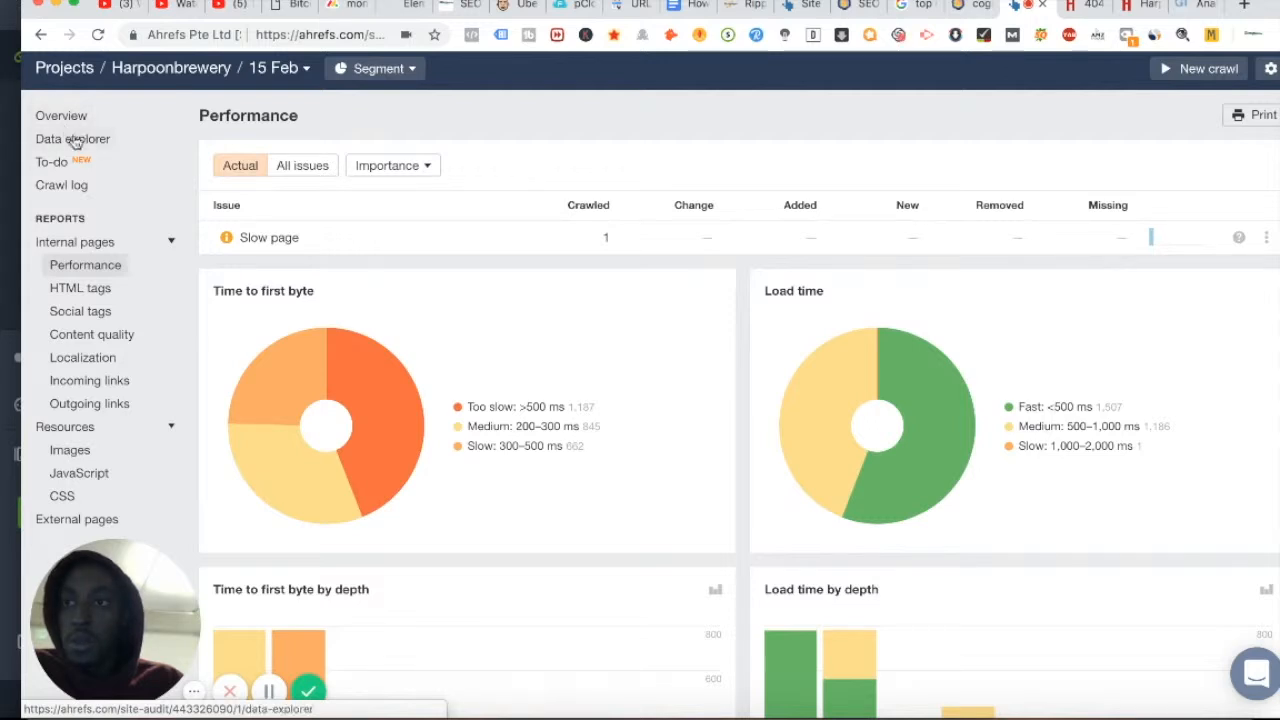
click(72, 140)
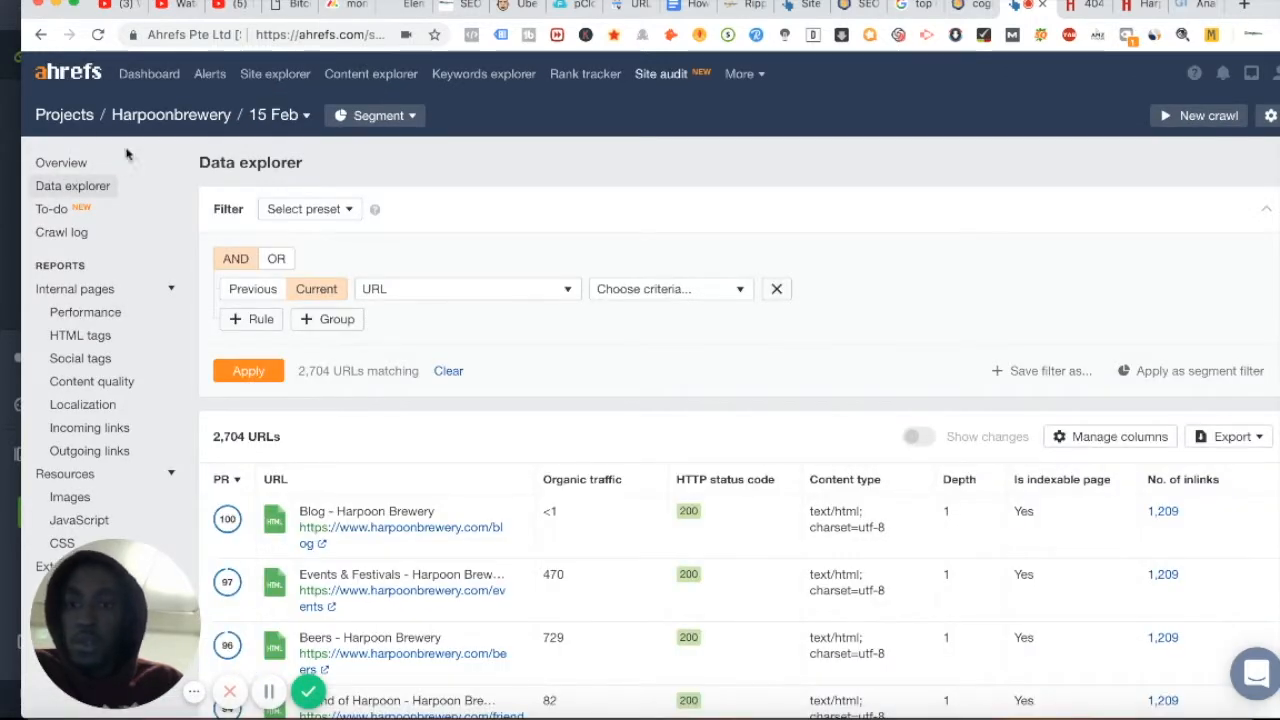
click(60, 162)
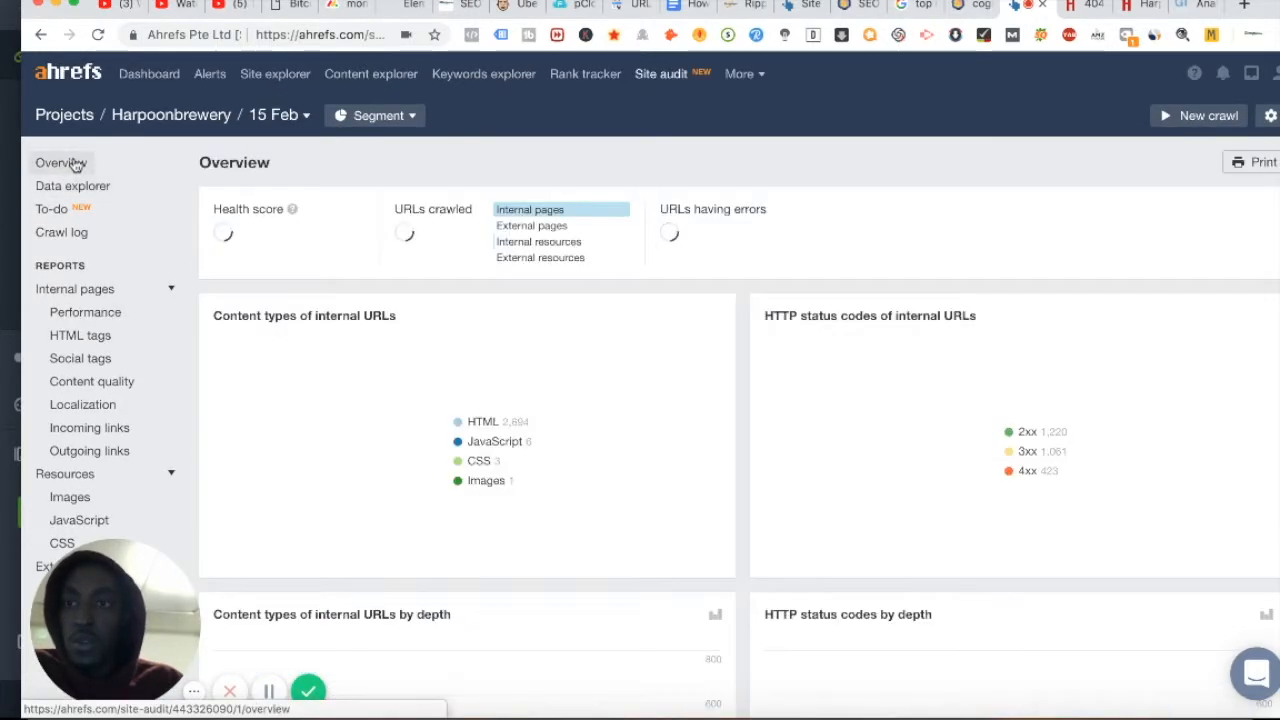
scroll(down, 3)
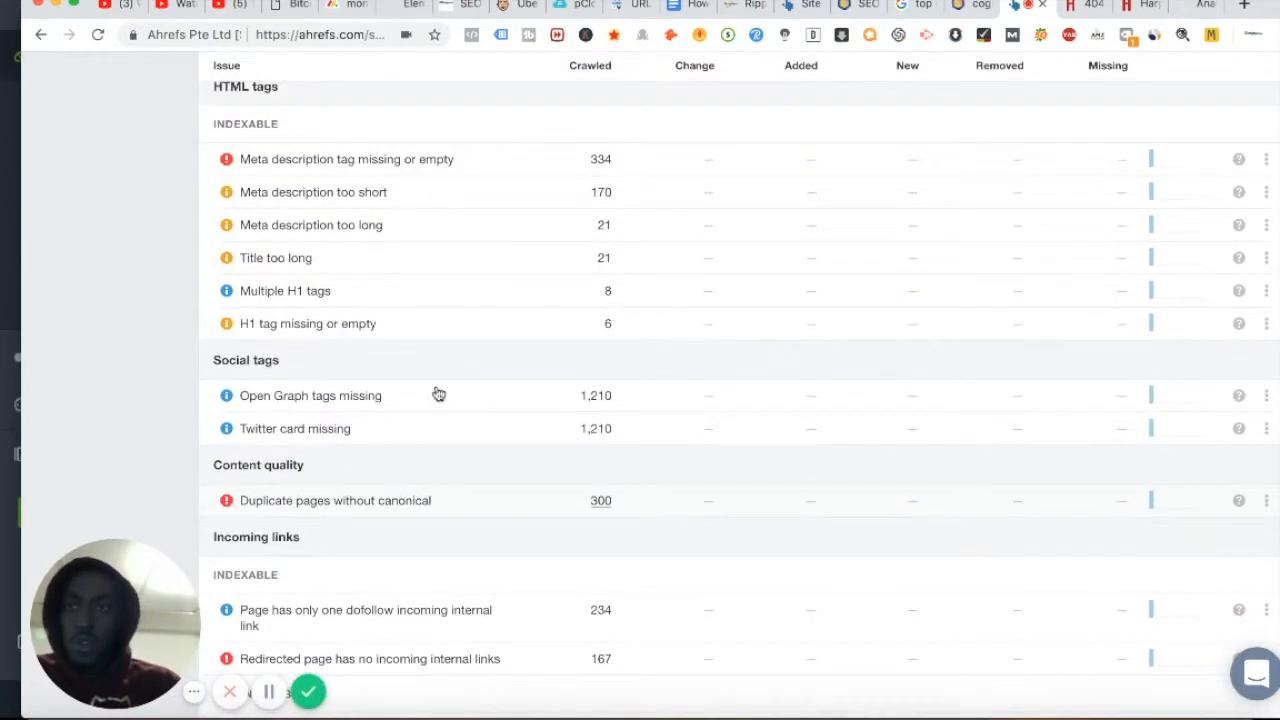
scroll(down, 3)
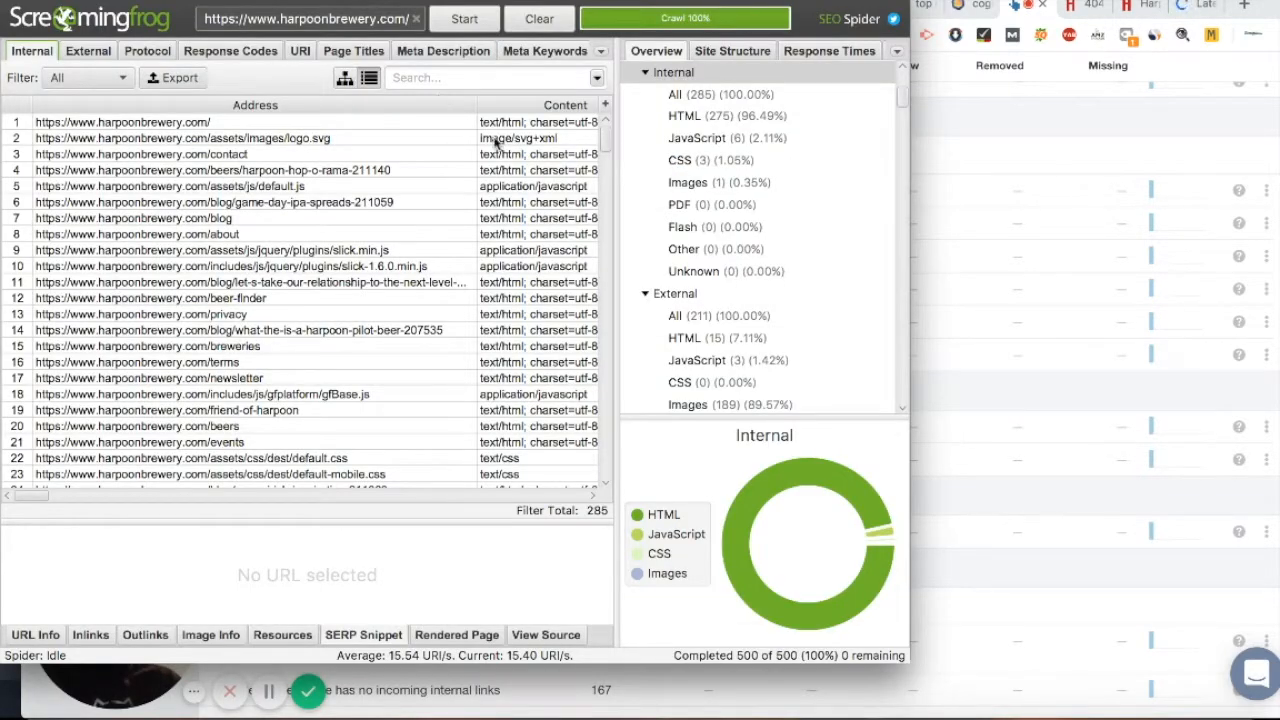
Check the slick.min.js URL details, then filter Page Titles to the 7 over 65 characters
click(132, 218)
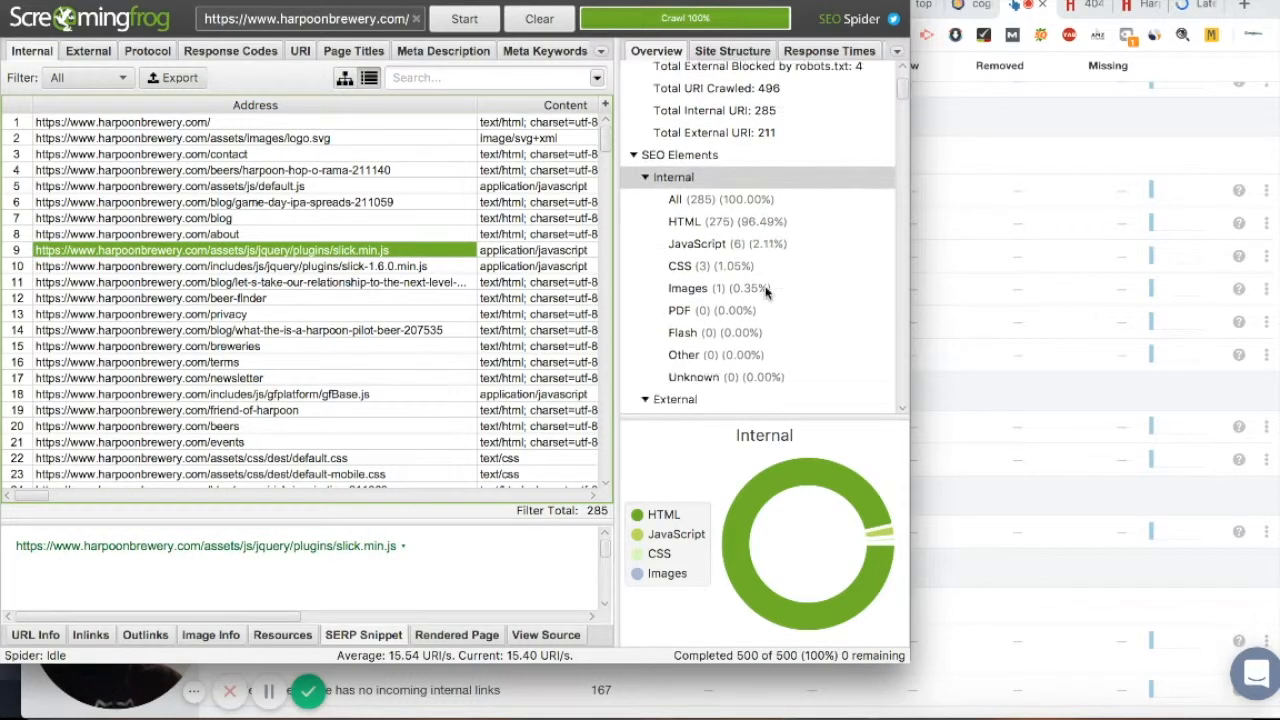
scroll(down, 3)
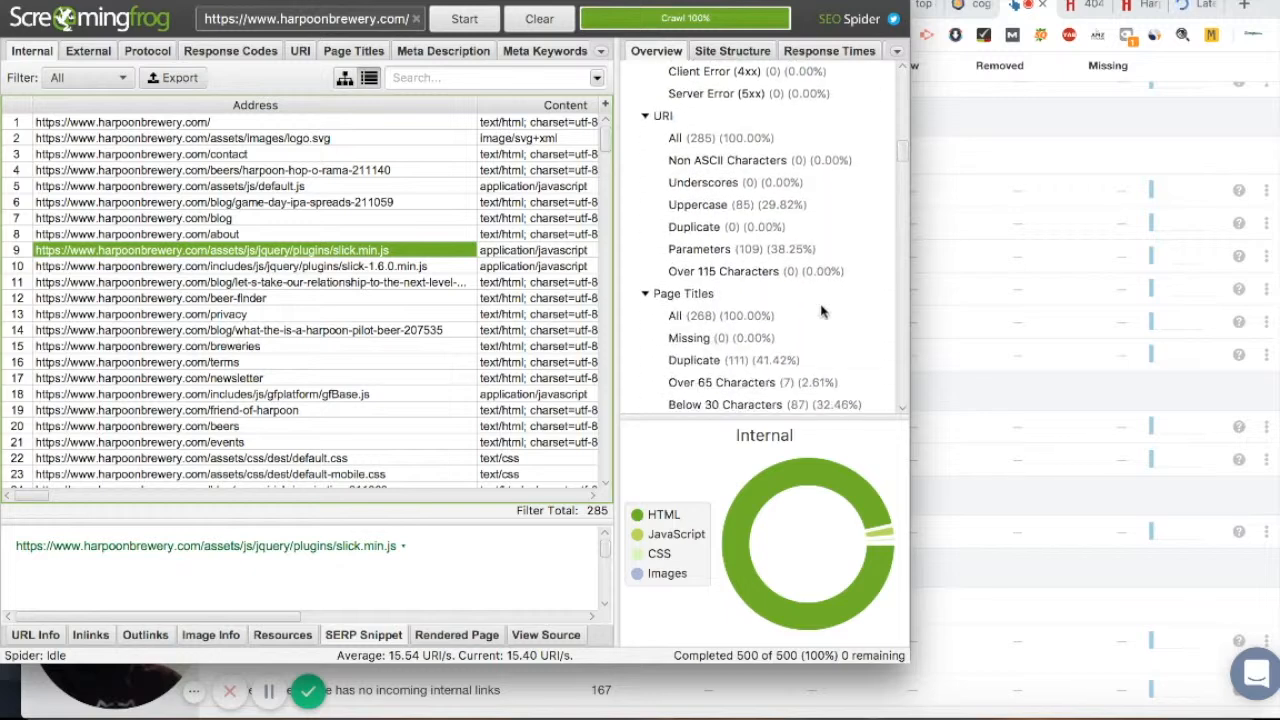
scroll(down, 3)
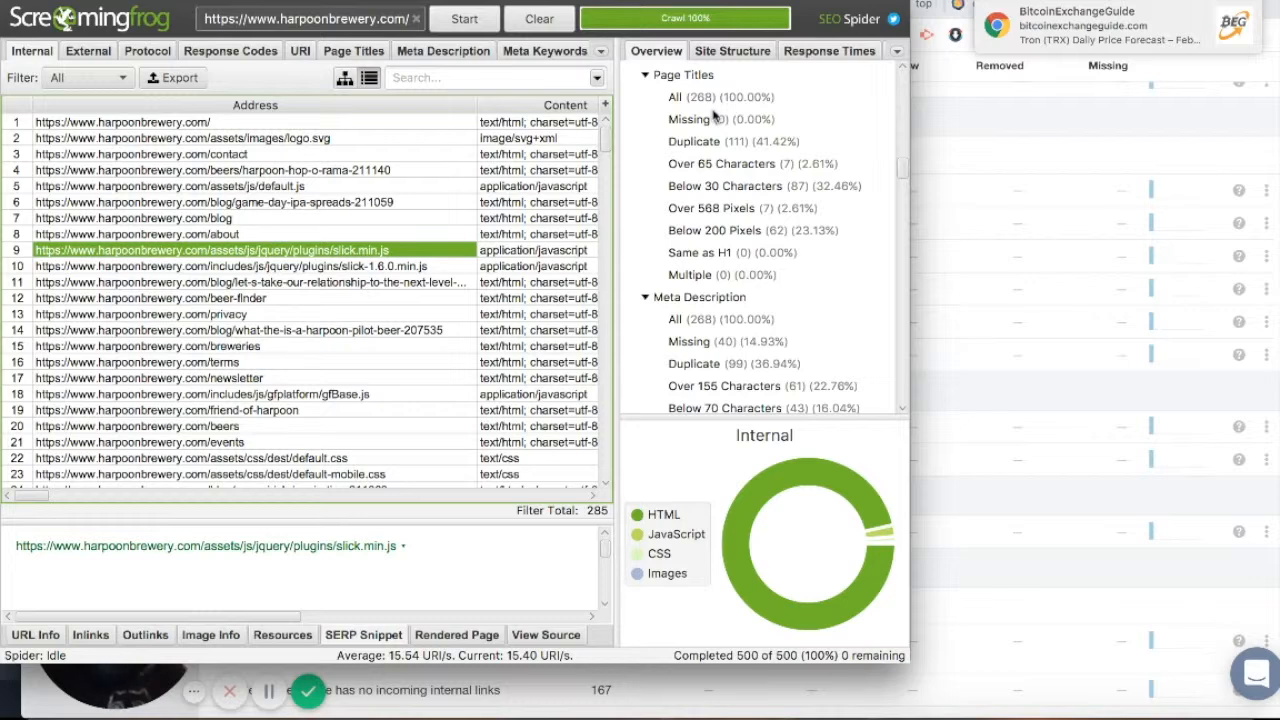
mouse_move(724, 176)
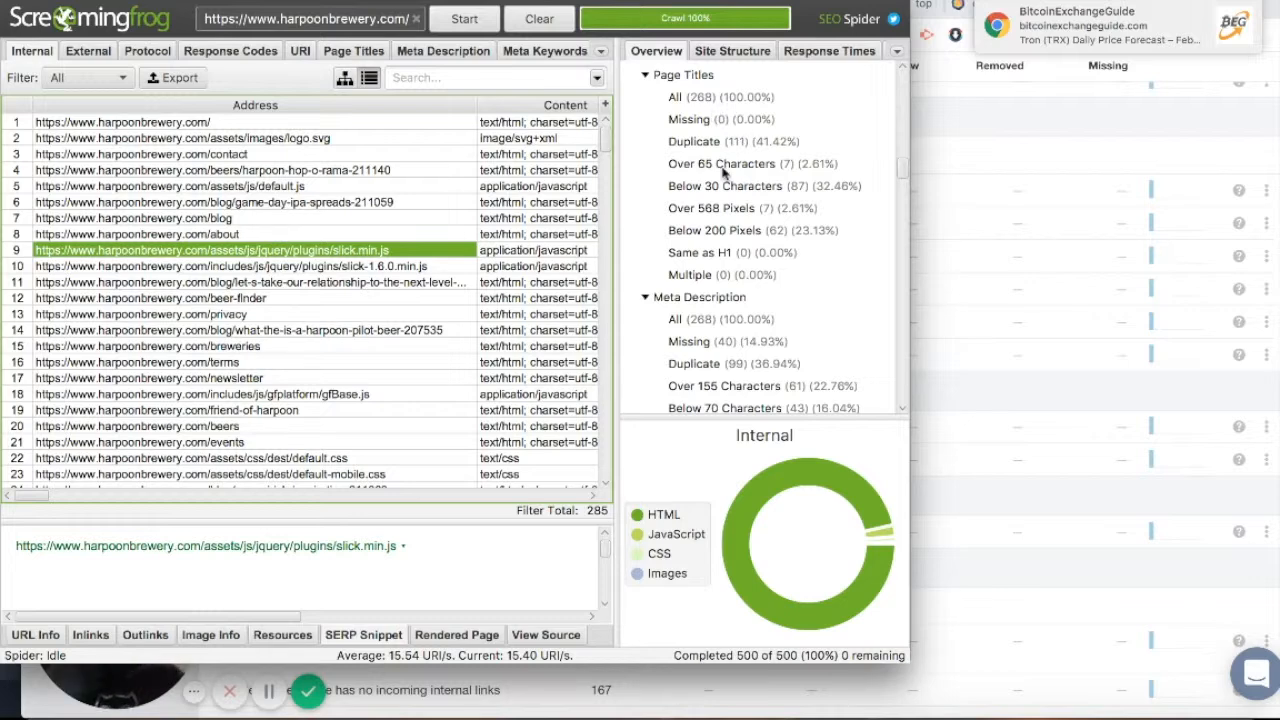
click(724, 164)
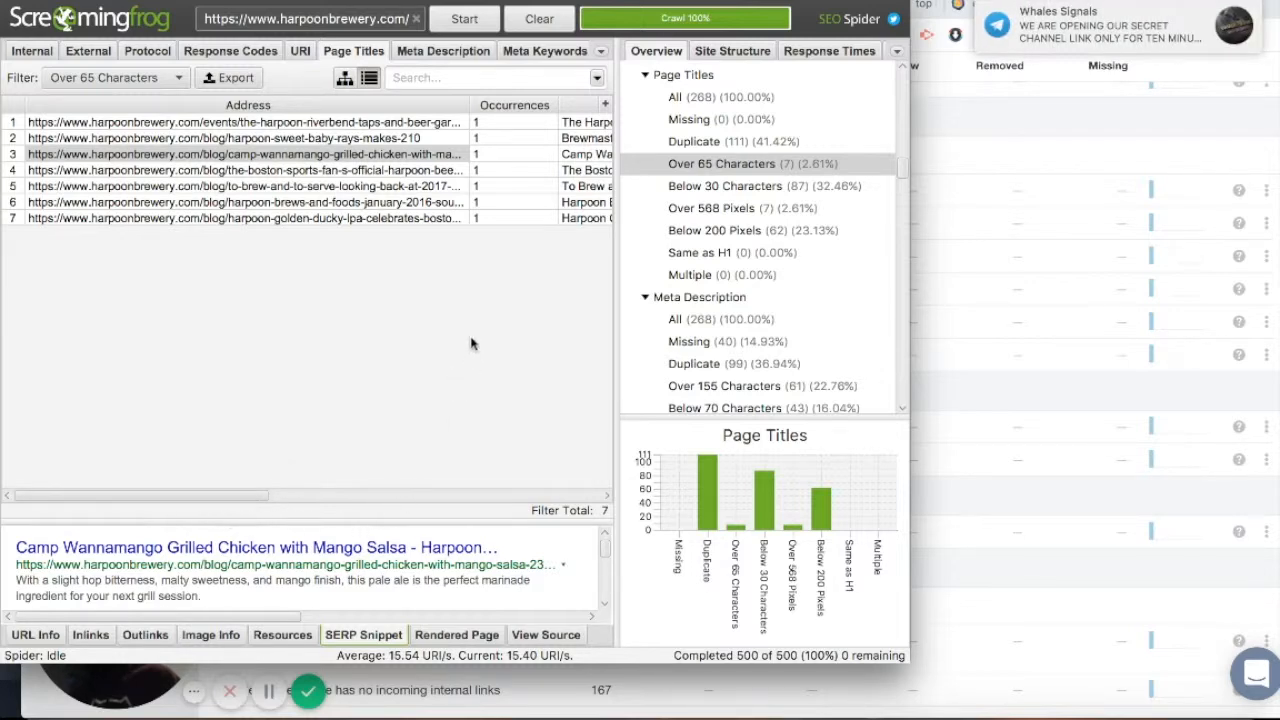
mouse_move(728, 456)
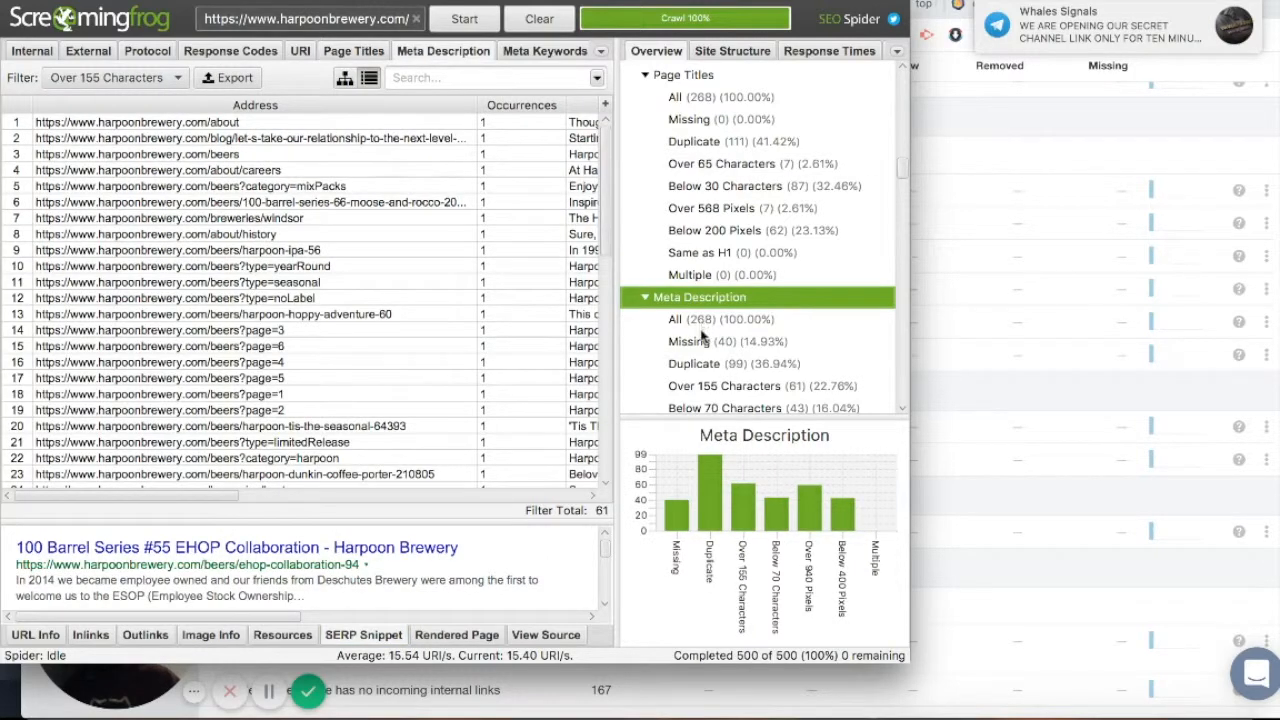
Show all meta descriptions, preview the careers snippet, then filter to the 40 missing ones
click(720, 320)
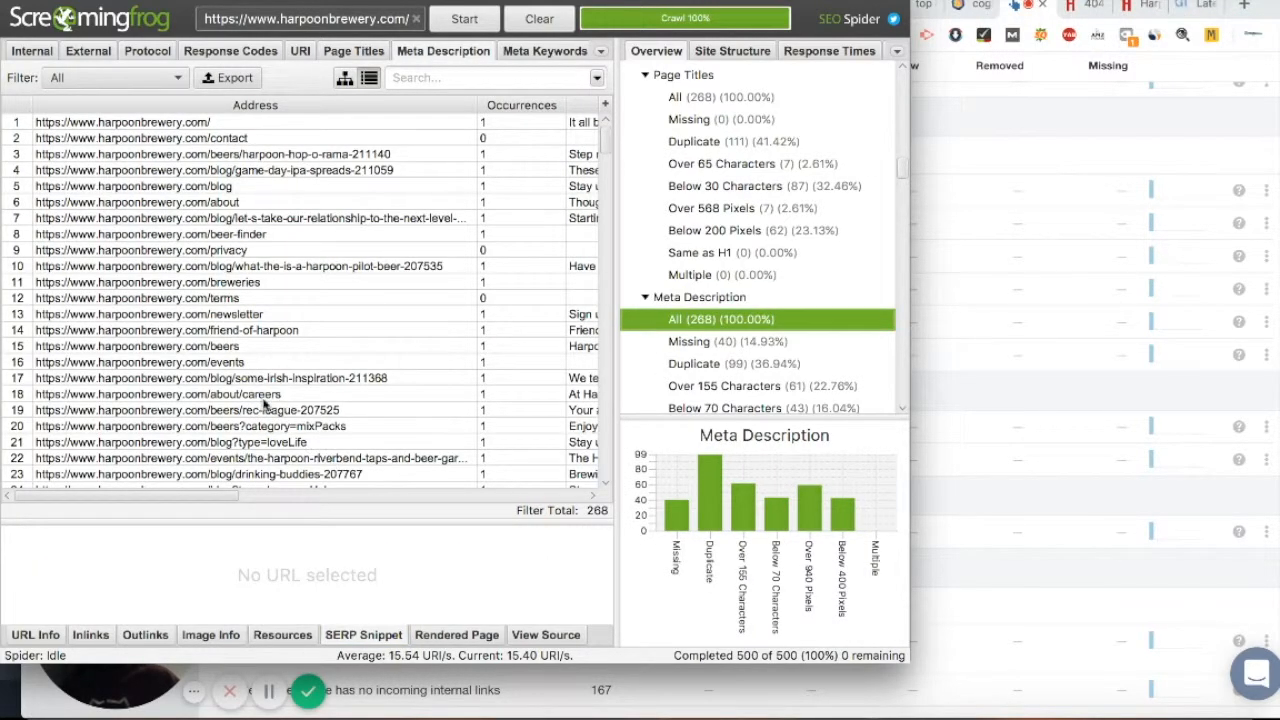
click(156, 392)
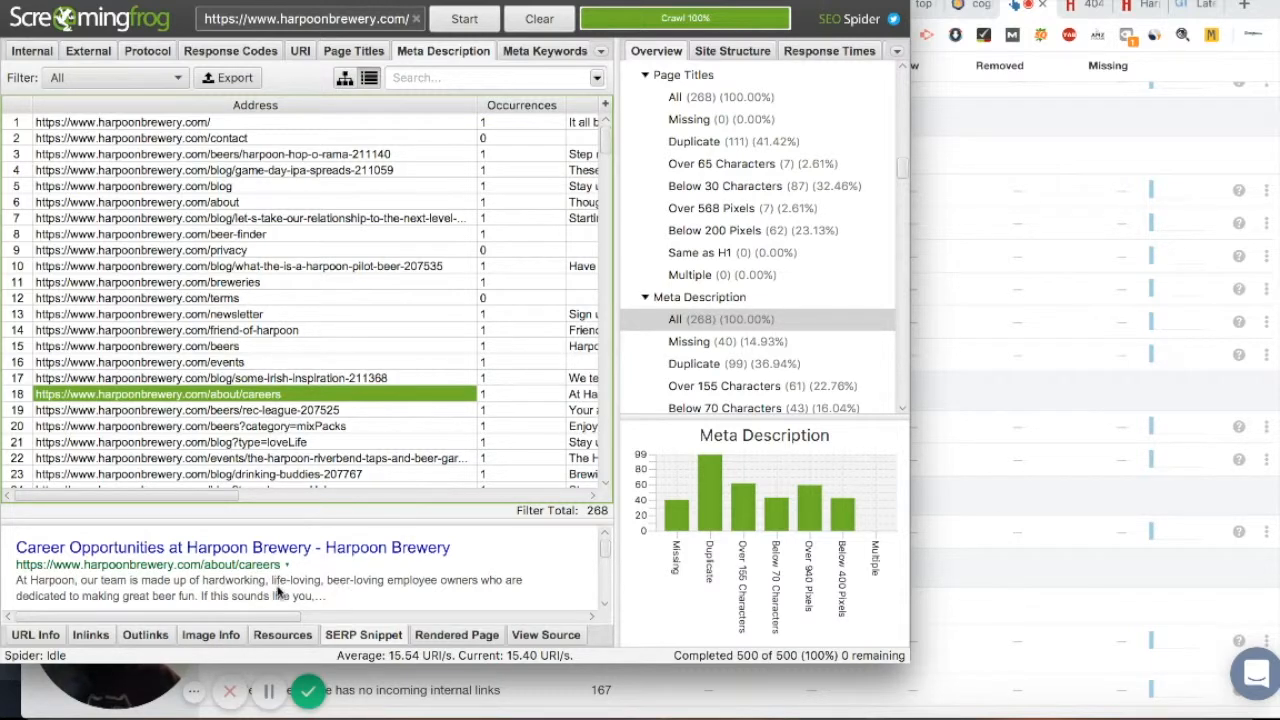
mouse_move(312, 570)
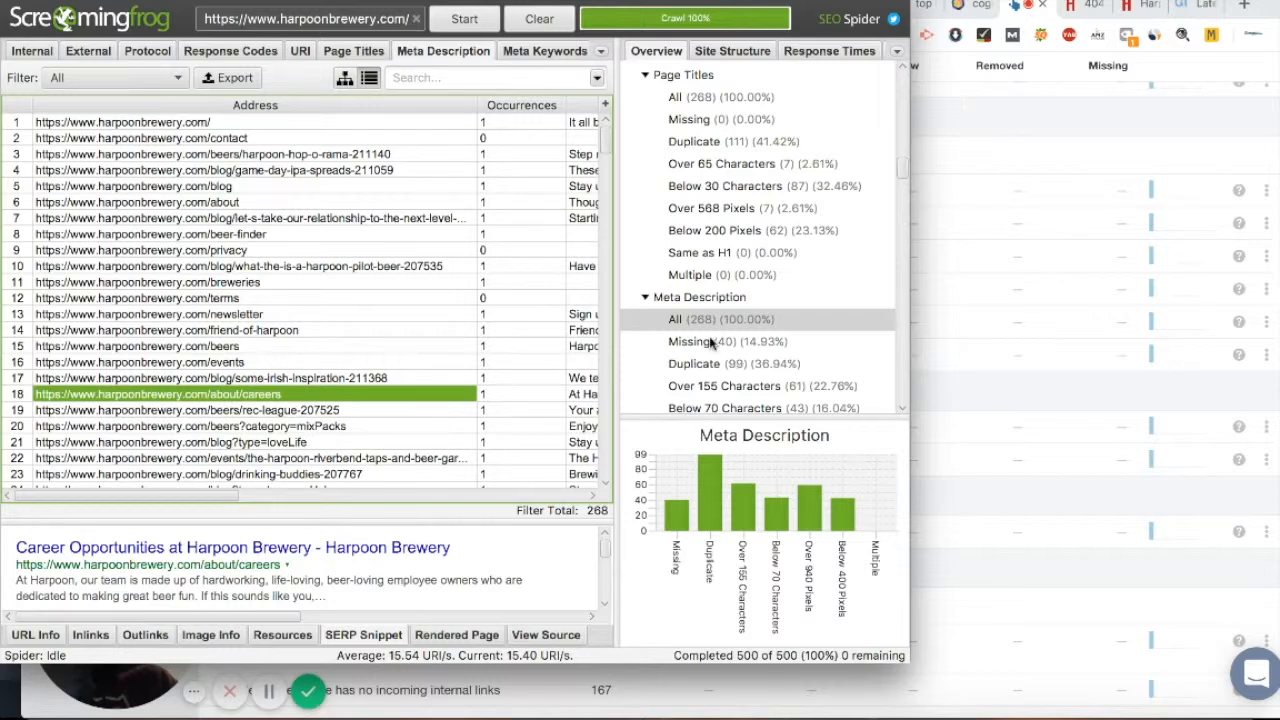
click(700, 340)
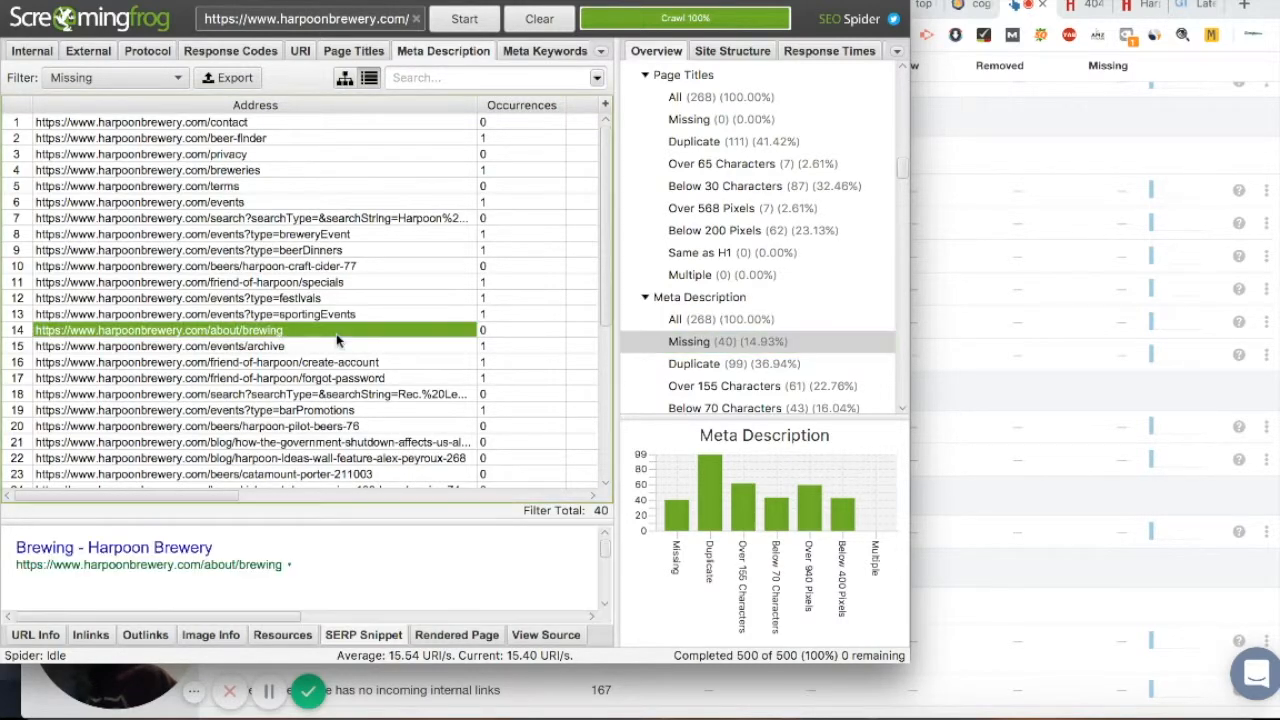
Preview the search snippets of the breweries, about brewing and Black Forest pages
click(146, 170)
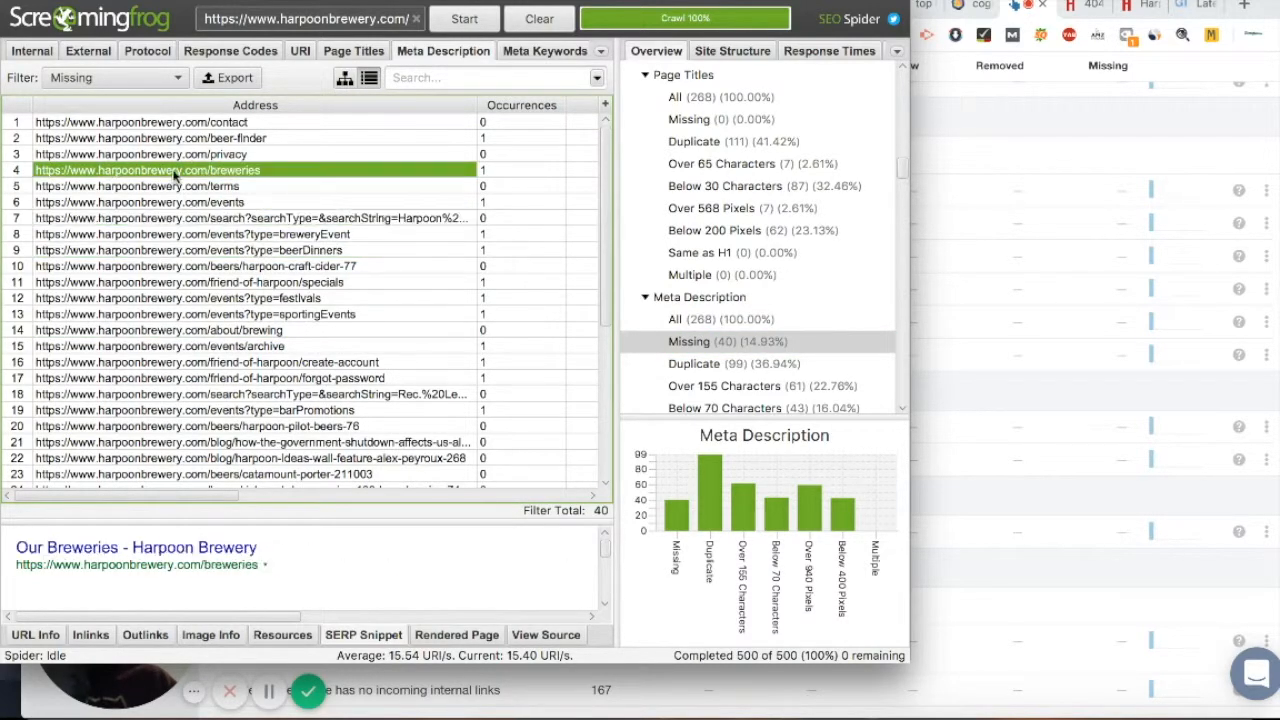
click(156, 330)
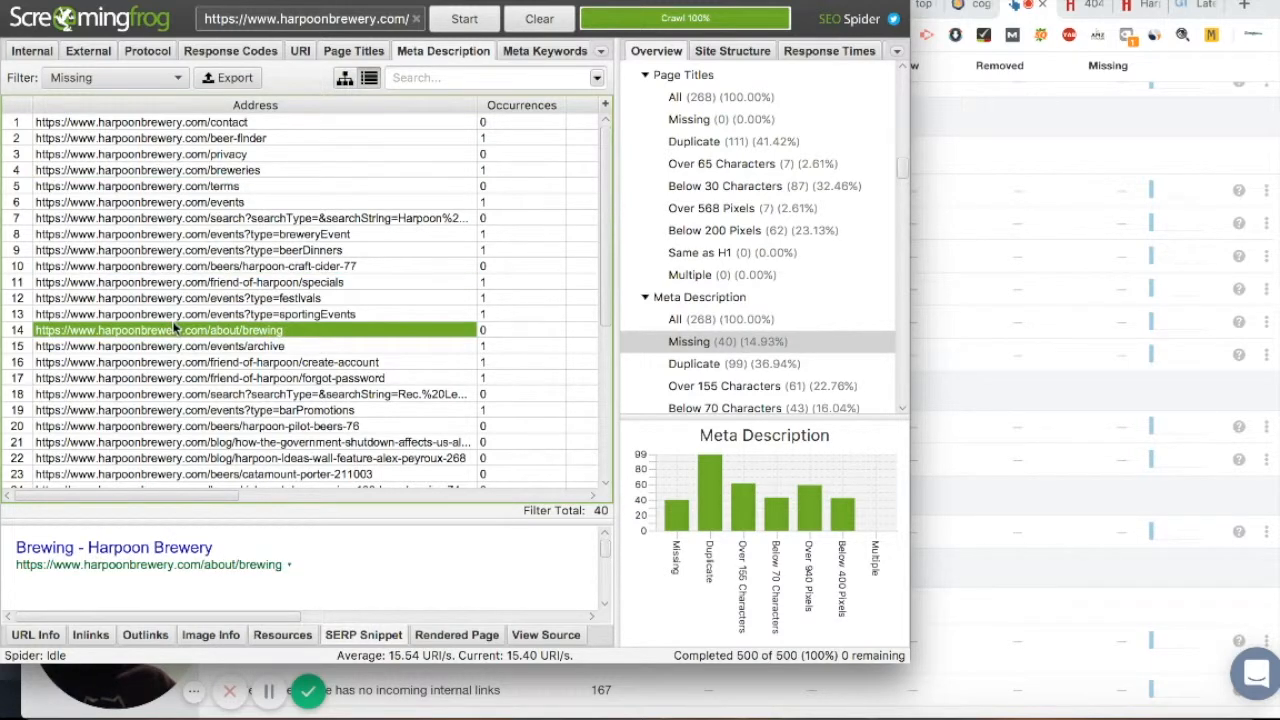
click(210, 362)
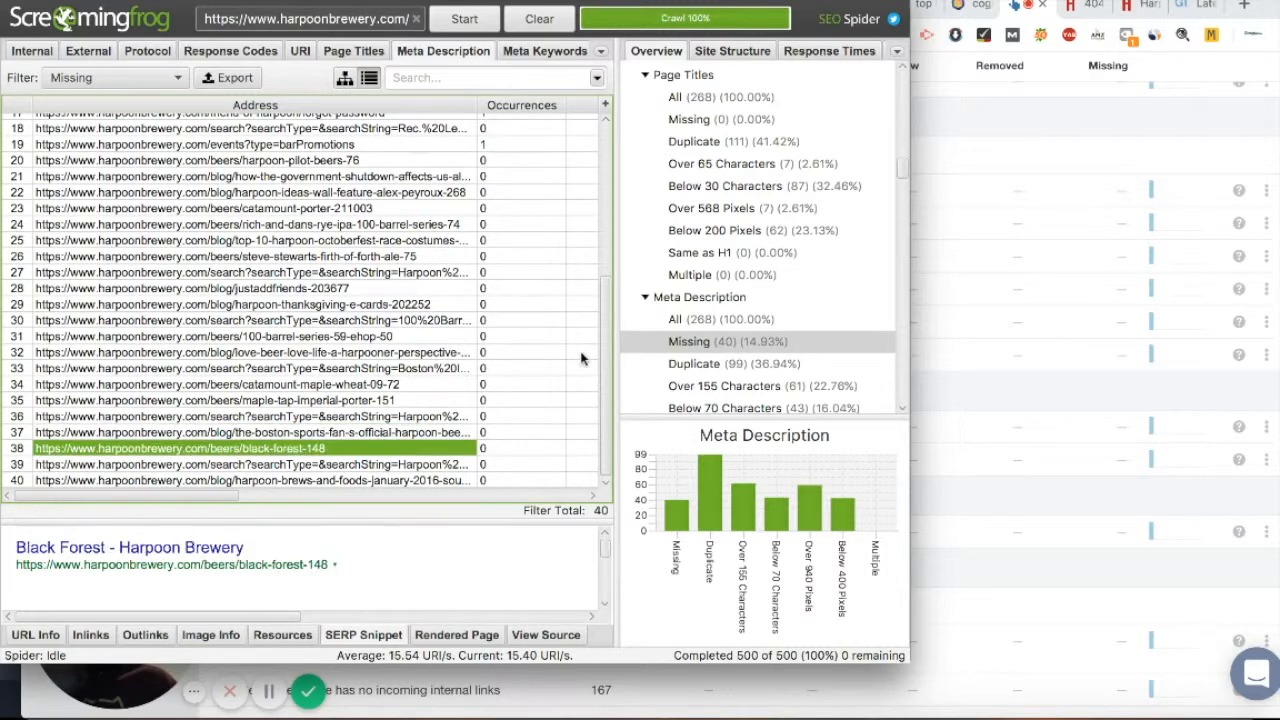
scroll(down, 3)
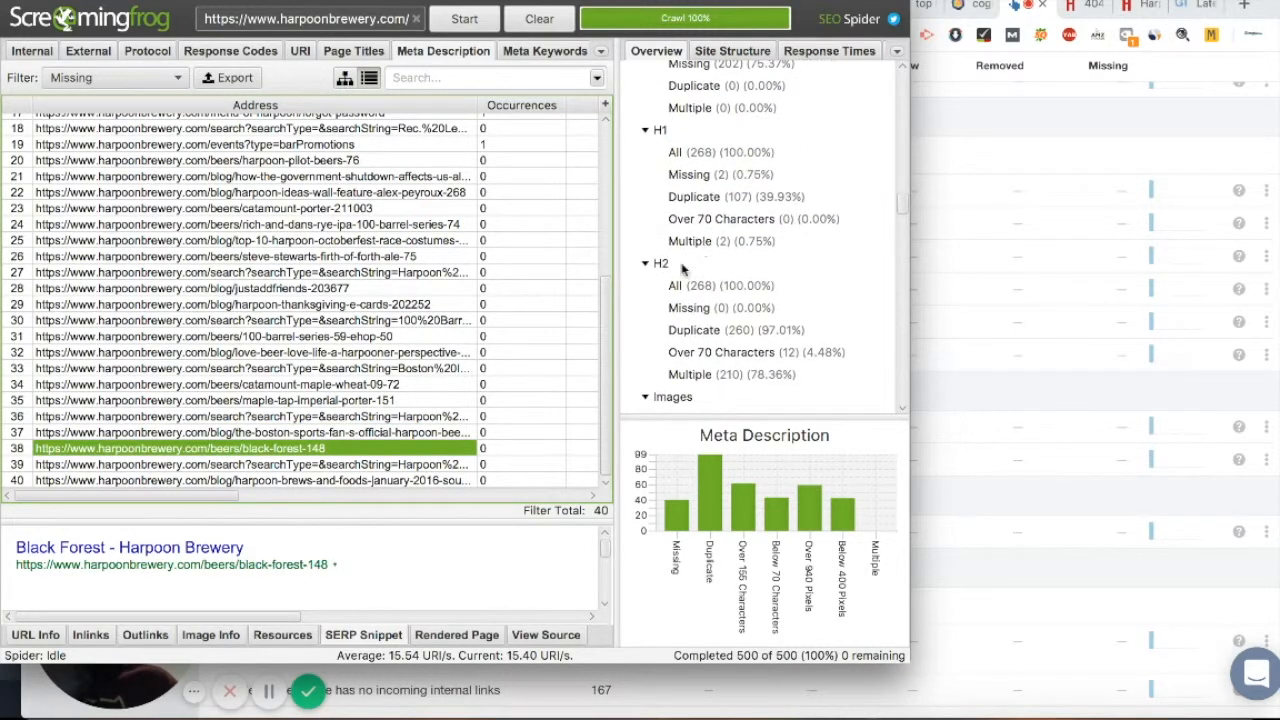
Show meta keywords for all pages, preview the about page, then filter to the 202 missing
click(708, 144)
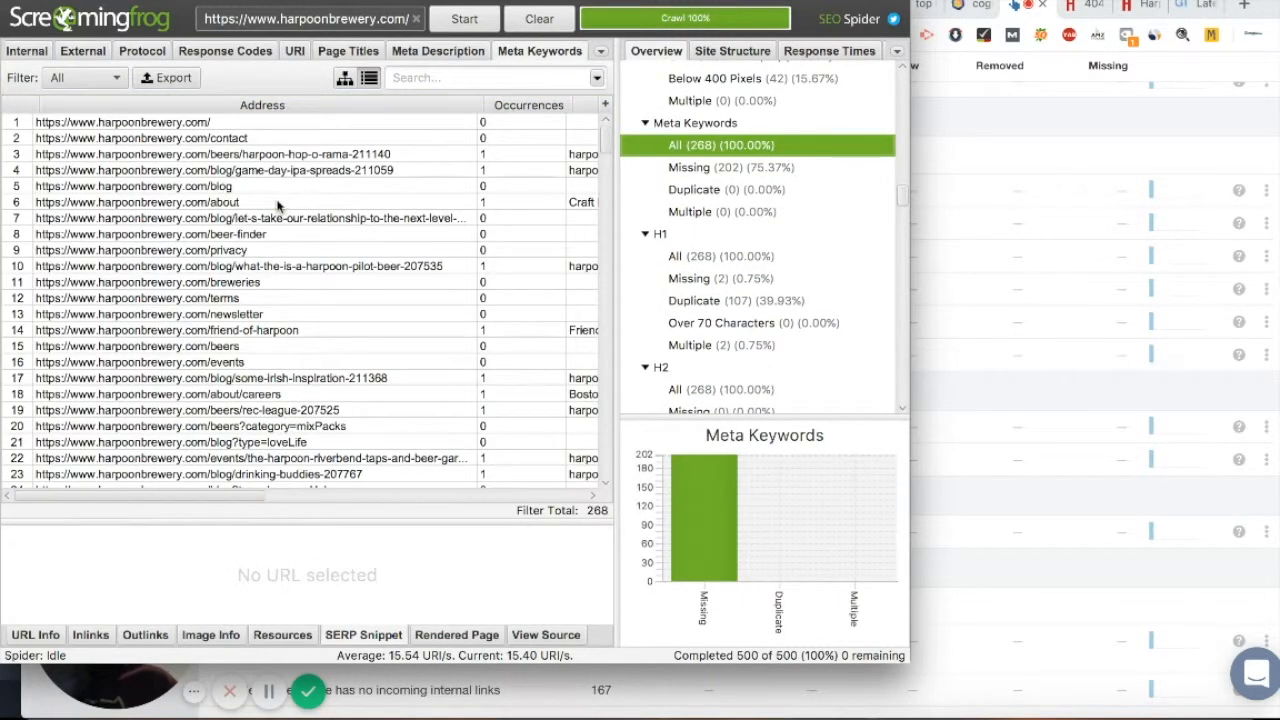
click(136, 202)
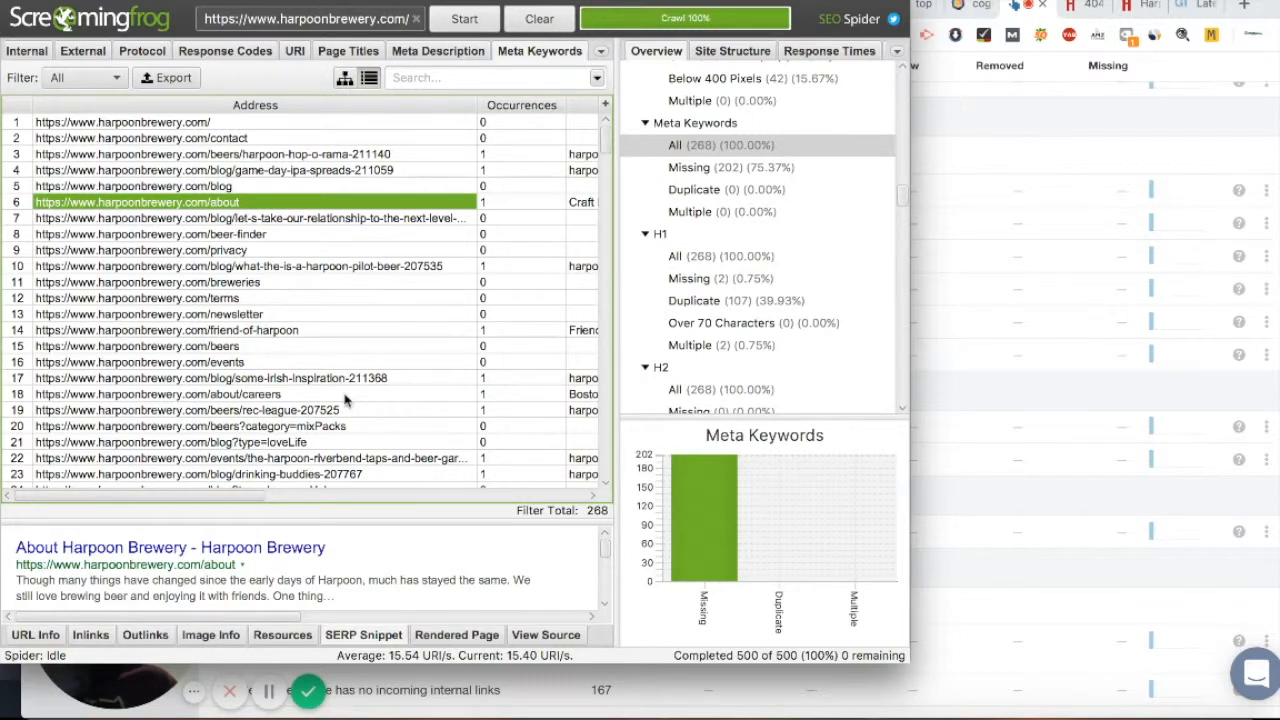
mouse_move(722, 162)
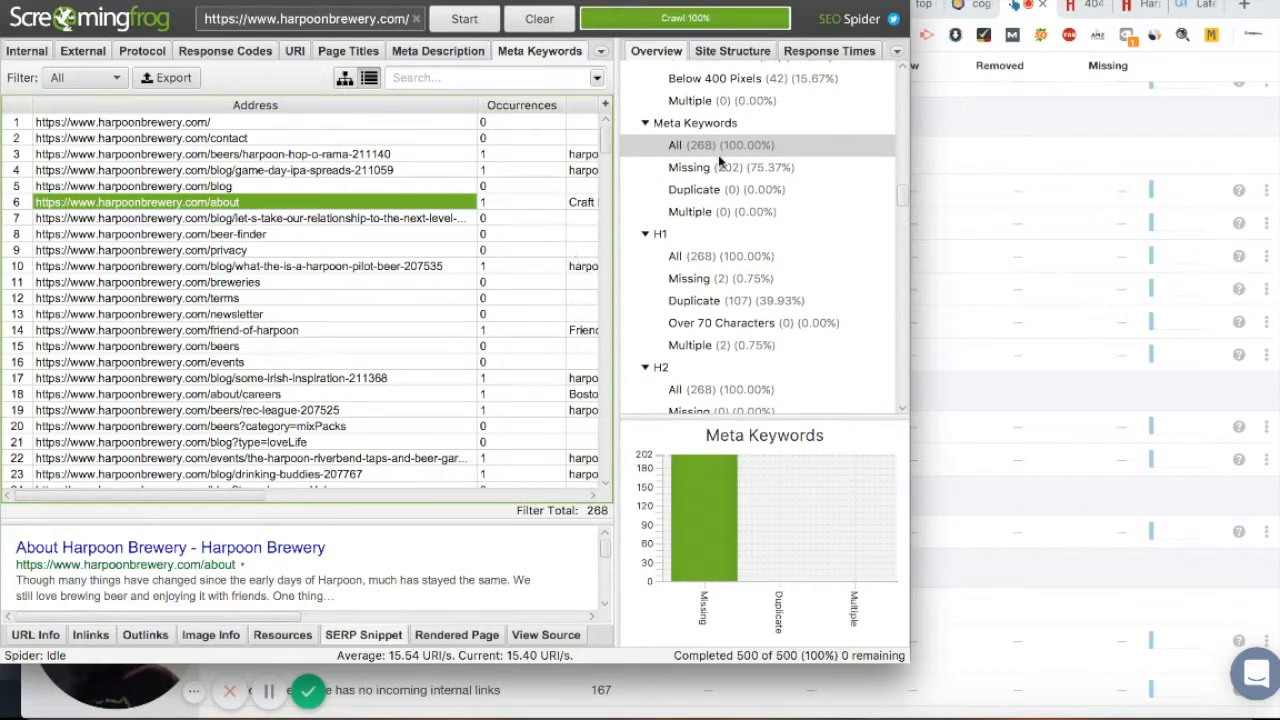
click(730, 168)
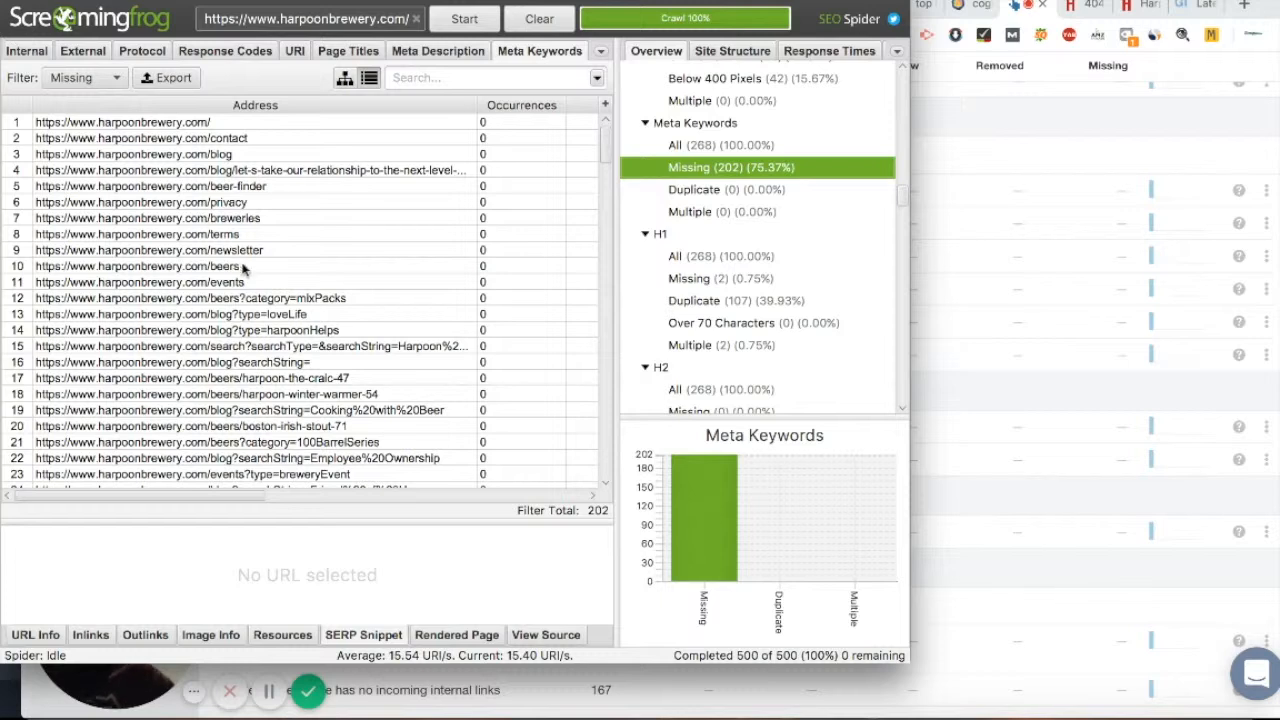
Inspect the beers page's resources and rendered version, then select the privacy page
click(136, 264)
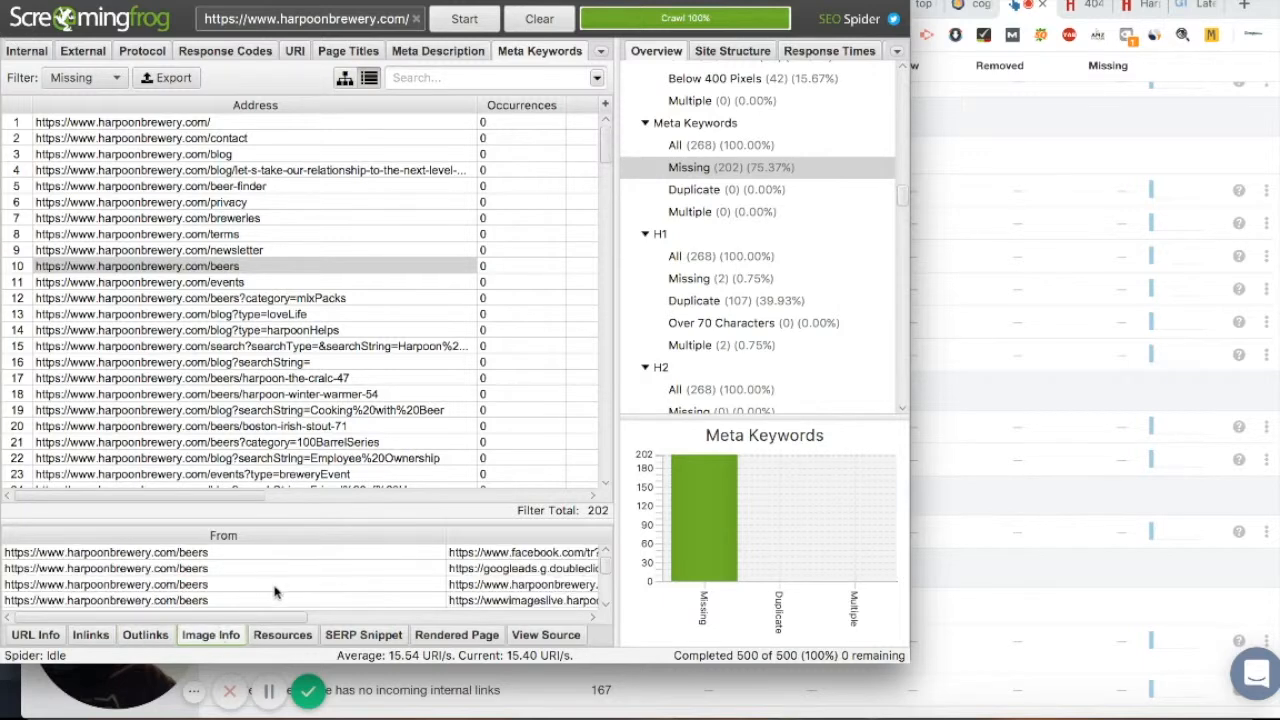
click(282, 634)
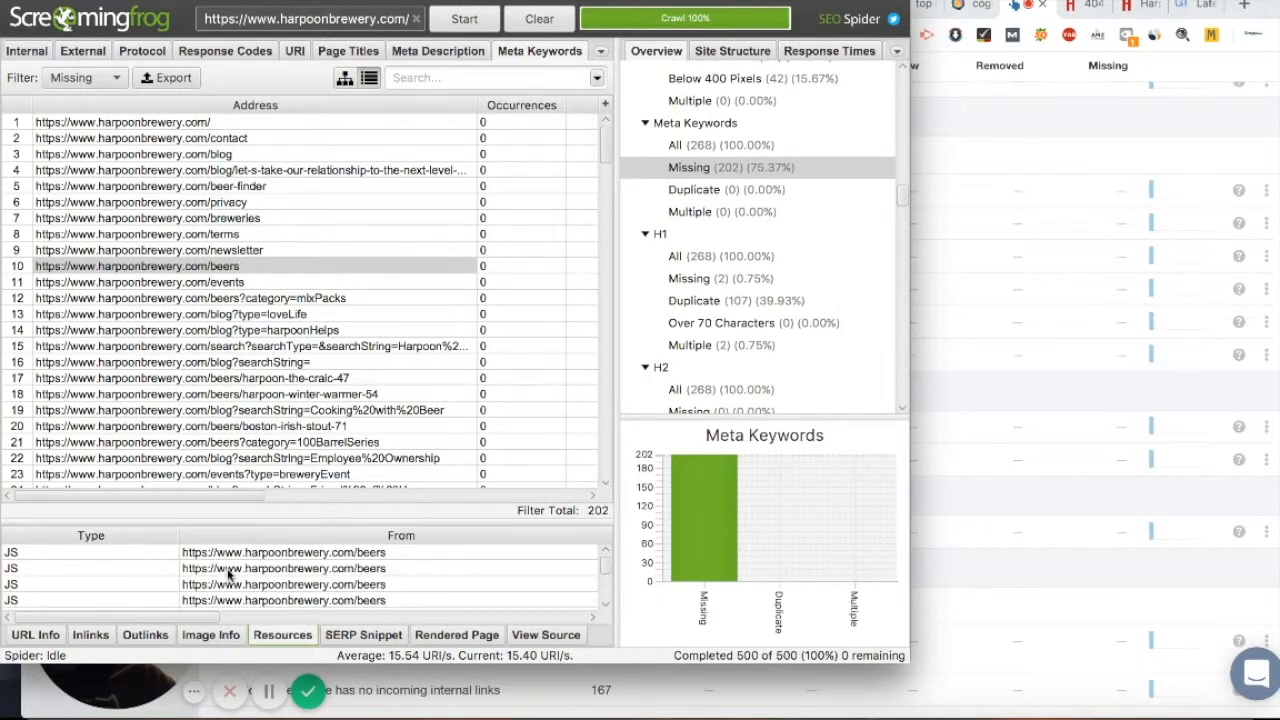
click(456, 634)
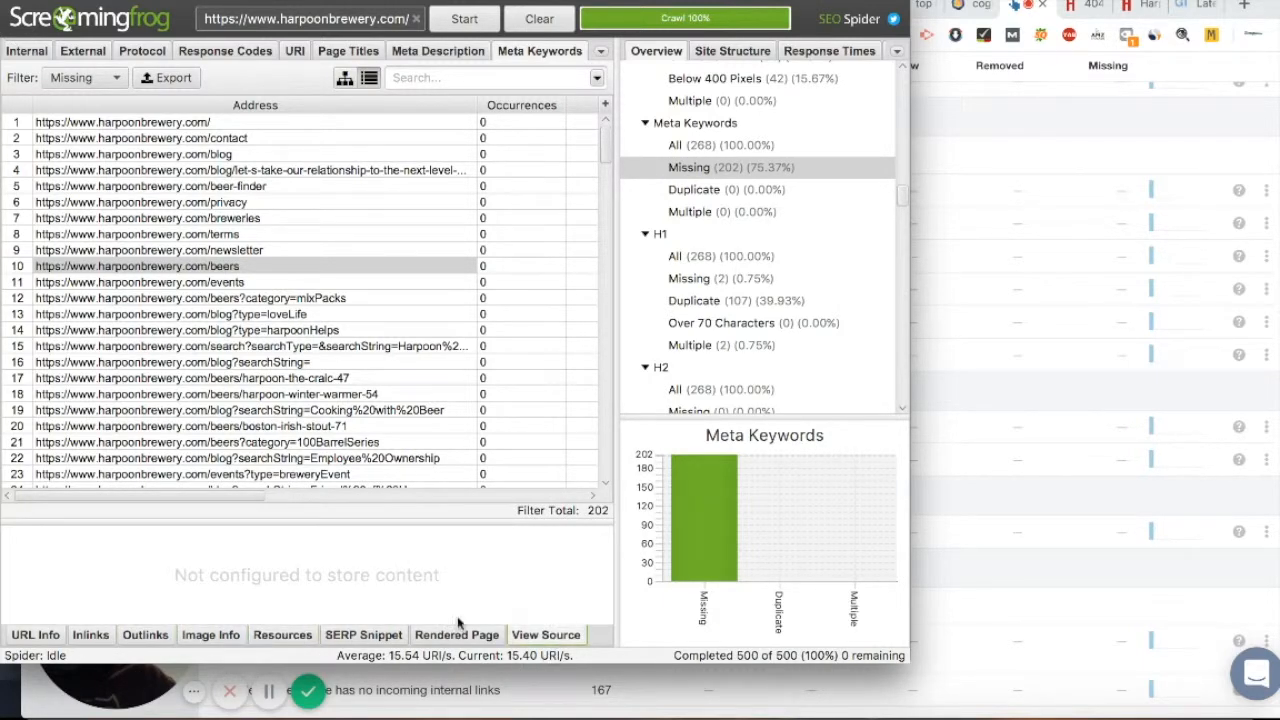
click(144, 202)
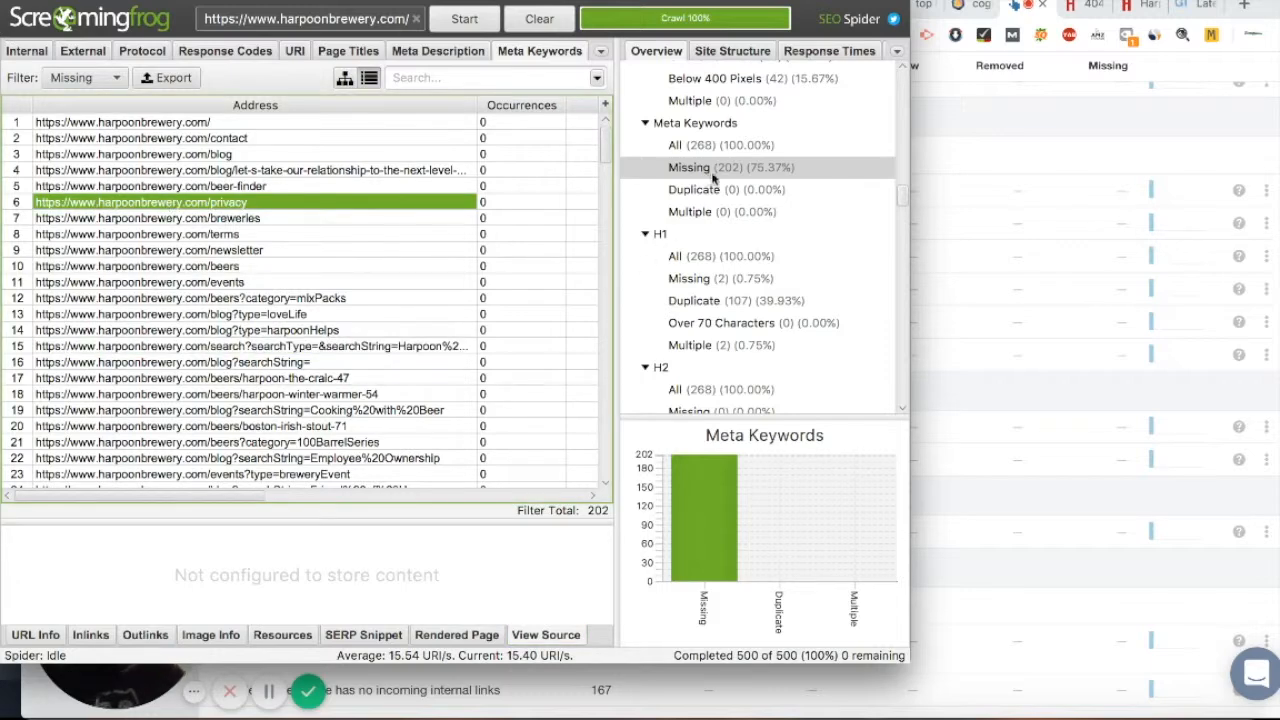
Review H1 issues: two pages missing an H1 (including beer finder) and none over 70 characters
click(676, 256)
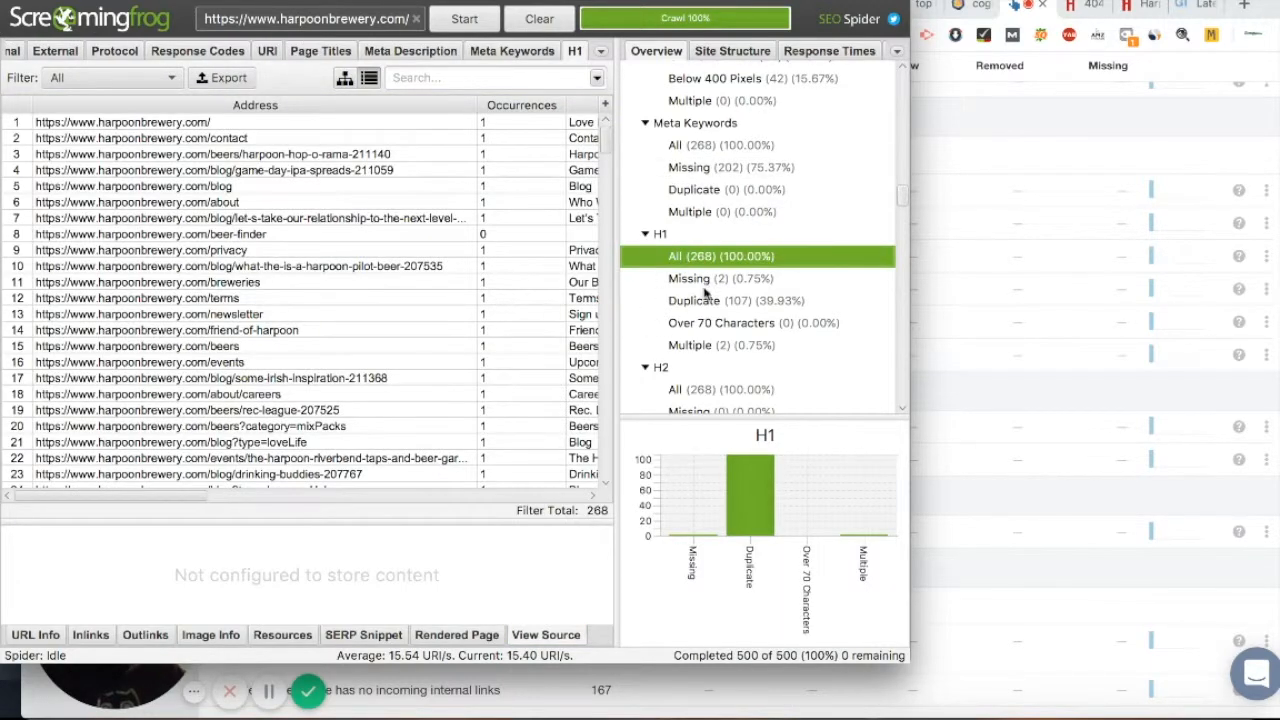
click(720, 278)
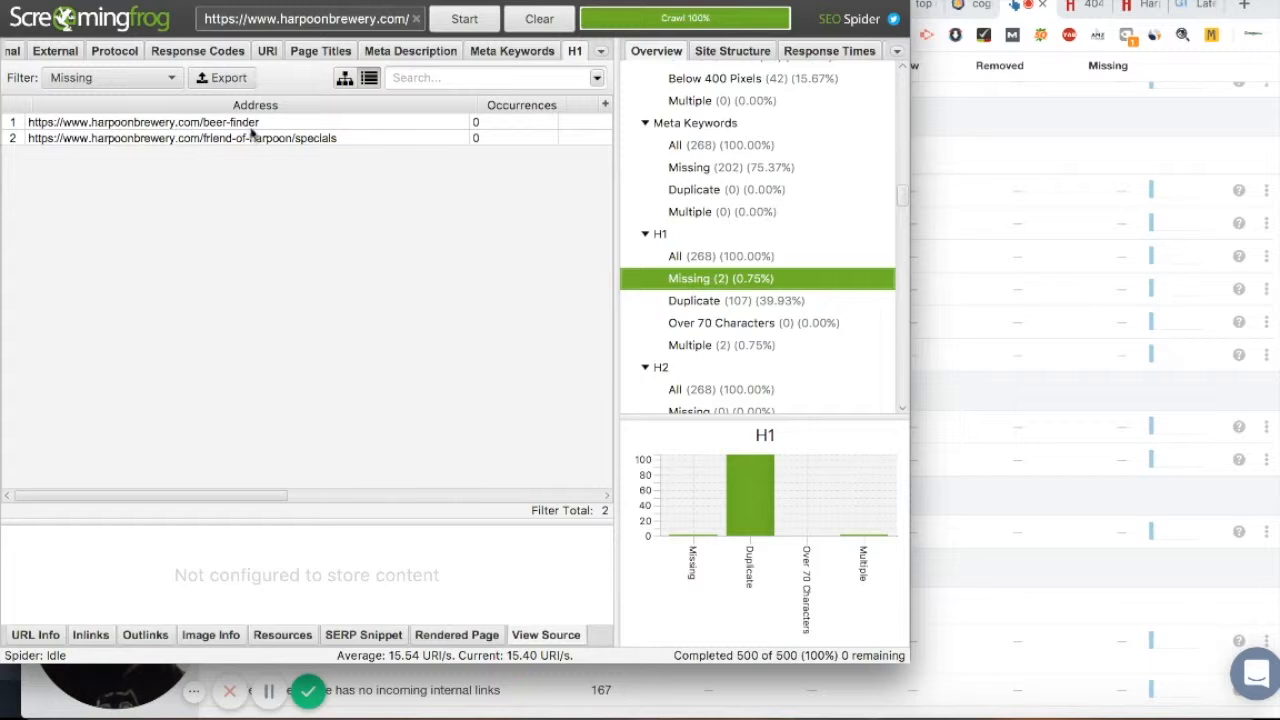
click(140, 122)
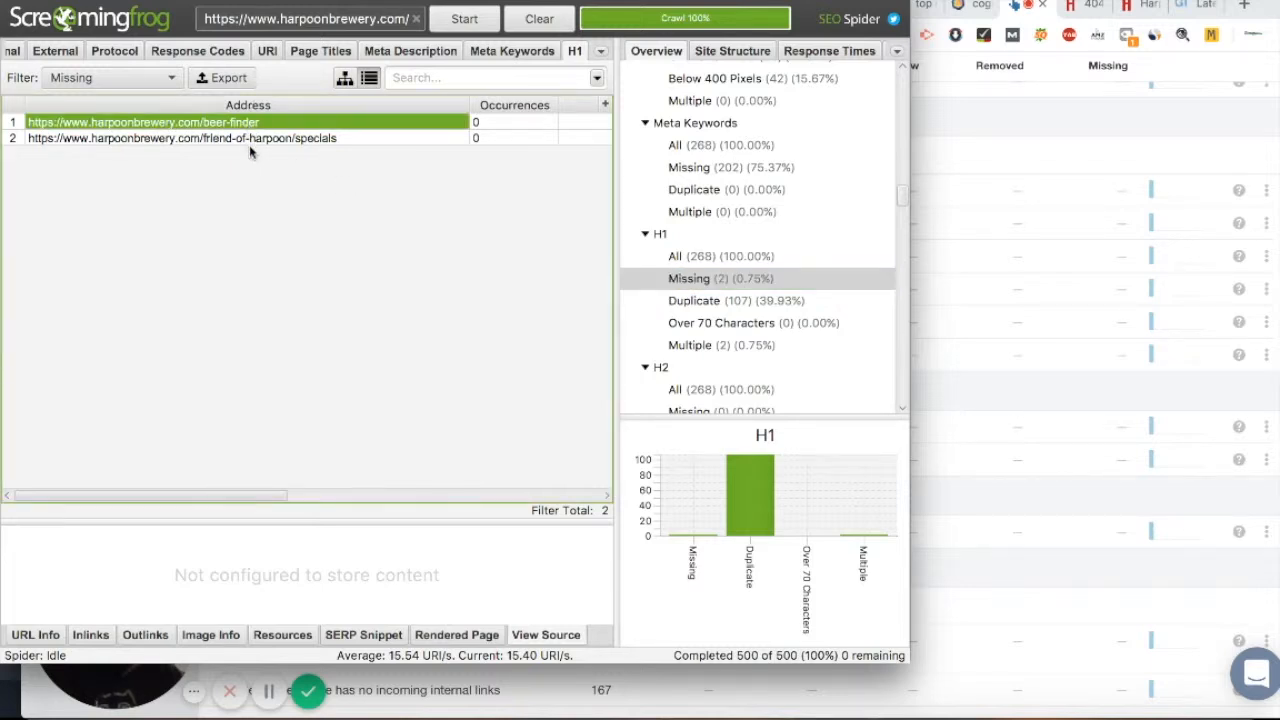
click(752, 322)
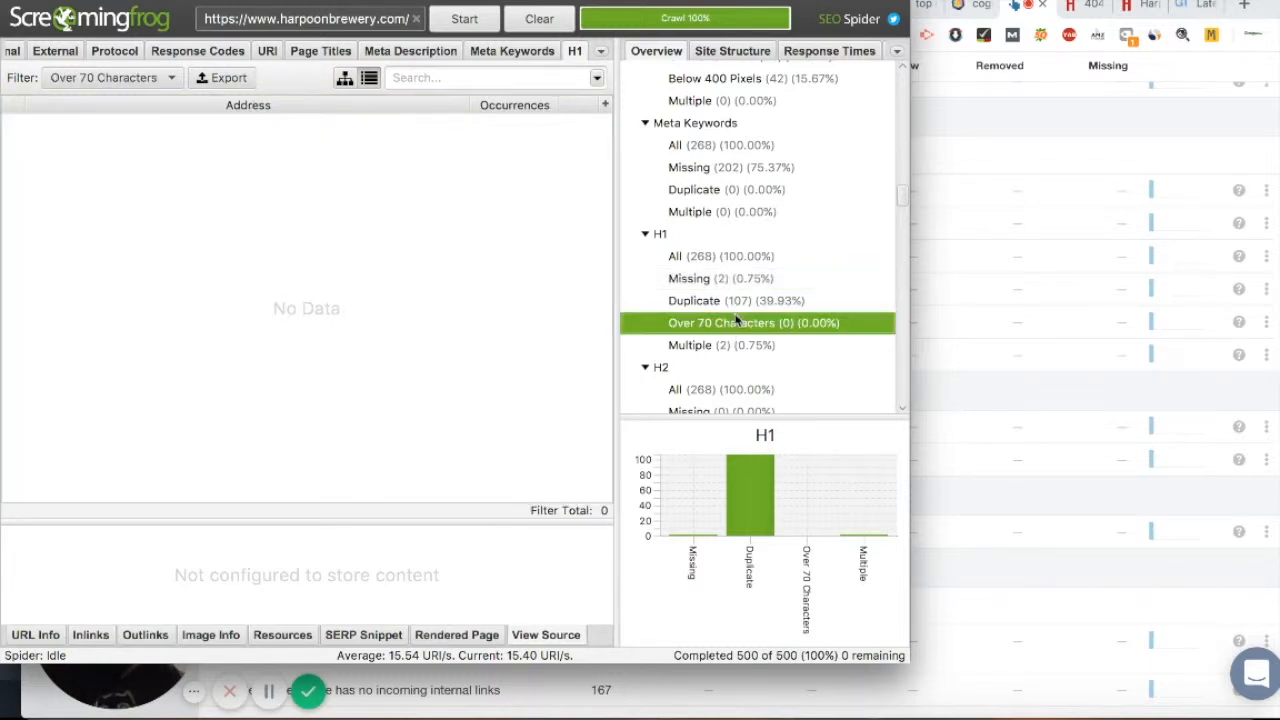
mouse_move(736, 256)
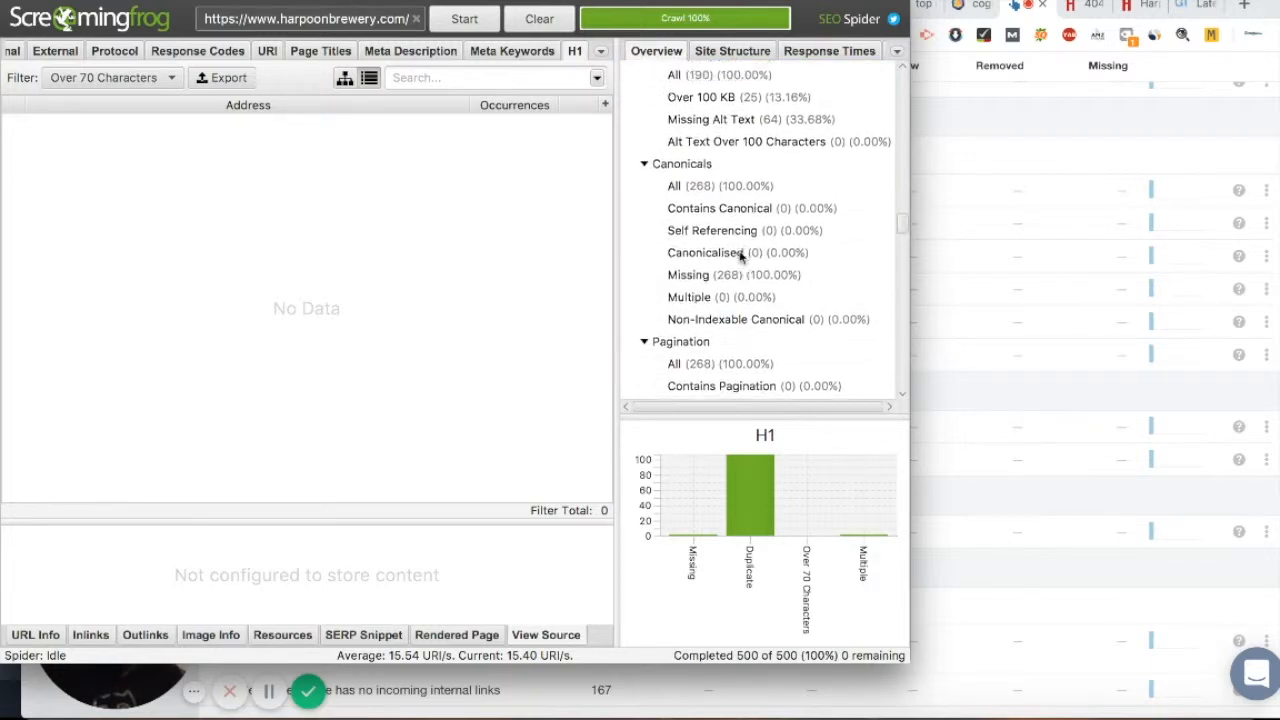
Scroll through the remaining H1 issue categories in the Overview
scroll(down, 3)
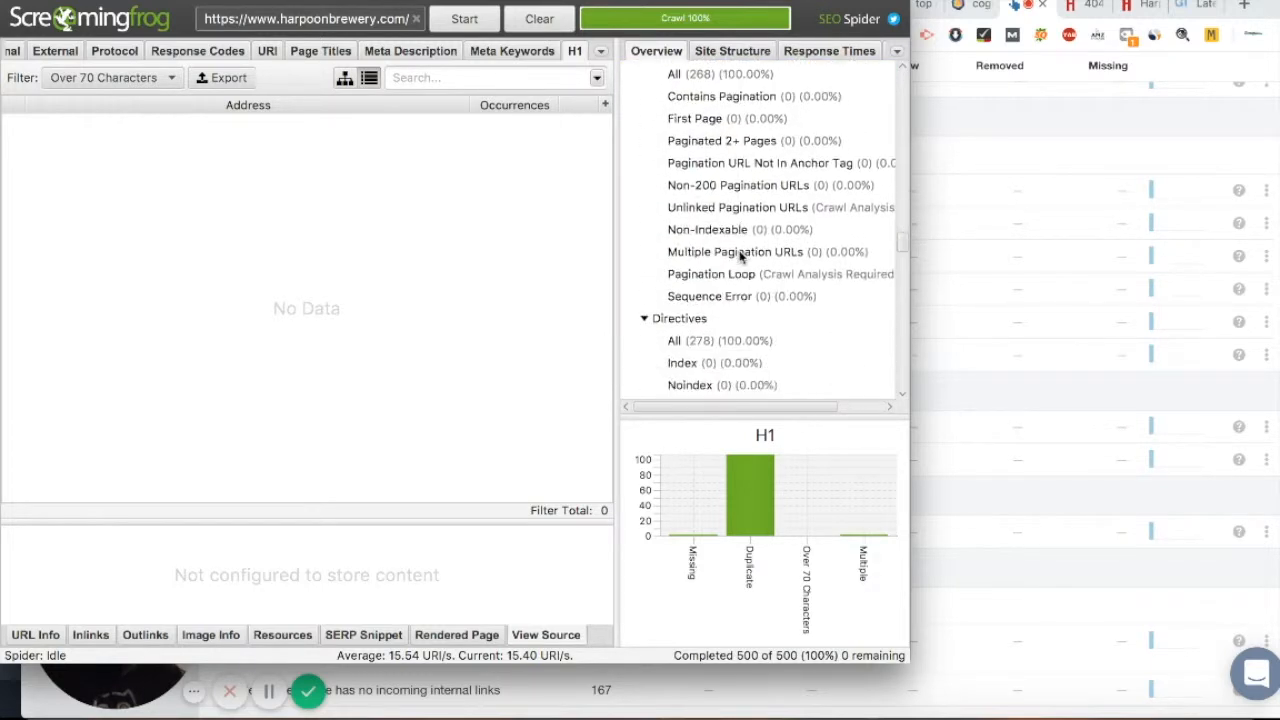
scroll(down, 3)
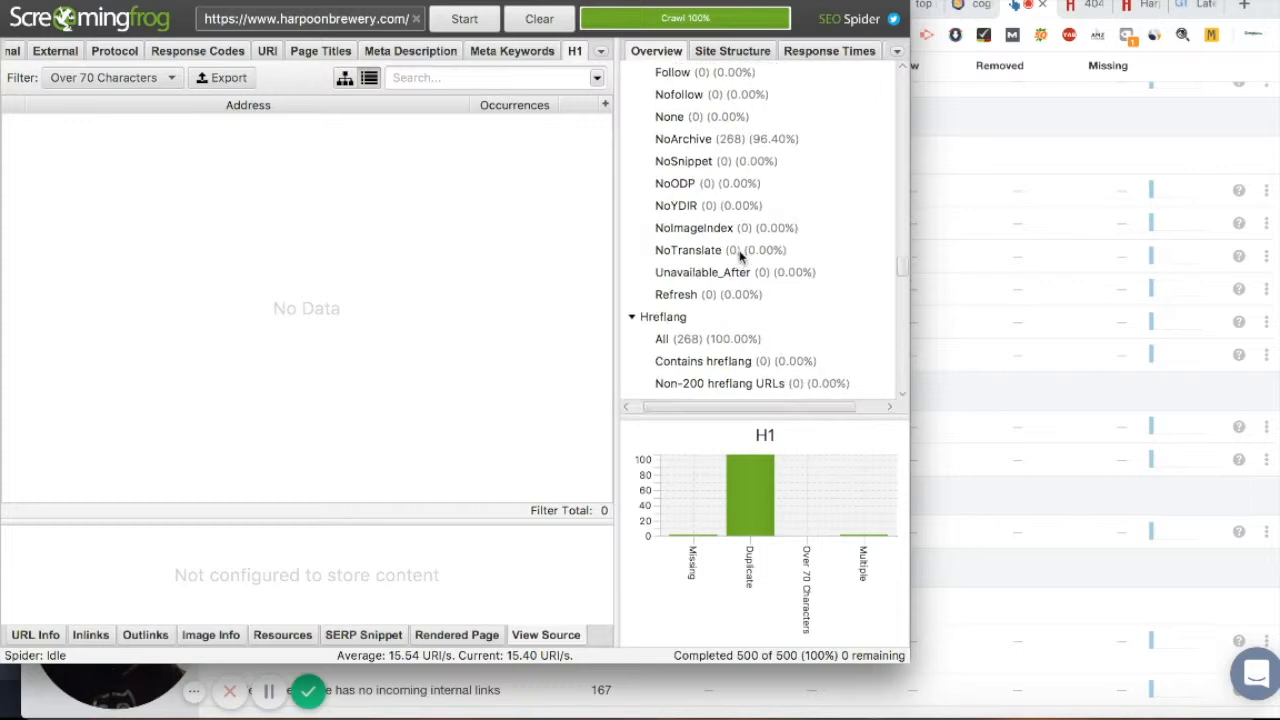
scroll(down, 3)
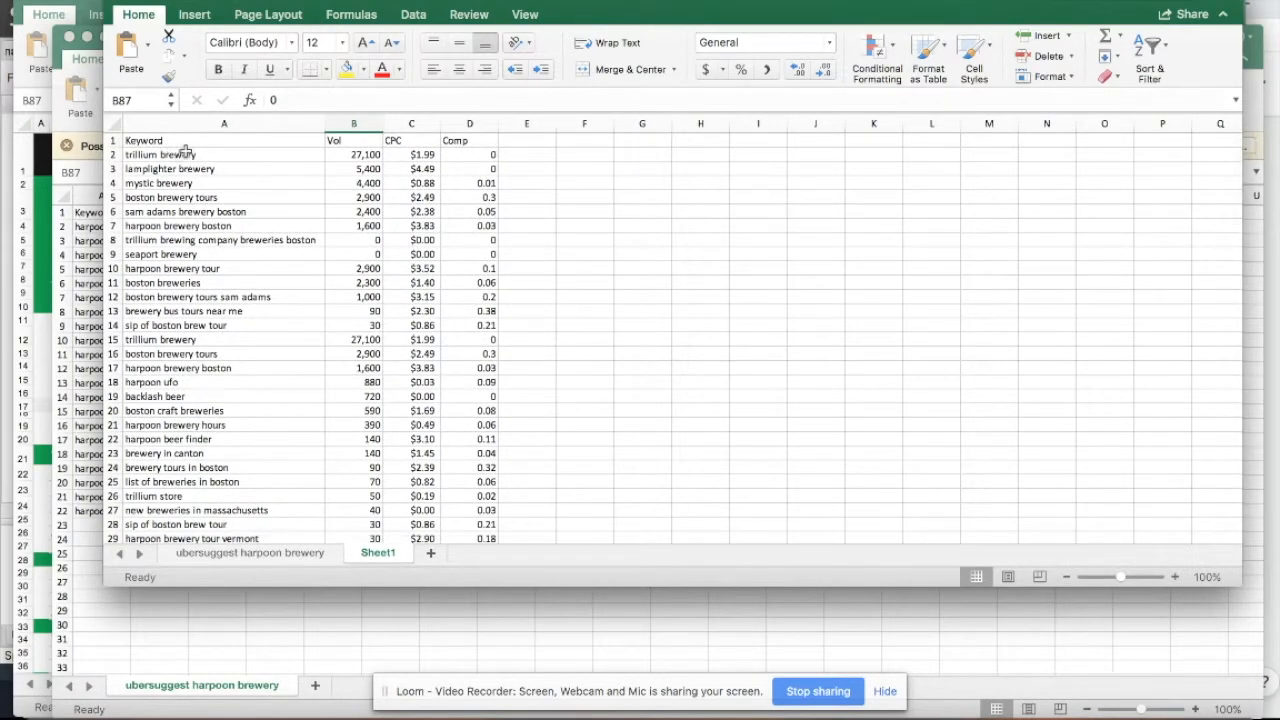
mouse_move(212, 136)
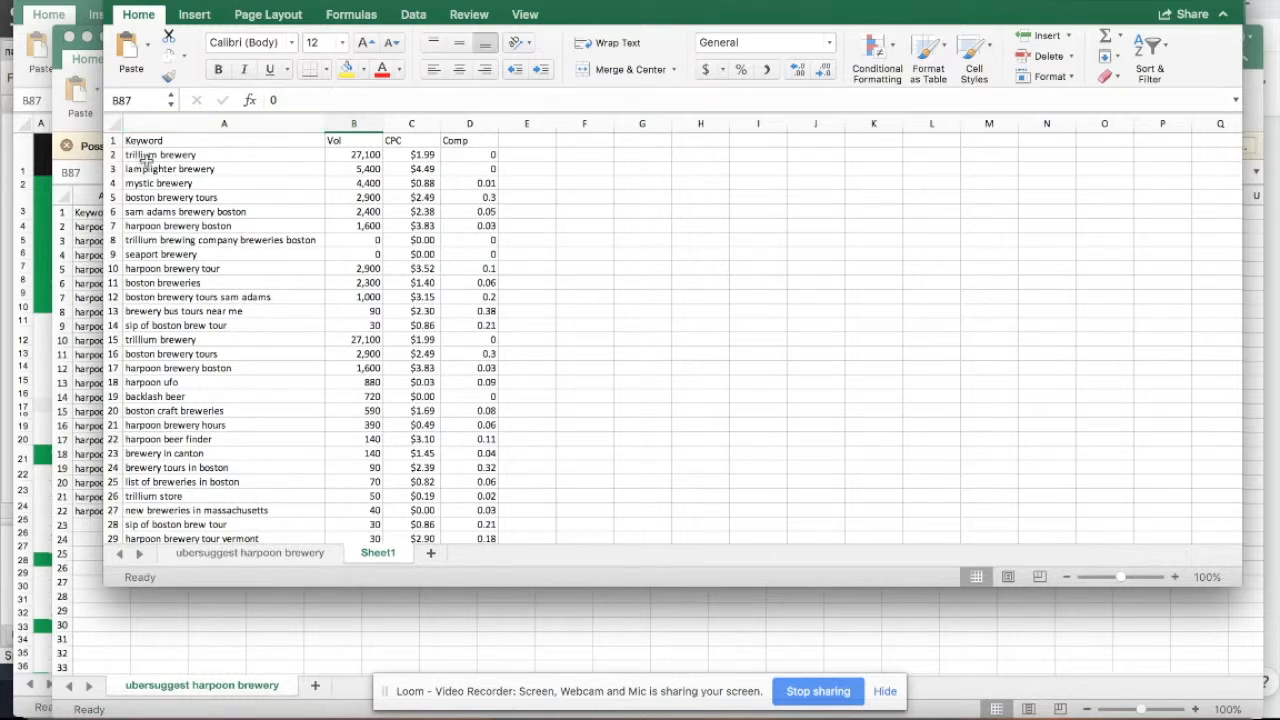
mouse_move(238, 180)
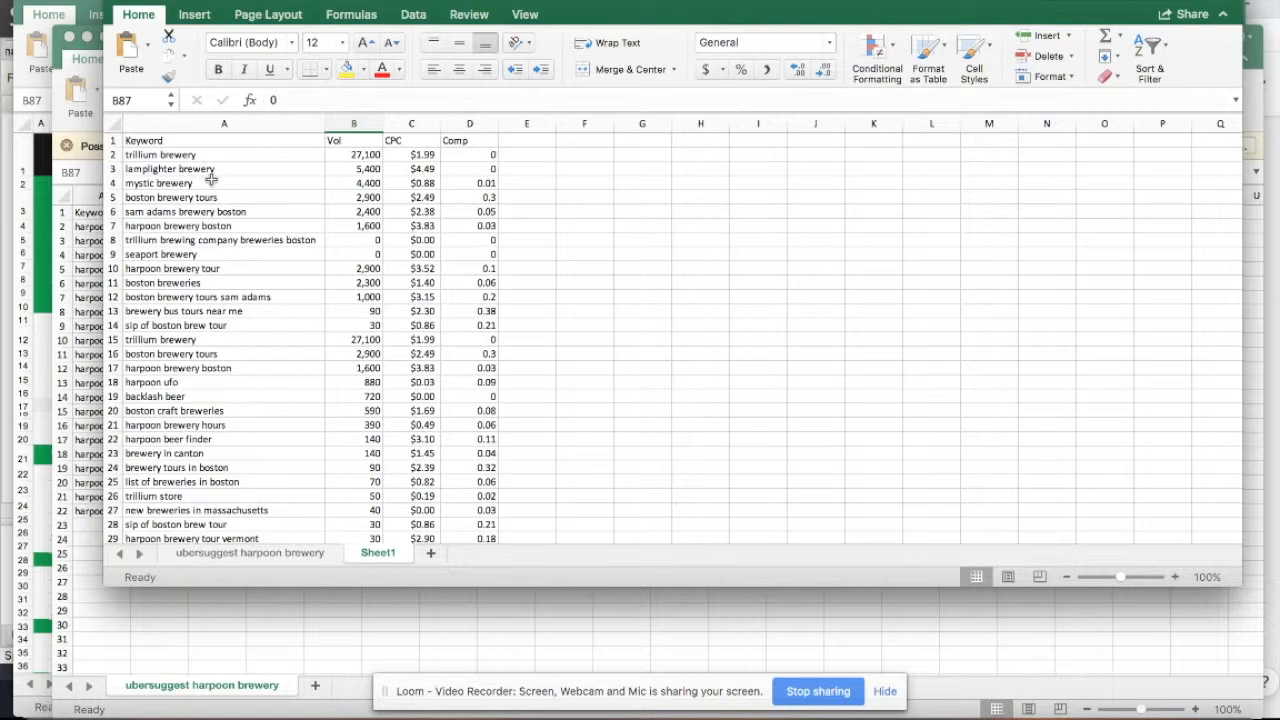
mouse_move(256, 206)
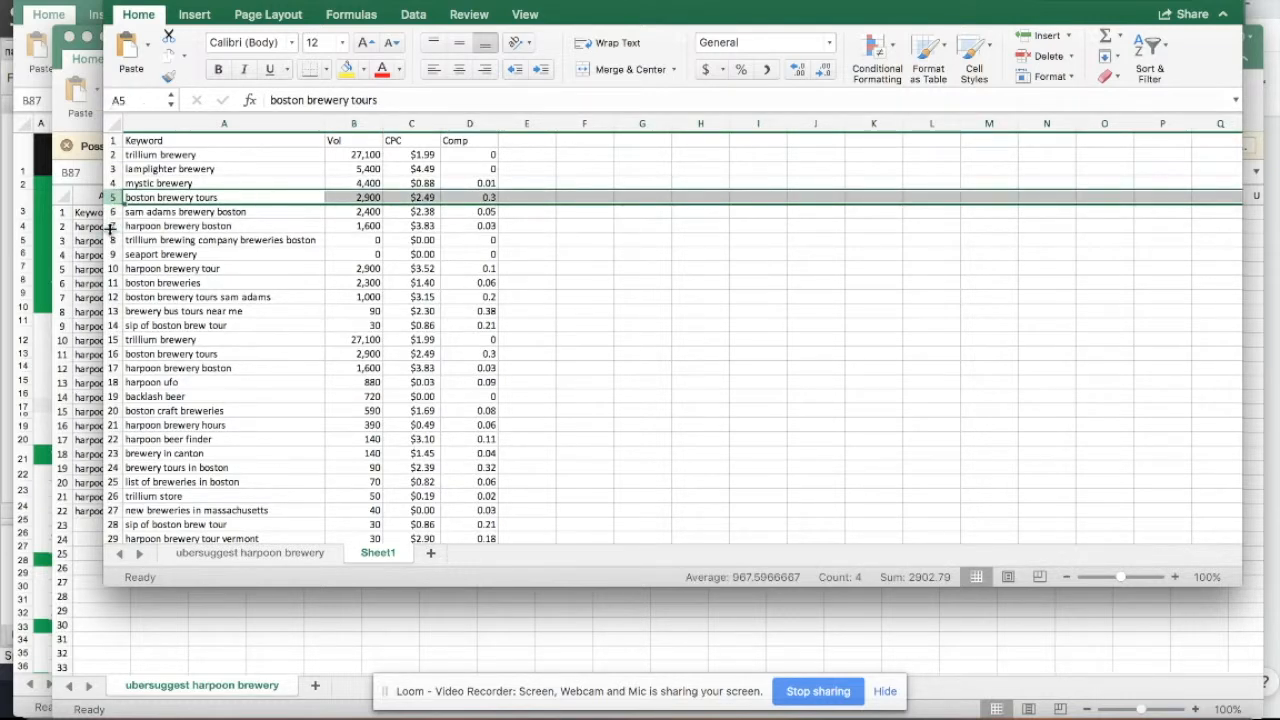
click(178, 224)
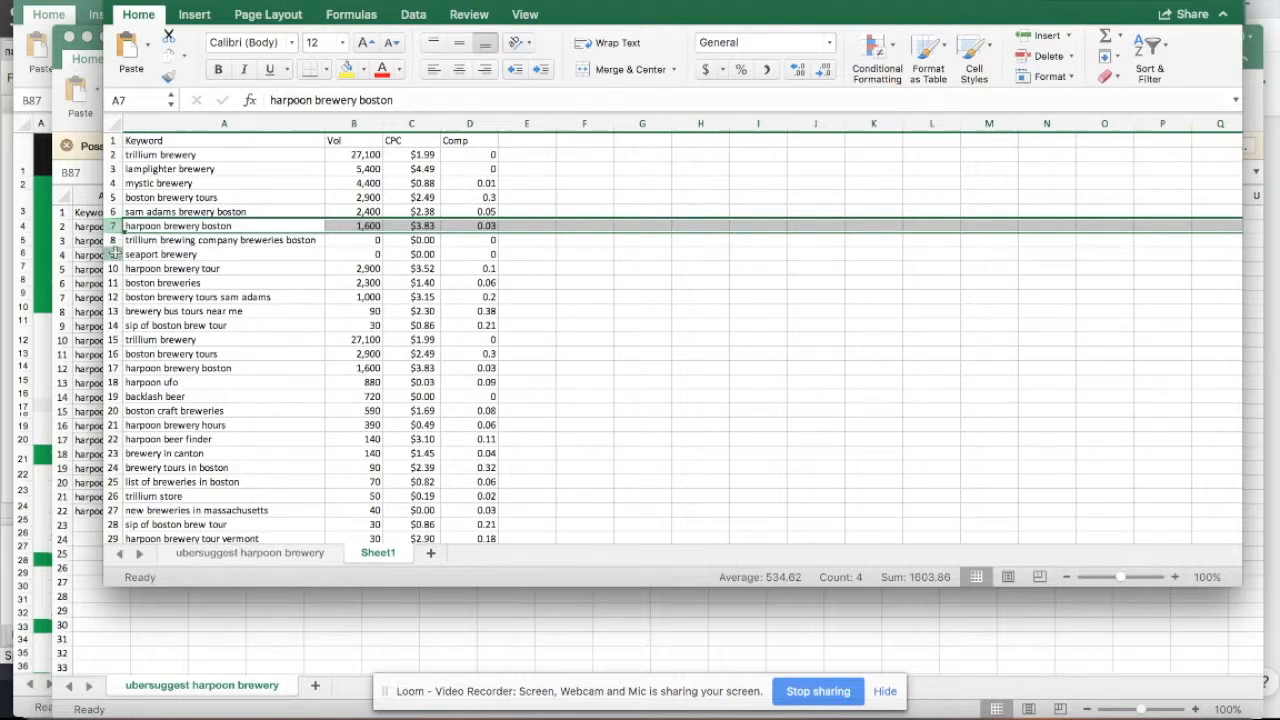
click(172, 268)
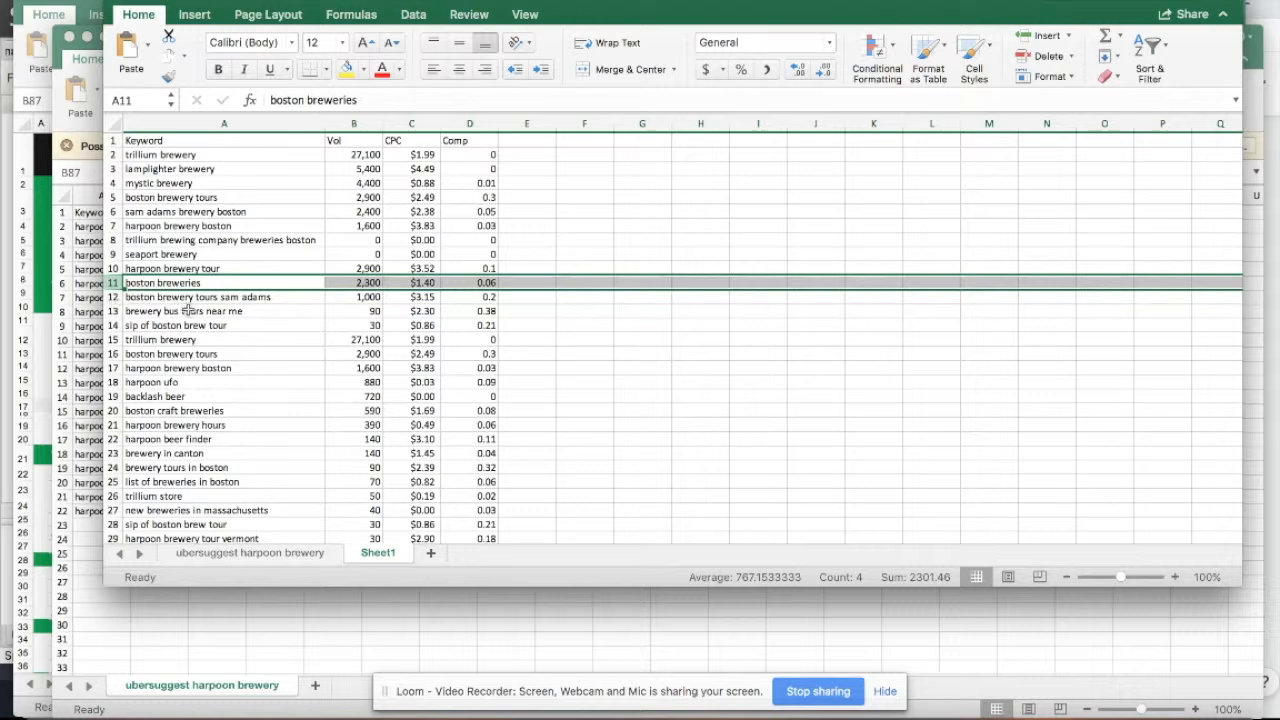
mouse_move(264, 296)
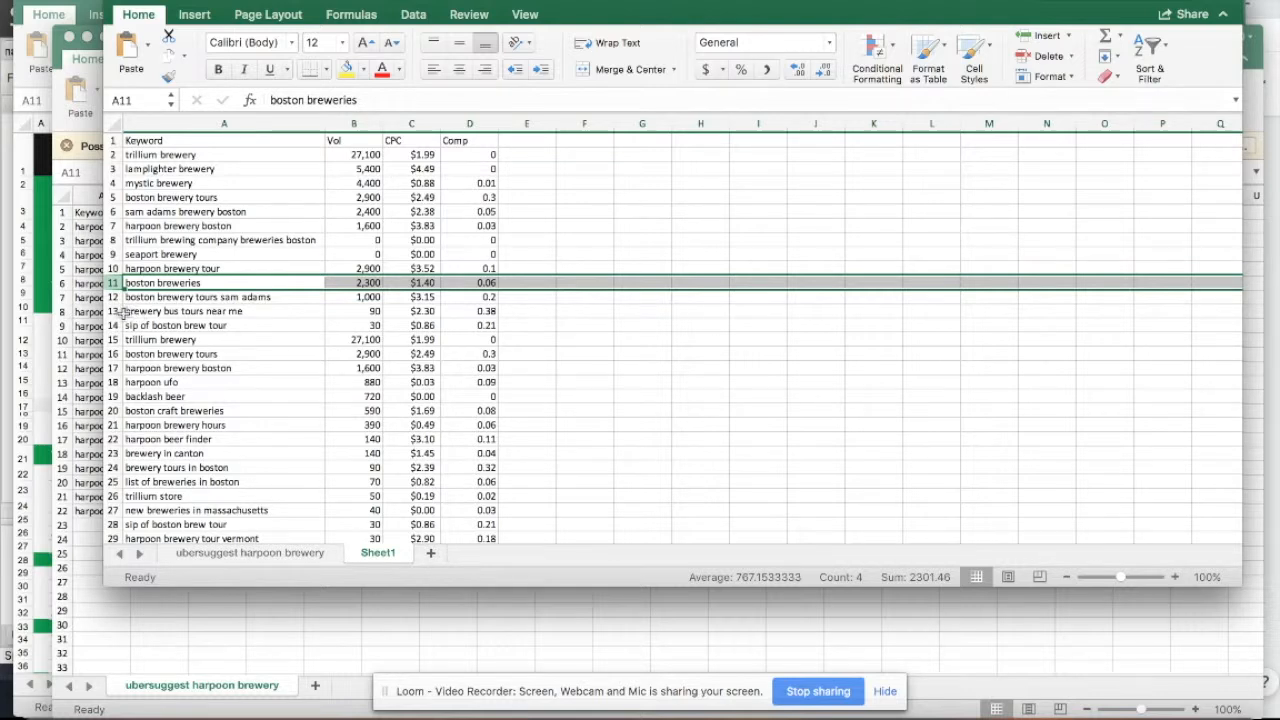
click(180, 312)
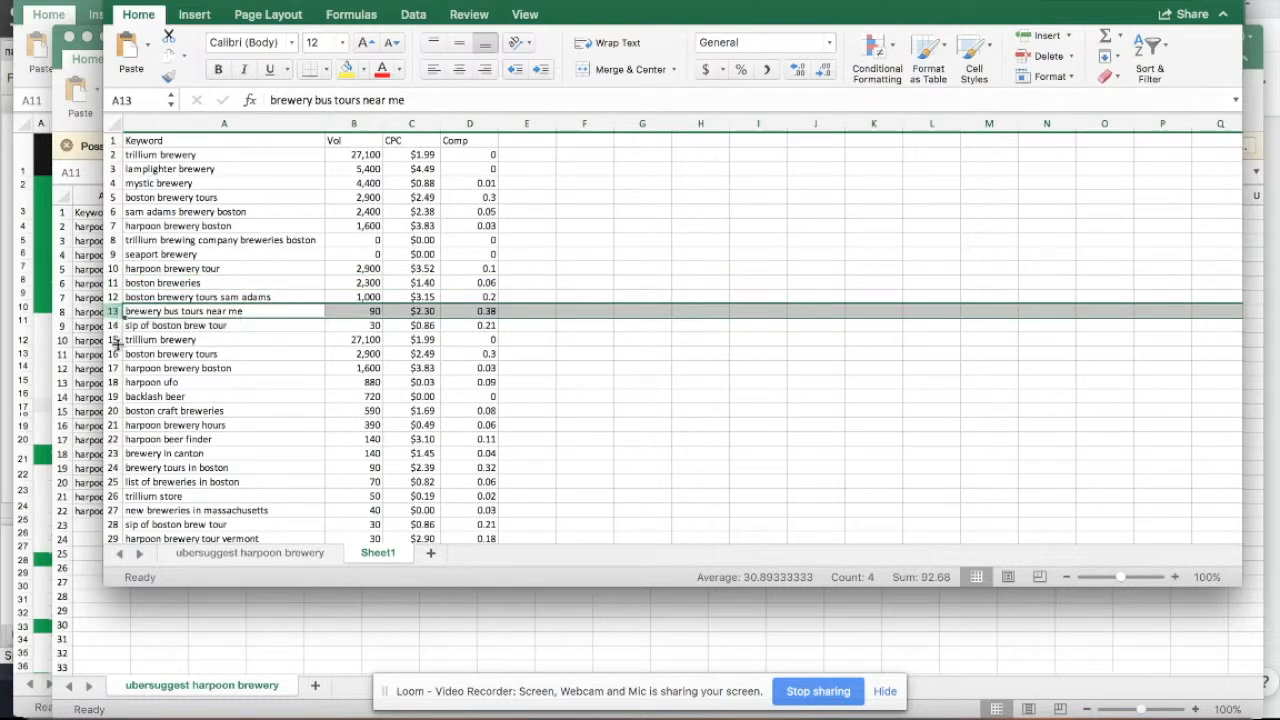
mouse_move(200, 350)
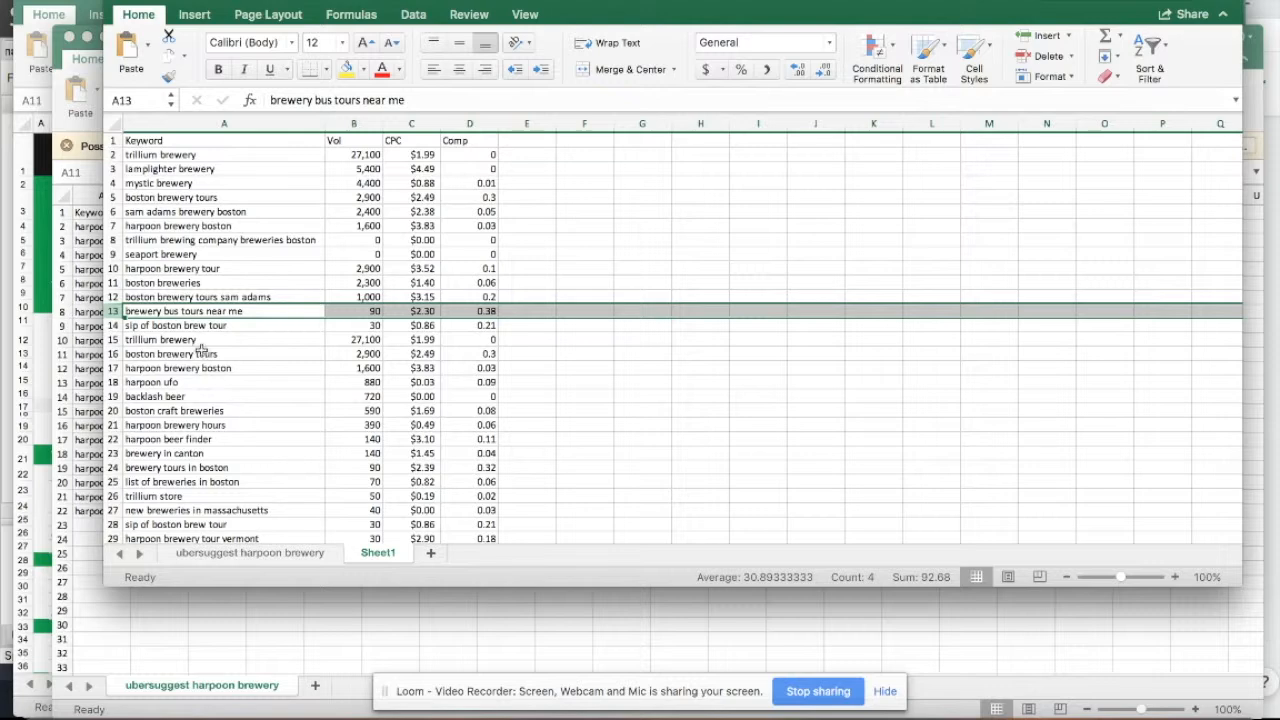
Scroll Sheet1 to the last keyword row 106 and select 'somerville breweries' (1,900 volume, $0.98 CPC)
scroll(down, 3)
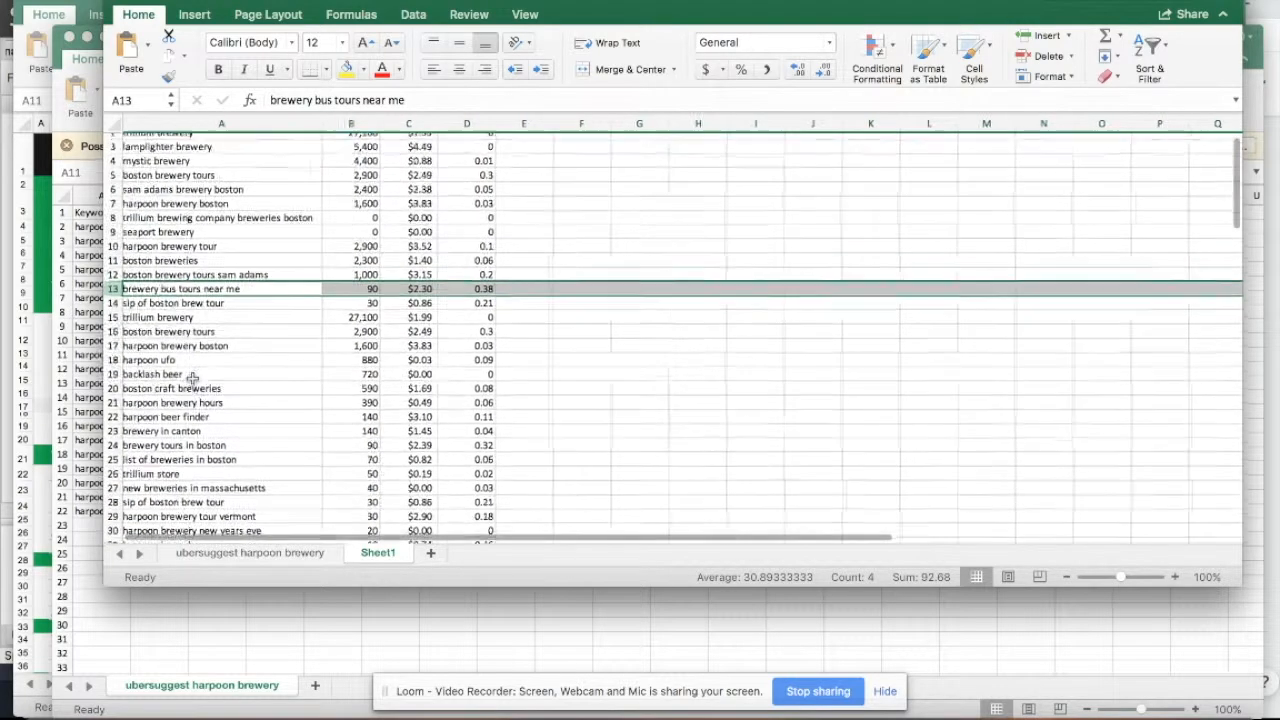
scroll(down, 3)
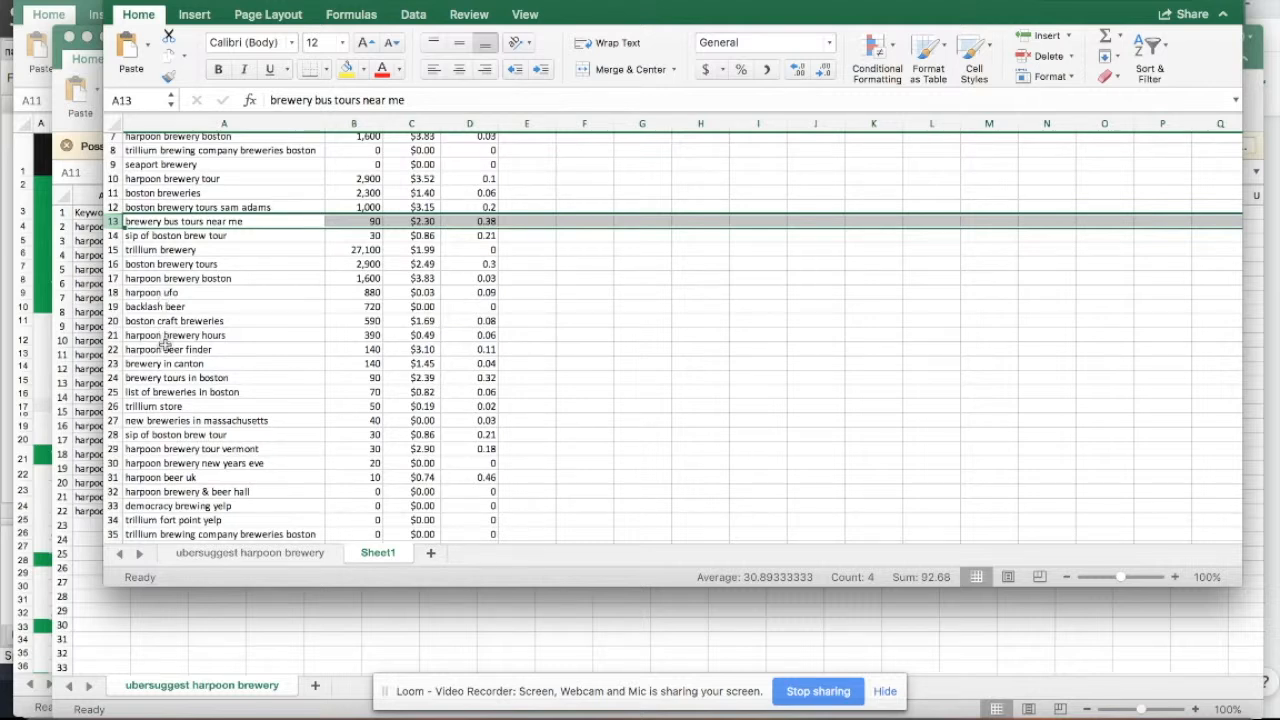
mouse_move(218, 356)
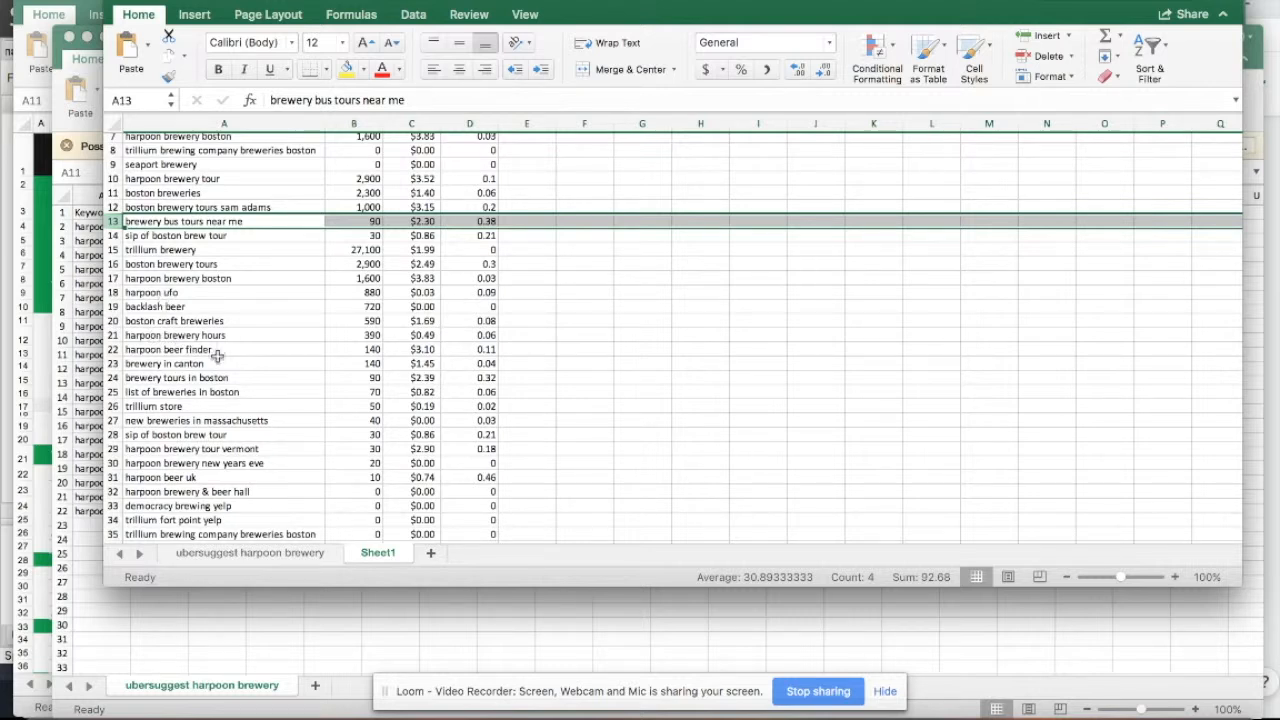
mouse_move(178, 384)
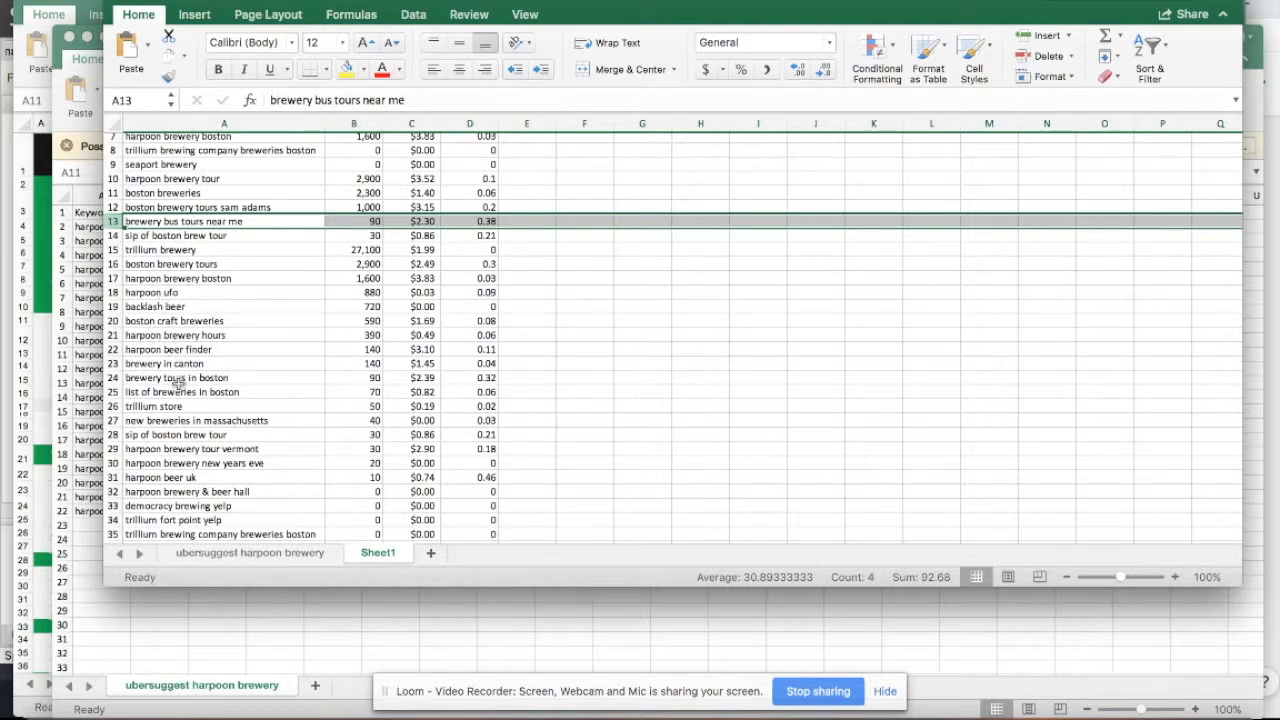
scroll(down, 3)
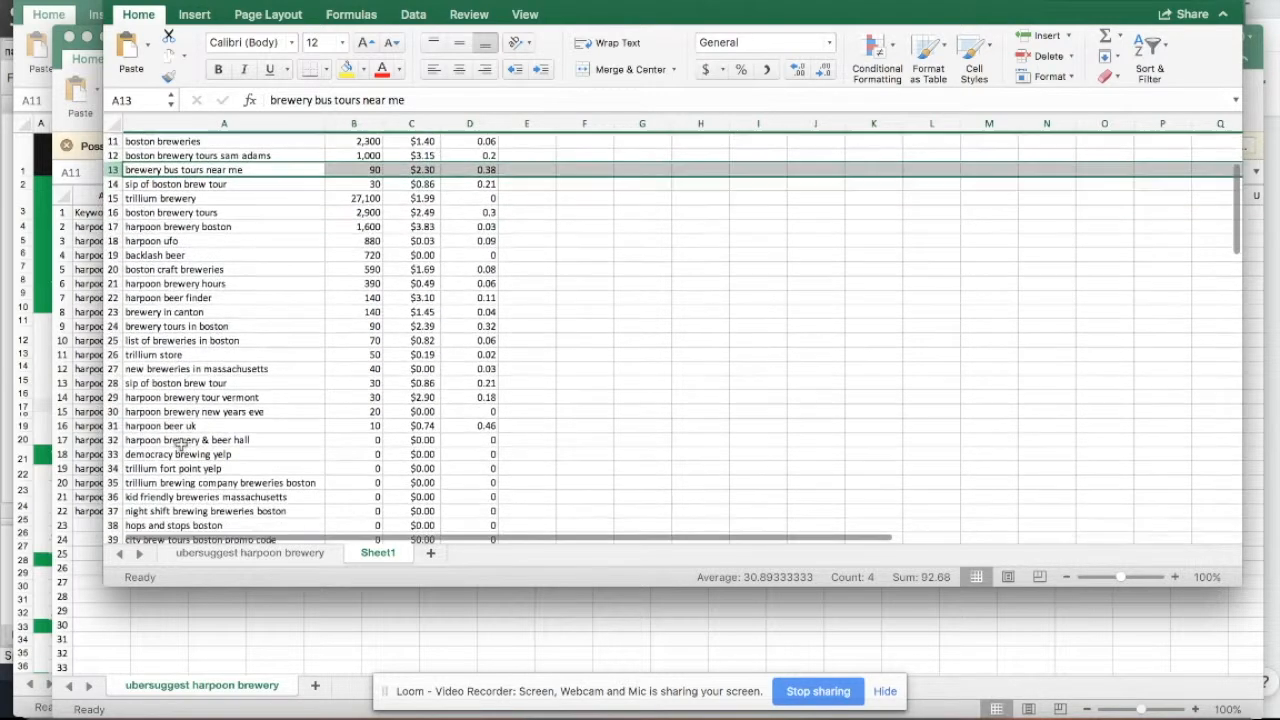
scroll(down, 3)
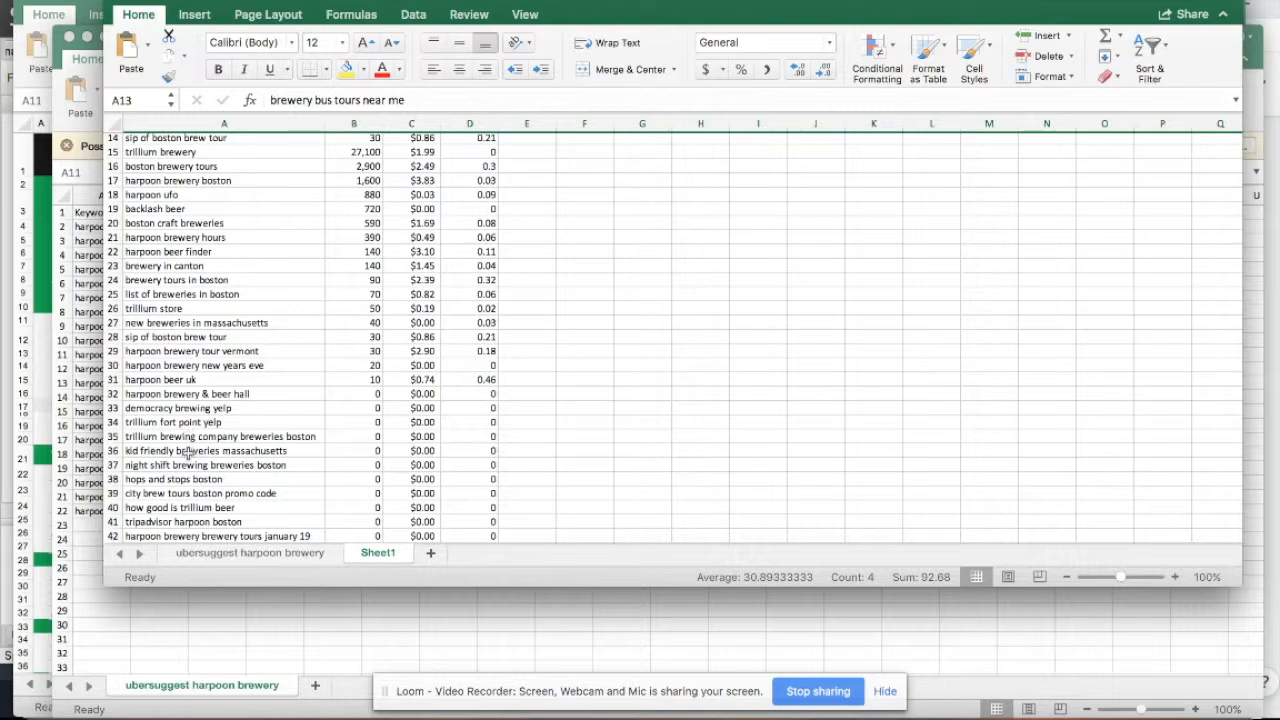
scroll(down, 3)
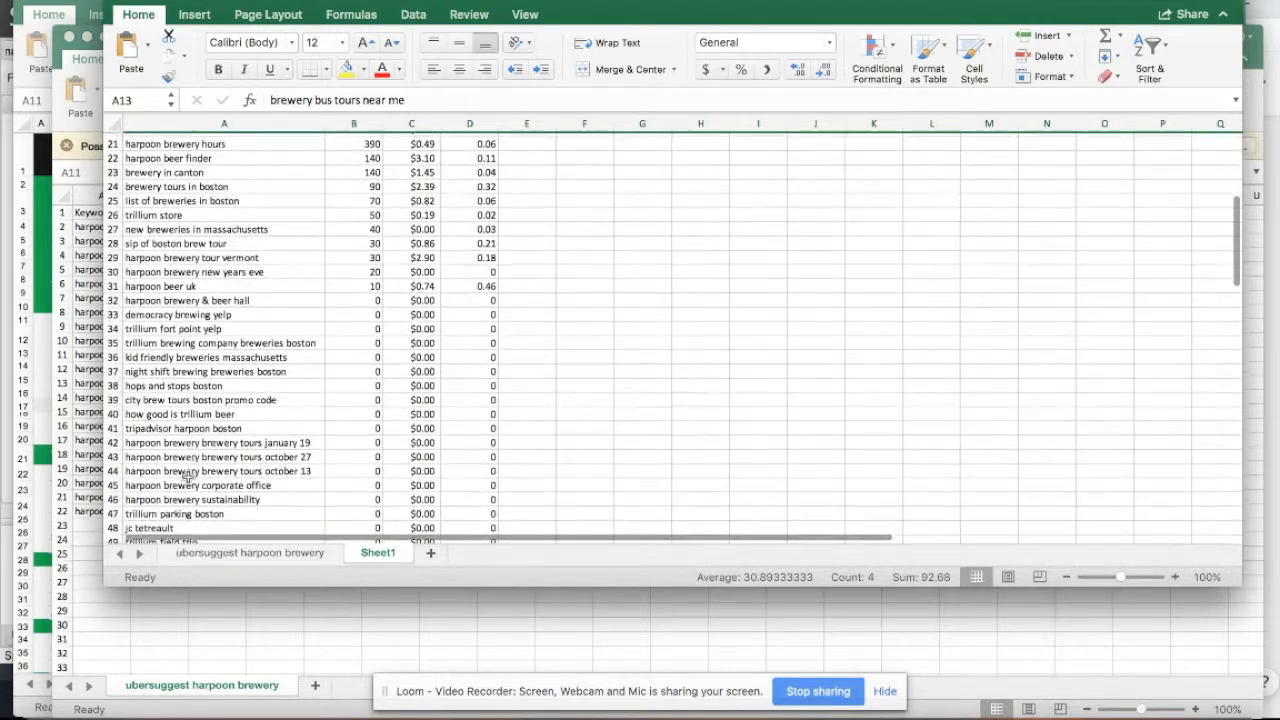
scroll(down, 3)
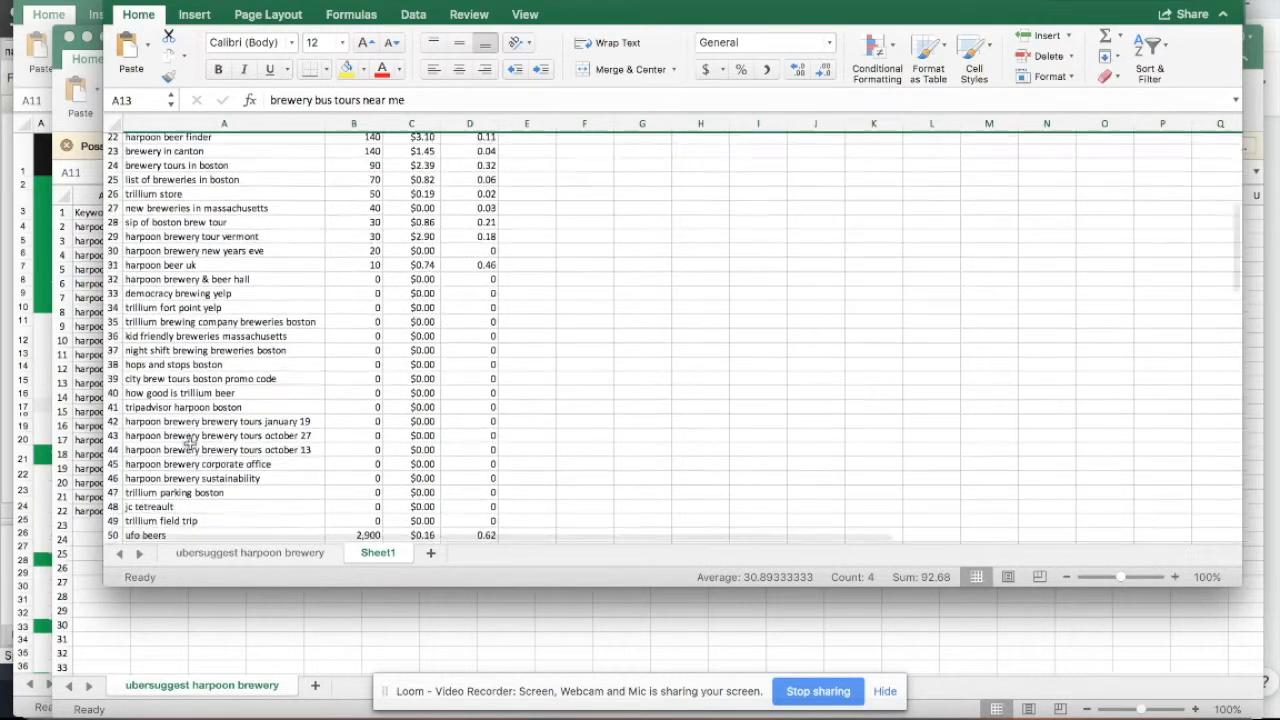
scroll(down, 3)
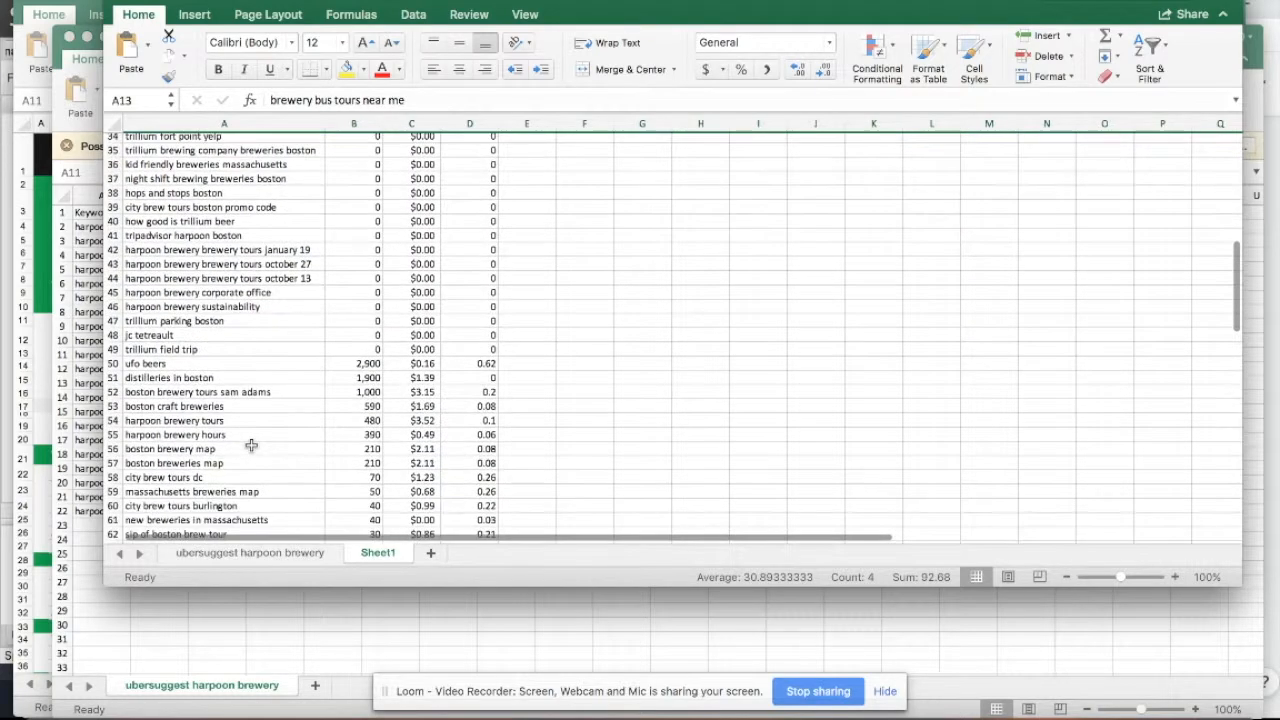
scroll(down, 3)
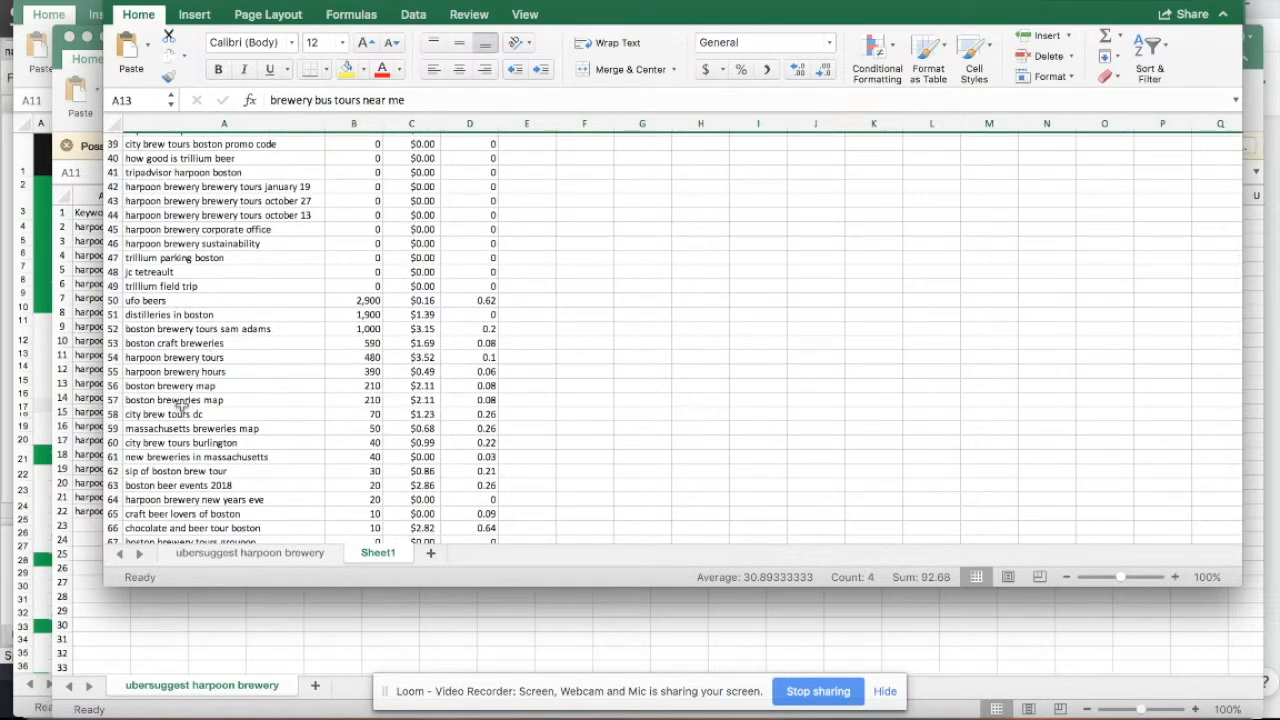
mouse_move(196, 400)
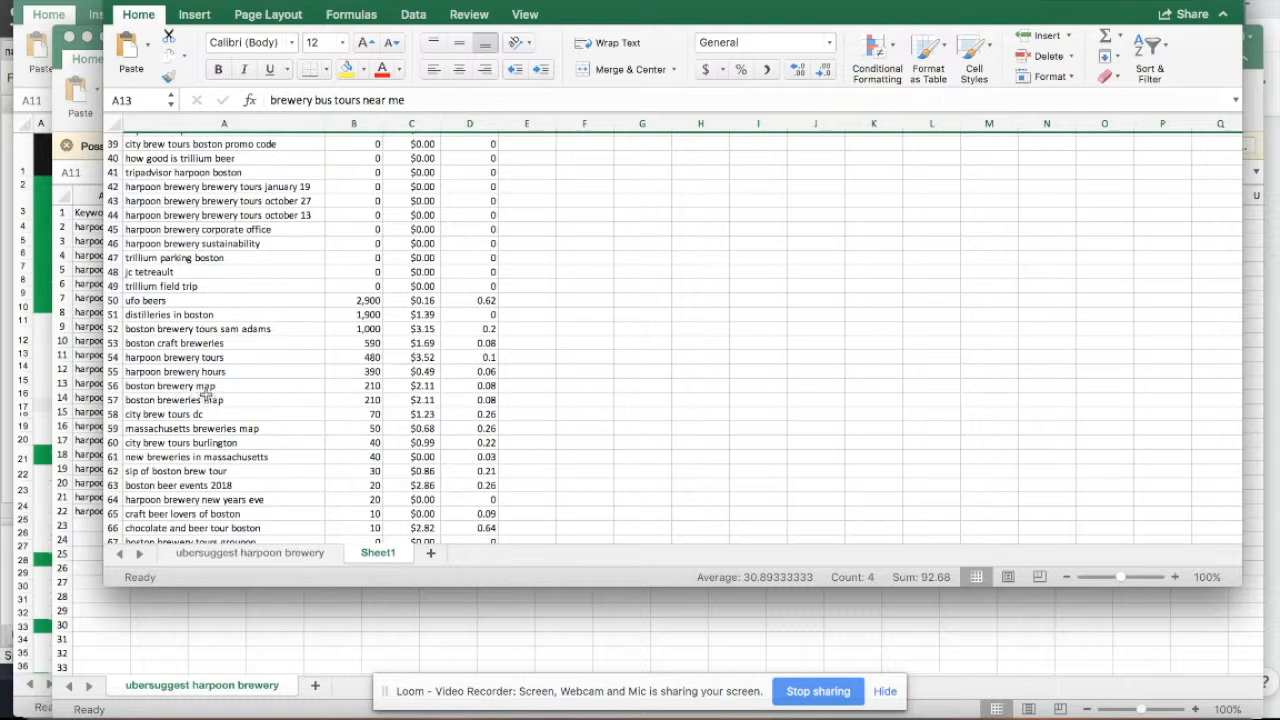
mouse_move(200, 434)
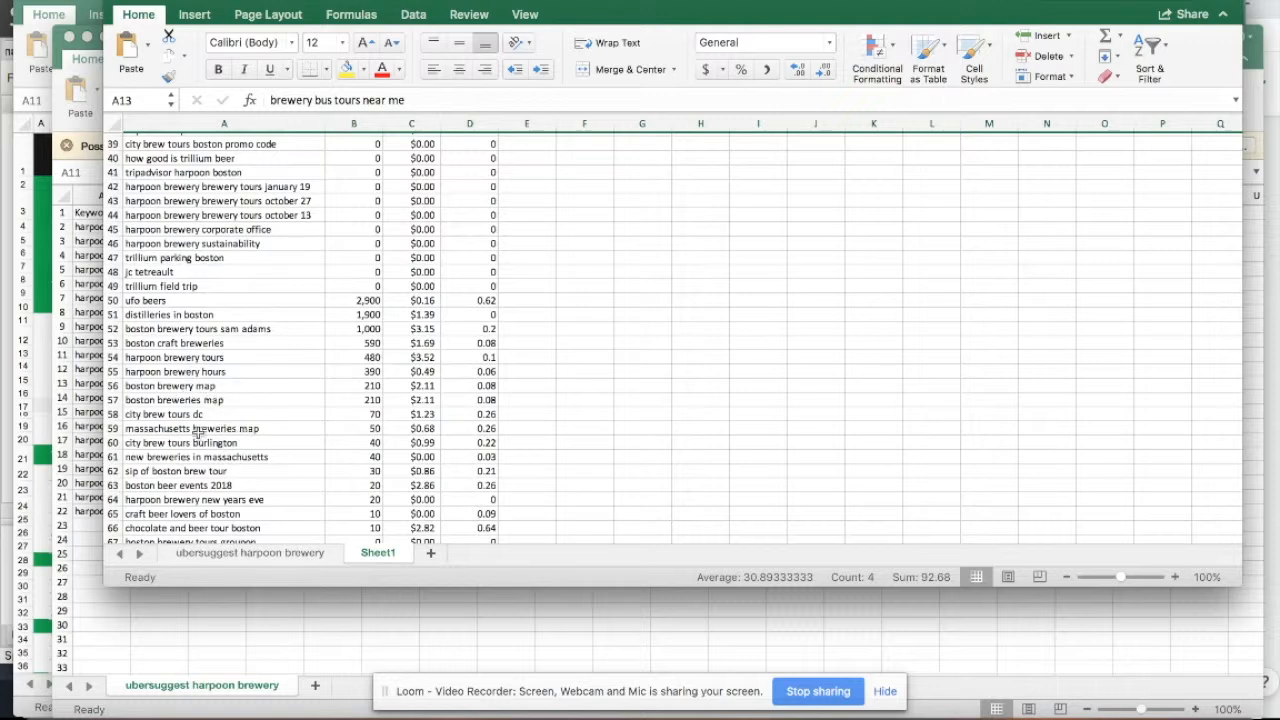
scroll(down, 3)
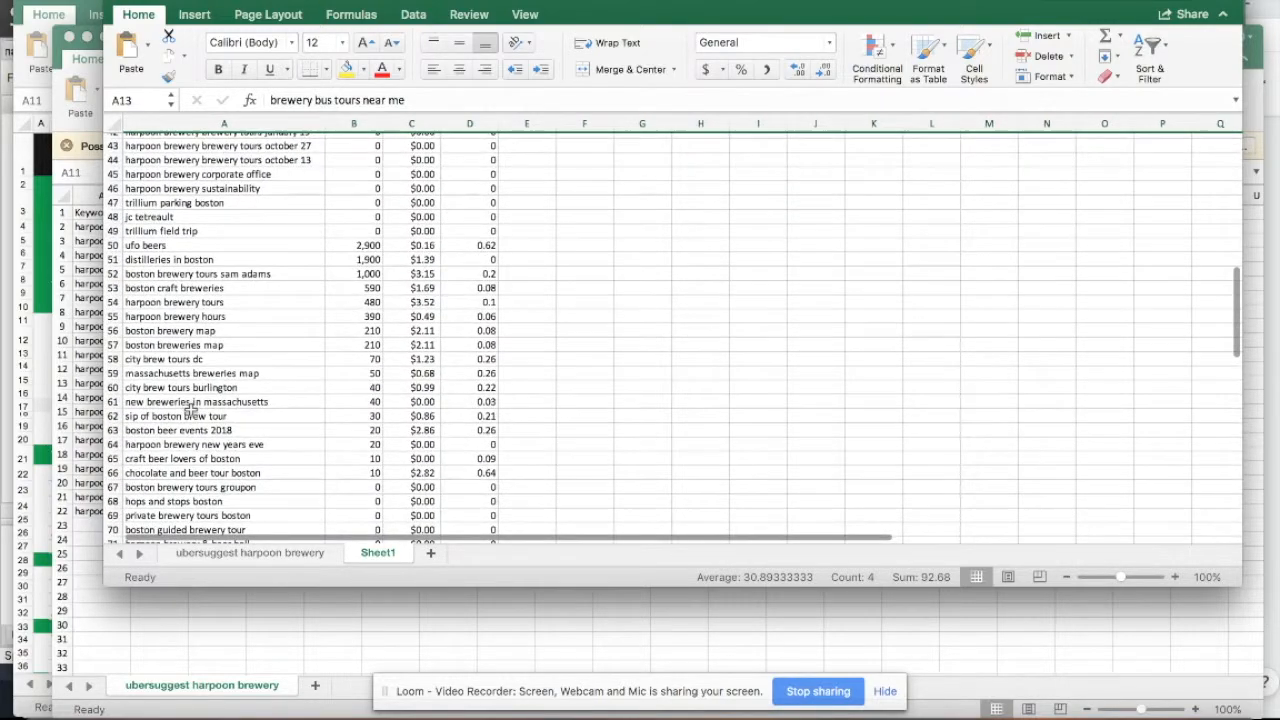
scroll(down, 3)
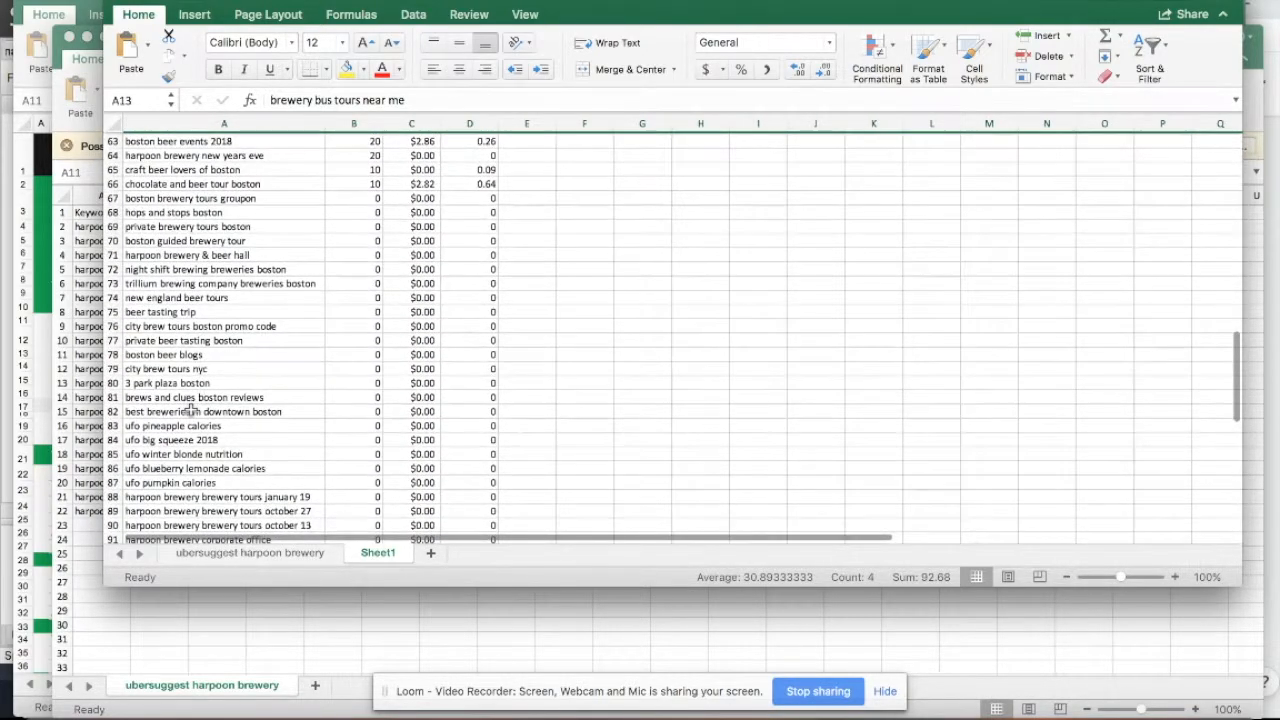
scroll(down, 3)
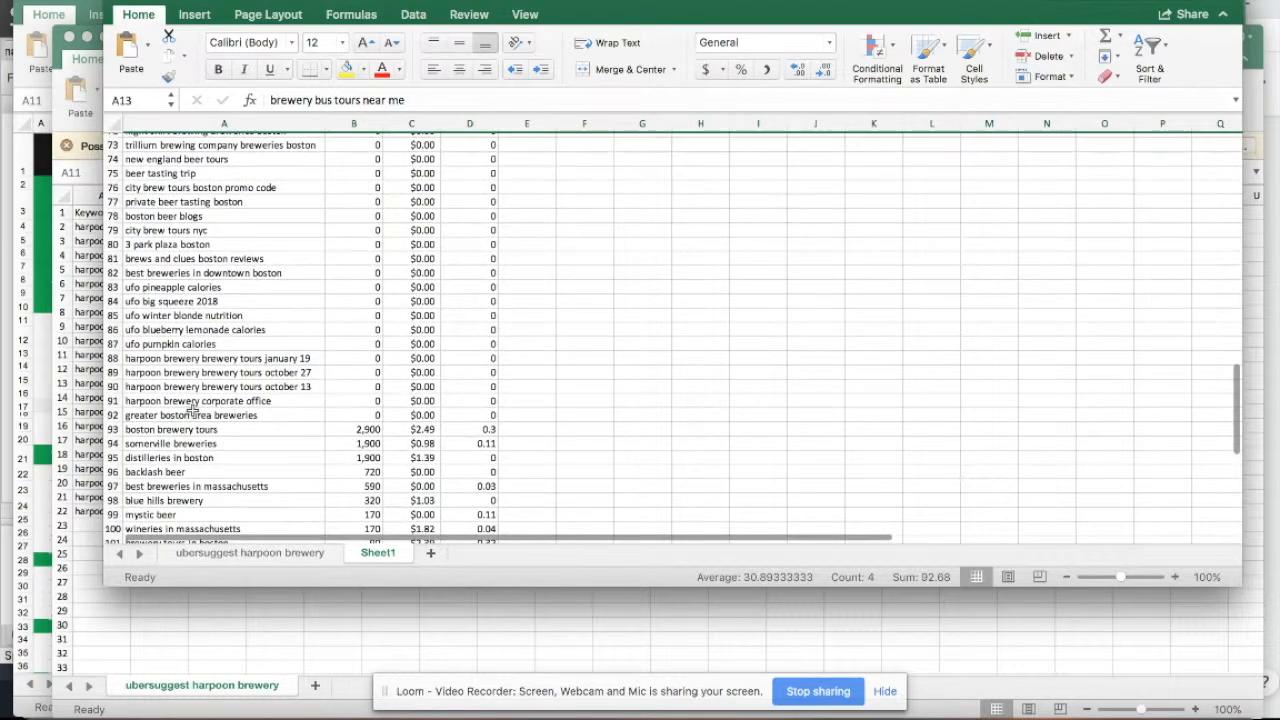
scroll(down, 3)
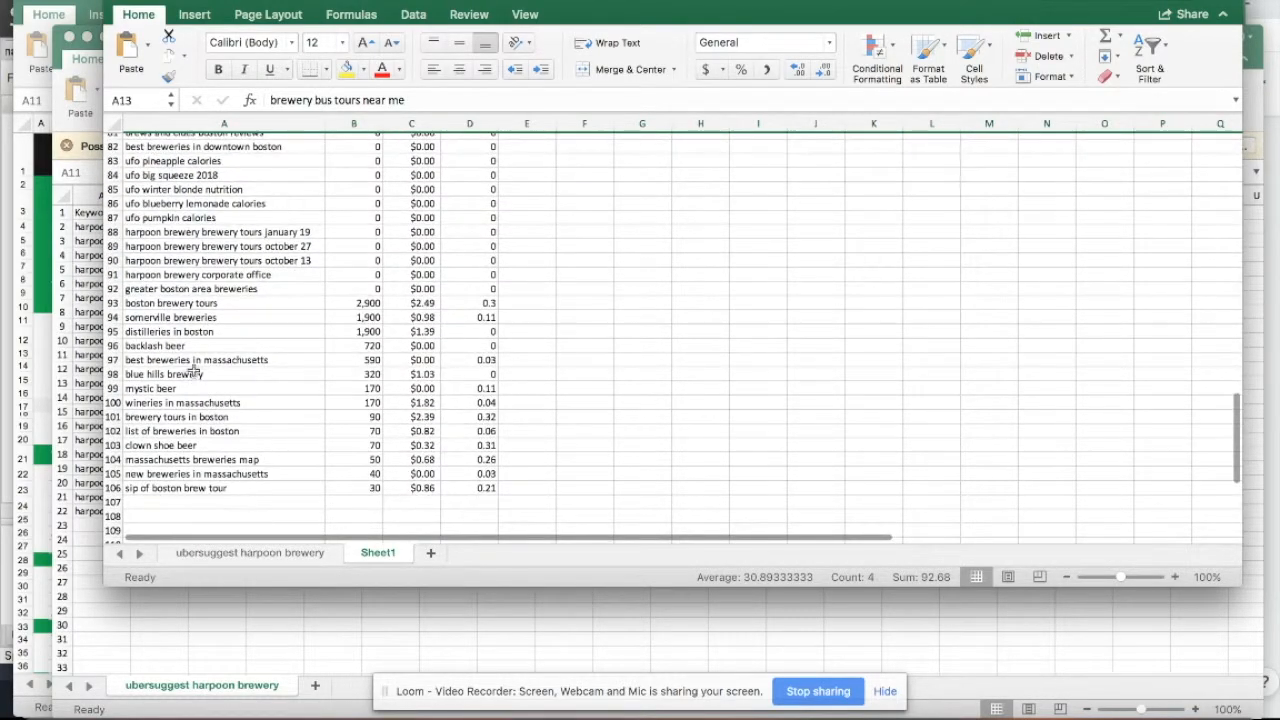
click(170, 316)
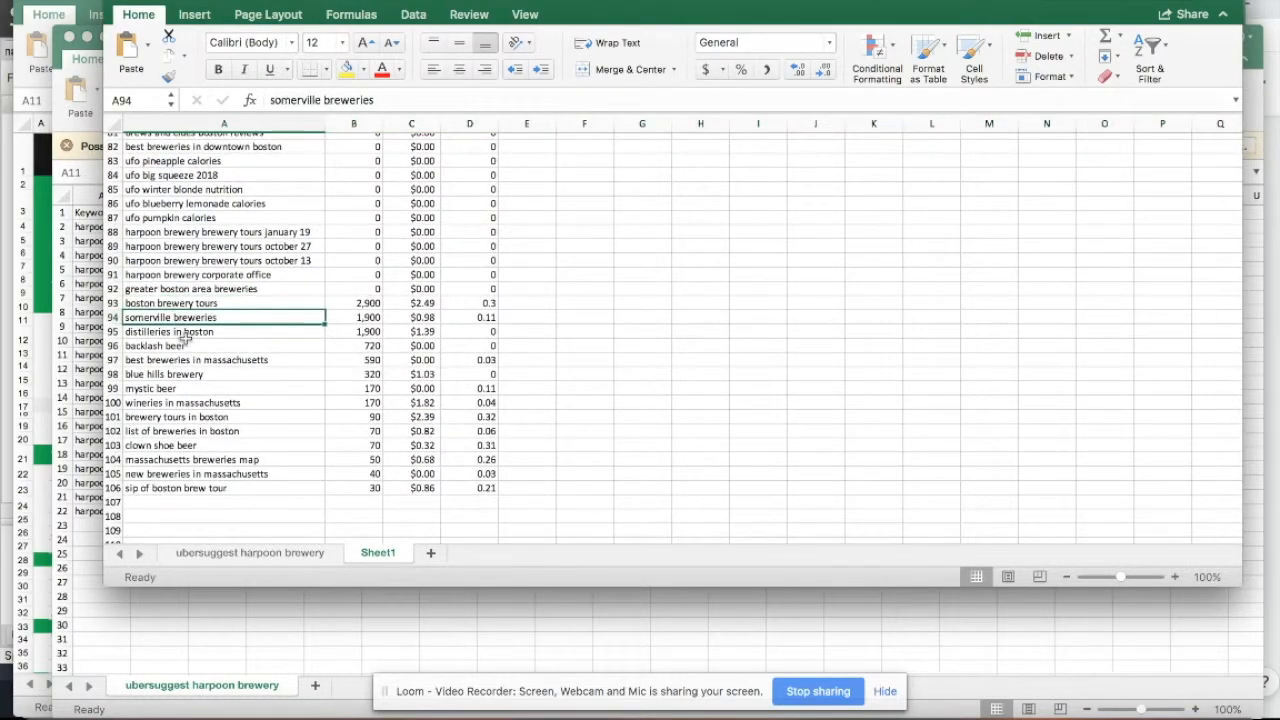
Switch to the 'ubersuggest harpoon brewery' sheet and scroll its keyword rows
click(224, 388)
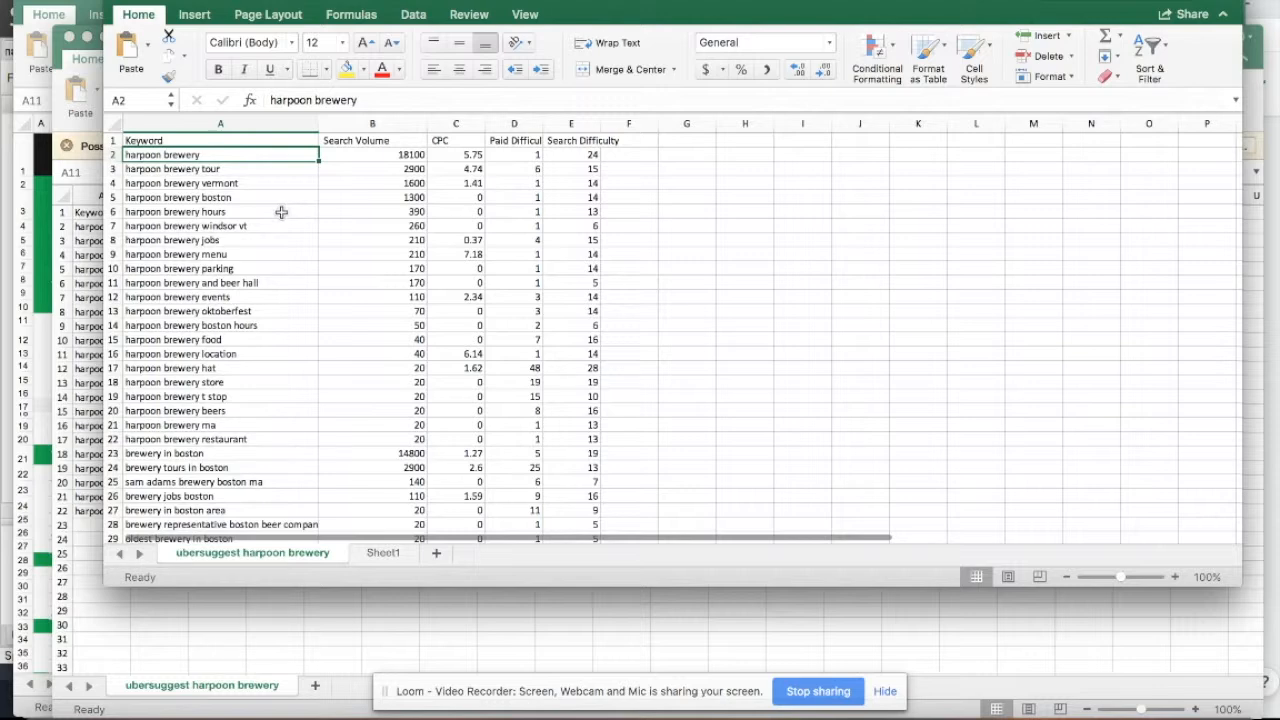
mouse_move(260, 388)
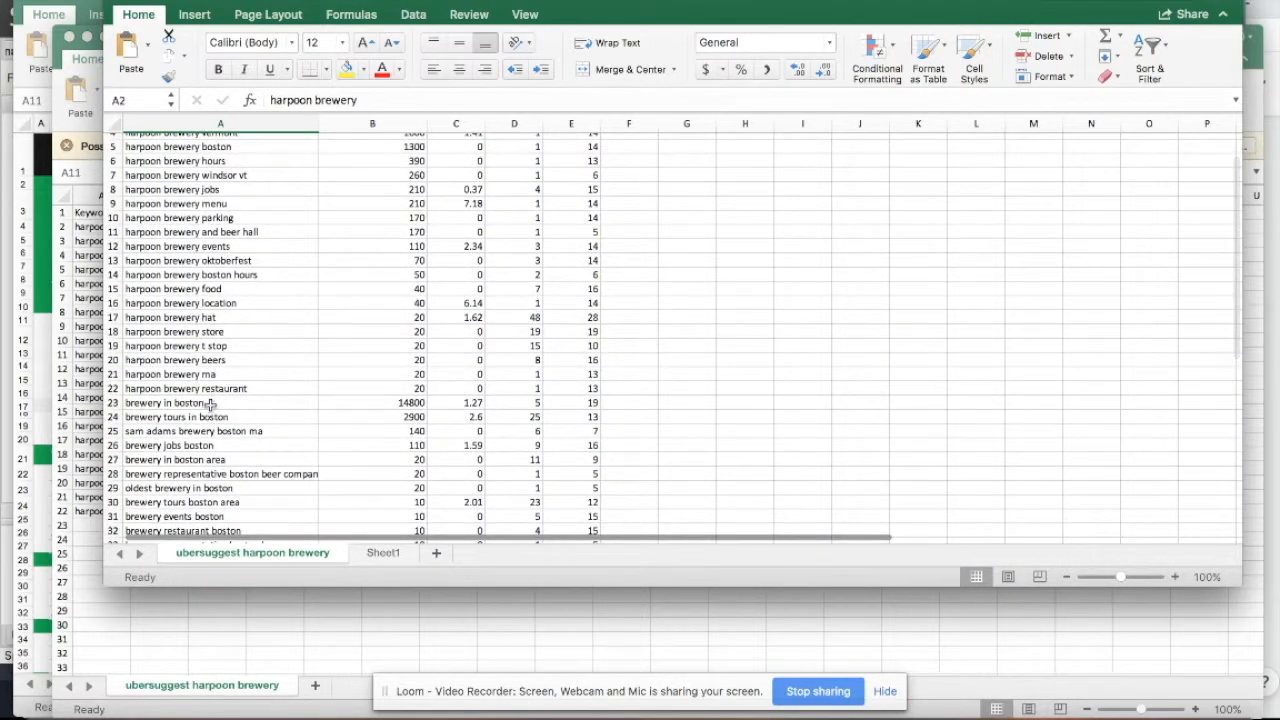
mouse_move(284, 414)
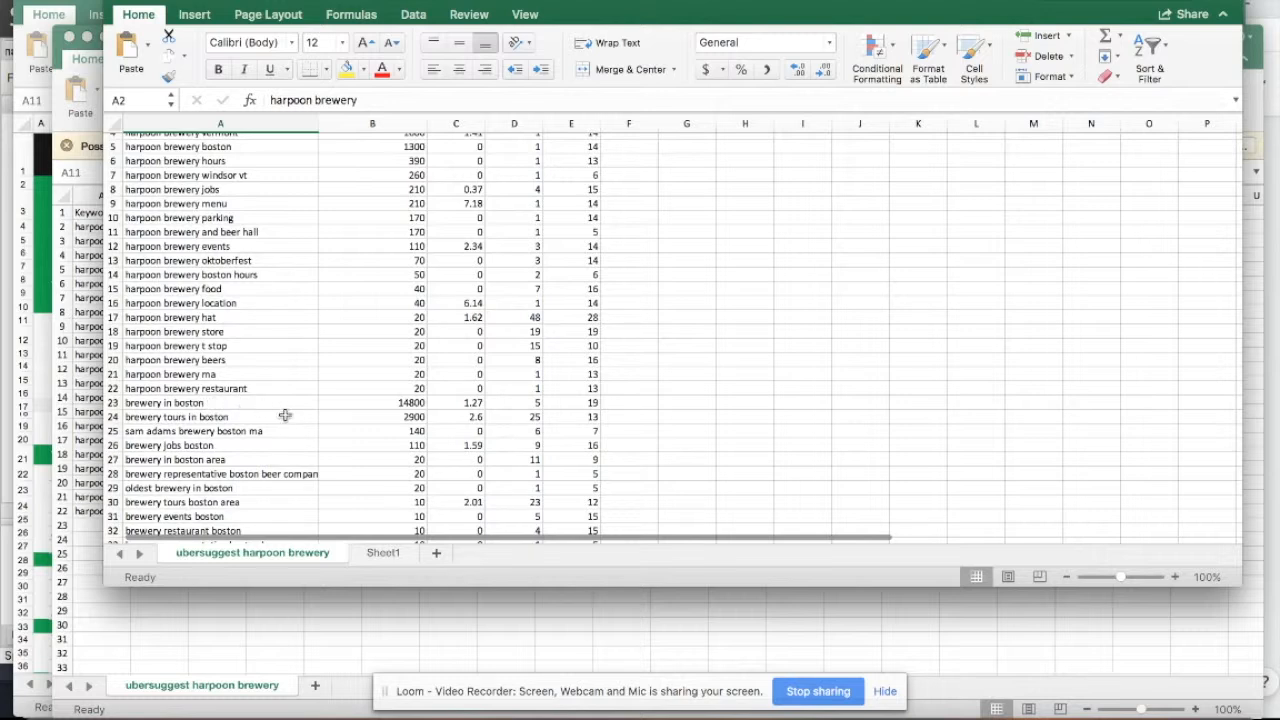
mouse_move(240, 458)
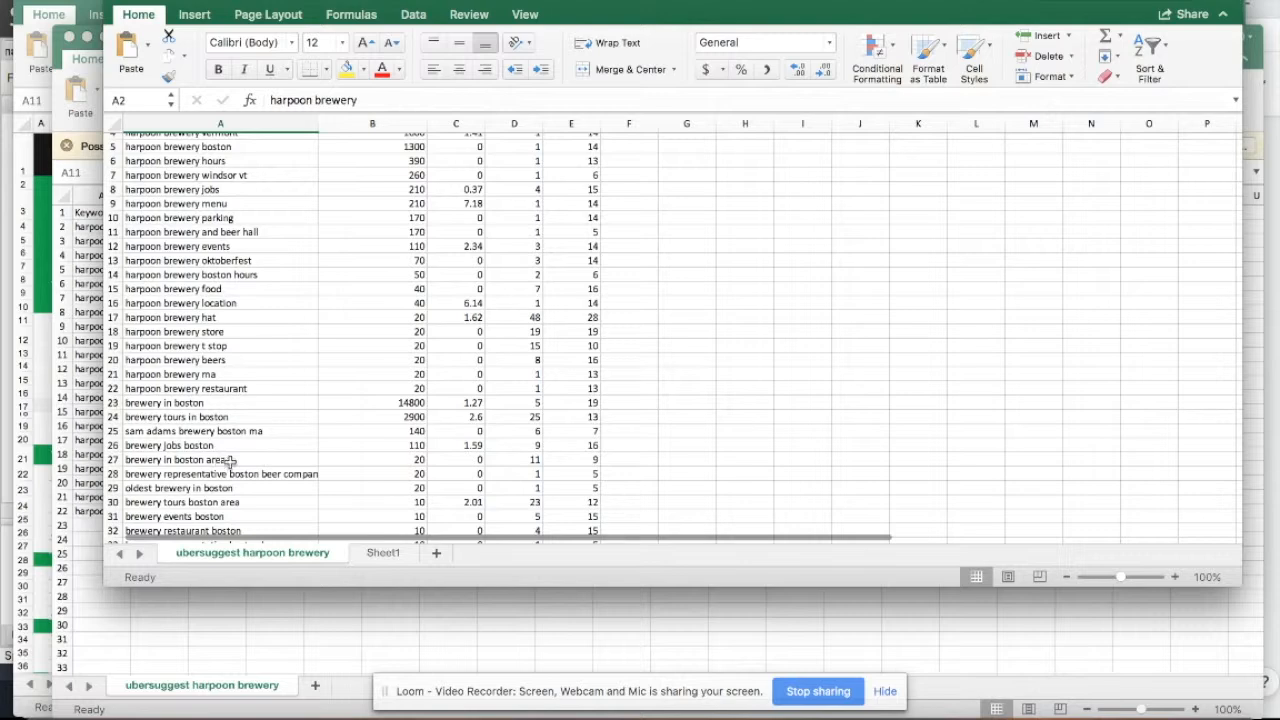
mouse_move(210, 496)
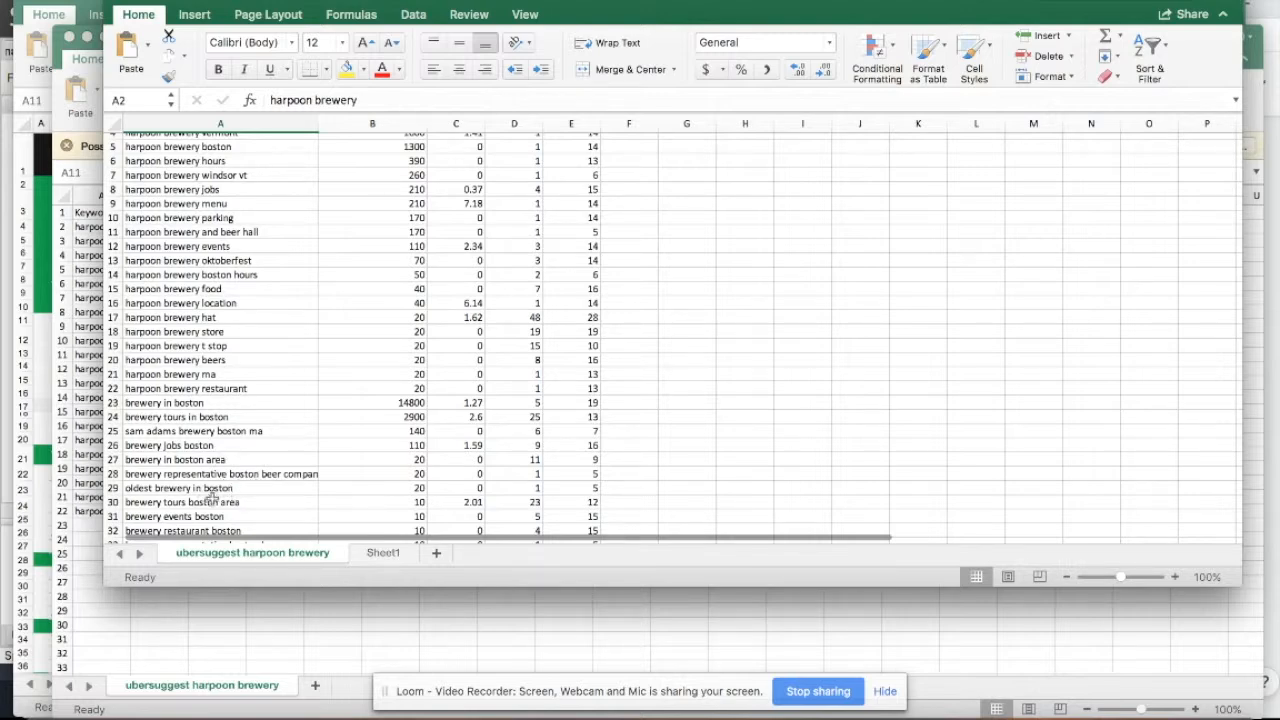
scroll(down, 3)
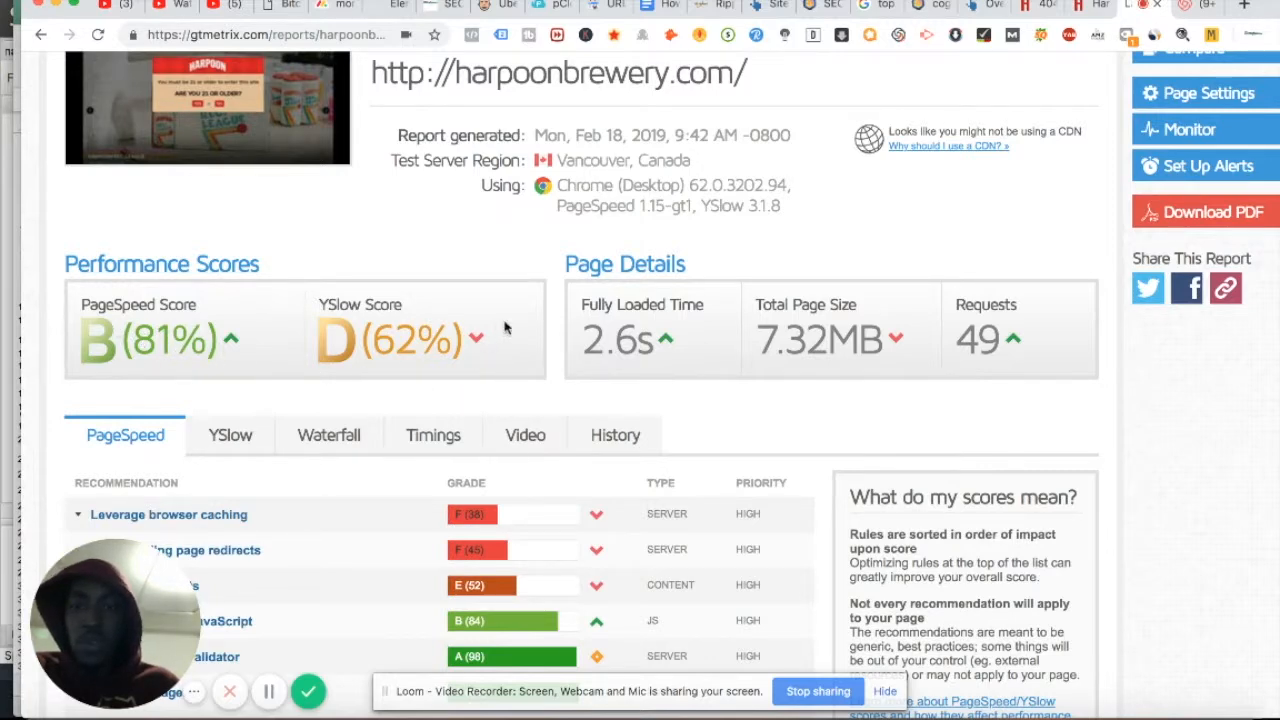
Review the harpoonbrewery.com page load timings, then return to the YSlow recommendations
scroll(down, 3)
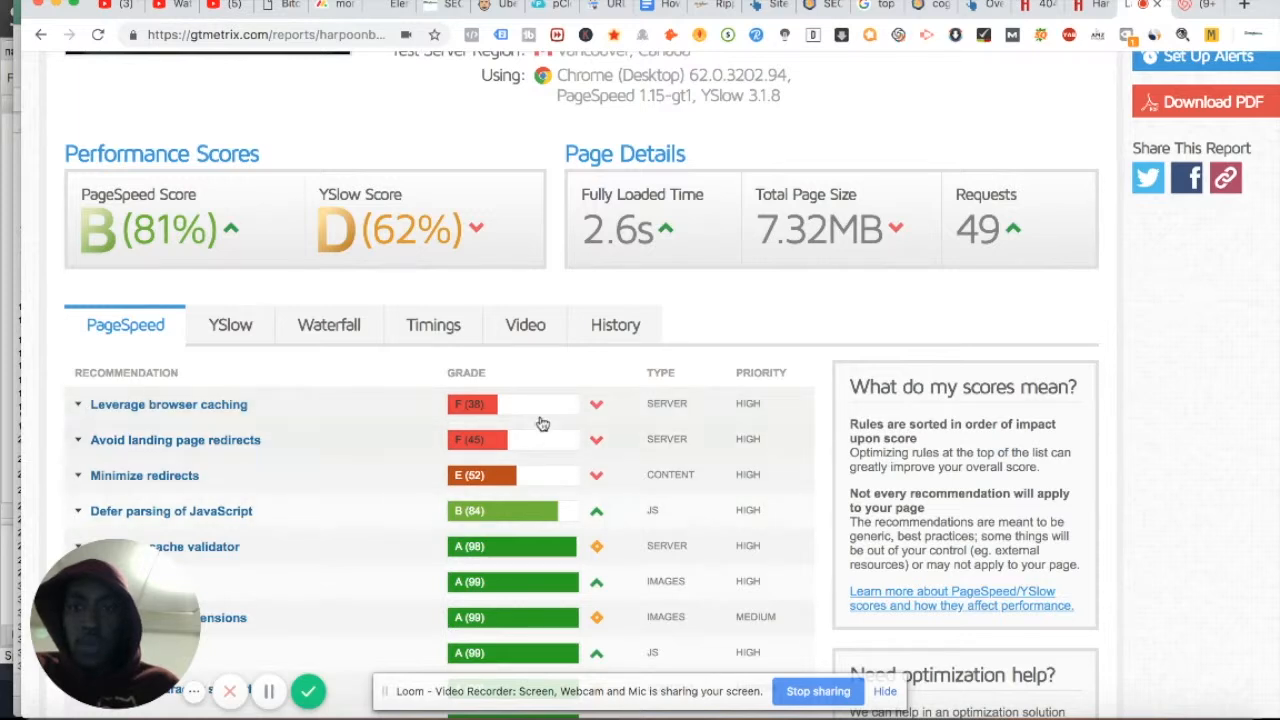
mouse_move(352, 450)
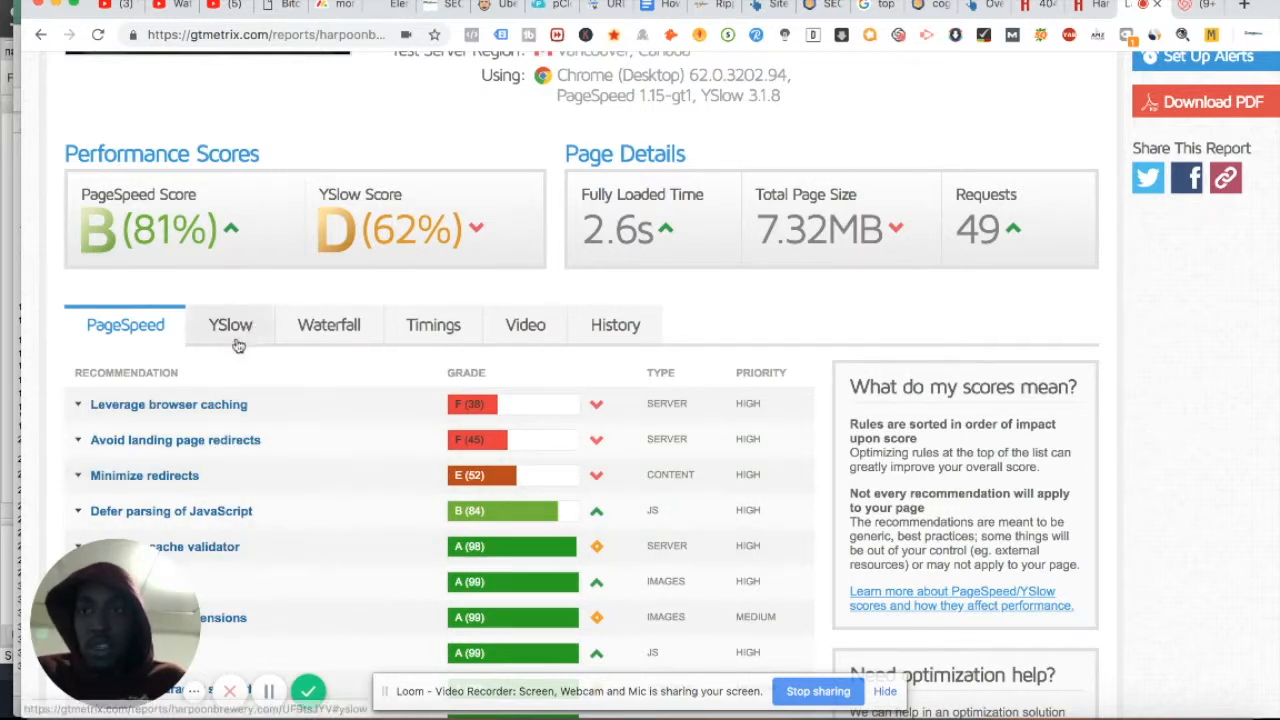
click(230, 324)
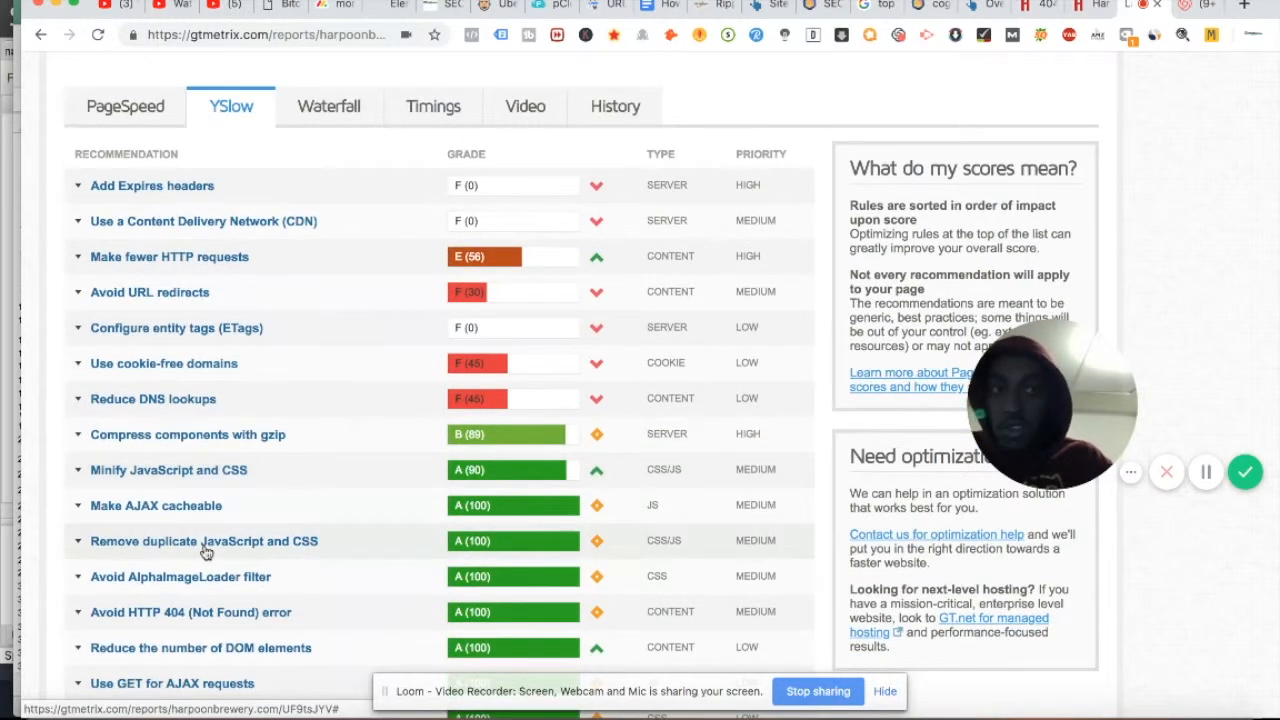
mouse_move(252, 230)
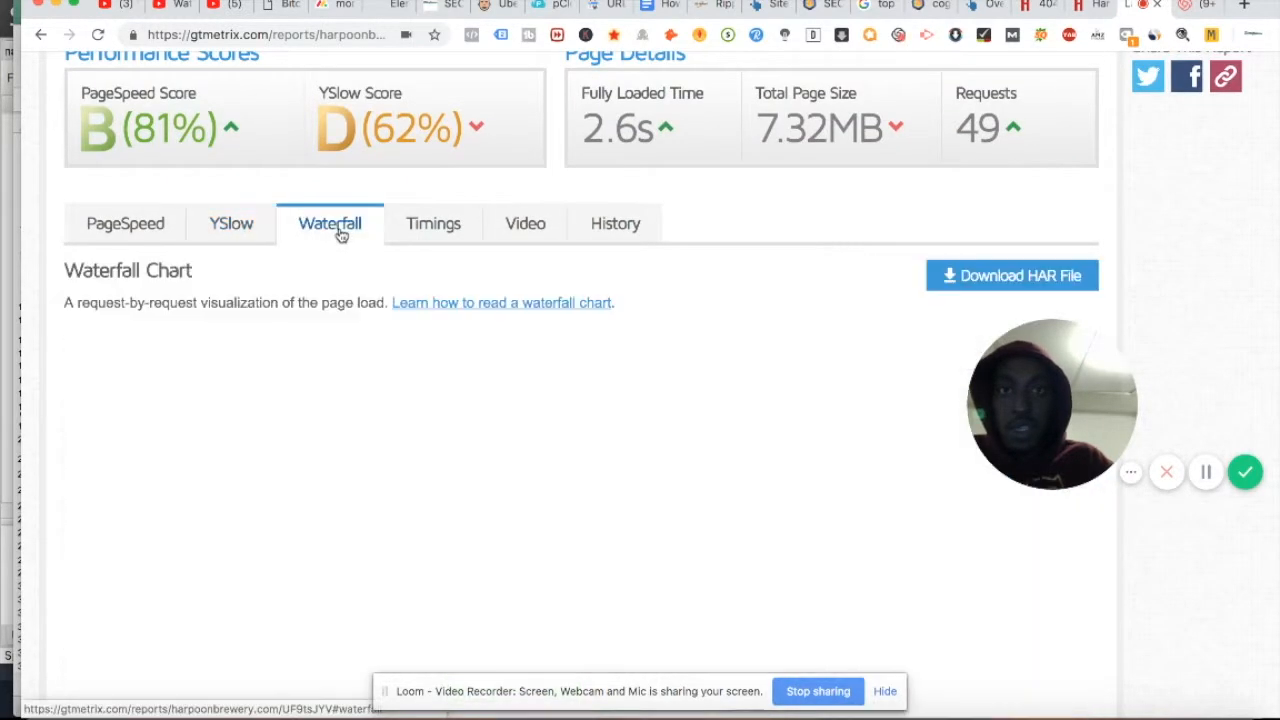
click(432, 224)
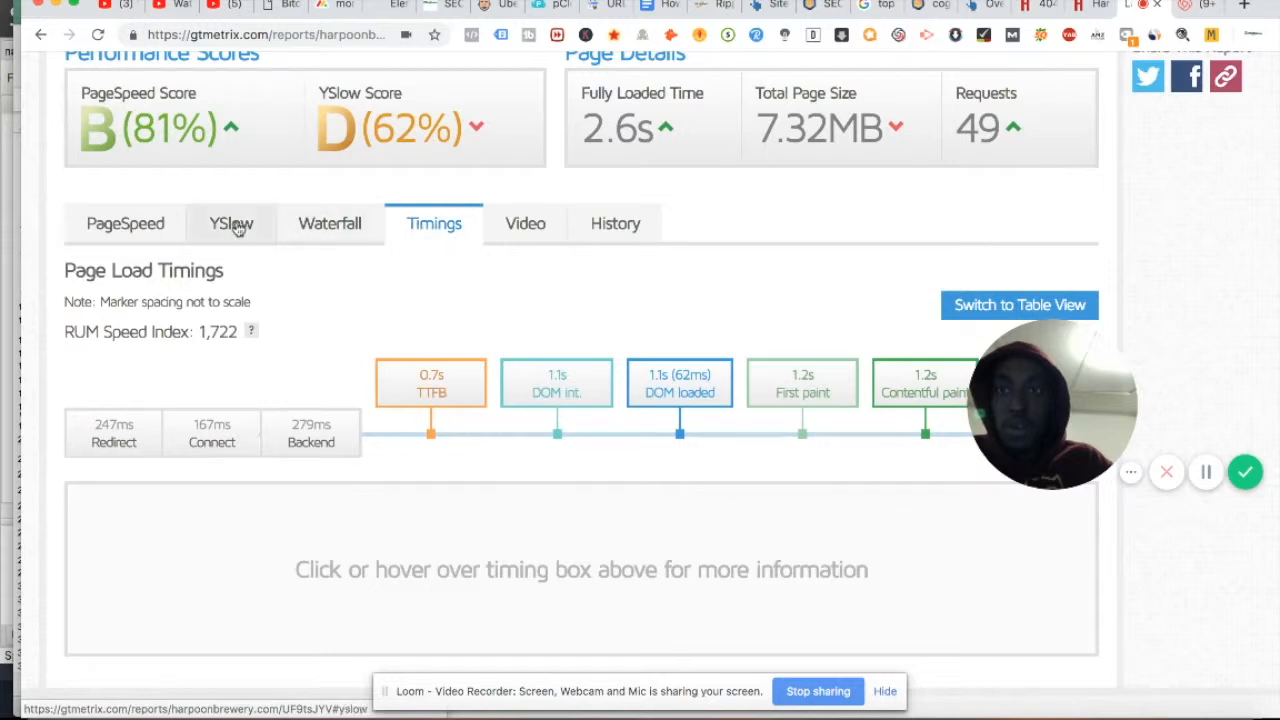
click(232, 224)
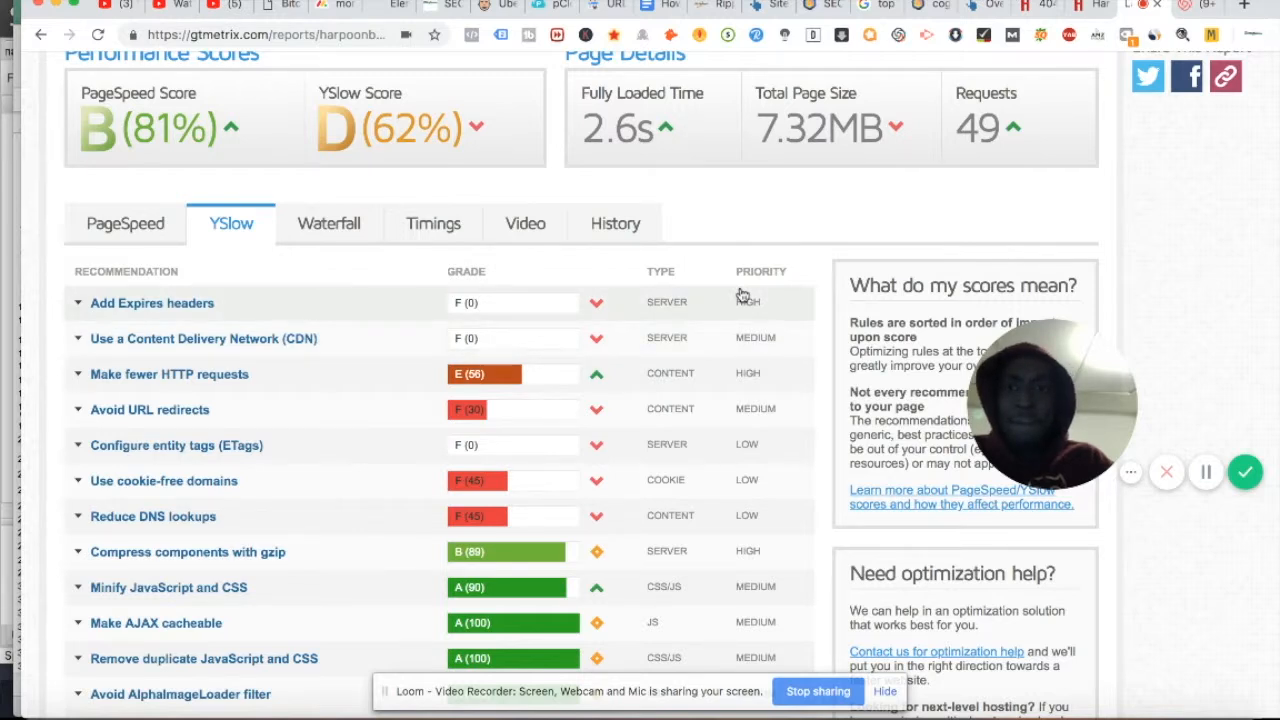
mouse_move(556, 502)
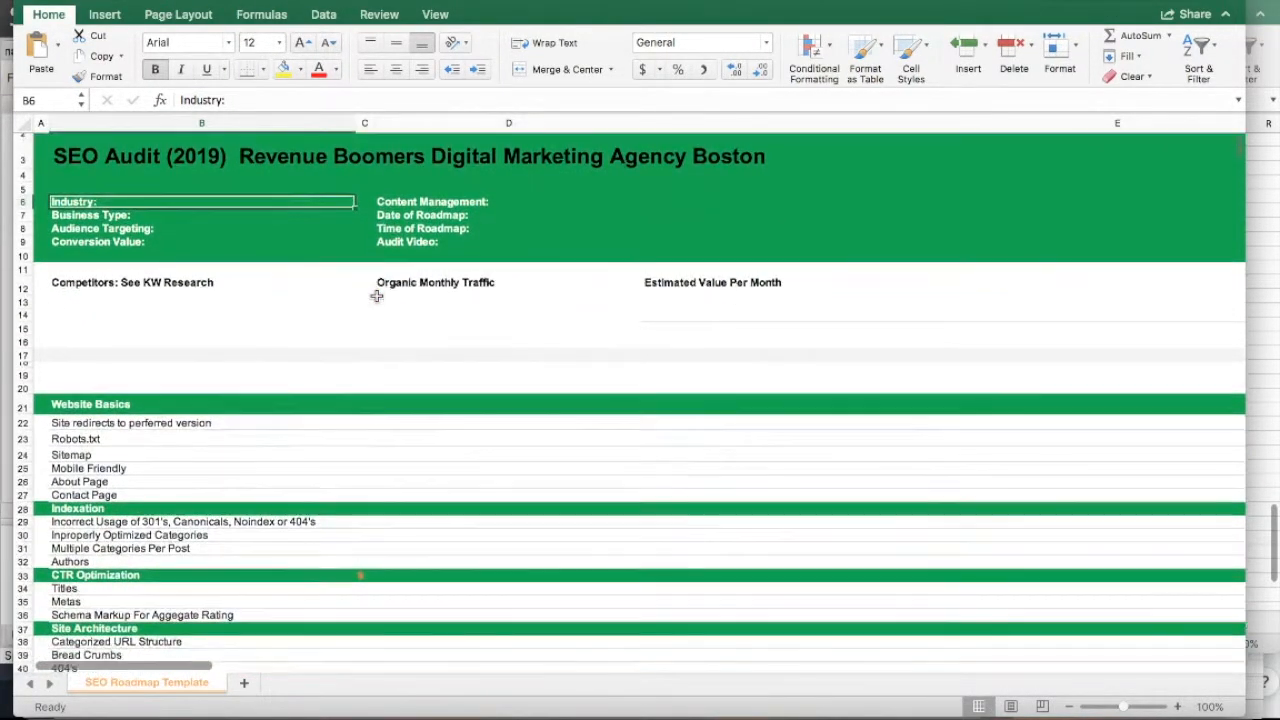
scroll(down, 3)
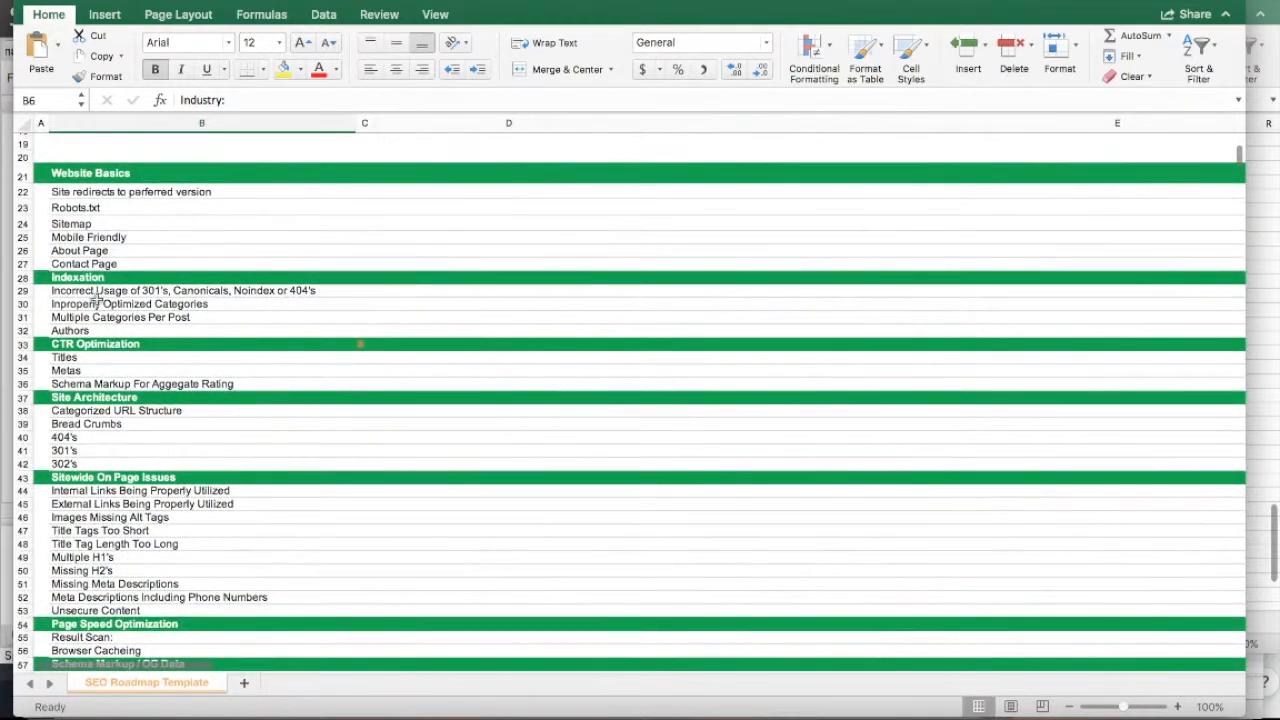
mouse_move(184, 458)
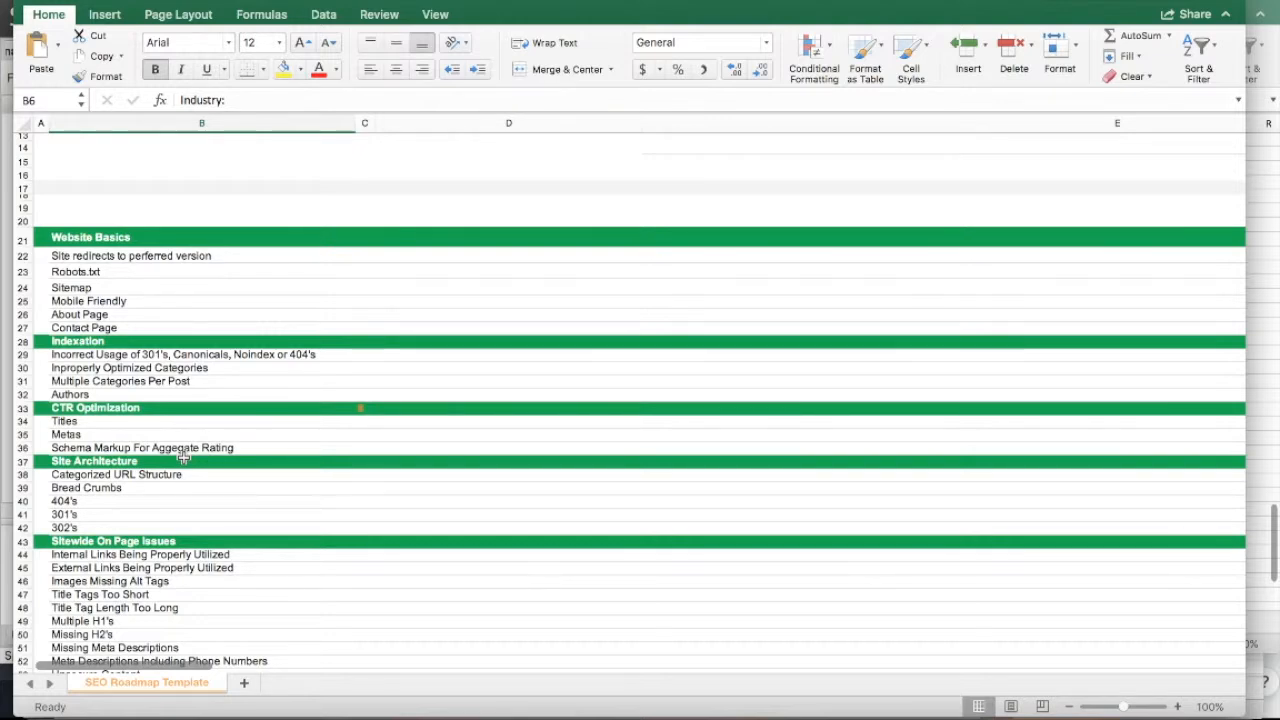
mouse_move(172, 496)
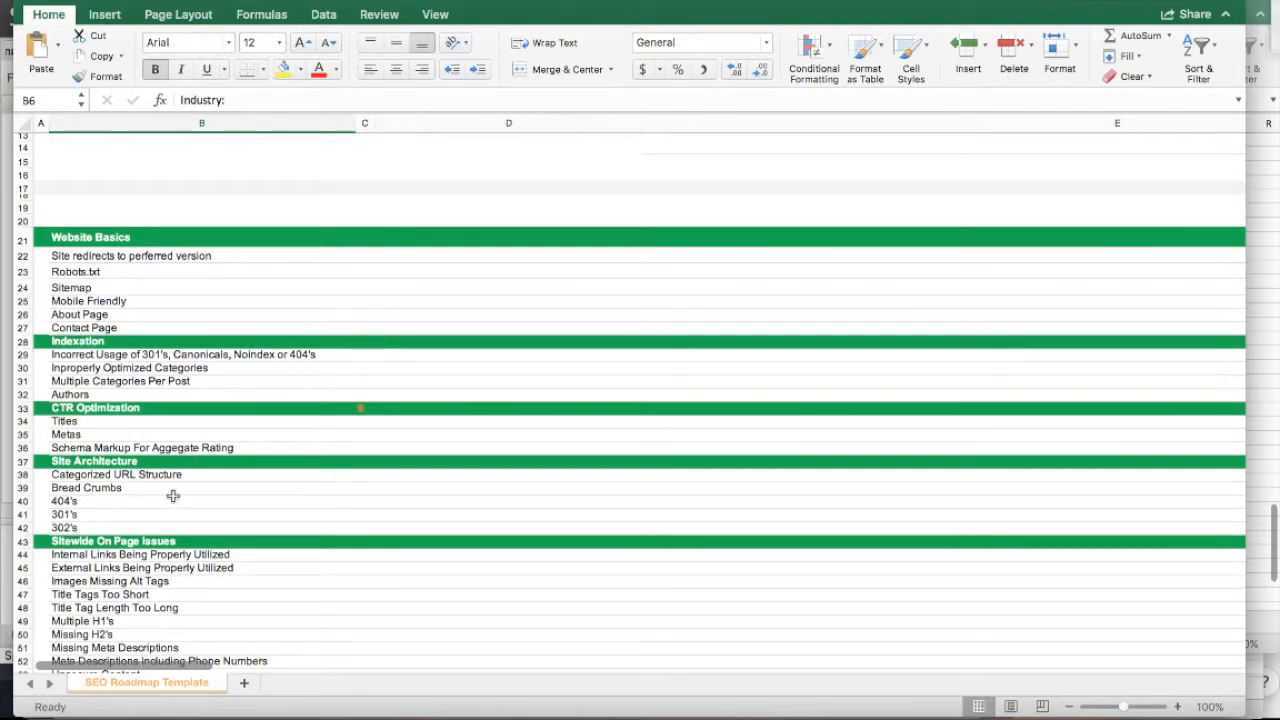
scroll(down, 3)
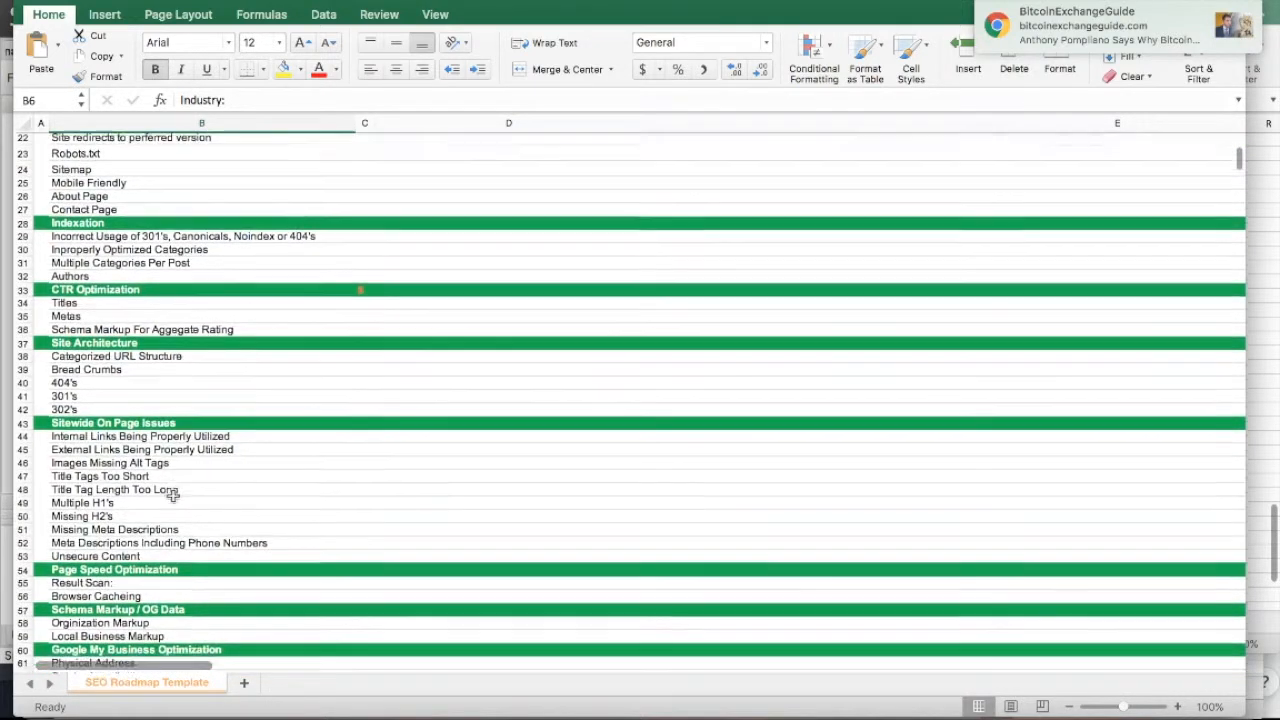
scroll(down, 3)
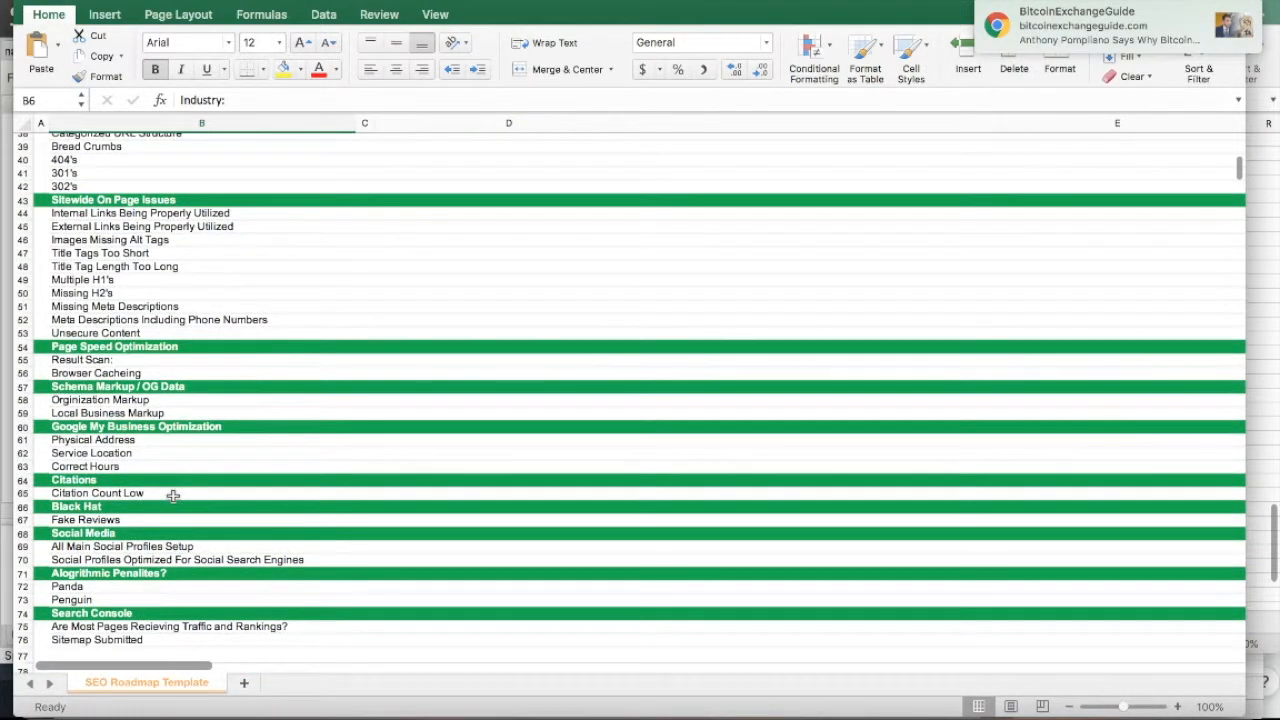
scroll(down, 3)
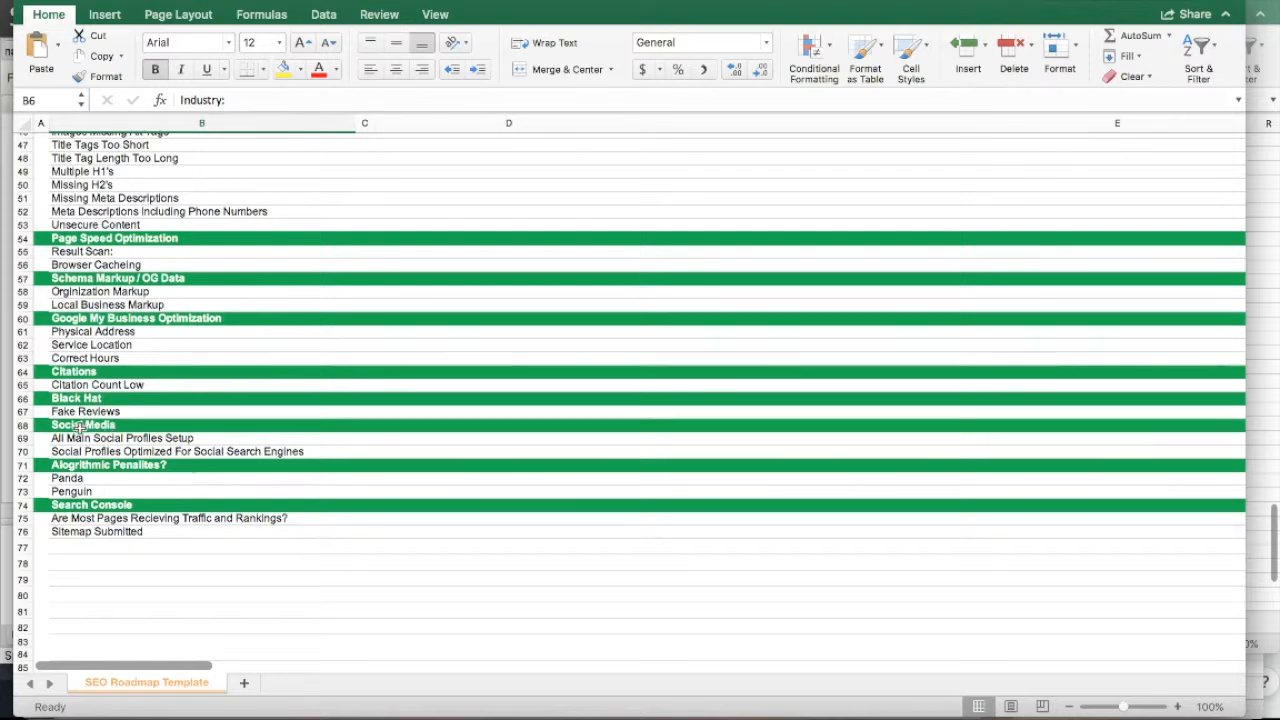
mouse_move(140, 472)
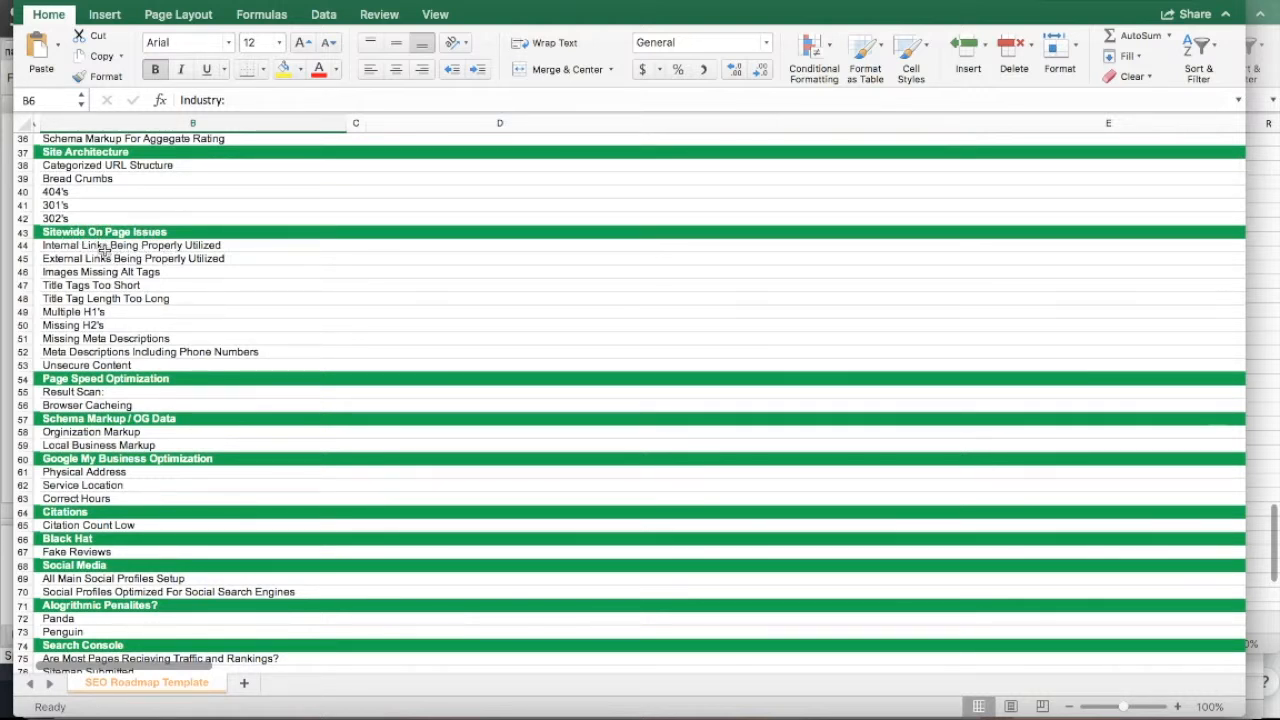
mouse_move(152, 272)
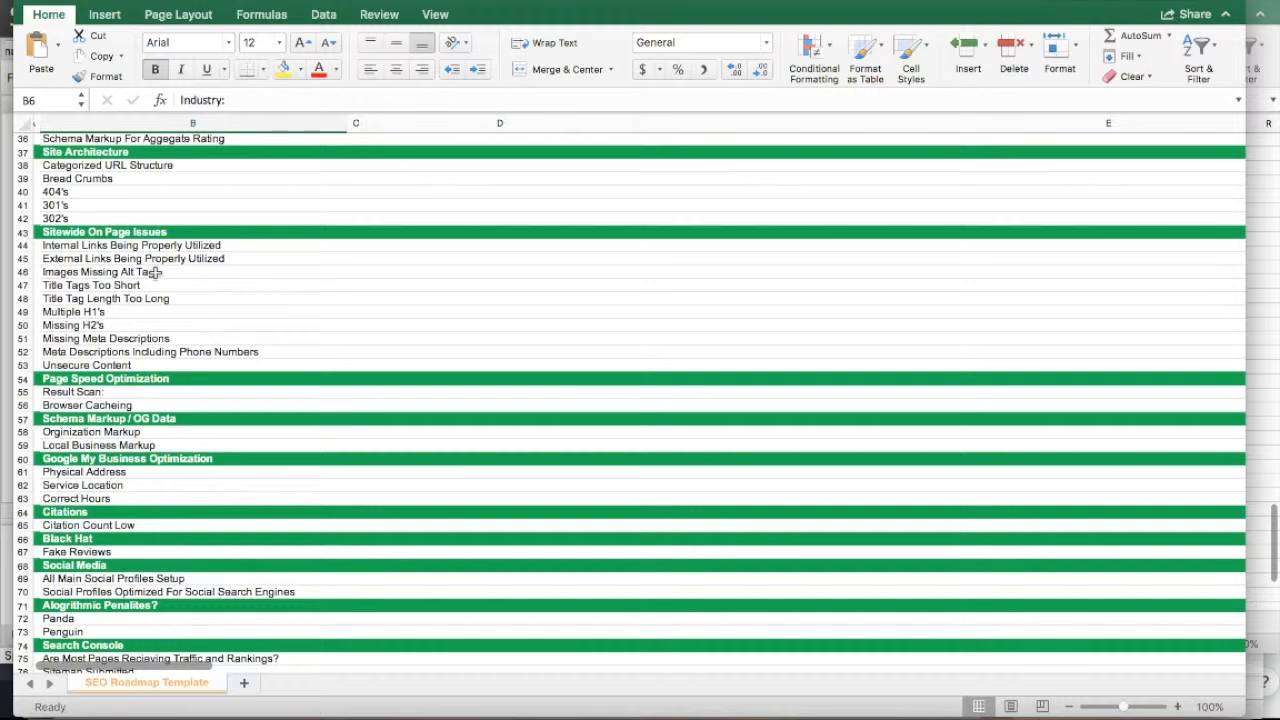
mouse_move(160, 284)
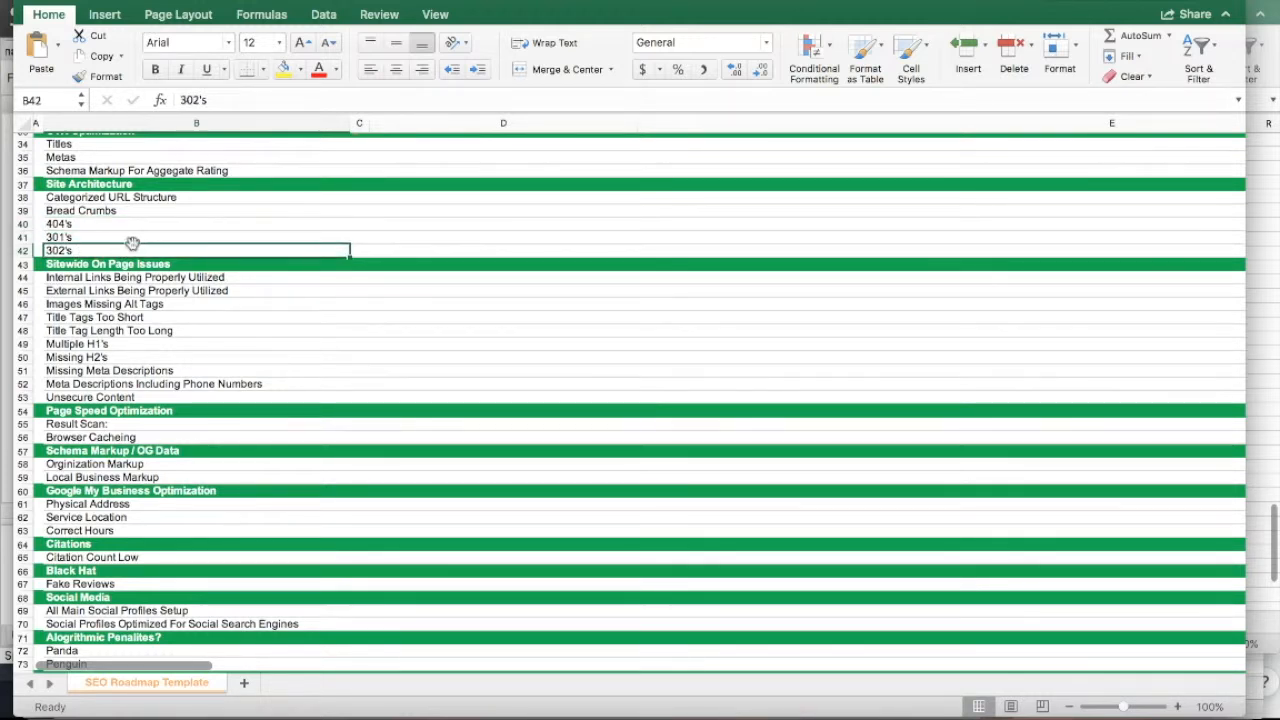
mouse_move(92, 238)
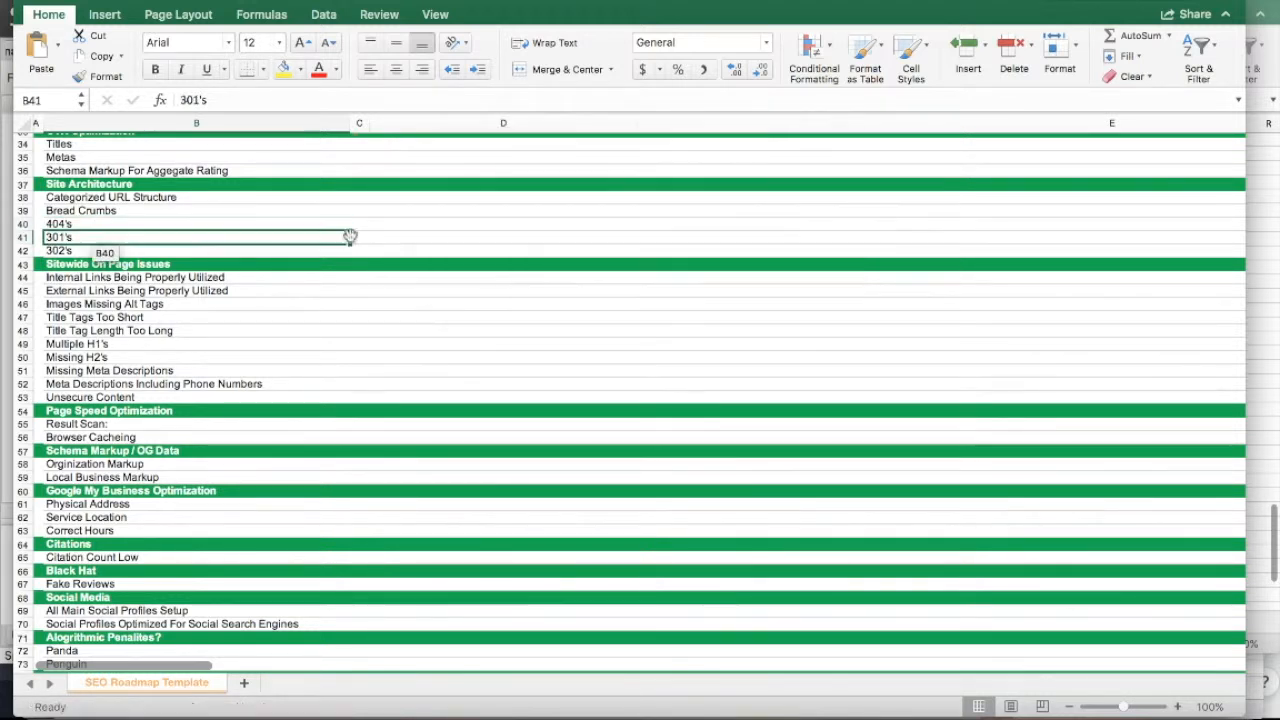
click(196, 210)
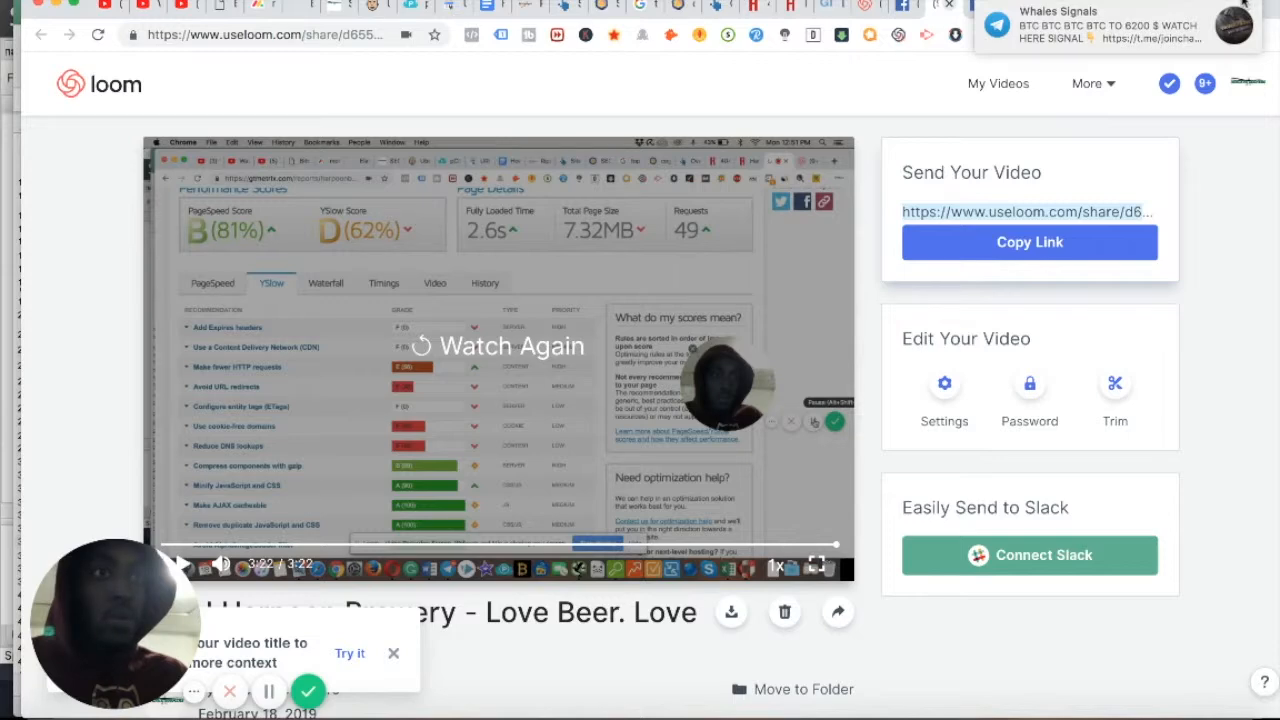
Enter 'struc' in the address bar to bring up the Structured Data Testing Tool suggestion
text(stru)
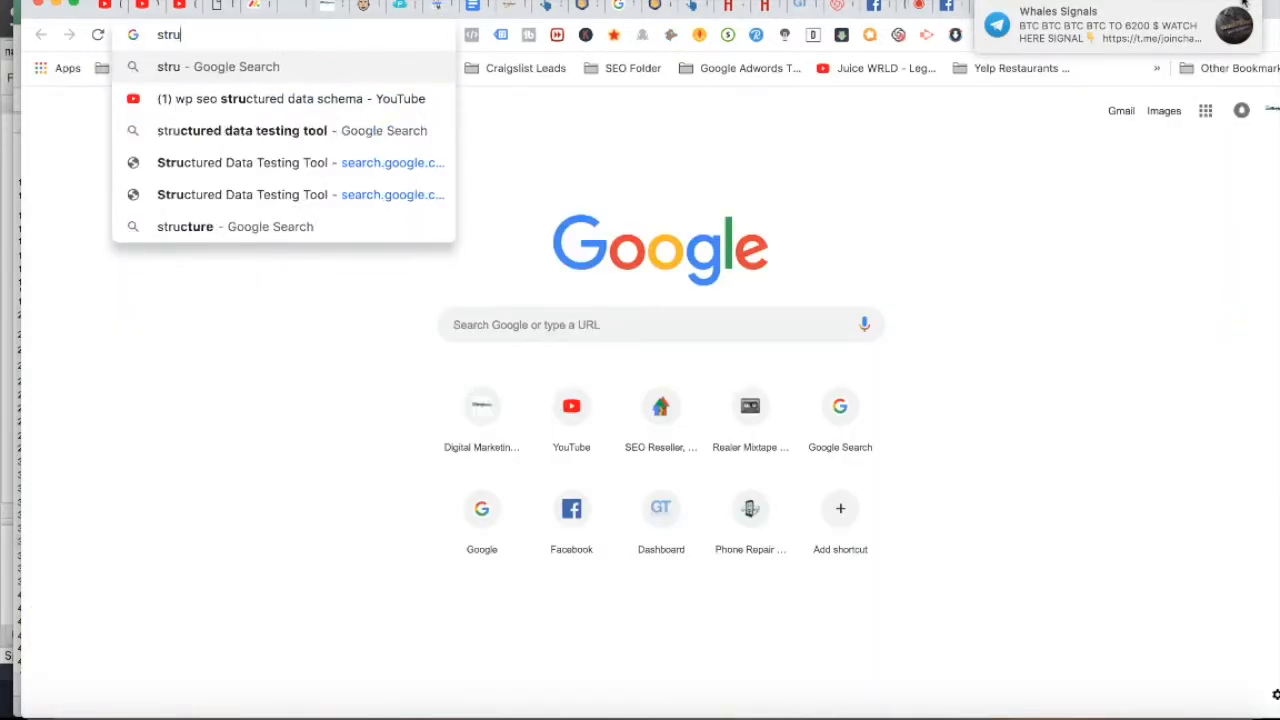
text(c)
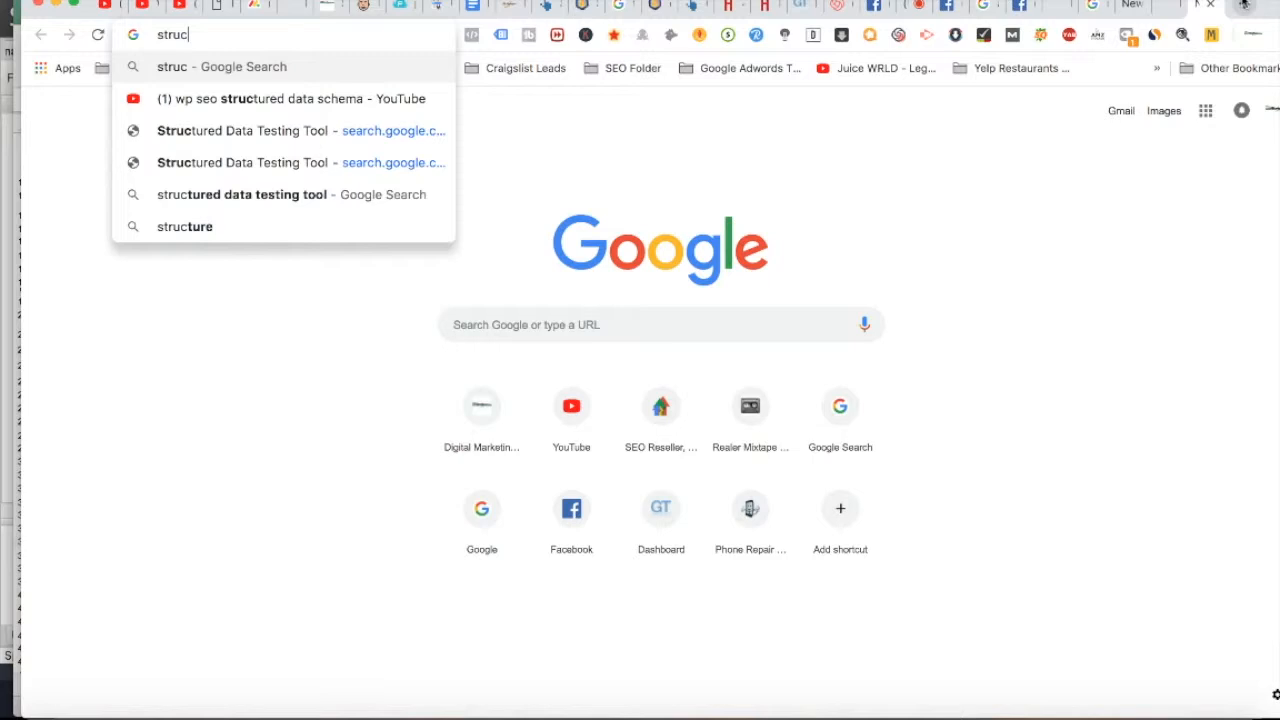
mouse_move(376, 130)
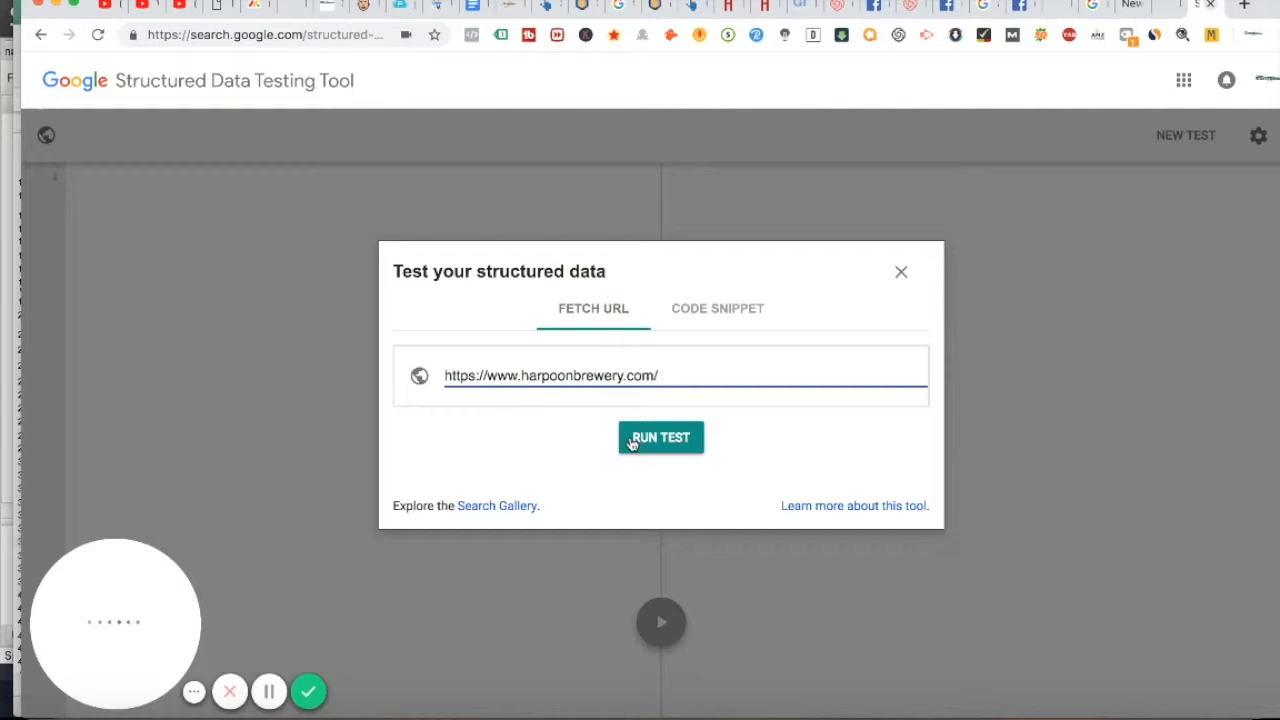
Run the structured data test on harpoonbrewery.com (0 items found) and start a new test
click(660, 436)
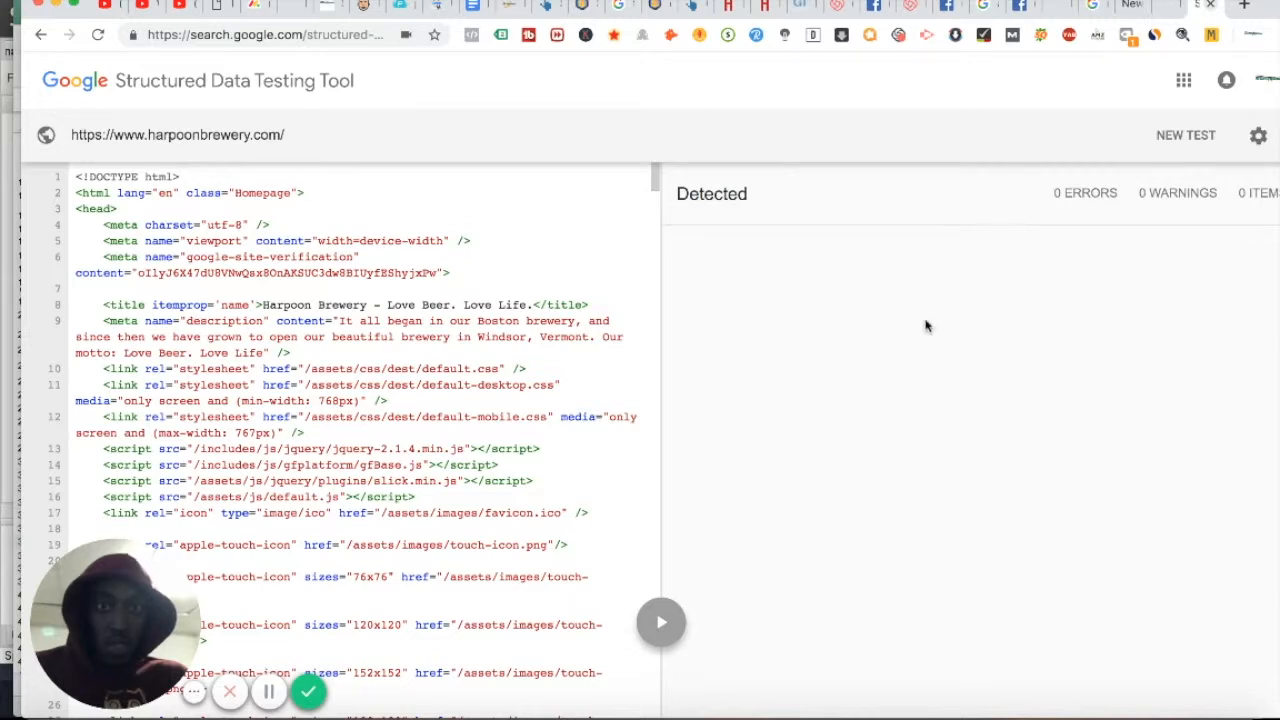
mouse_move(962, 432)
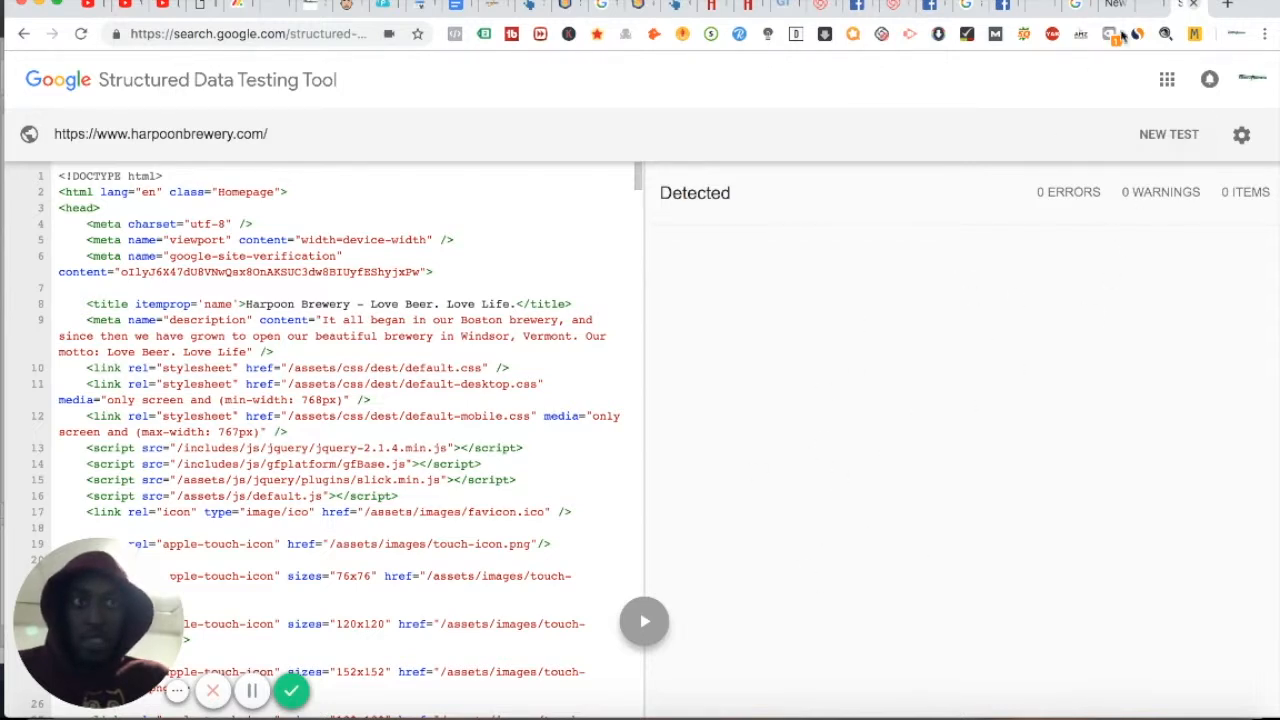
mouse_move(700, 60)
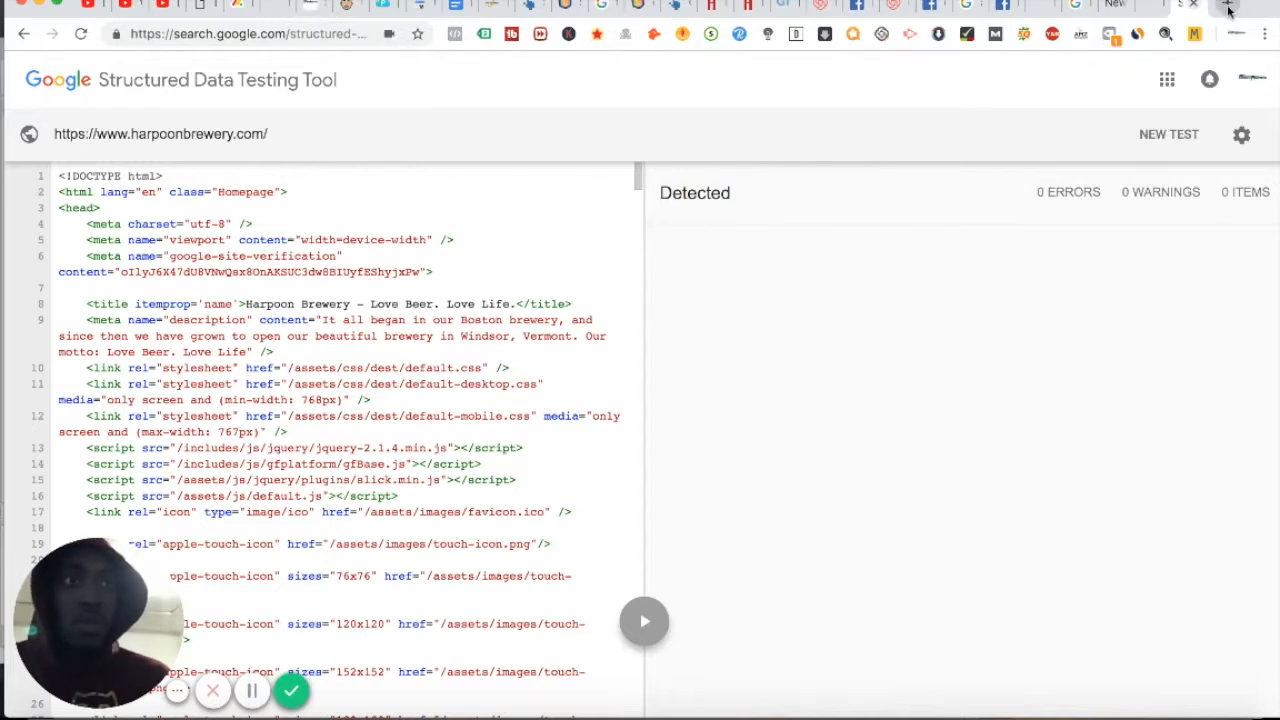
click(1228, 10)
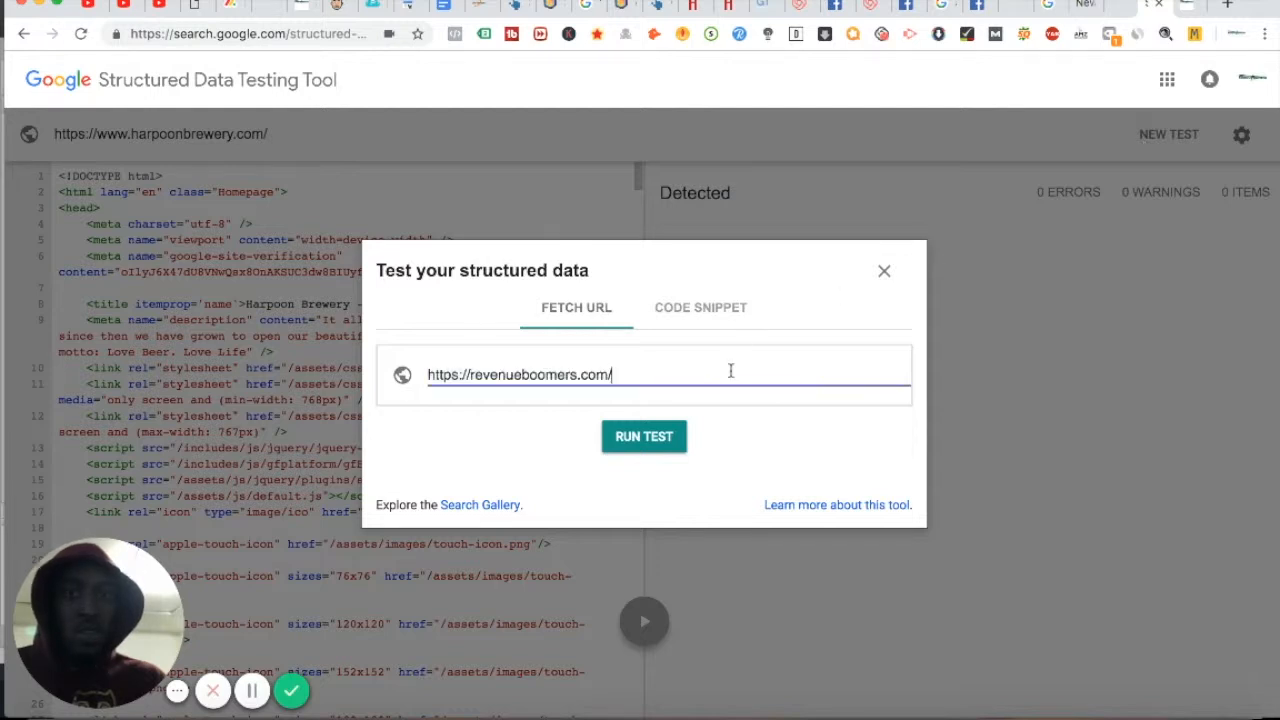
Run the test on revenueboomers.com and review its LocalBusiness and WebSite items
click(644, 436)
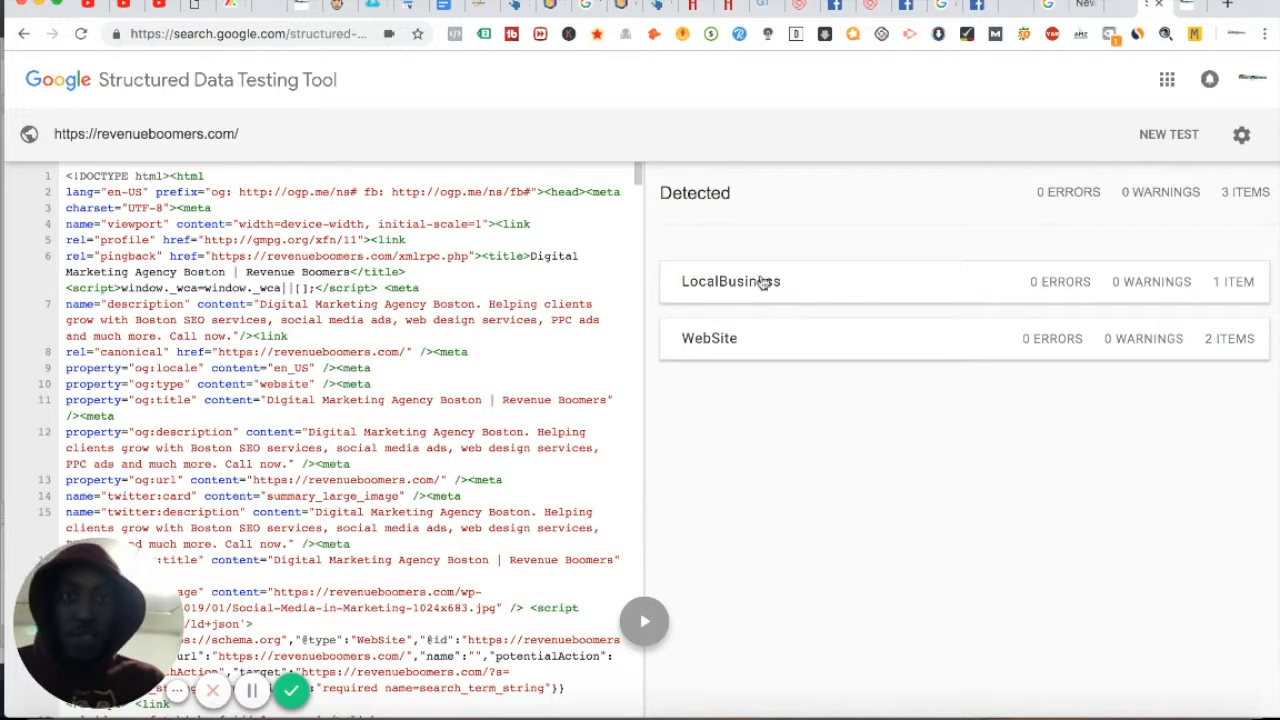
mouse_move(836, 316)
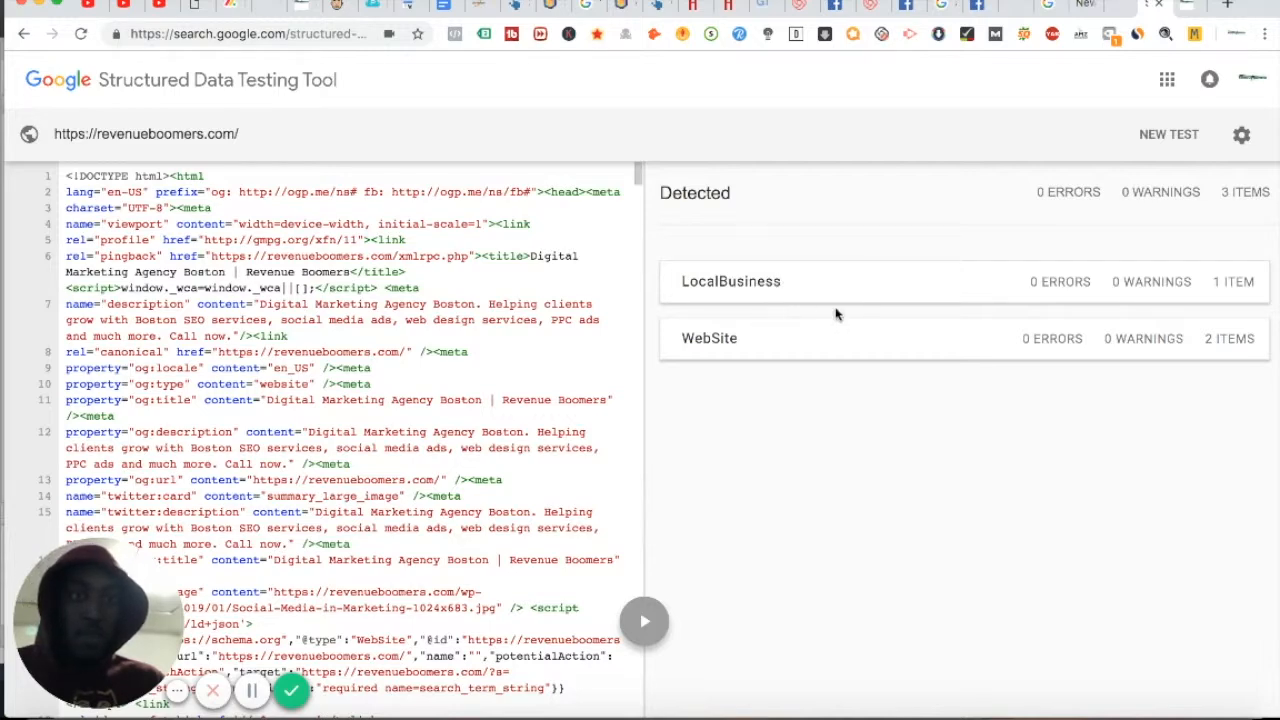
click(730, 280)
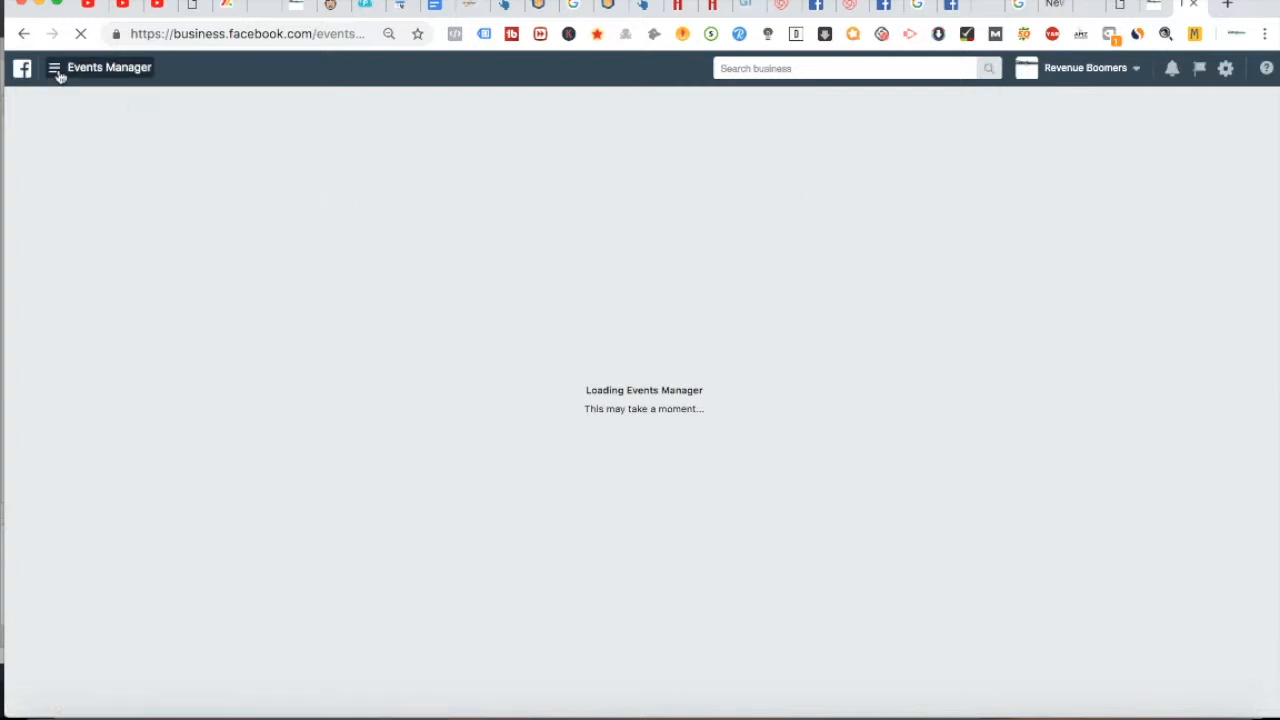
Go to Ads Manager from the Business Manager tools menu
click(54, 68)
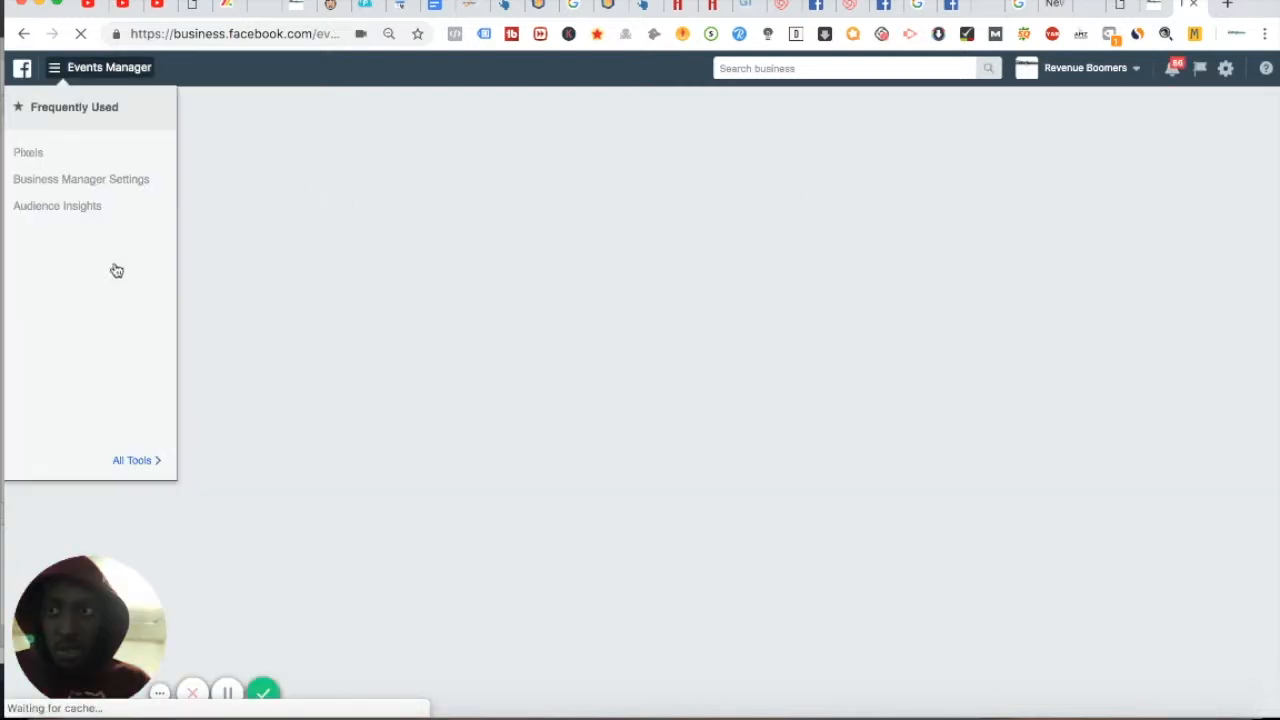
click(28, 152)
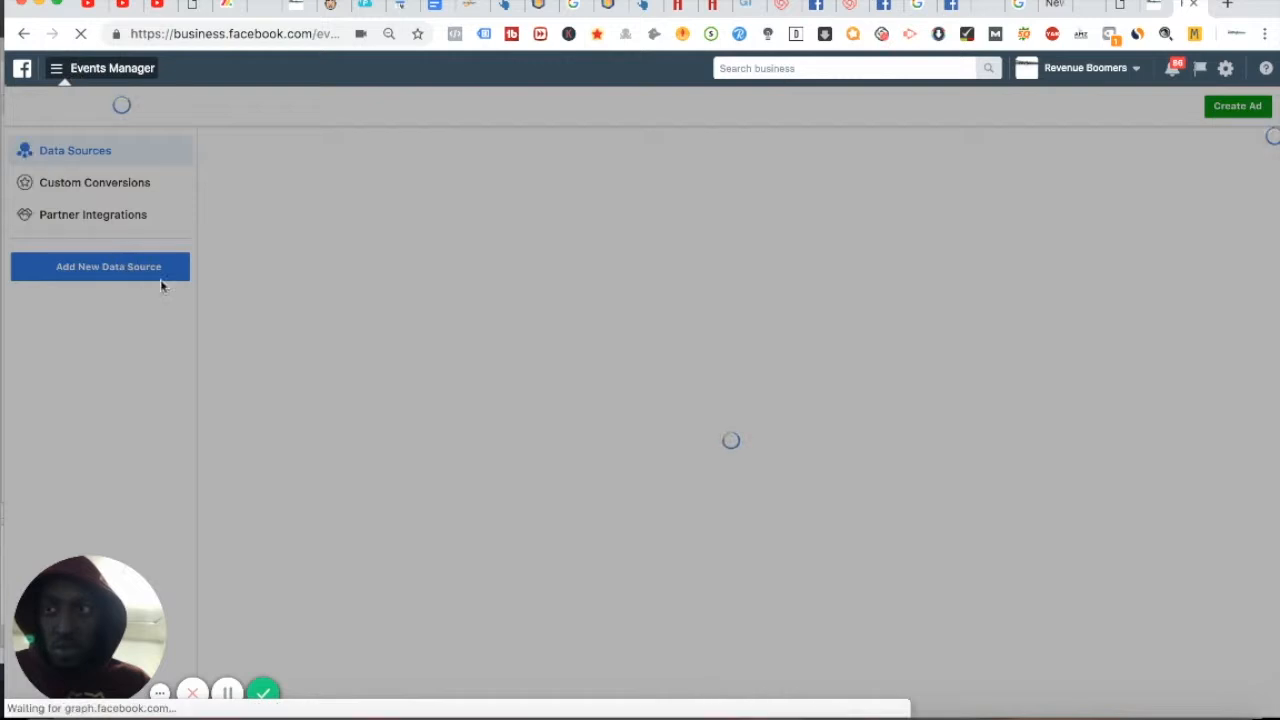
click(56, 68)
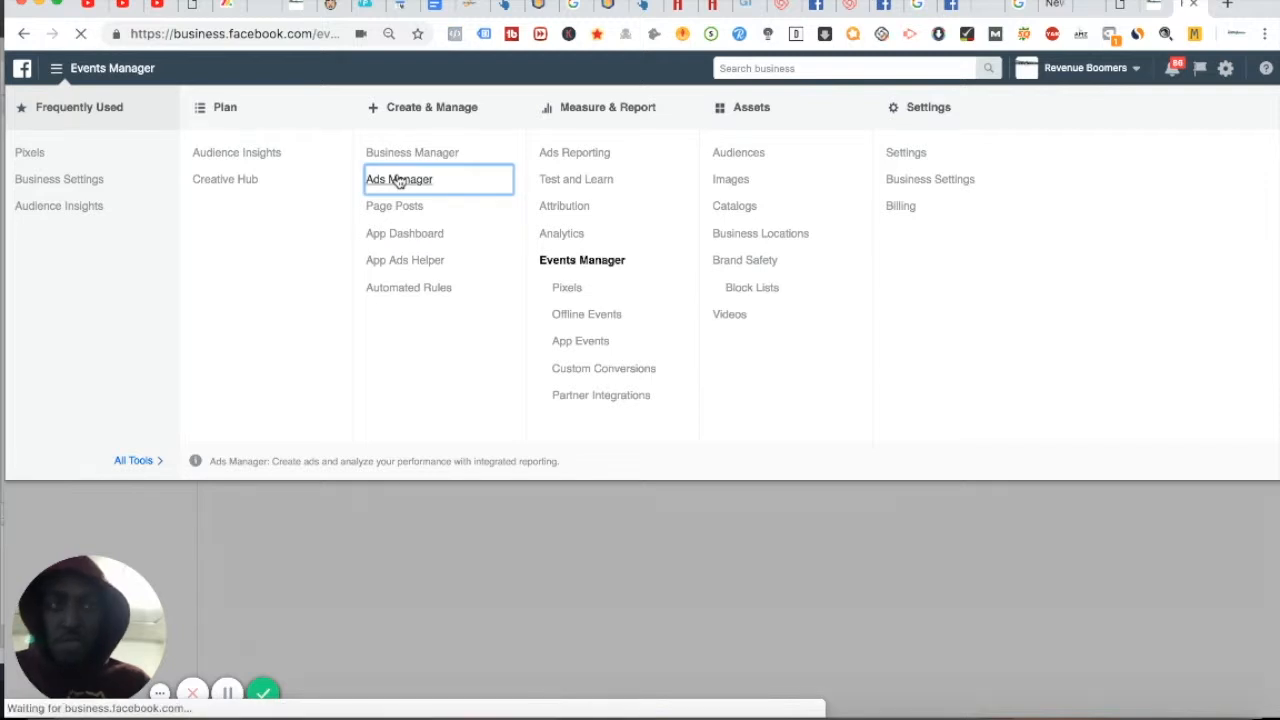
click(400, 180)
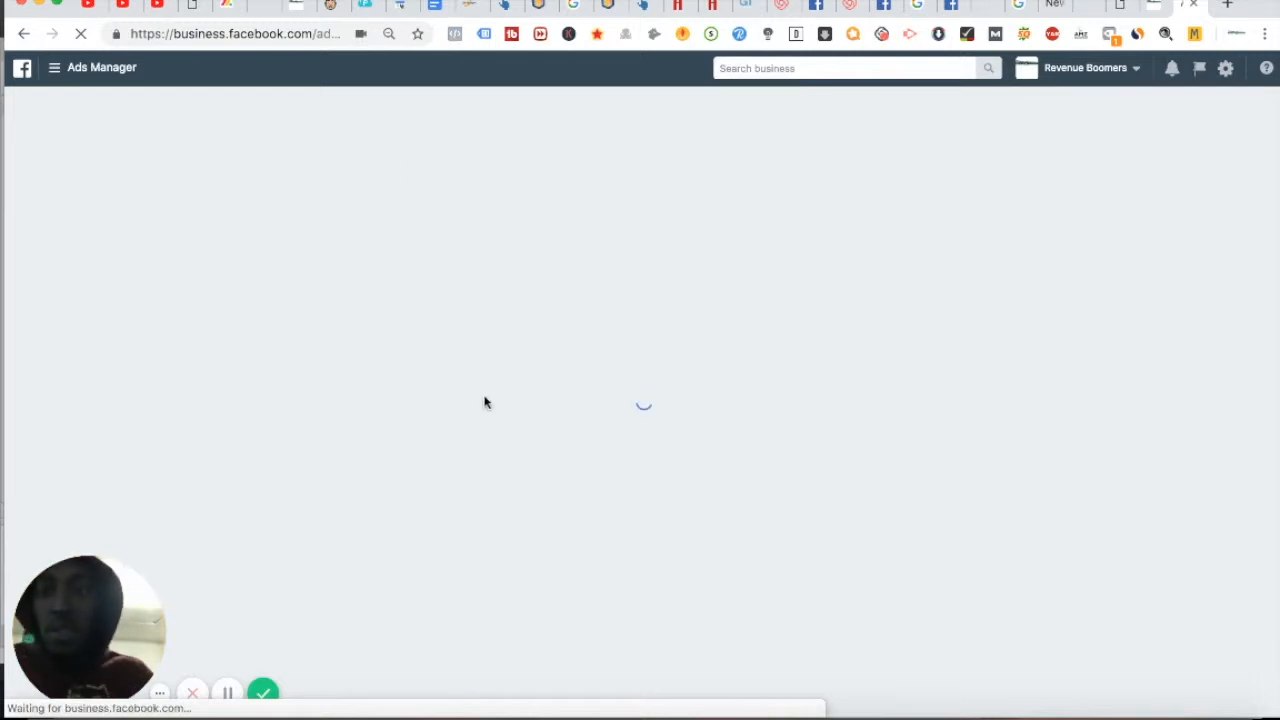
mouse_move(410, 288)
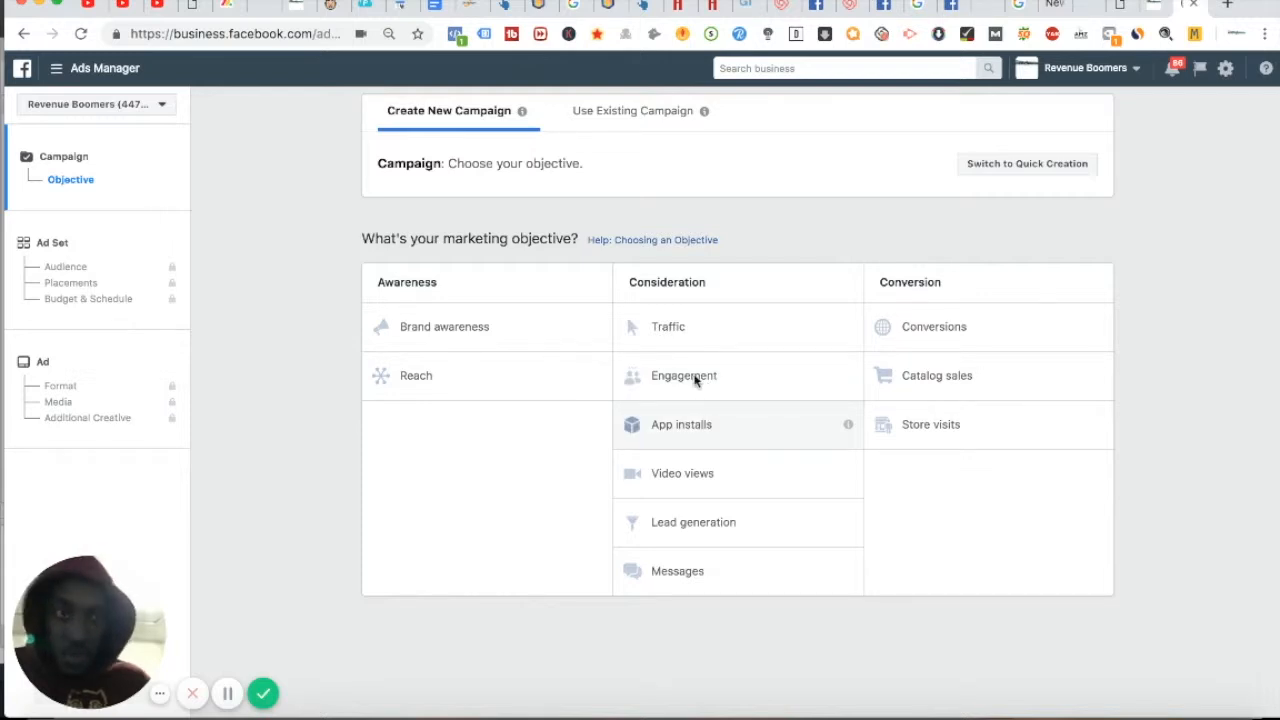
Create a new campaign with the Engagement objective and continue to the ad set settings
click(684, 376)
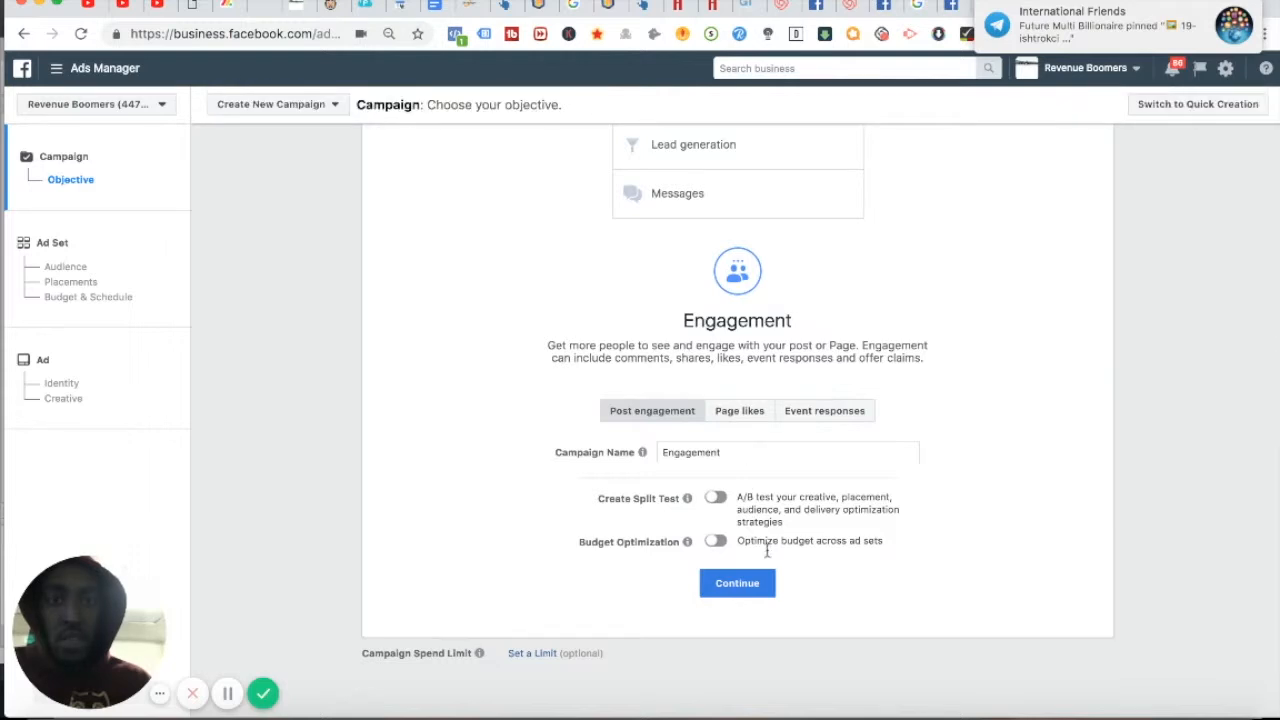
click(736, 584)
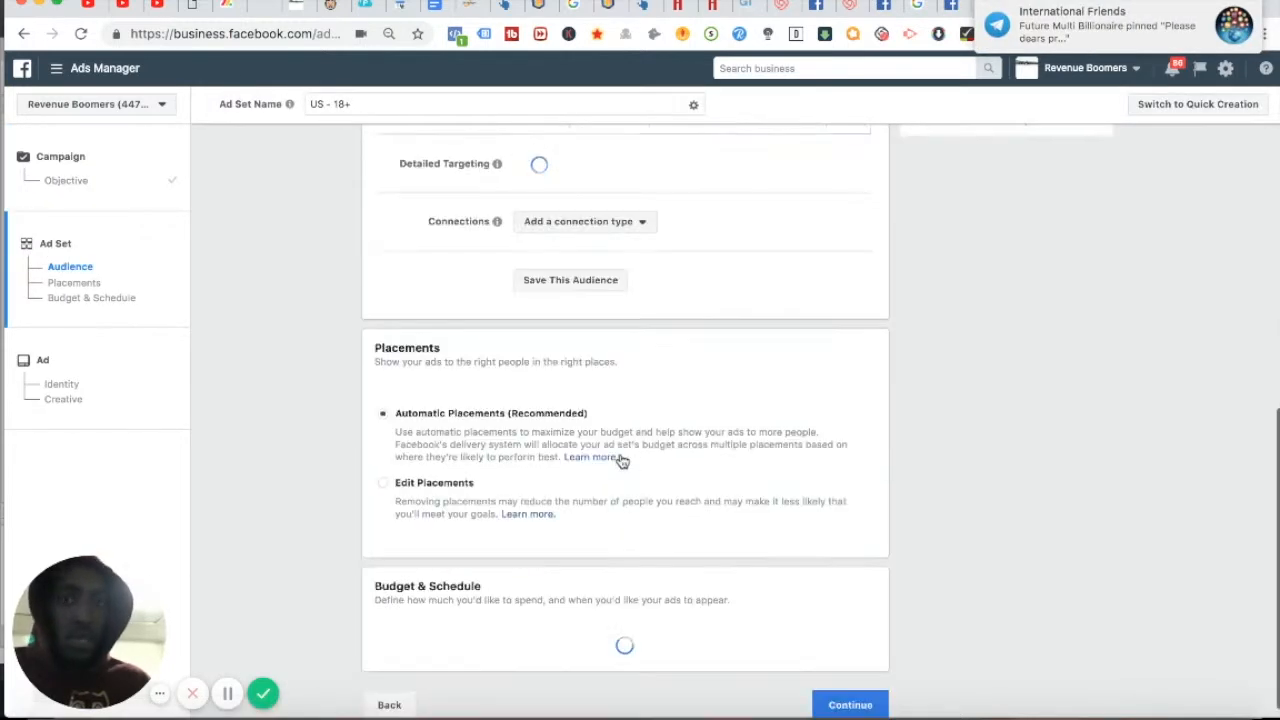
scroll(up, 3)
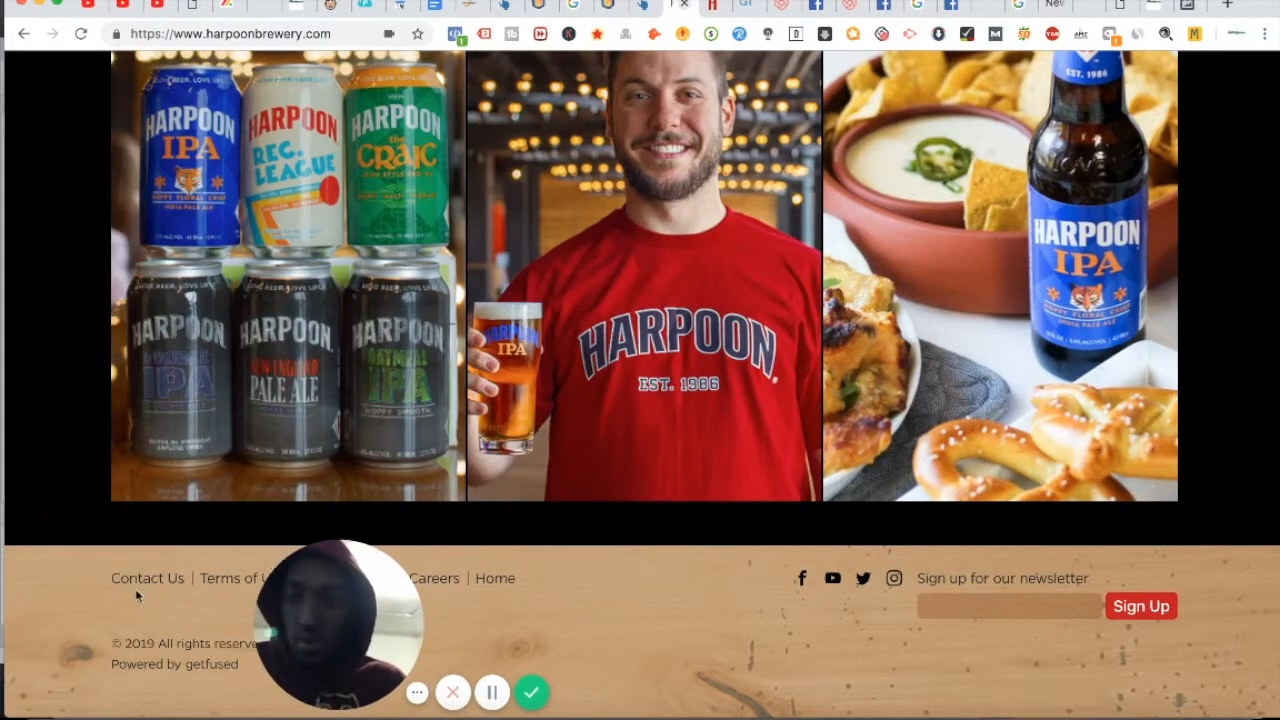
View the Harpoon Brewery Contact Us page and scroll through its locations and sponsorship info
click(148, 578)
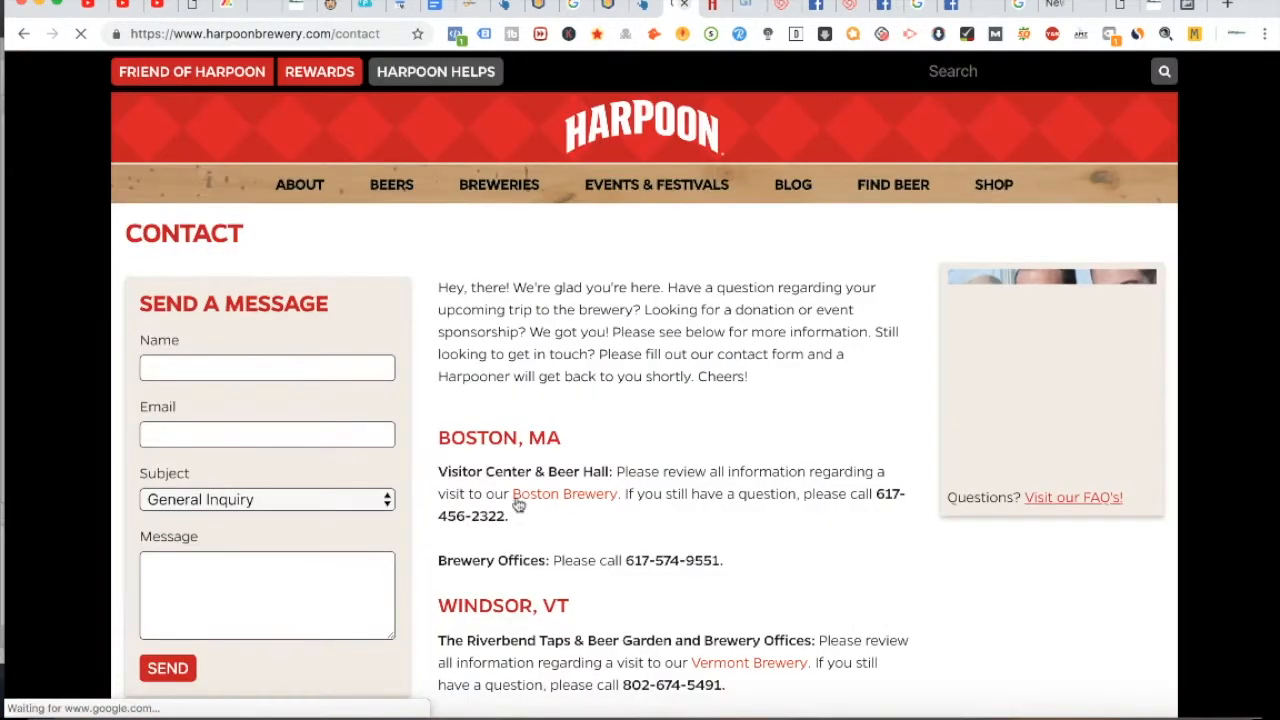
scroll(down, 3)
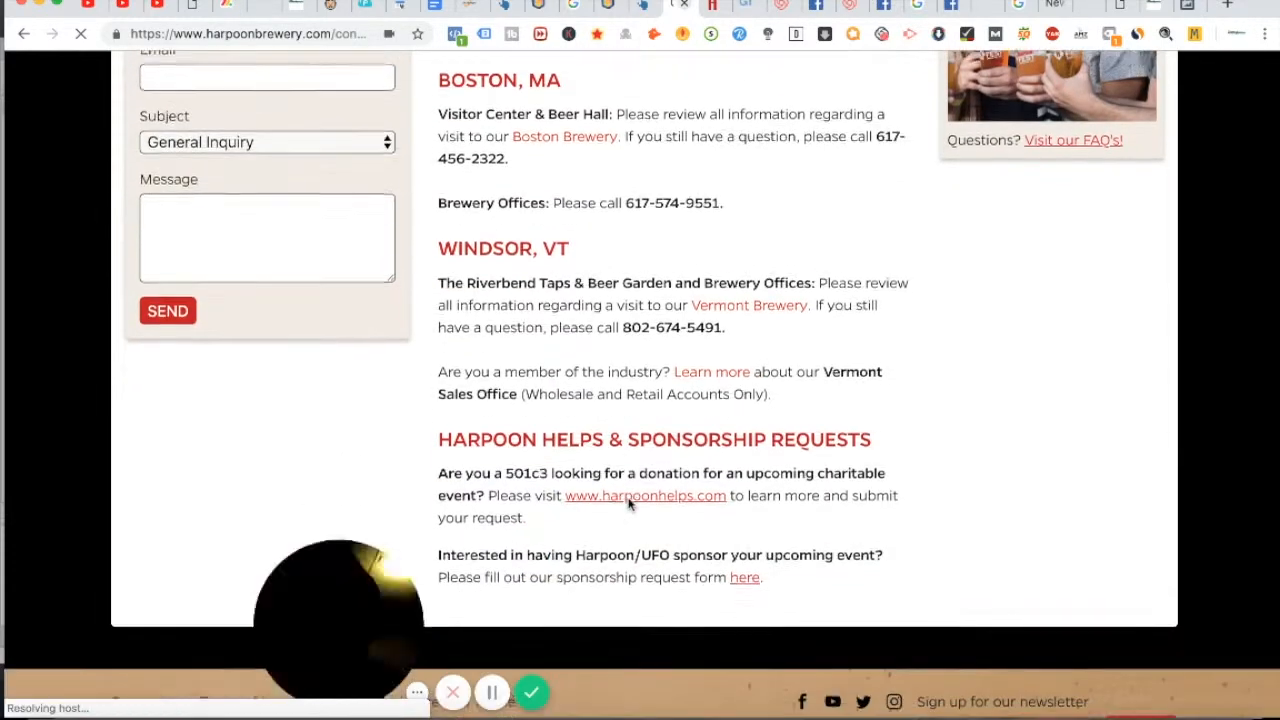
scroll(up, 3)
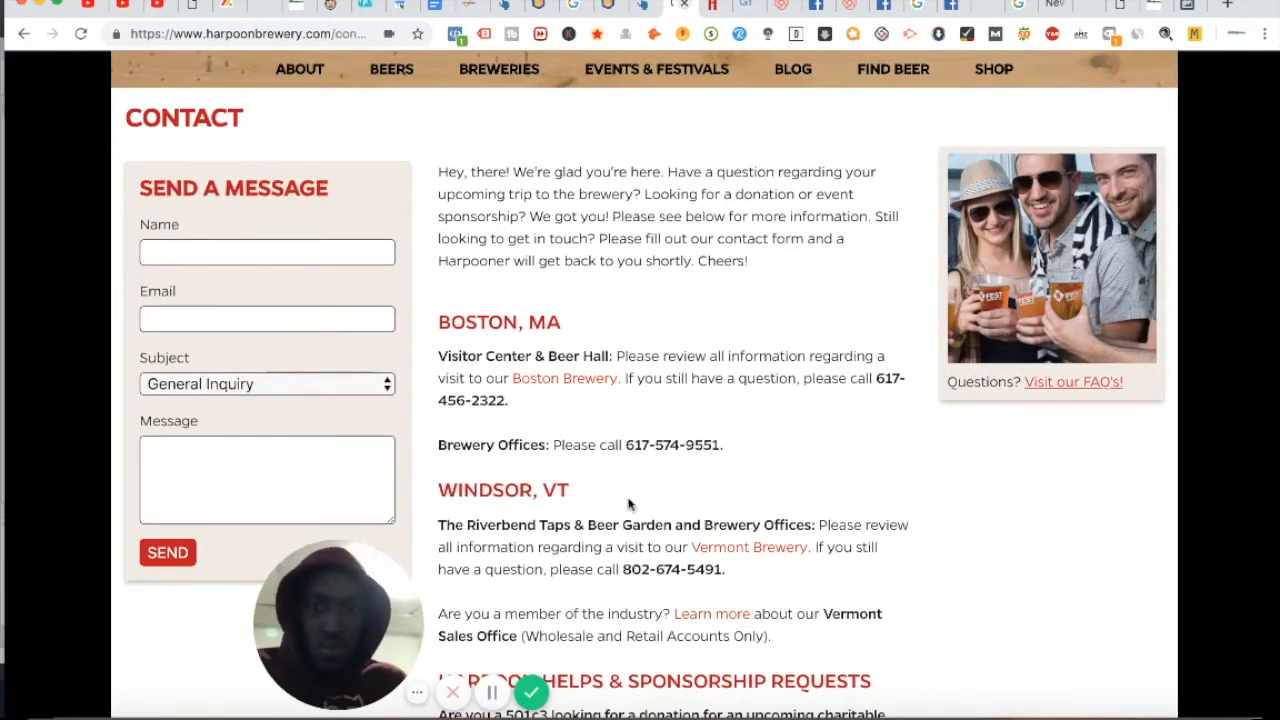
scroll(down, 3)
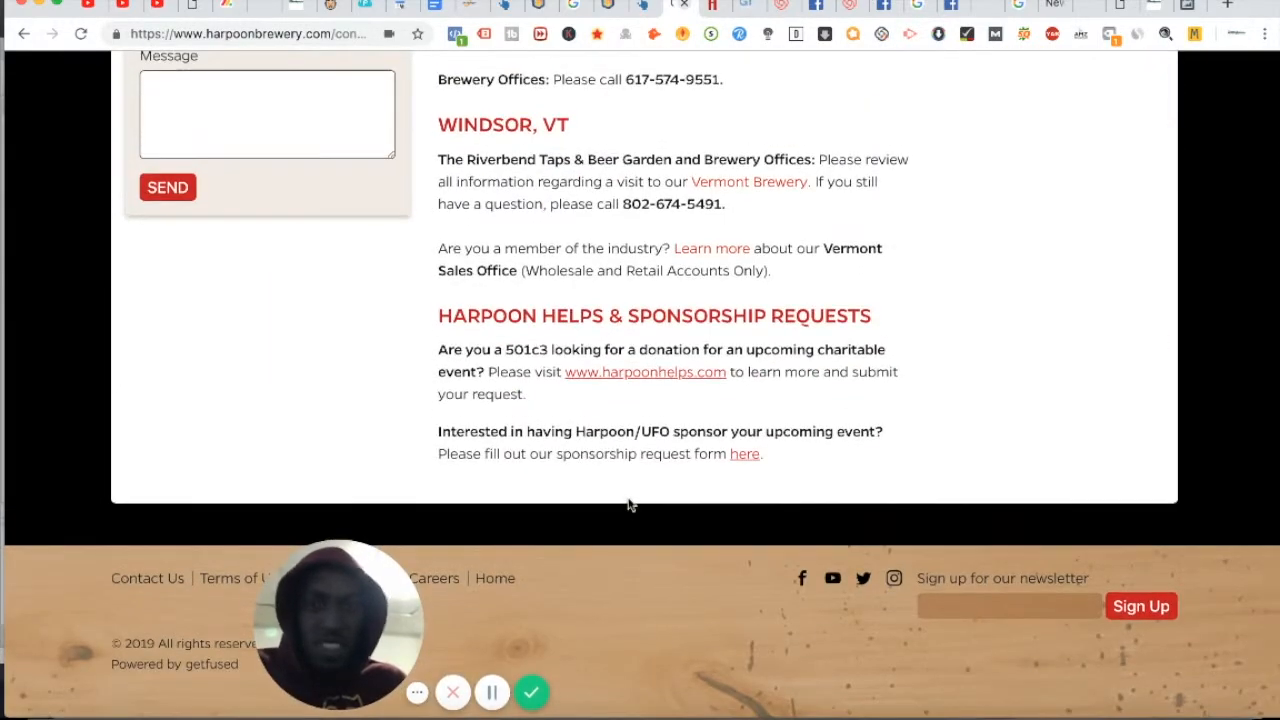
scroll(down, 3)
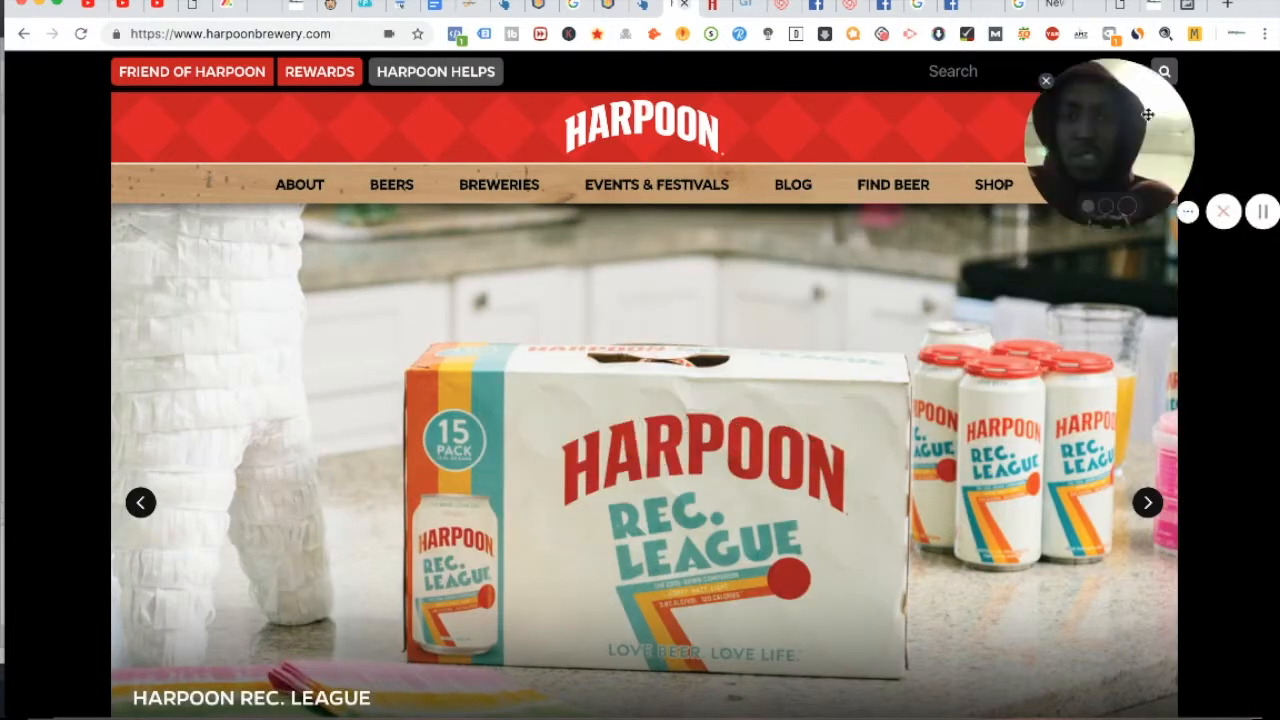
scroll(down, 3)
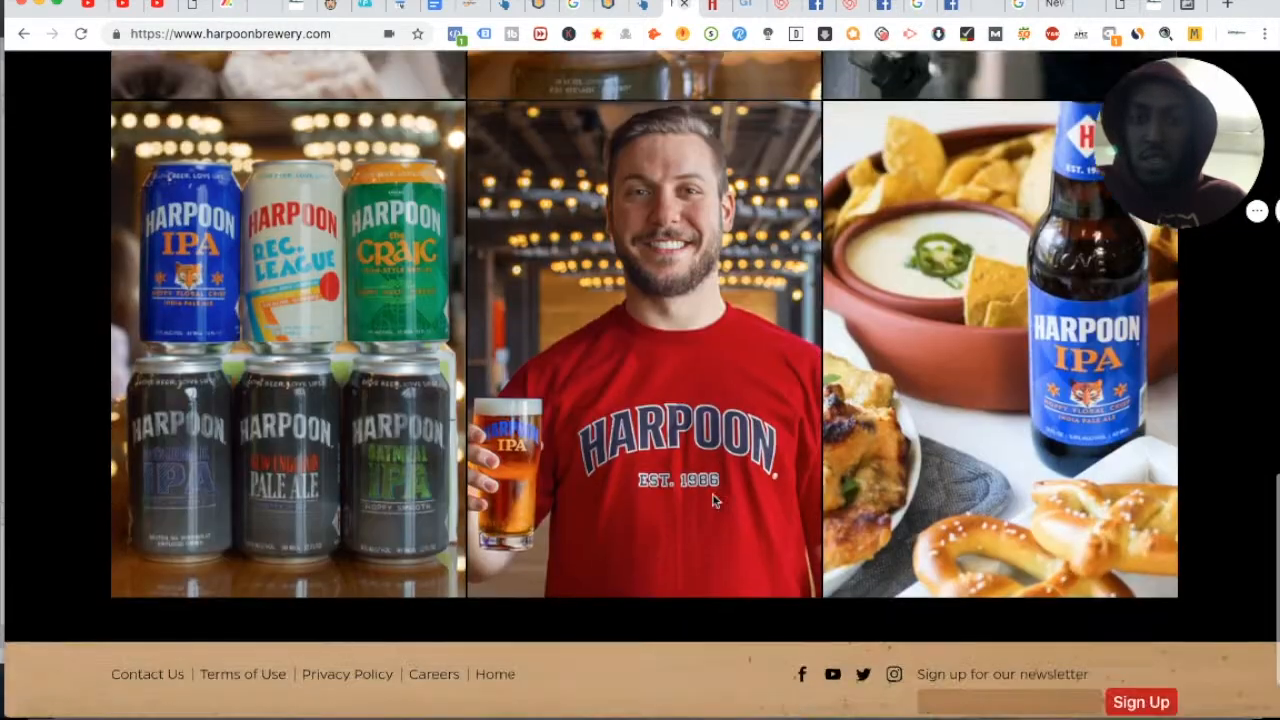
scroll(down, 3)
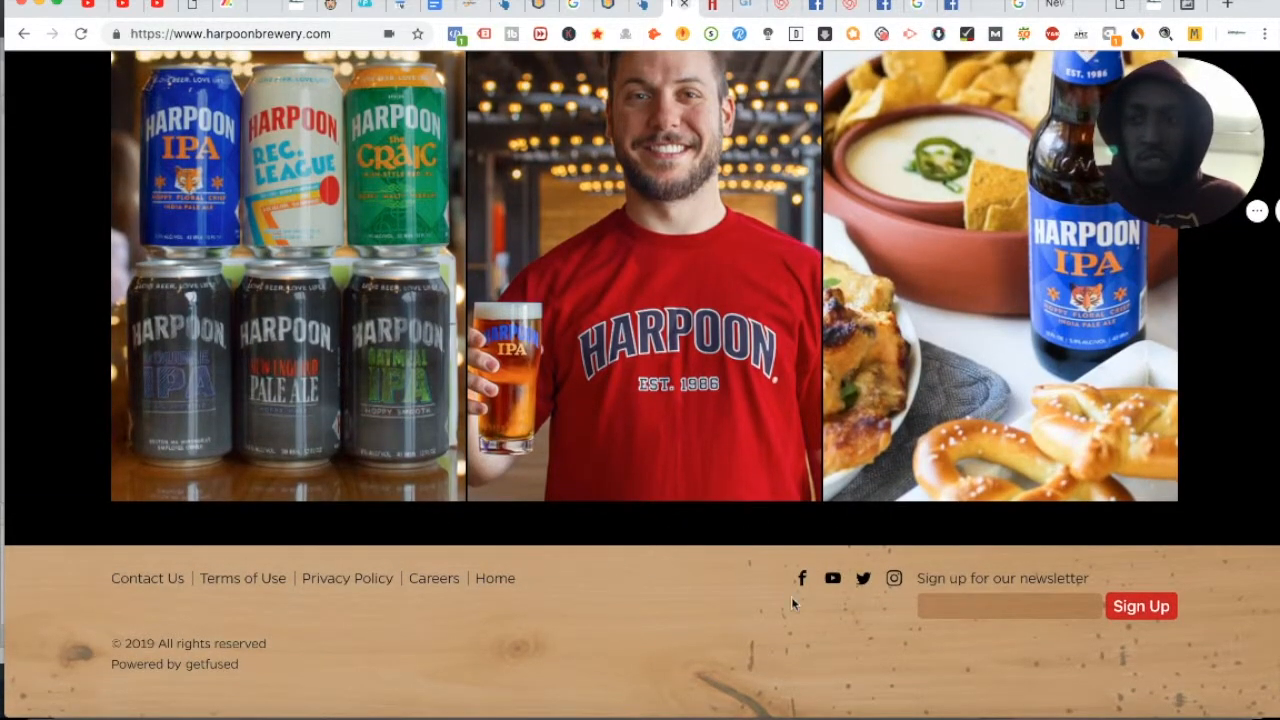
mouse_move(496, 608)
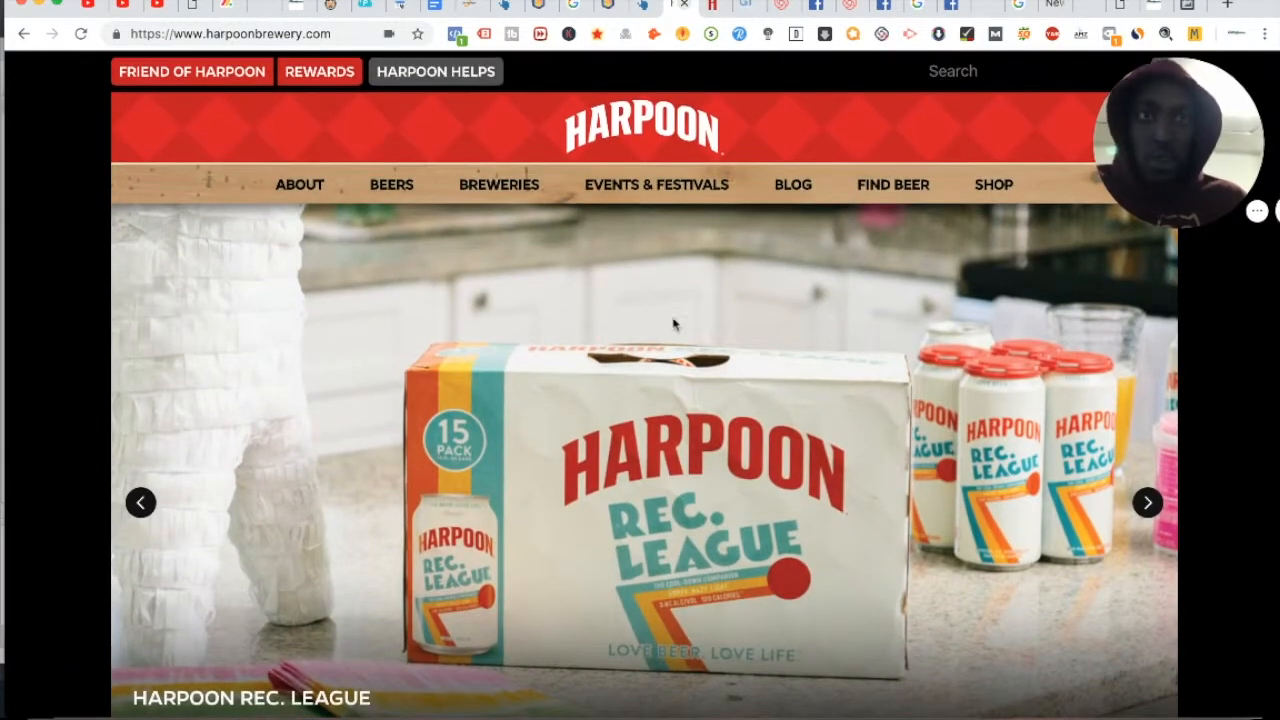
scroll(down, 3)
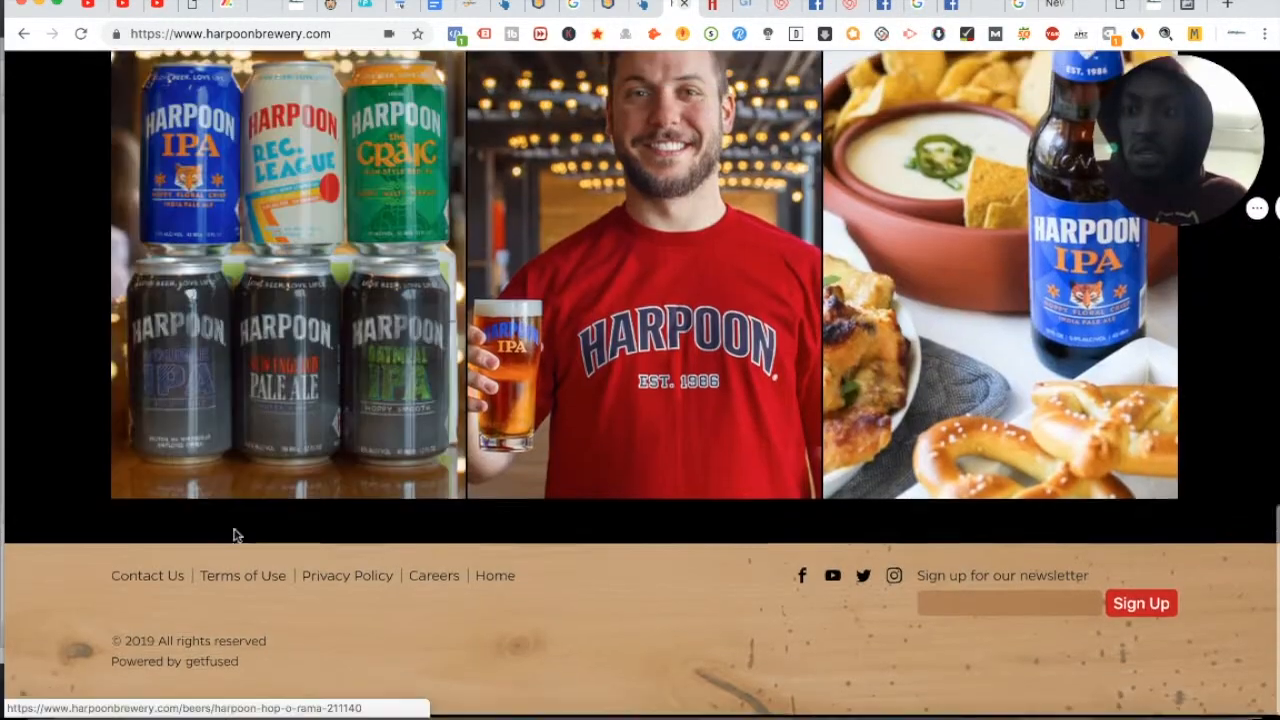
Return to the Contact page again and scroll to the Boston and Windsor brewery details
click(148, 576)
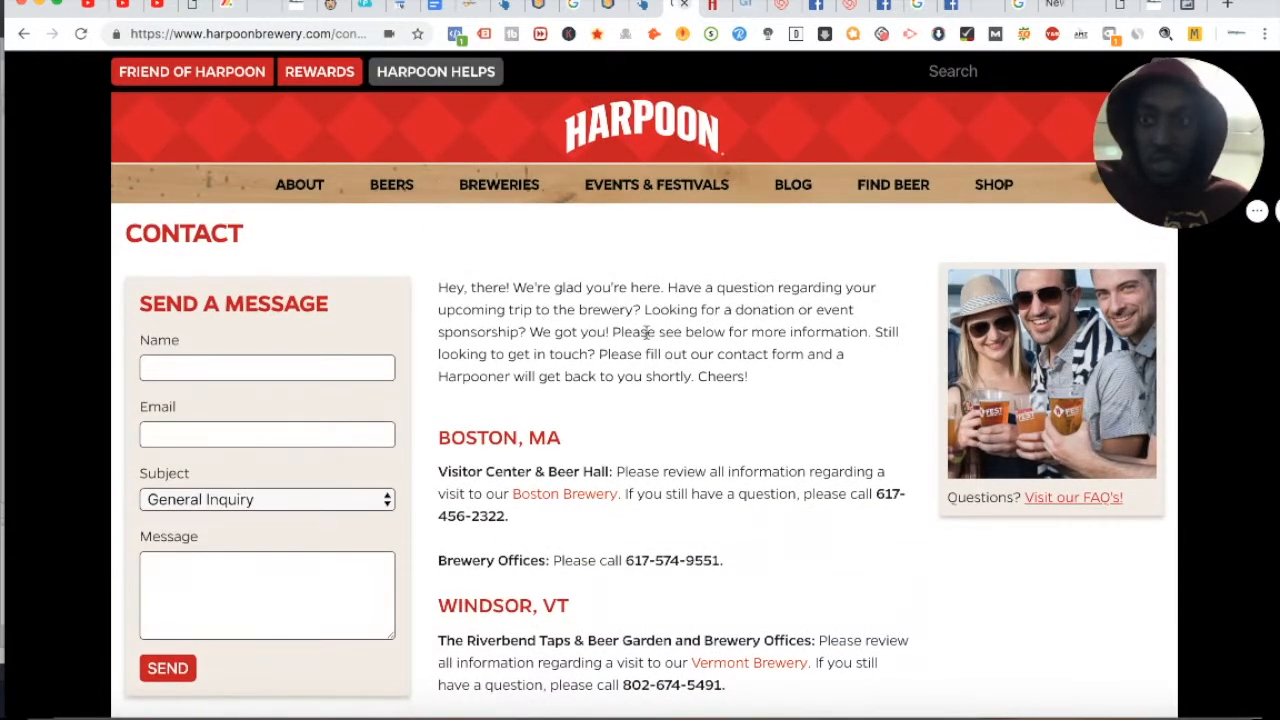
mouse_move(562, 480)
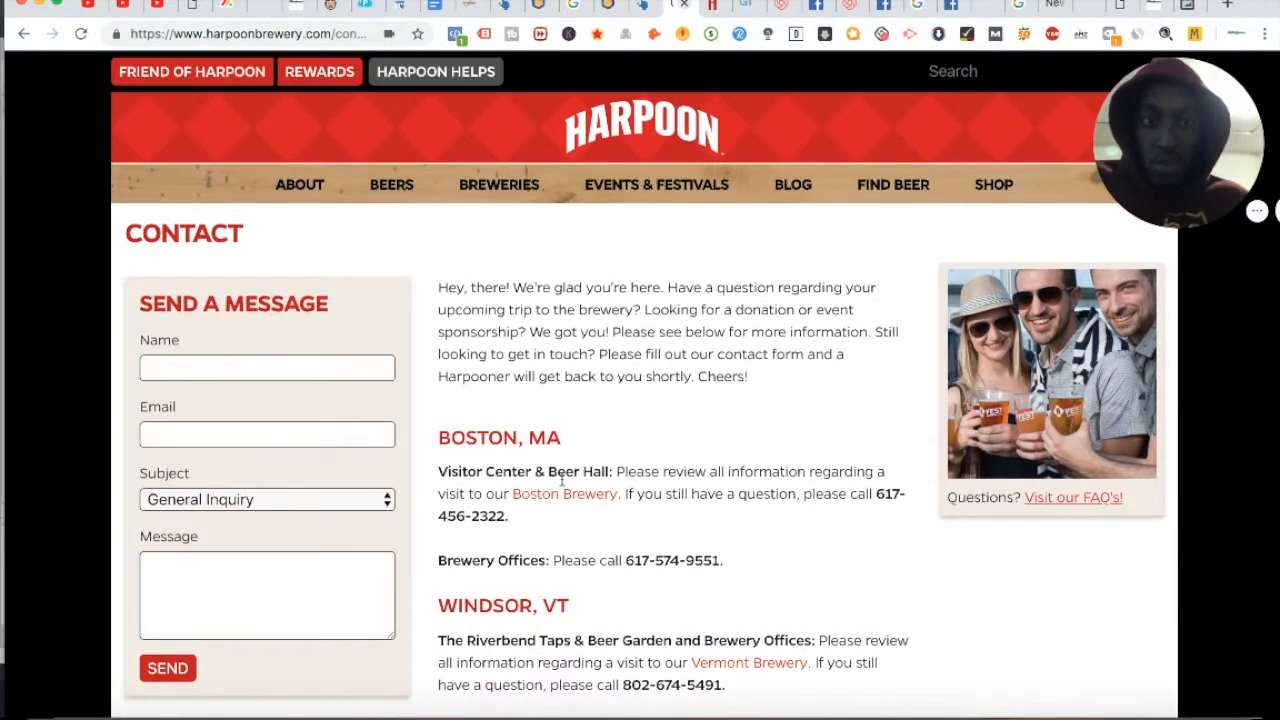
scroll(down, 3)
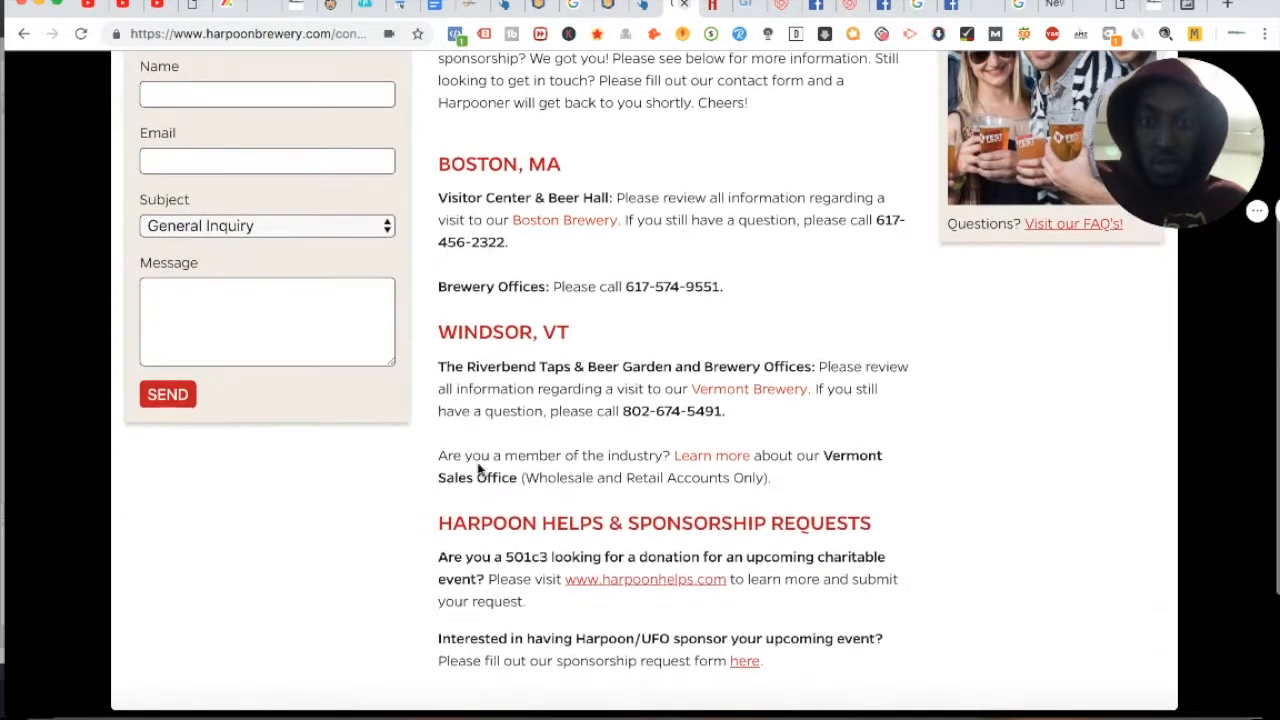
scroll(down, 3)
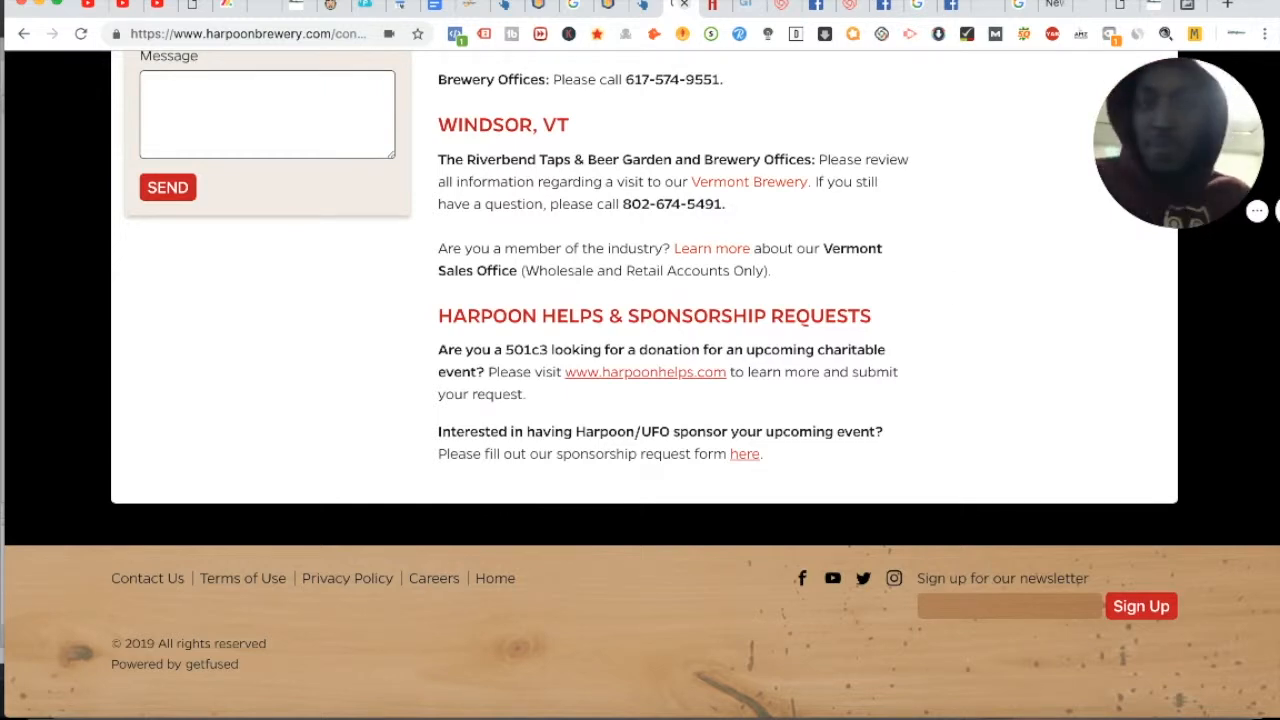
mouse_move(970, 118)
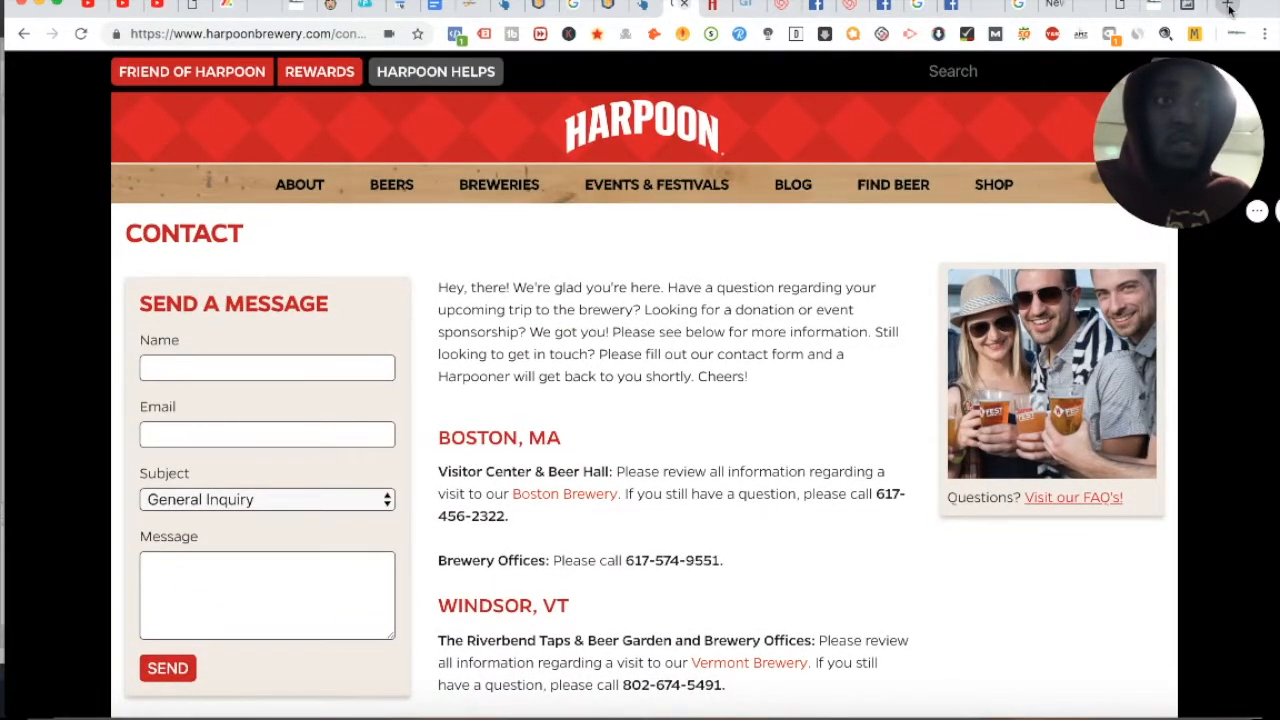
Search 'harpoon brewery' in a new Chrome tab
click(1228, 8)
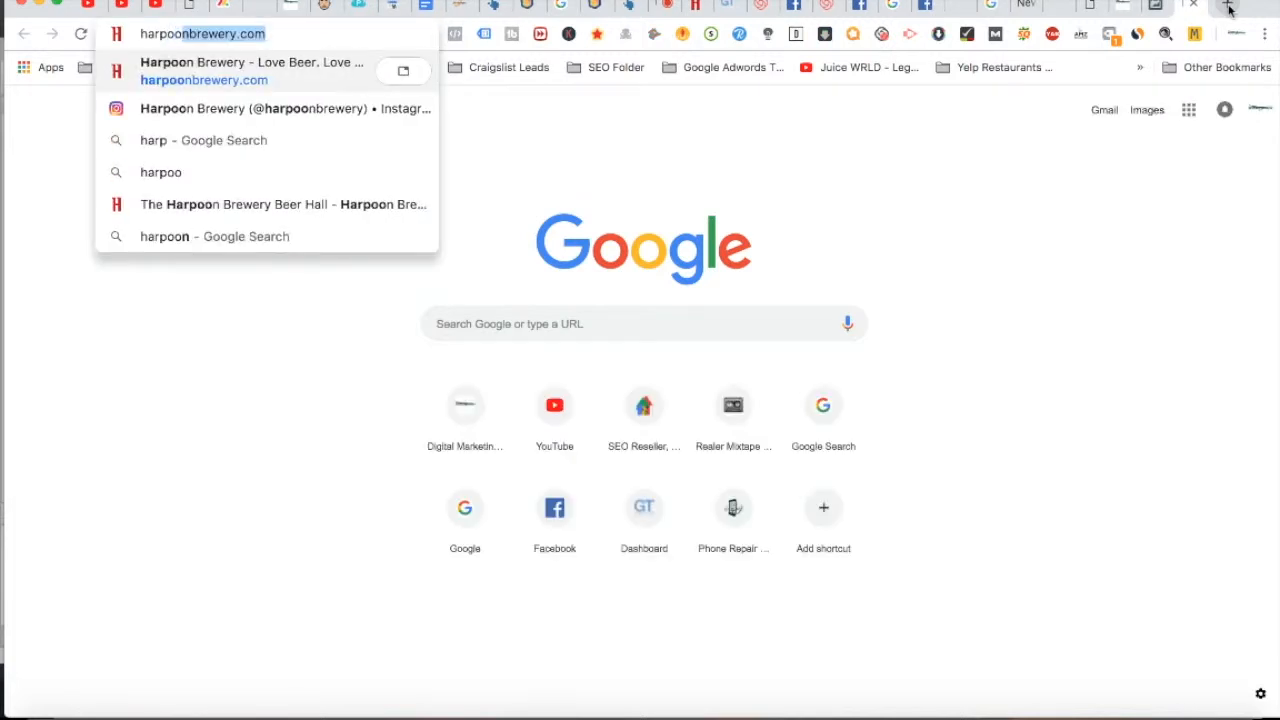
text(harpoon brewery)
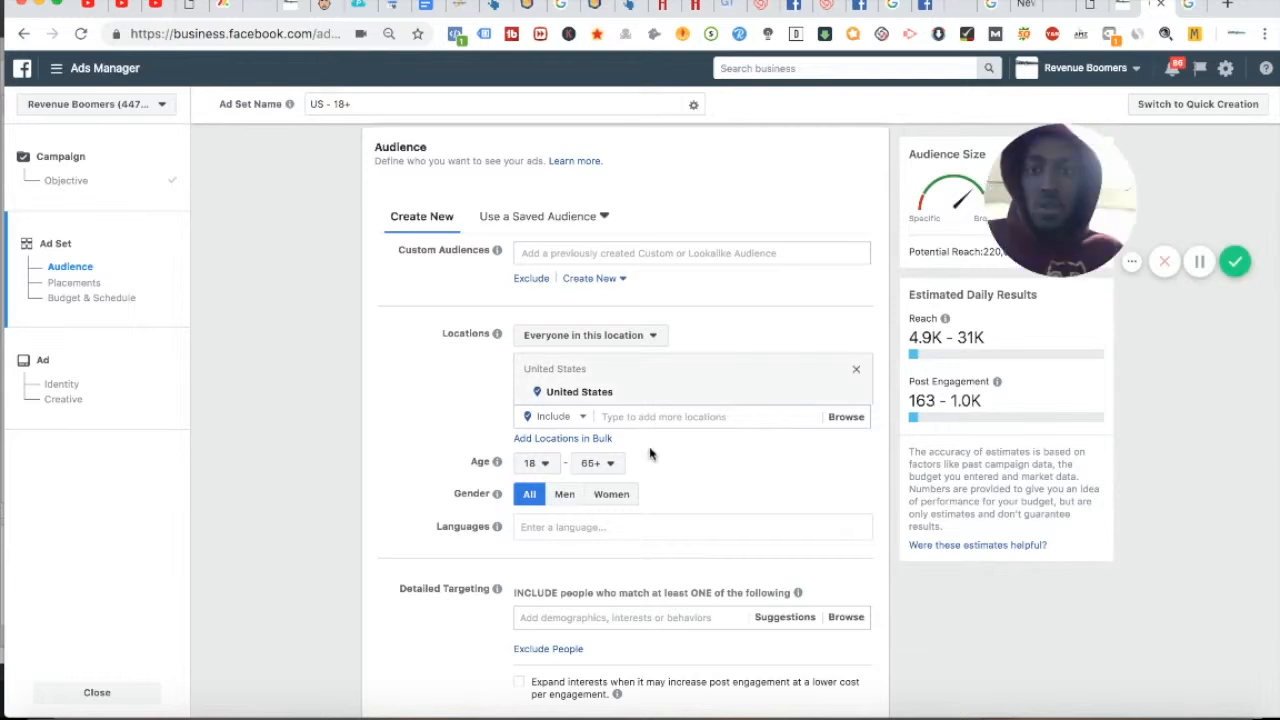
Target 306 Northern Ave, Boston, MA 02210 with a 25-mile radius instead of United States
click(690, 416)
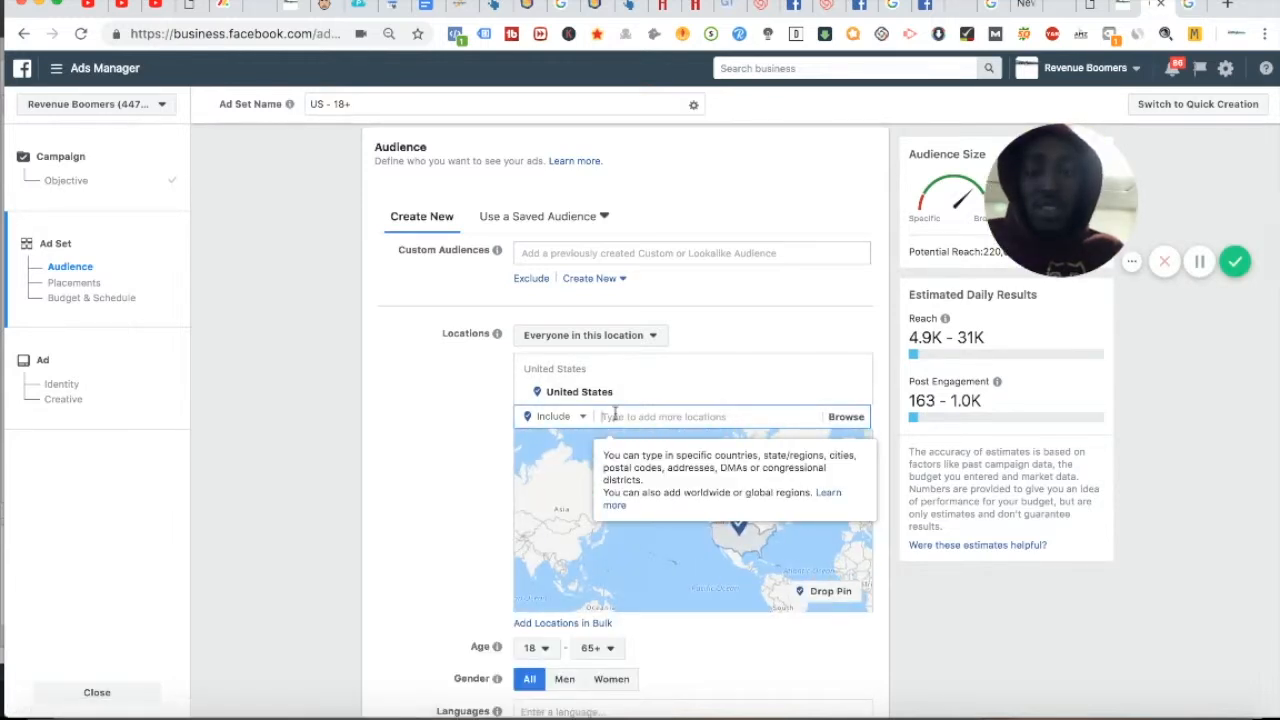
text(306 Northern Ave, Boston, MA 02210)
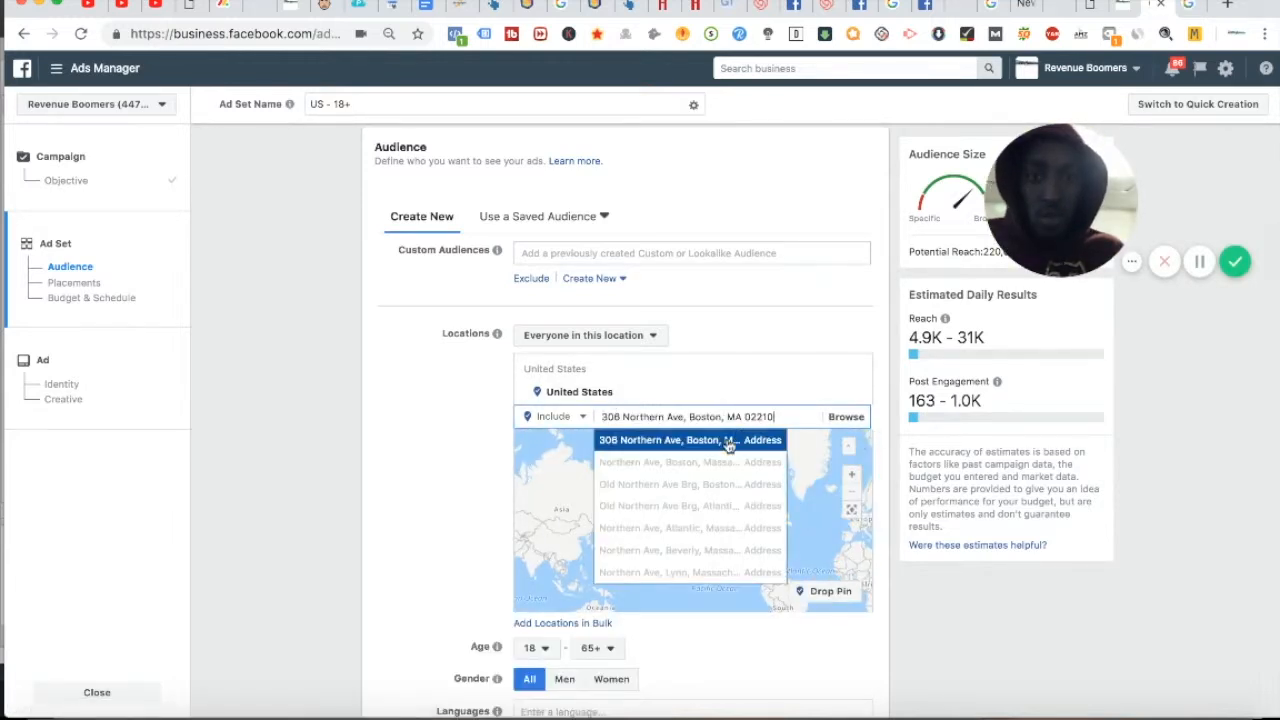
click(688, 440)
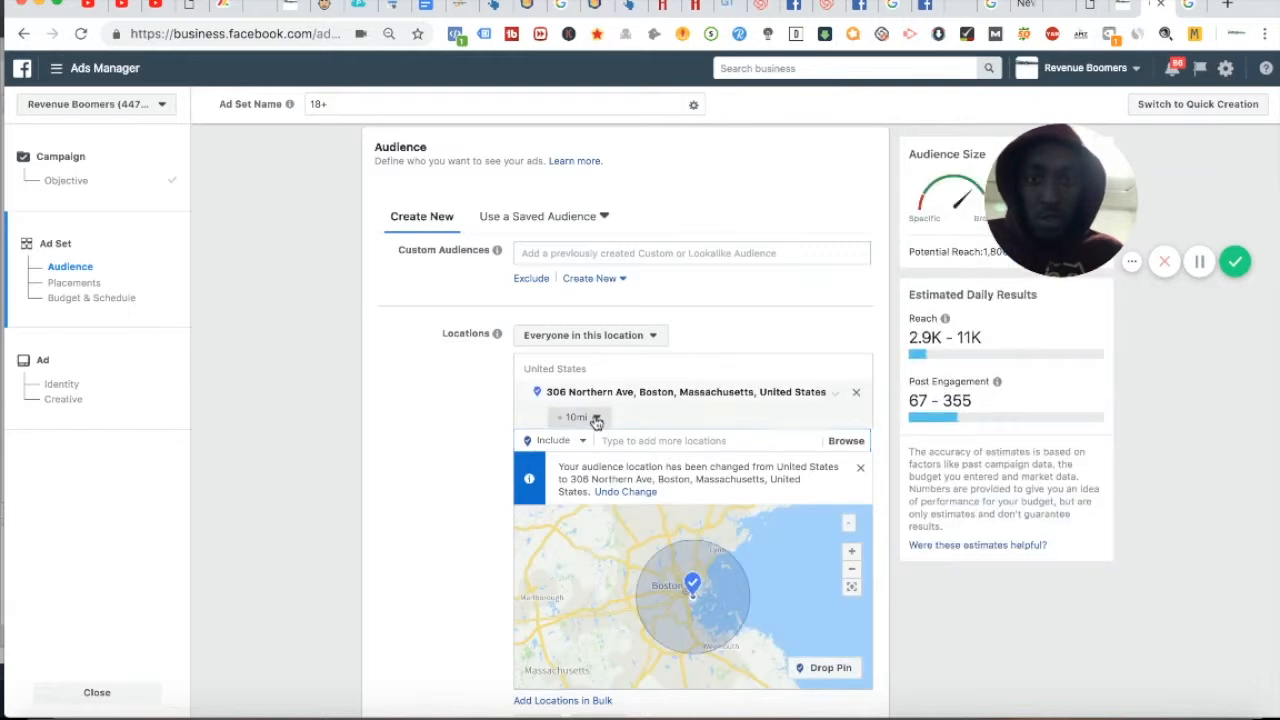
click(580, 390)
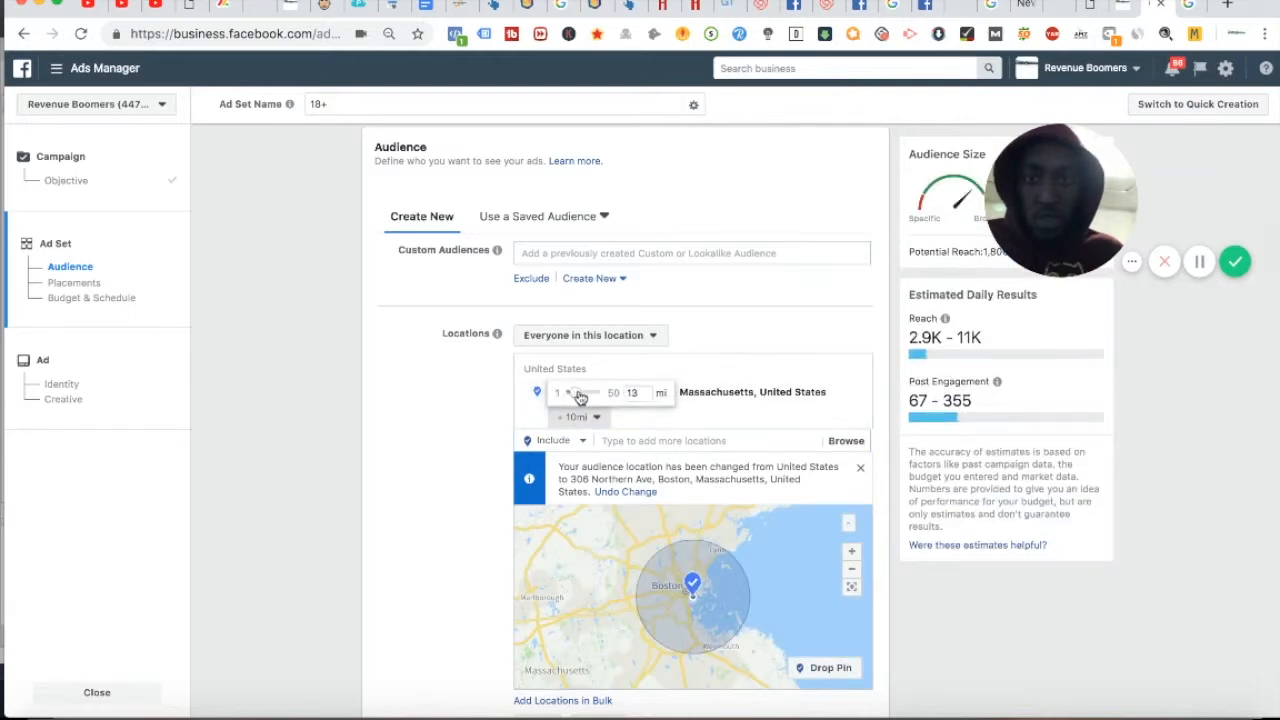
drag(568, 392, 580, 392)
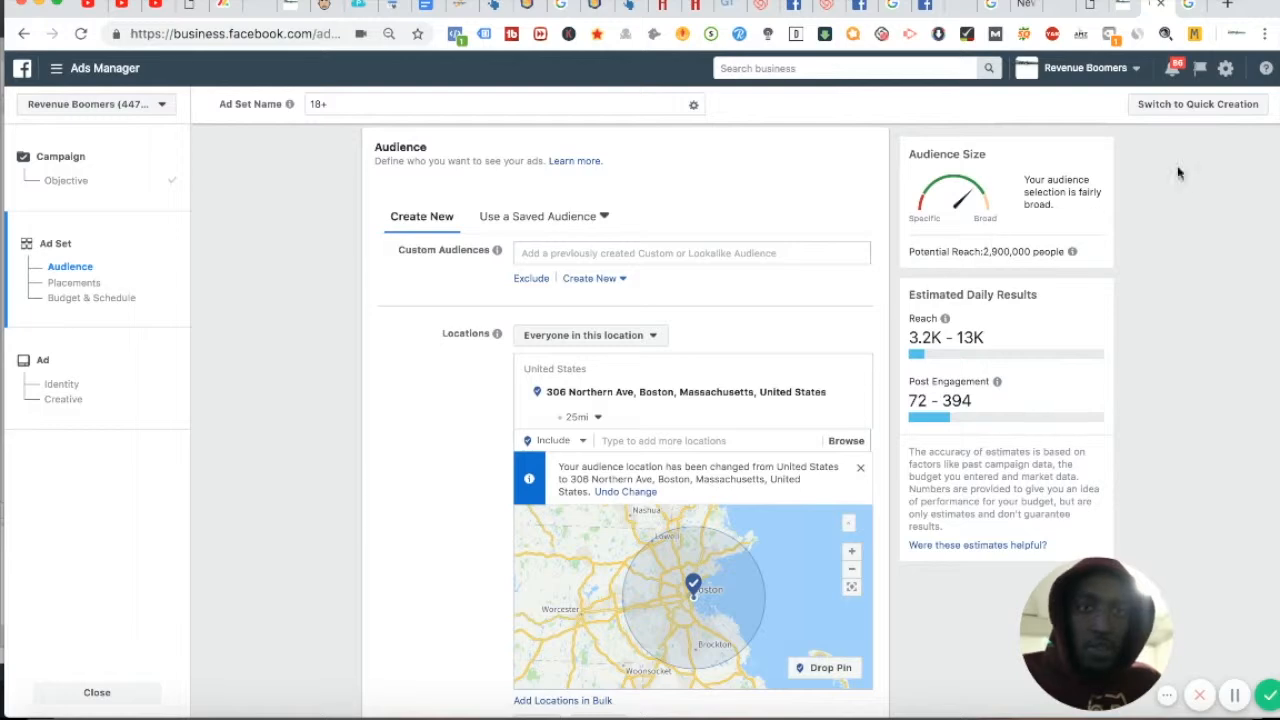
mouse_move(546, 430)
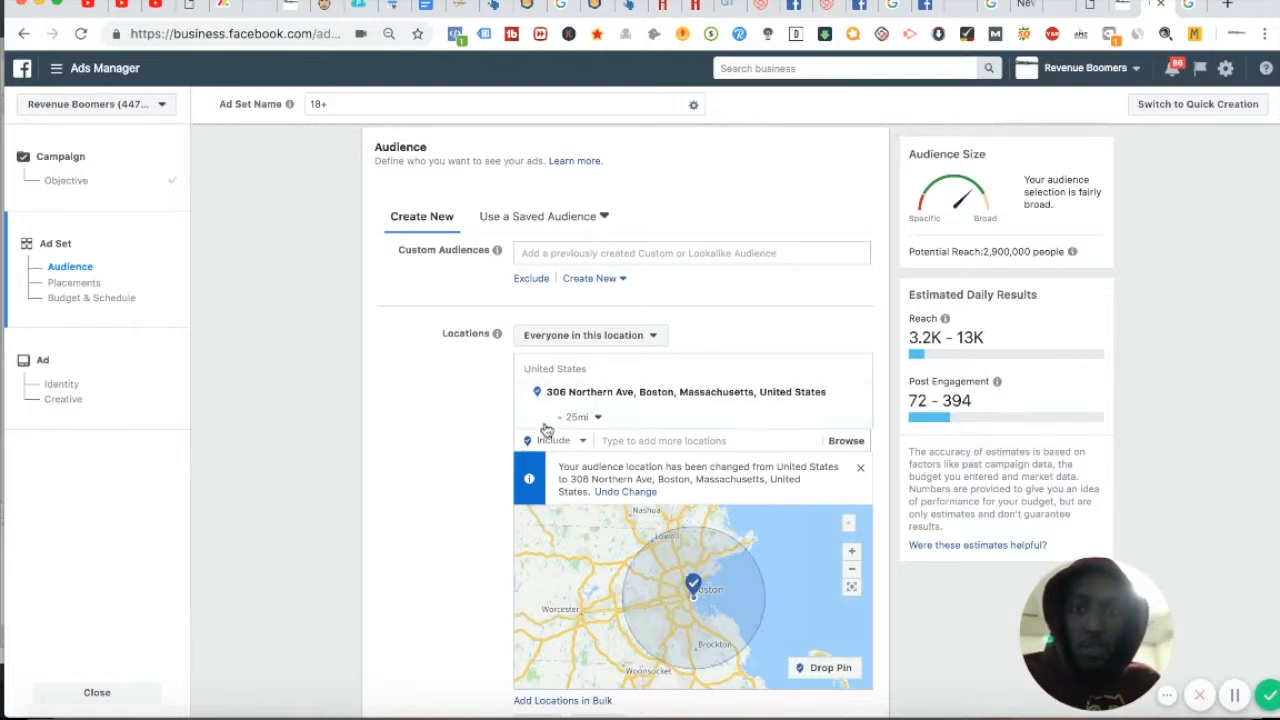
scroll(down, 3)
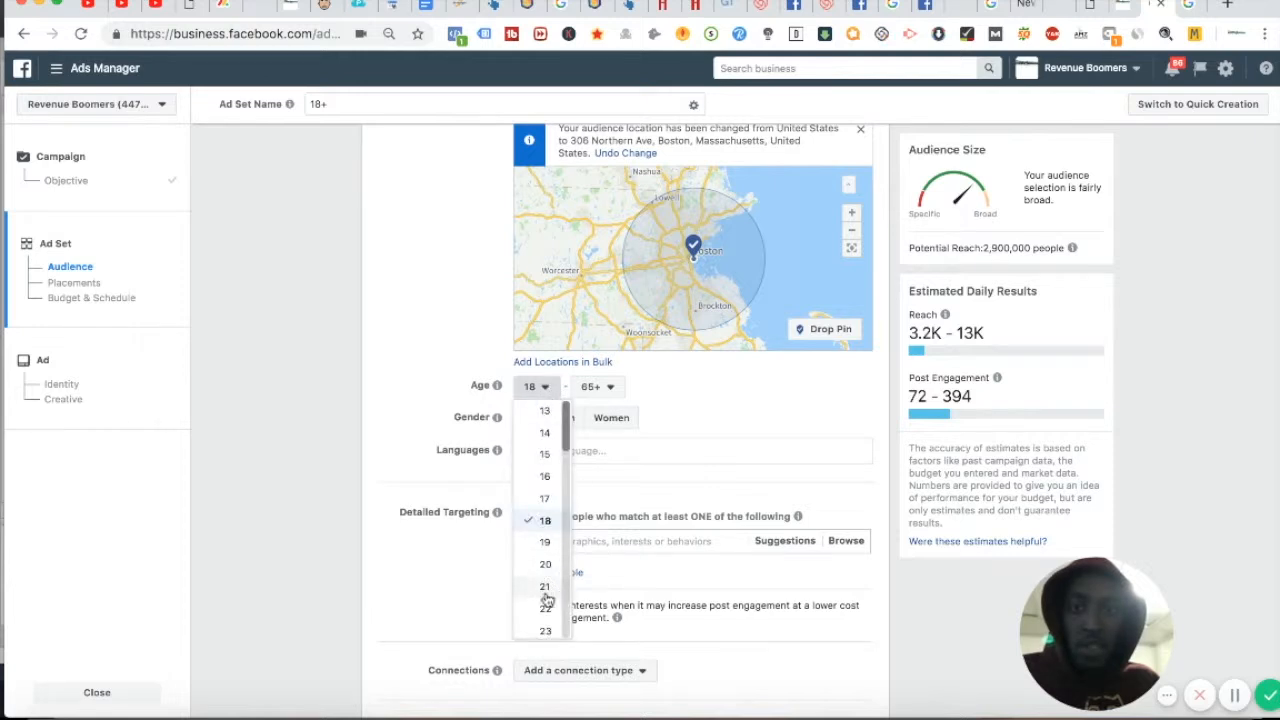
Set minimum audience age to 21 and add Harpoon Brewery as a targeted interest
click(544, 586)
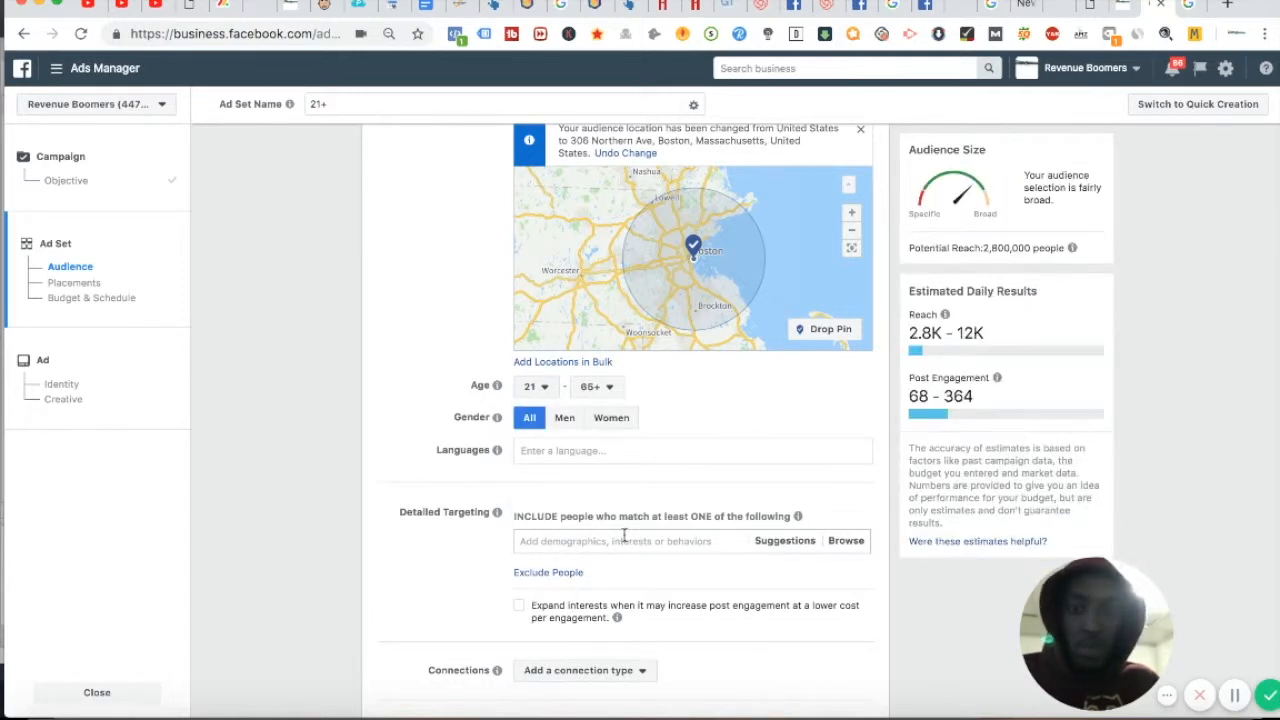
text(harp)
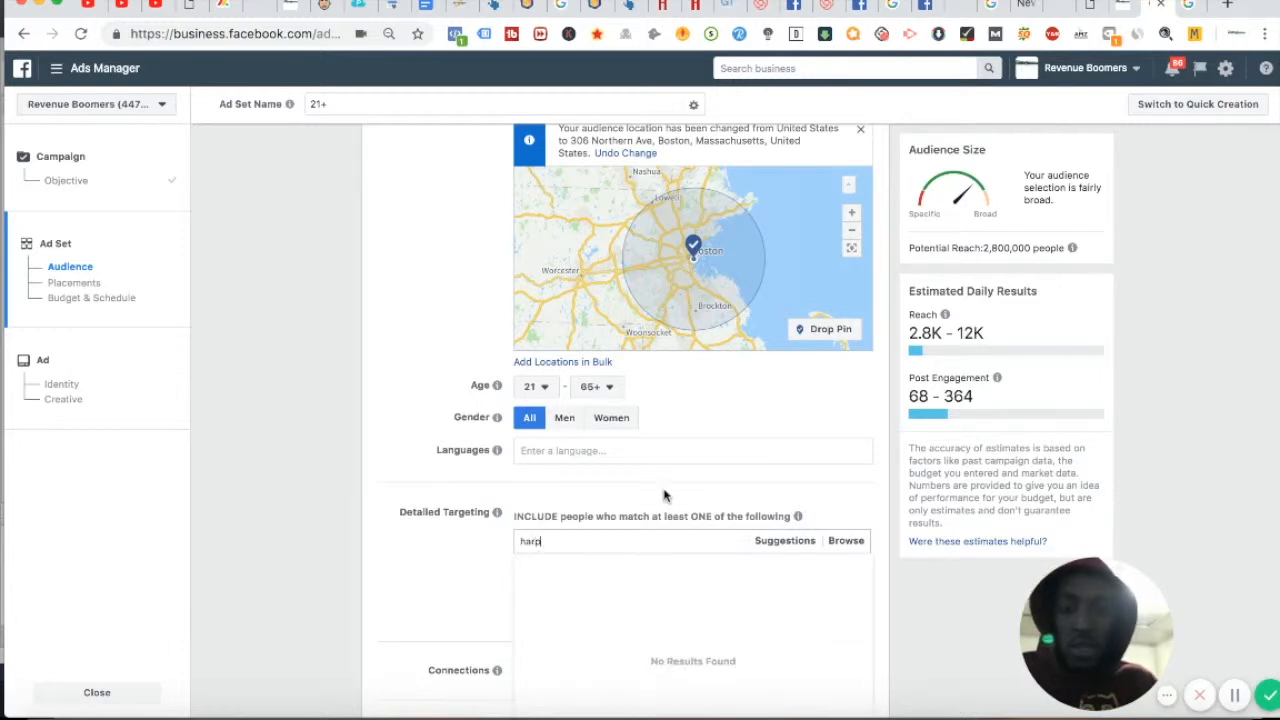
text(oon beer)
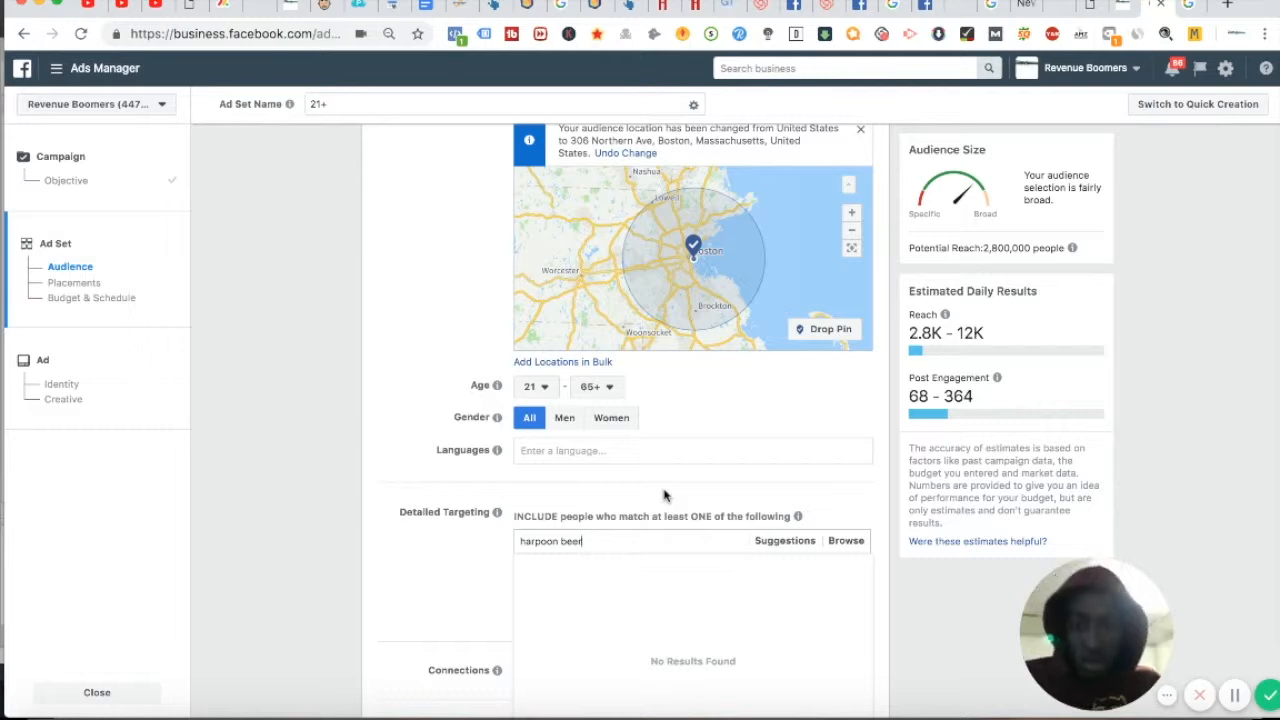
key(BackSpace)
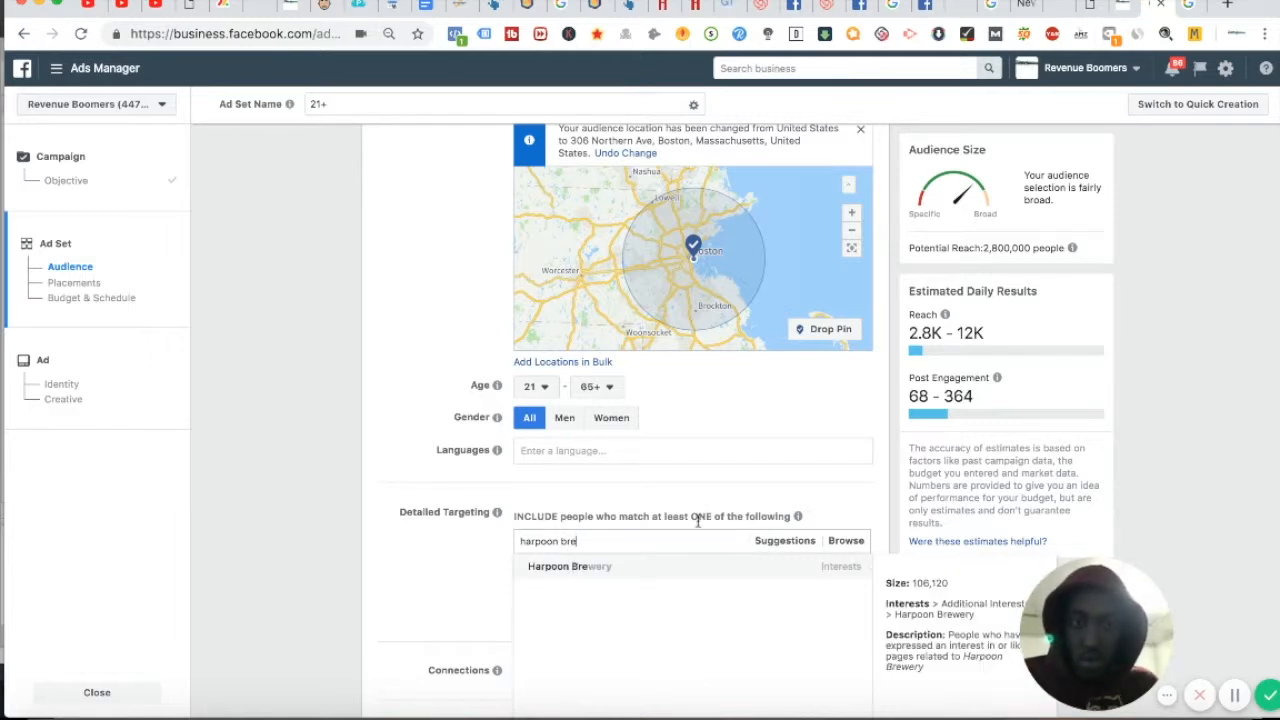
click(568, 566)
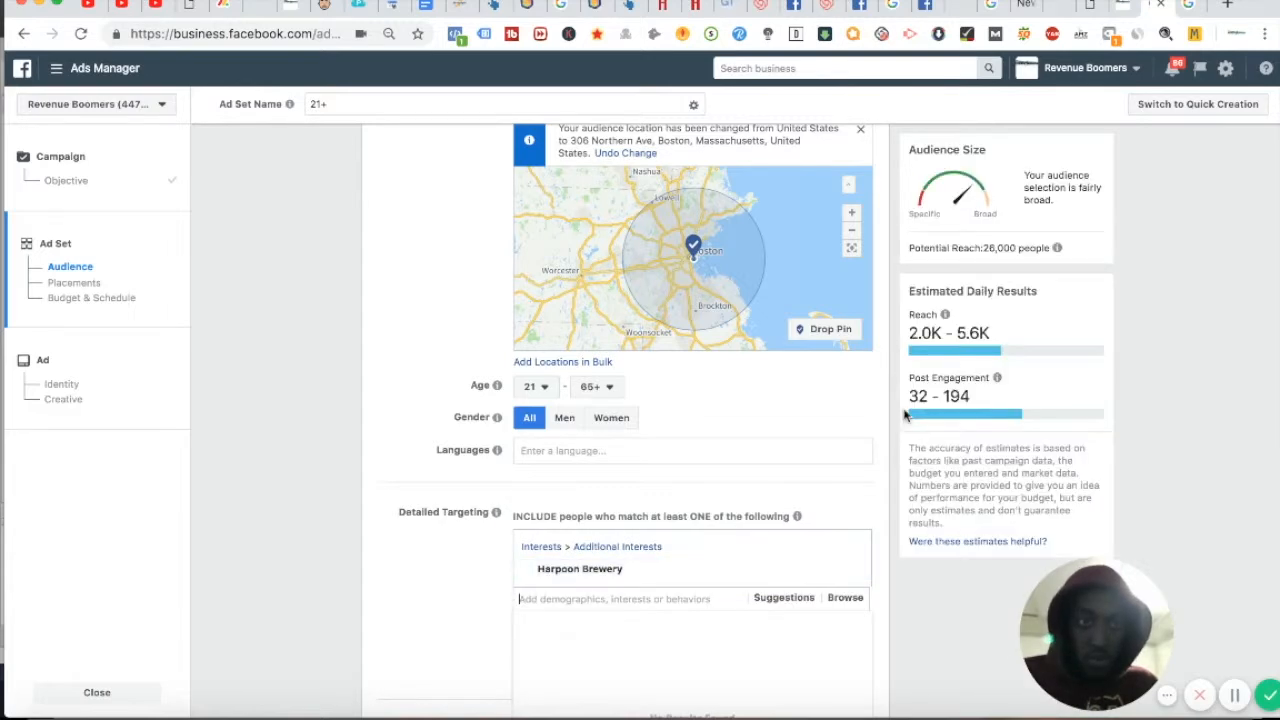
click(784, 596)
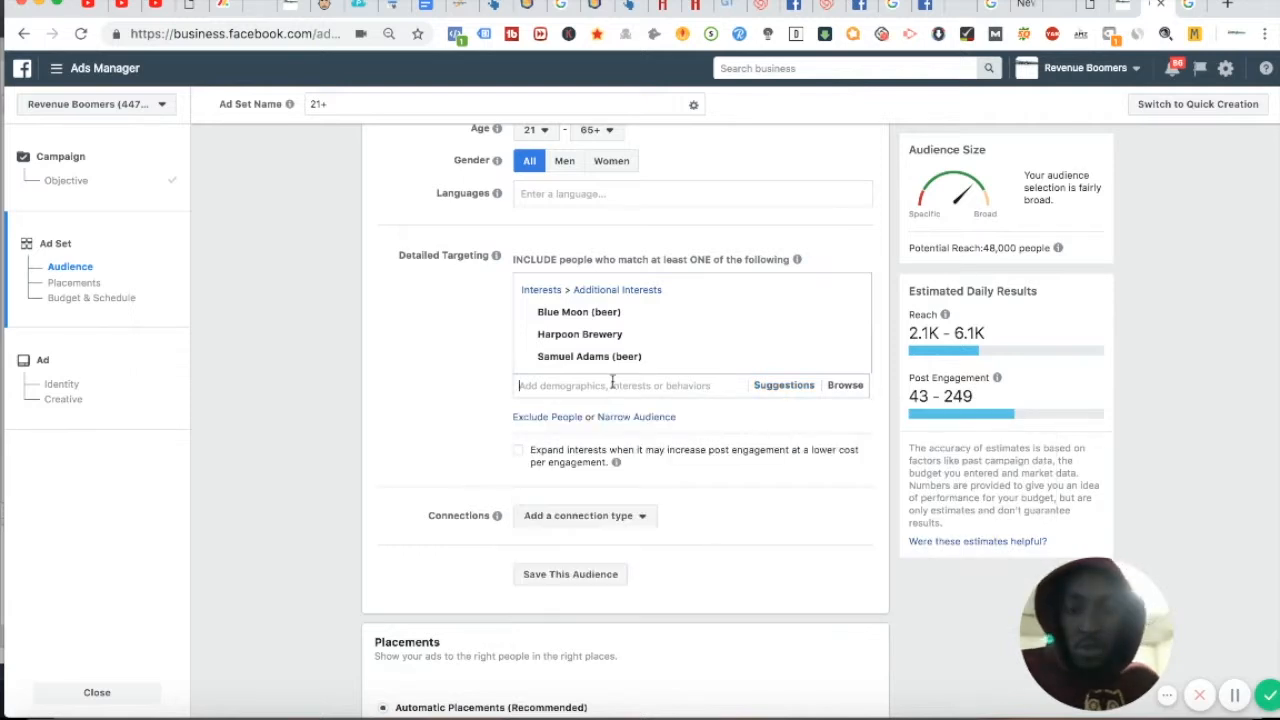
Add Brewery and the suggested Microbrewery interests to detailed targeting
text(breqery)
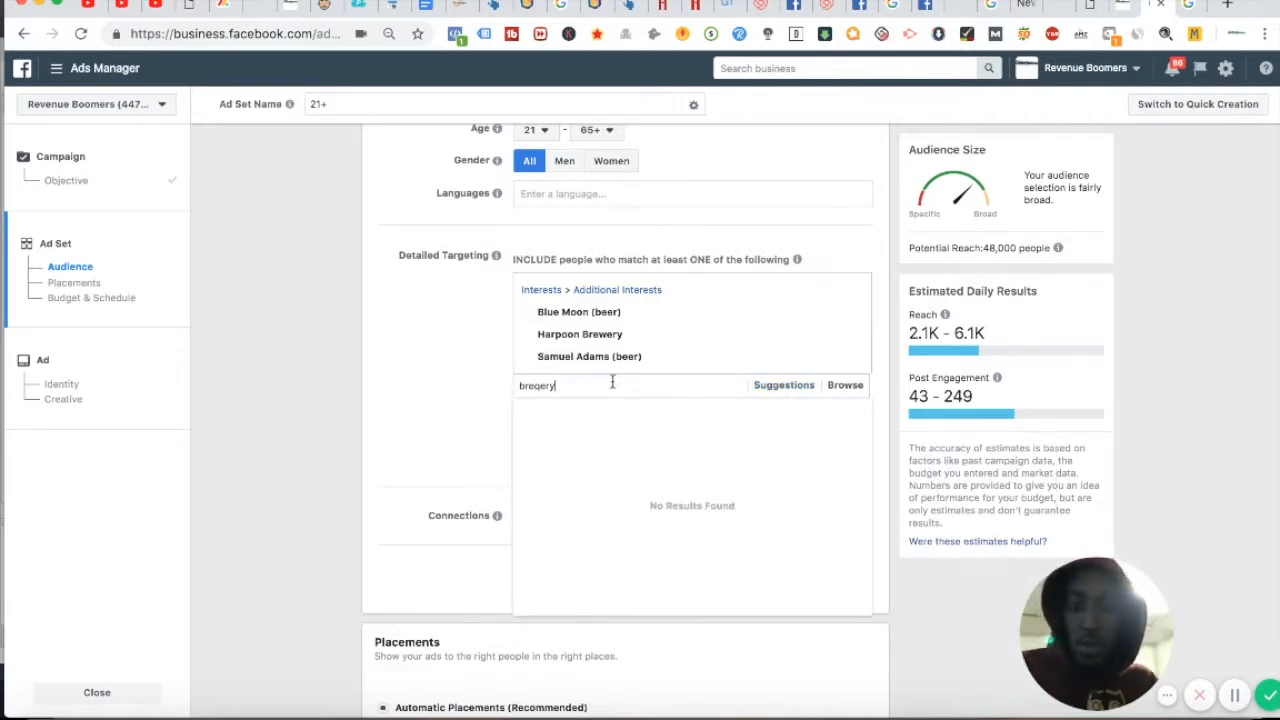
text(brewer)
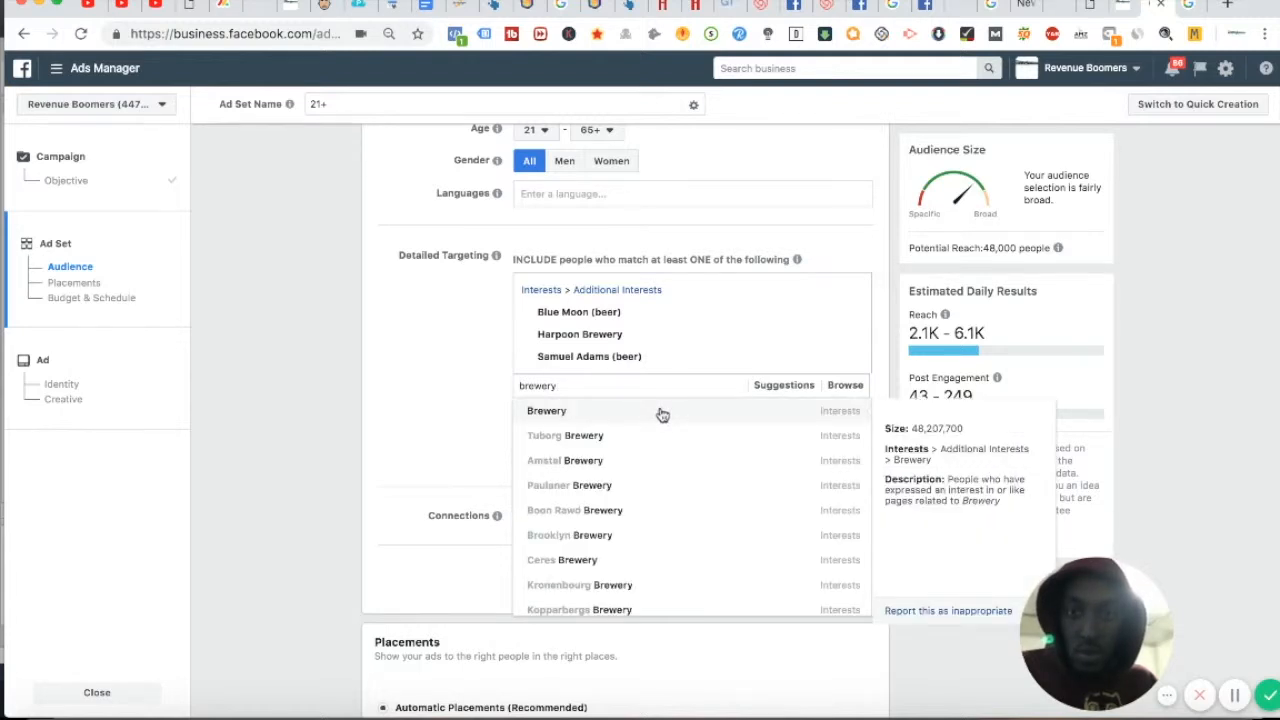
click(546, 410)
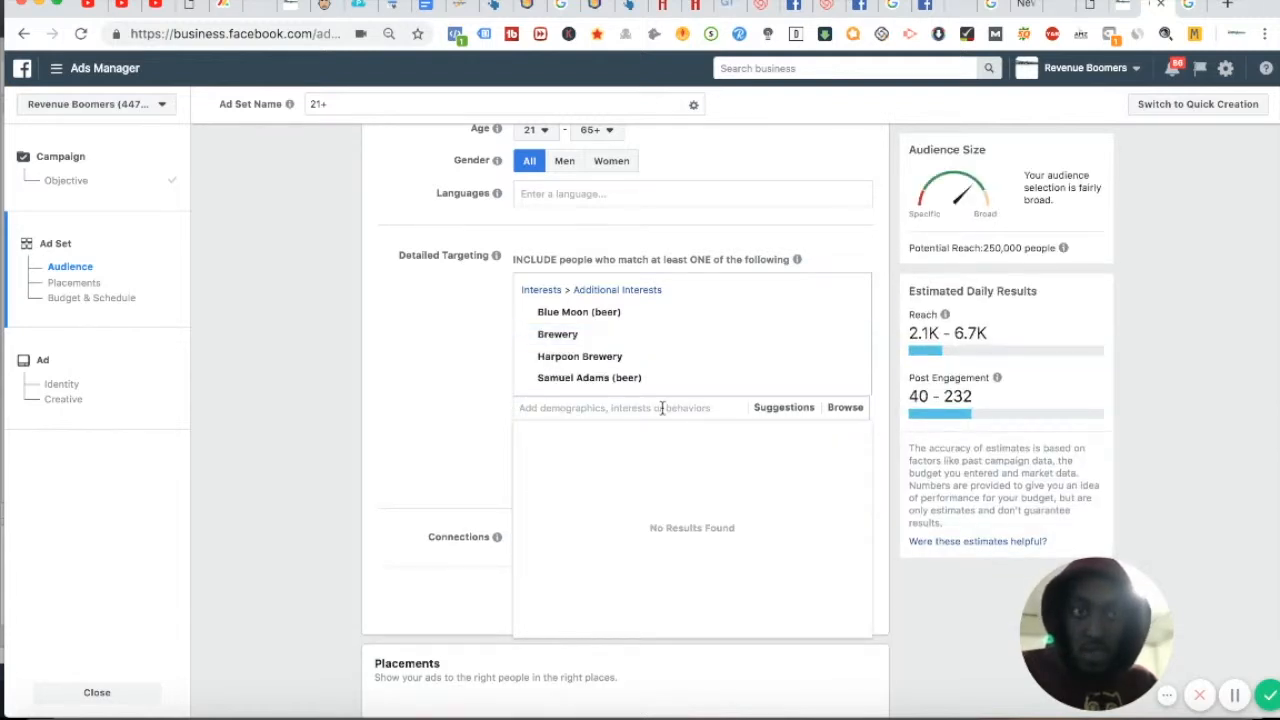
click(784, 408)
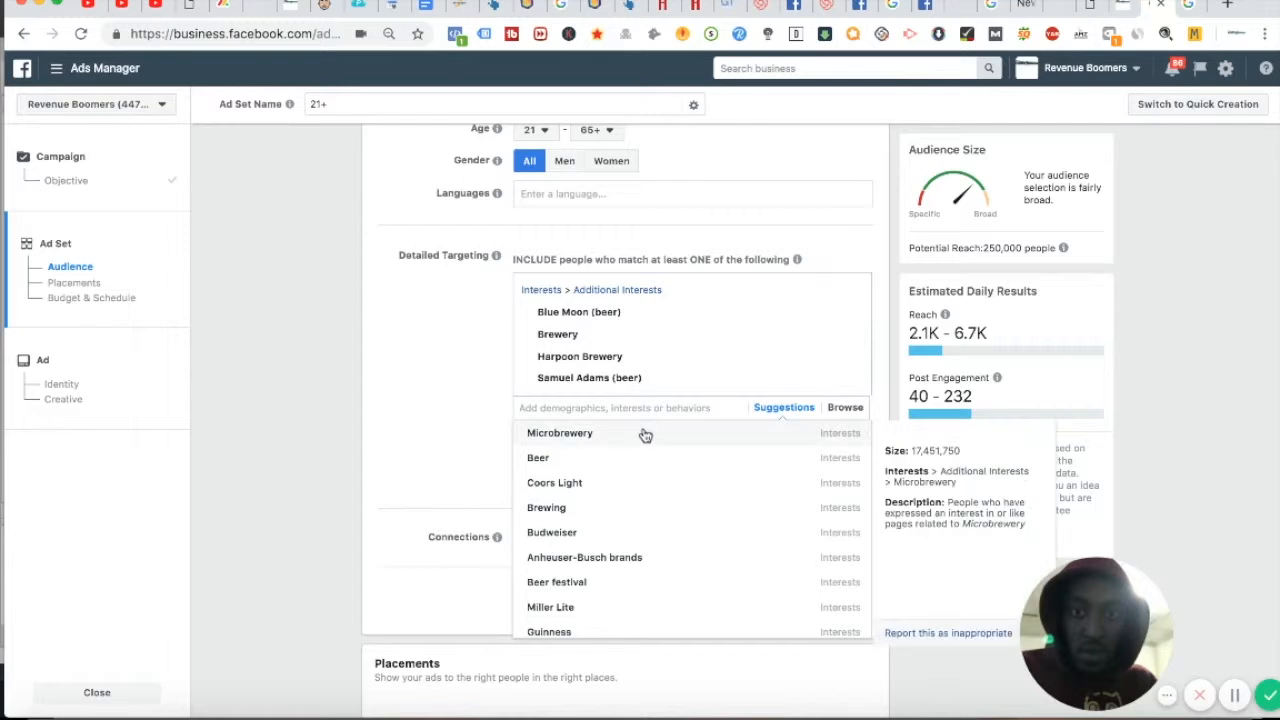
click(560, 432)
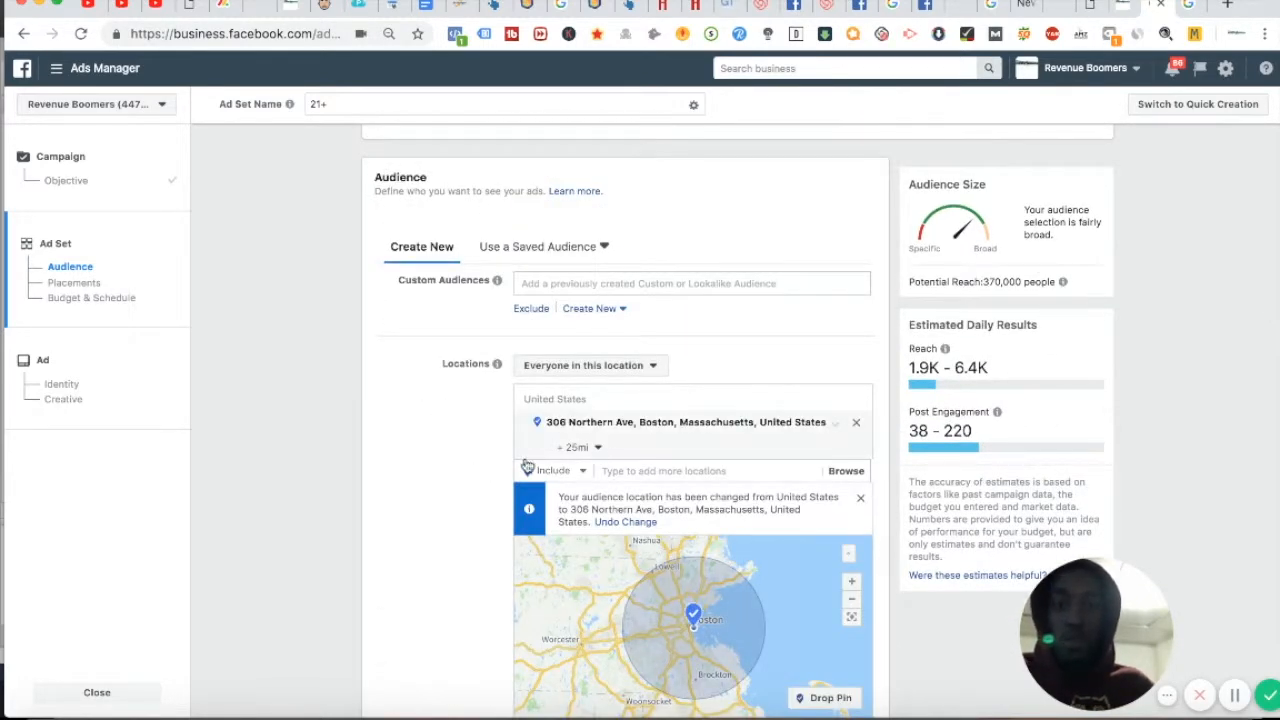
Show the ad set's Budget & Schedule with its $20.00 daily budget and delivery optimization choices
click(92, 296)
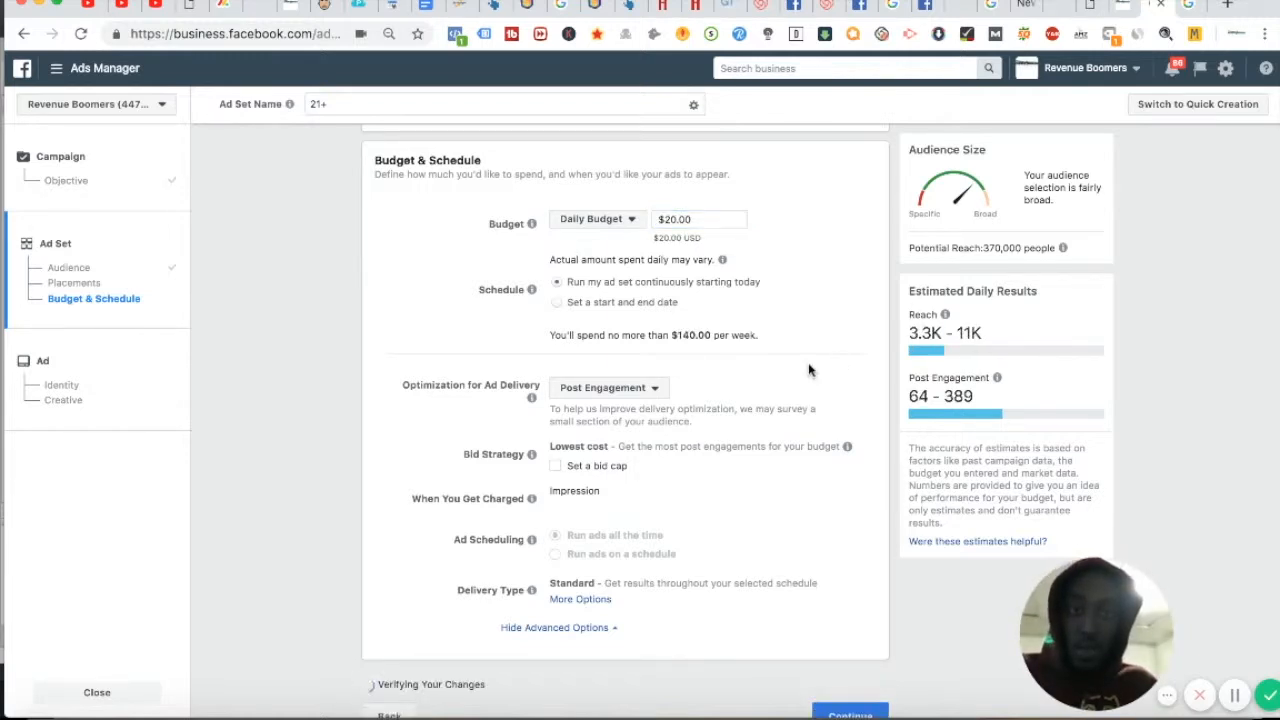
click(608, 388)
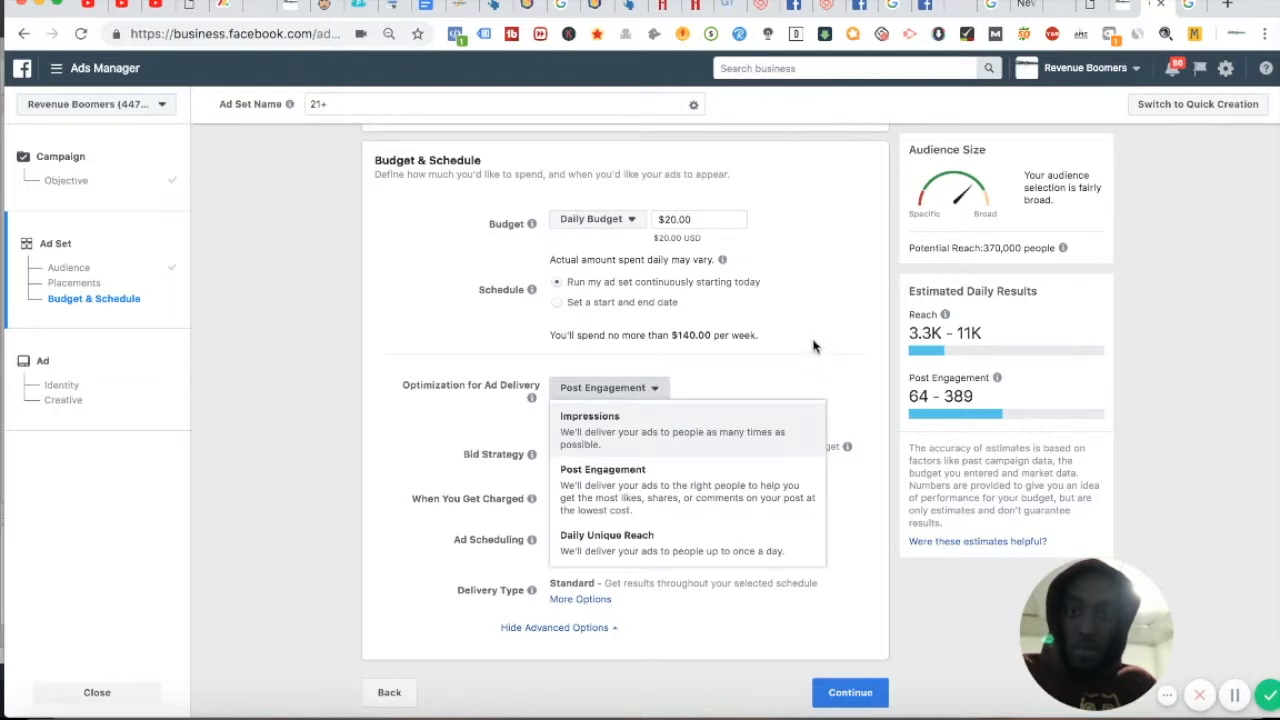
click(608, 388)
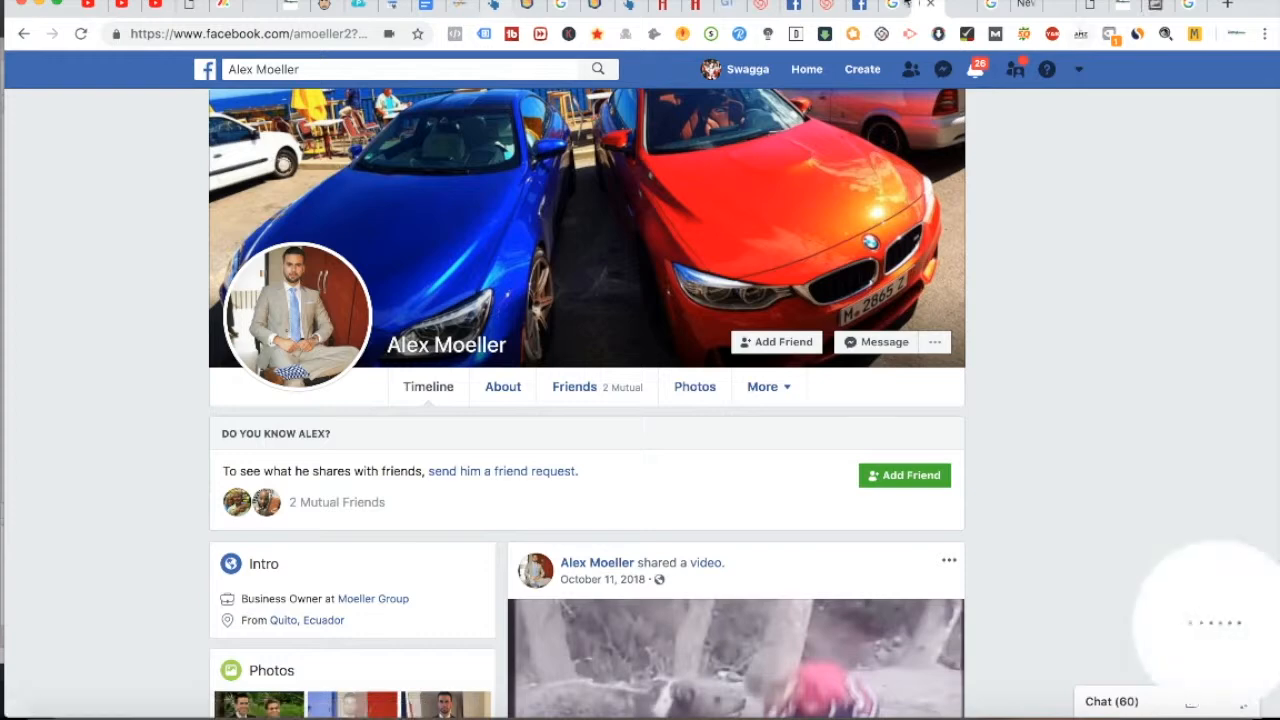
text(ms ashley victoria)
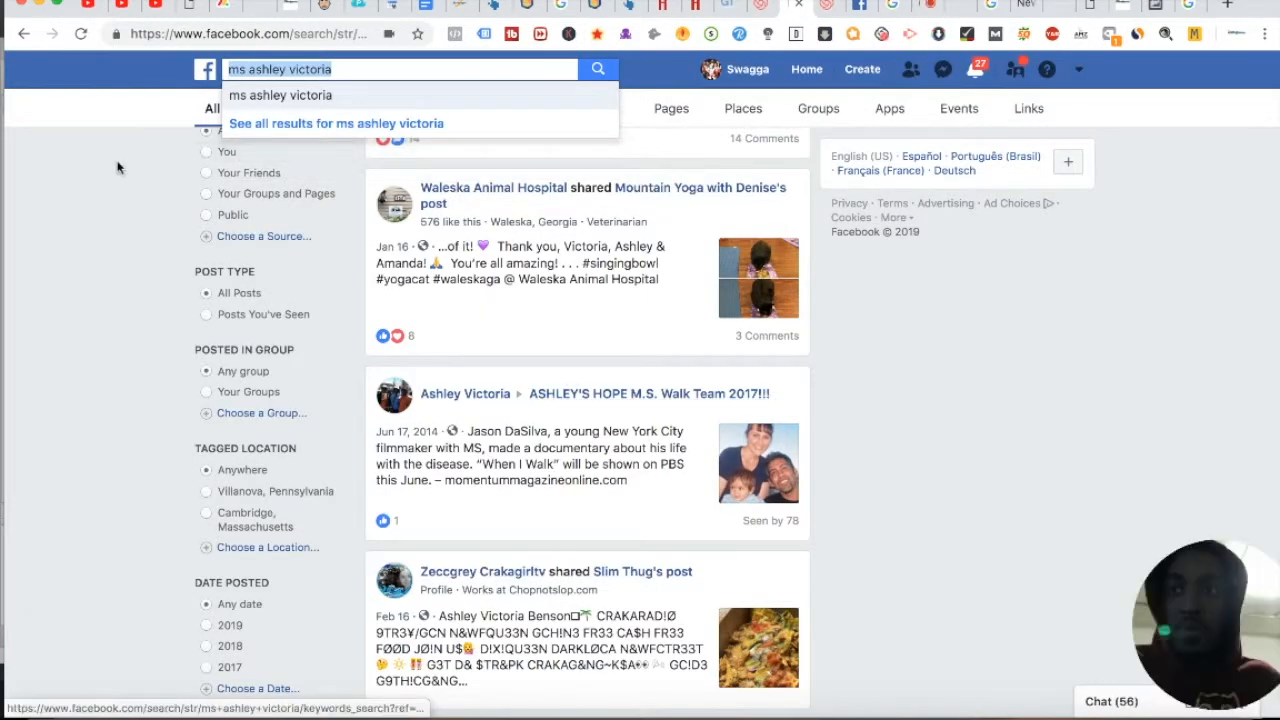
click(204, 68)
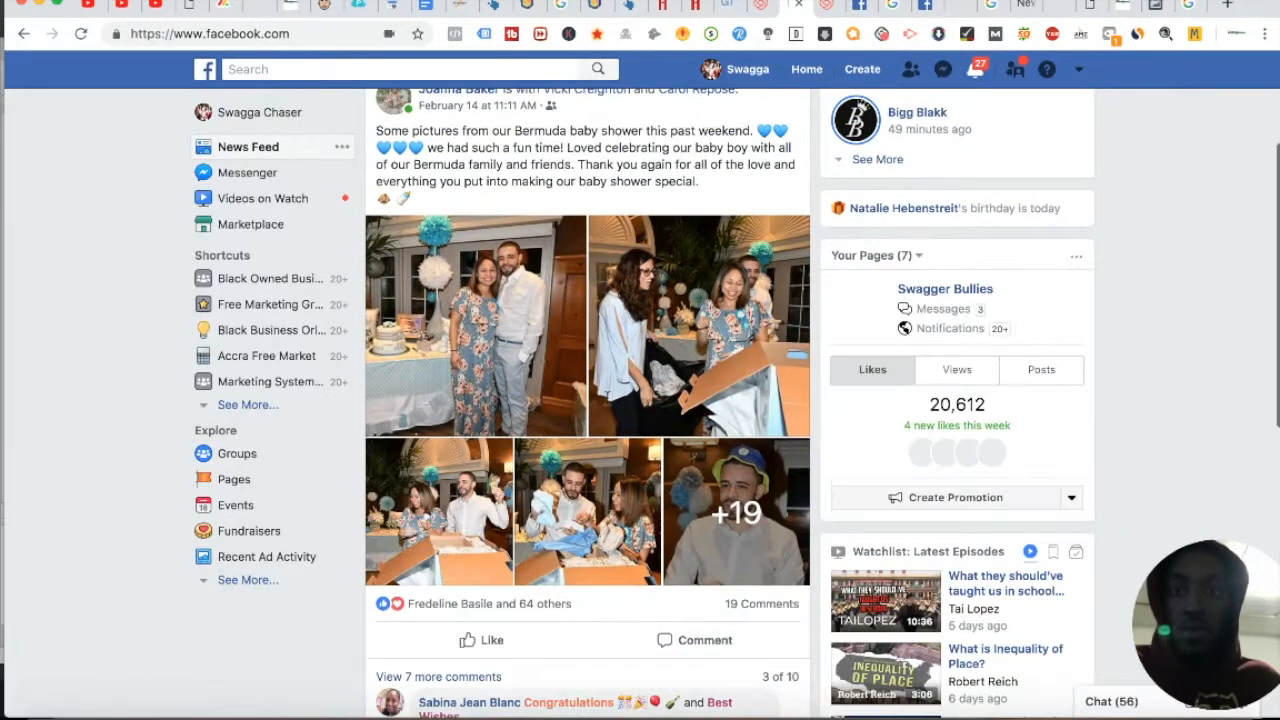
scroll(down, 3)
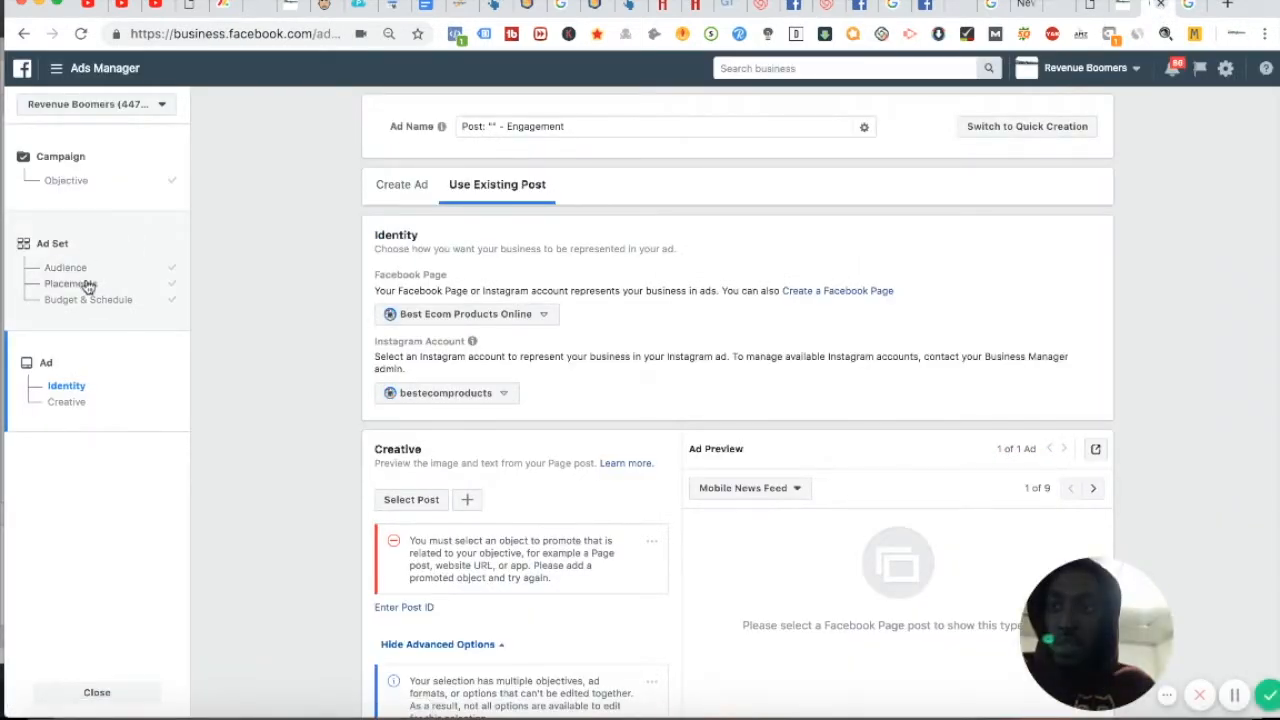
Switch the ad set's Placements to Edit Placements for manual Facebook and Instagram selection
click(68, 284)
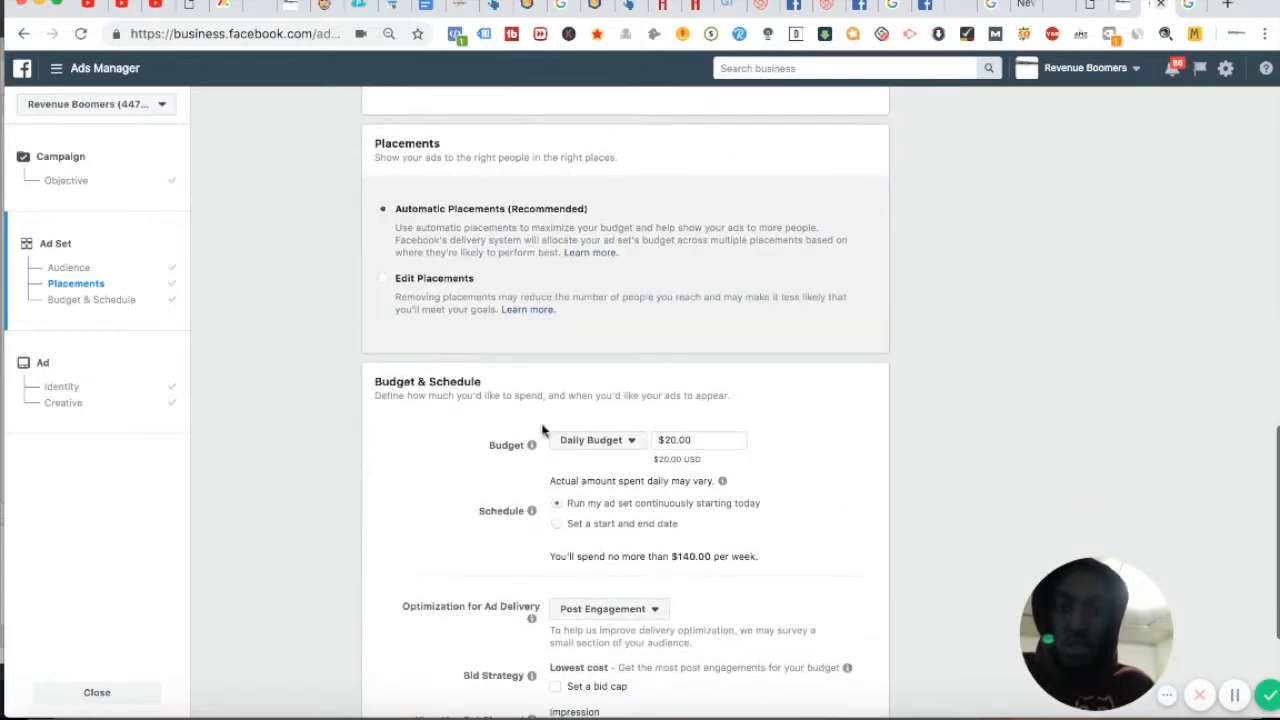
click(382, 278)
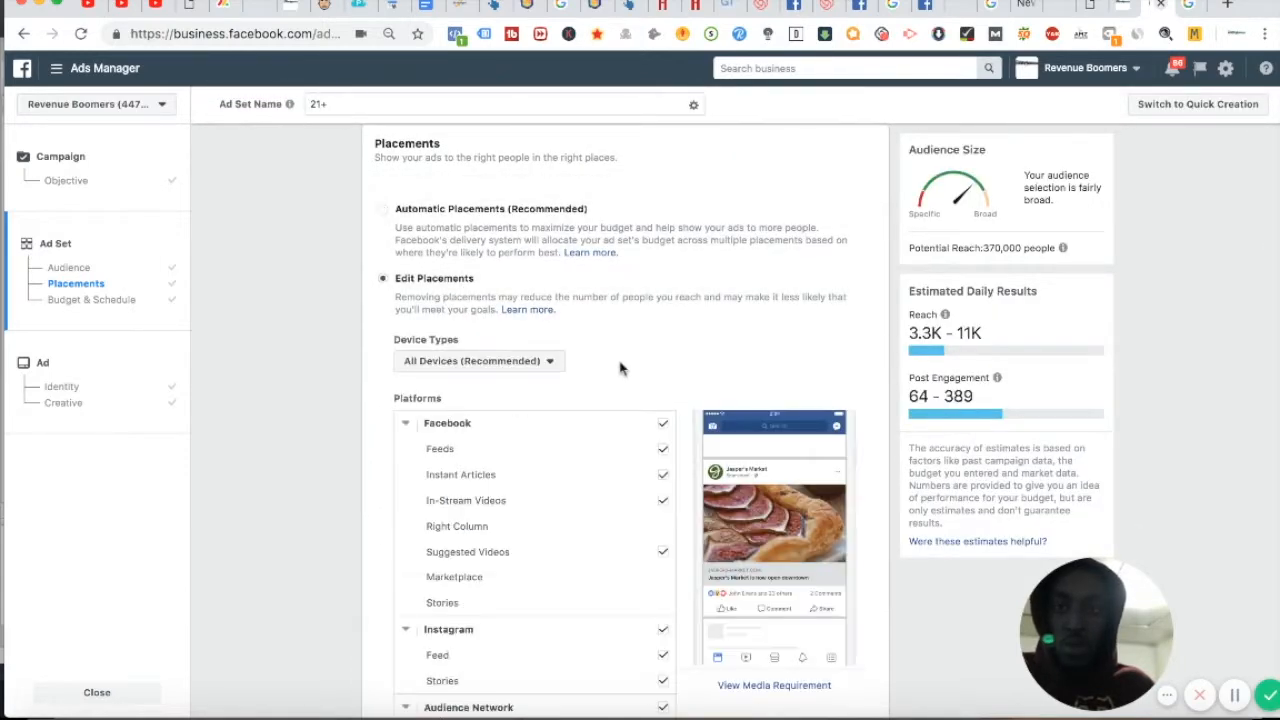
scroll(down, 3)
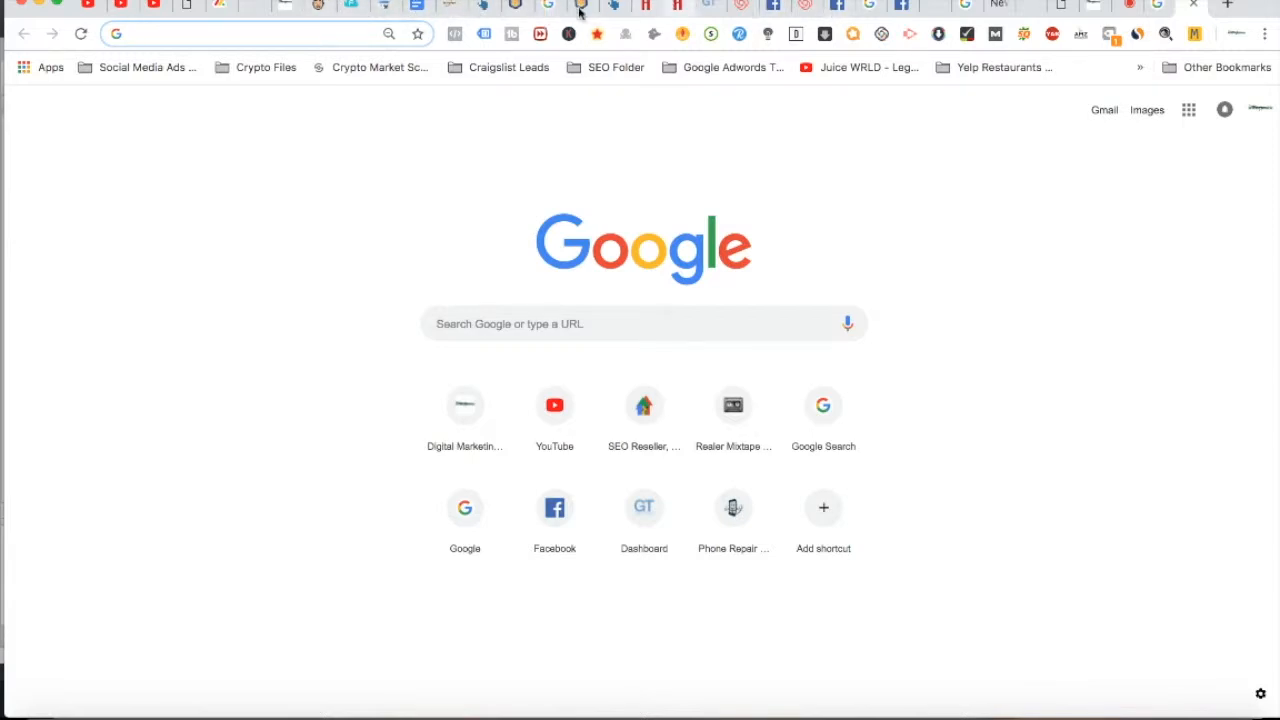
Search Google and go to the official Google Ads - PPC Online Advertising site
text(top ranking page by word count)
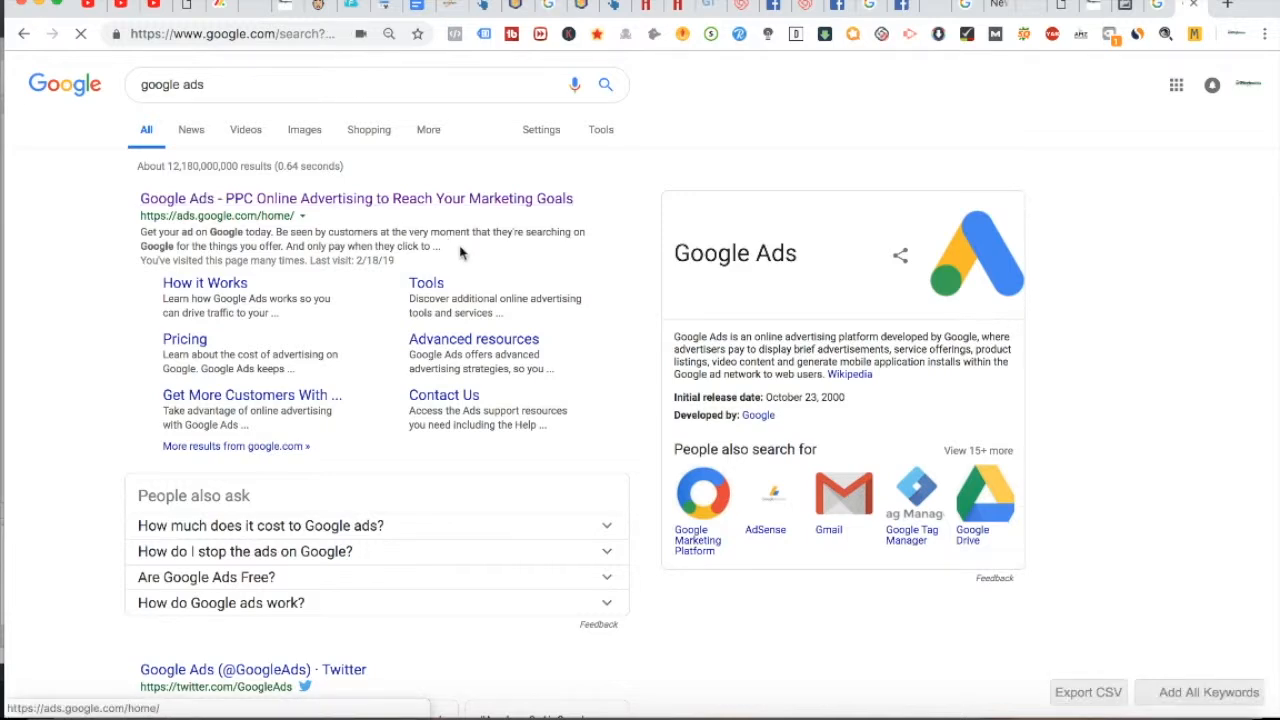
click(356, 198)
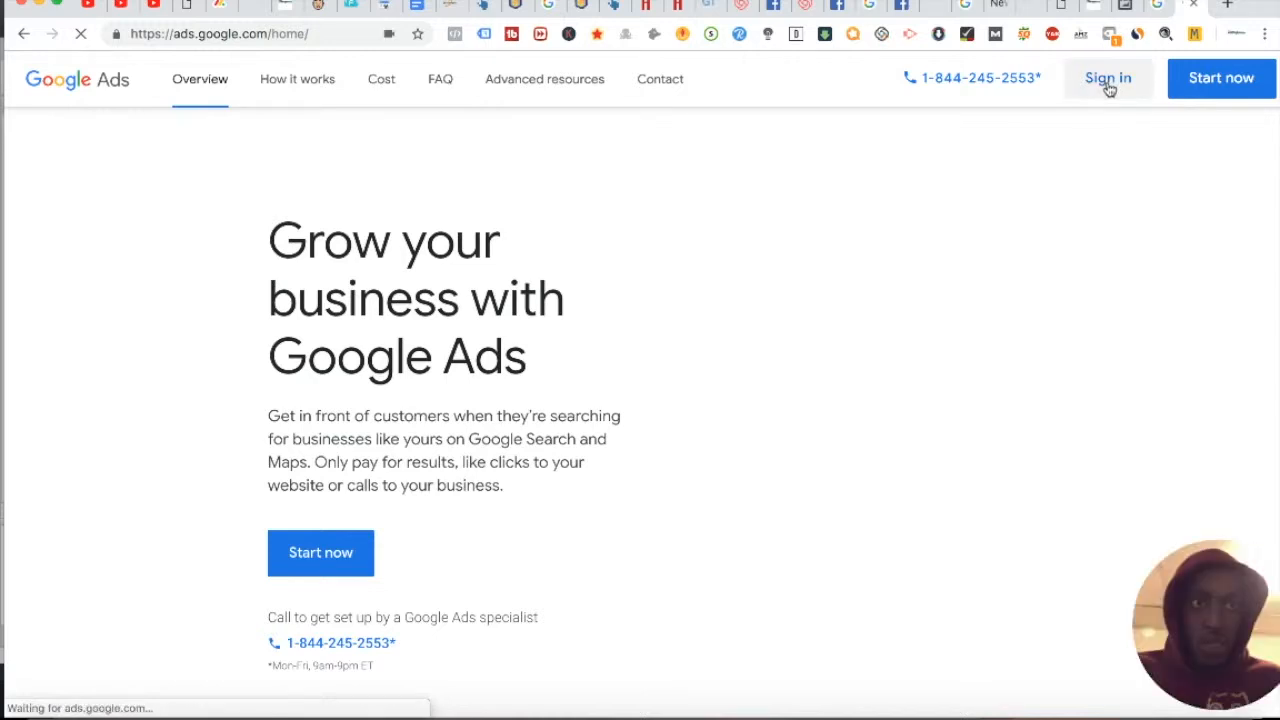
Sign in to Google Ads and choose the first account to reach the All campaigns overview
click(1108, 78)
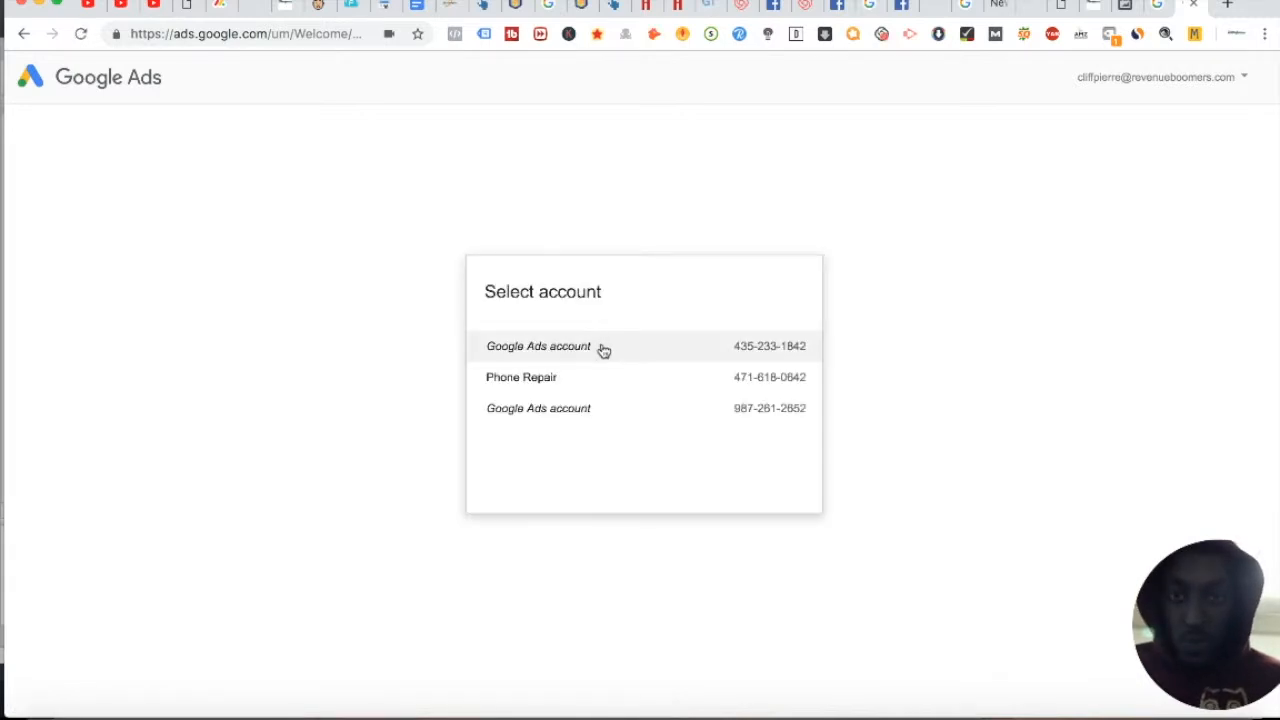
click(538, 346)
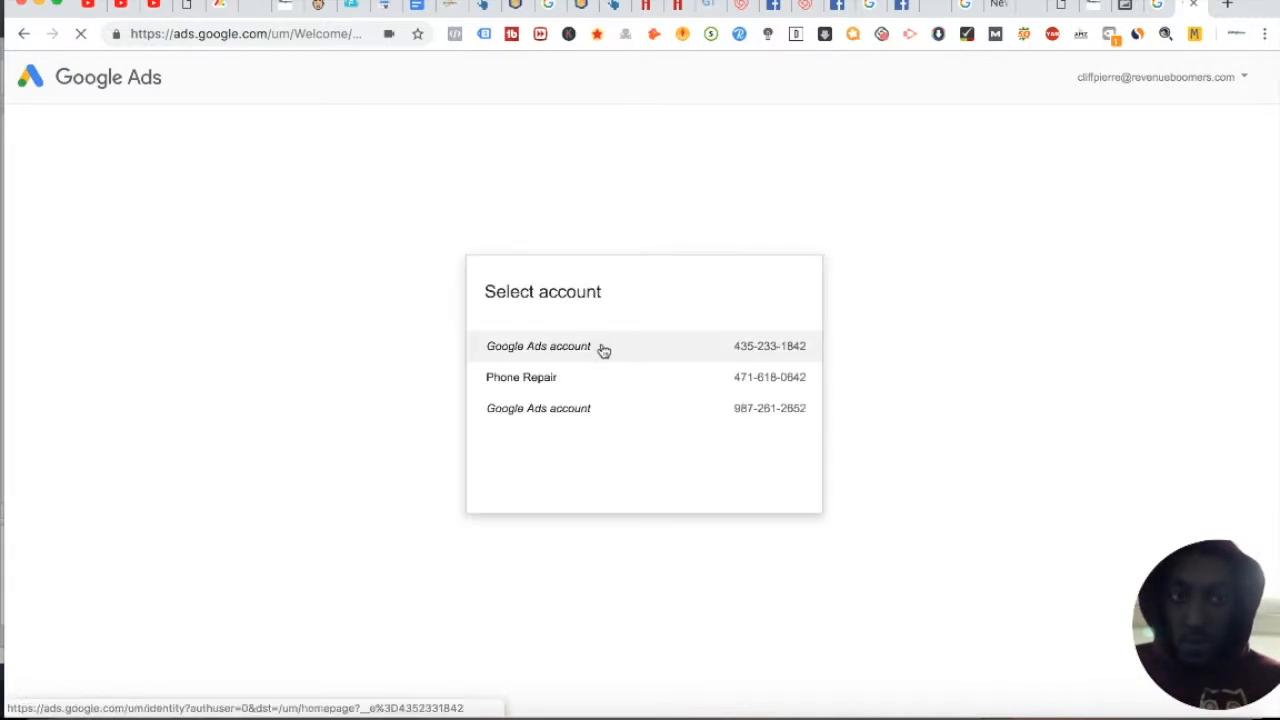
click(538, 346)
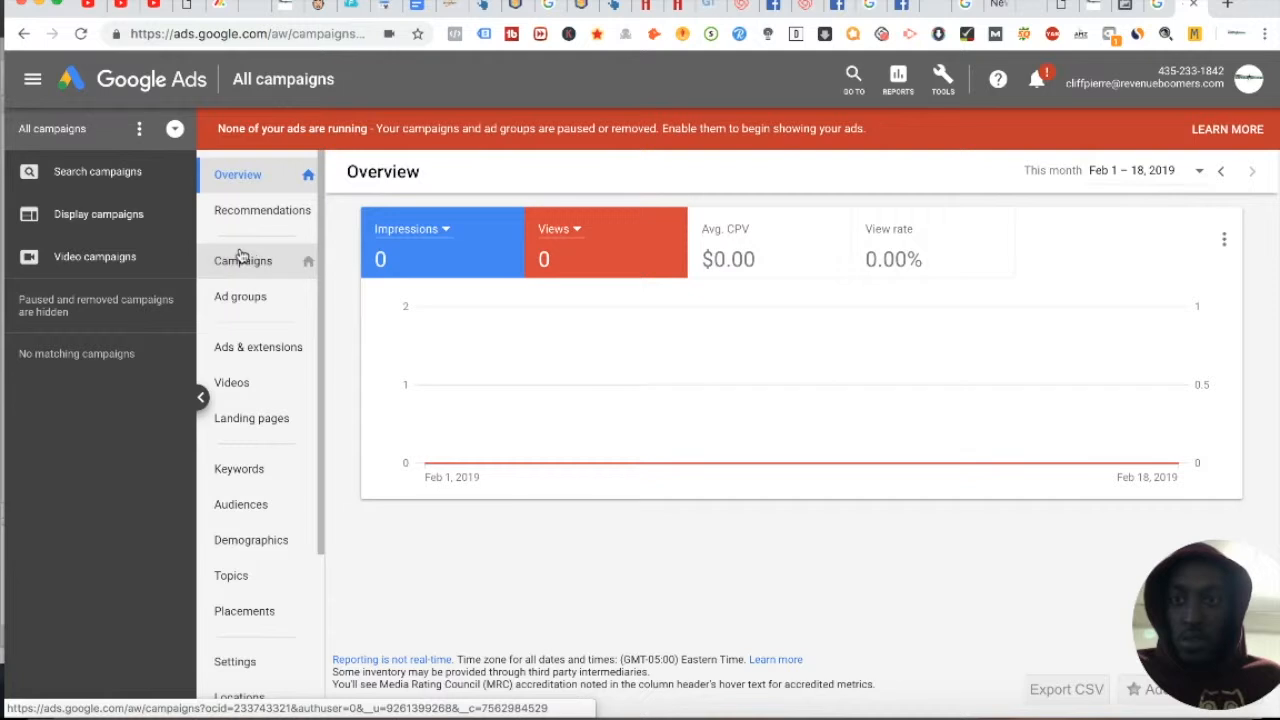
Start creating a new campaign from the Google Ads campaigns list
click(242, 260)
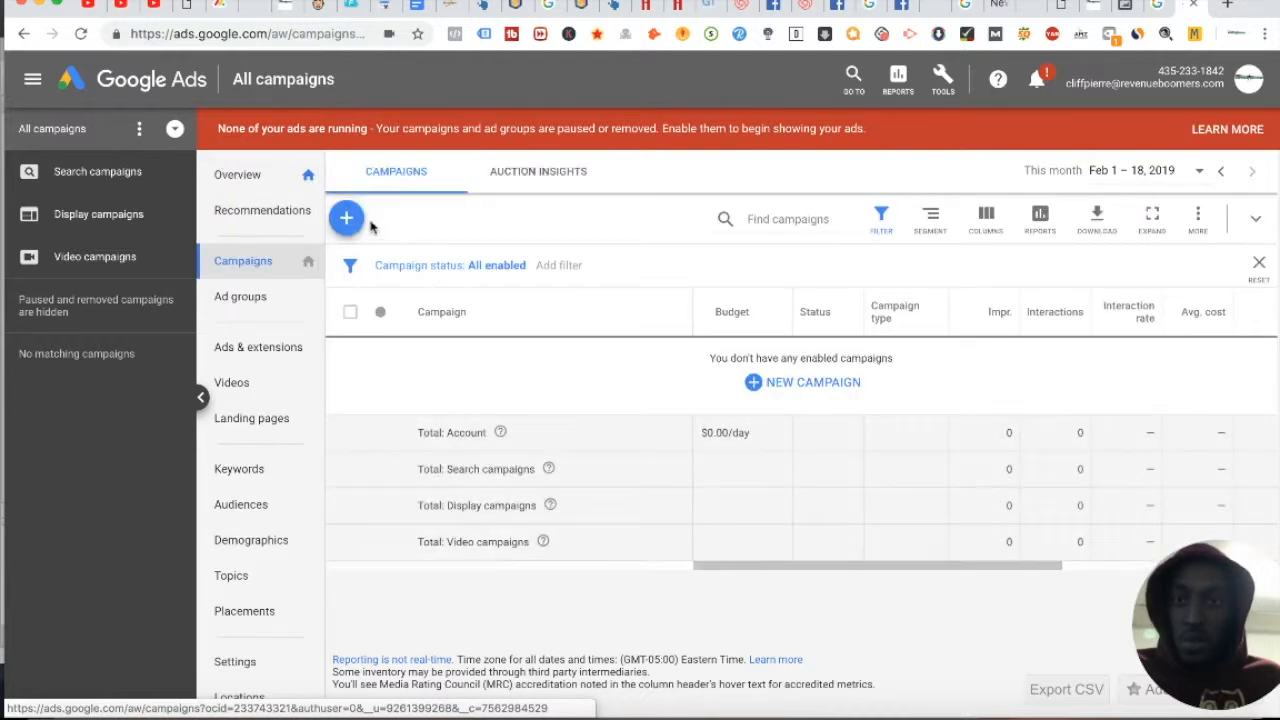
click(346, 218)
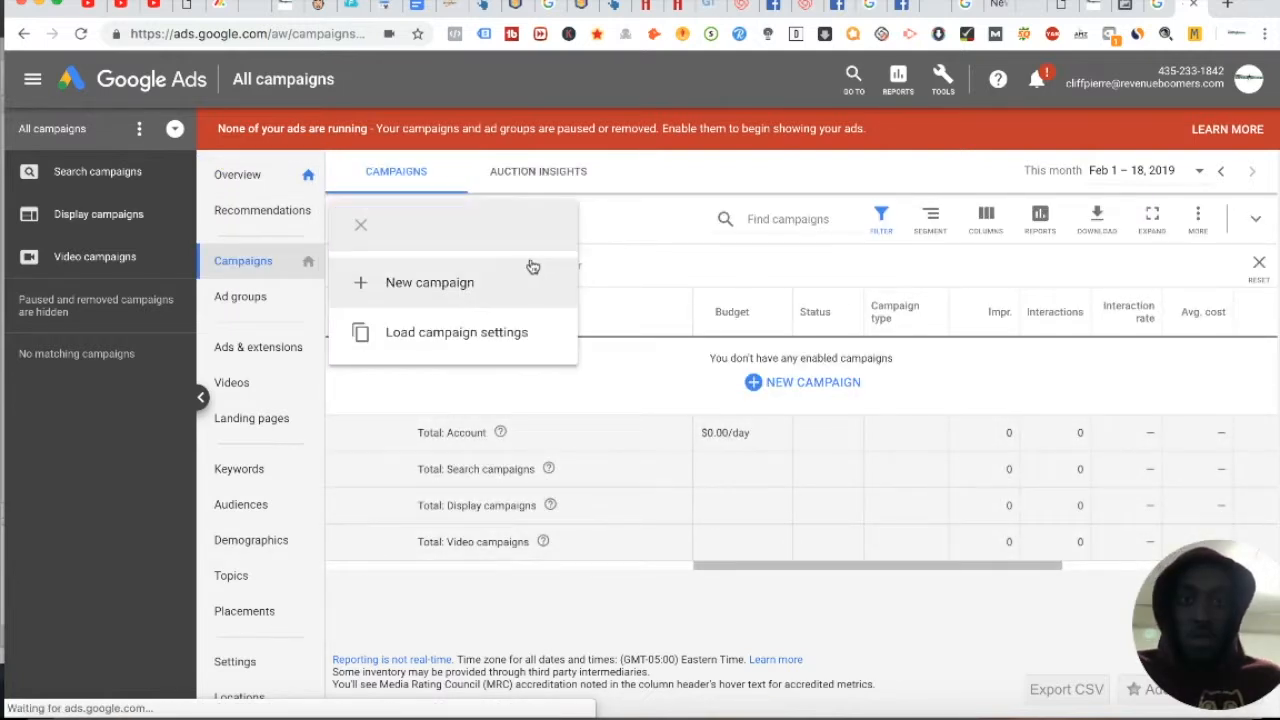
click(428, 282)
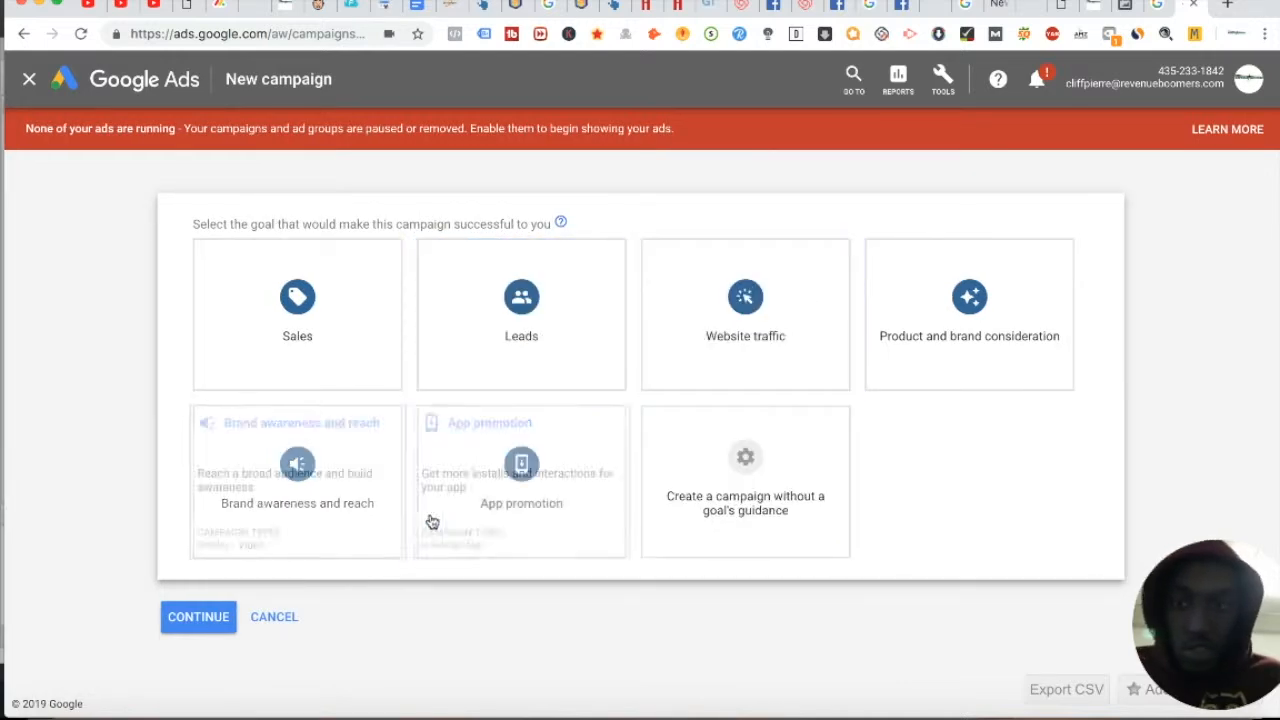
click(520, 314)
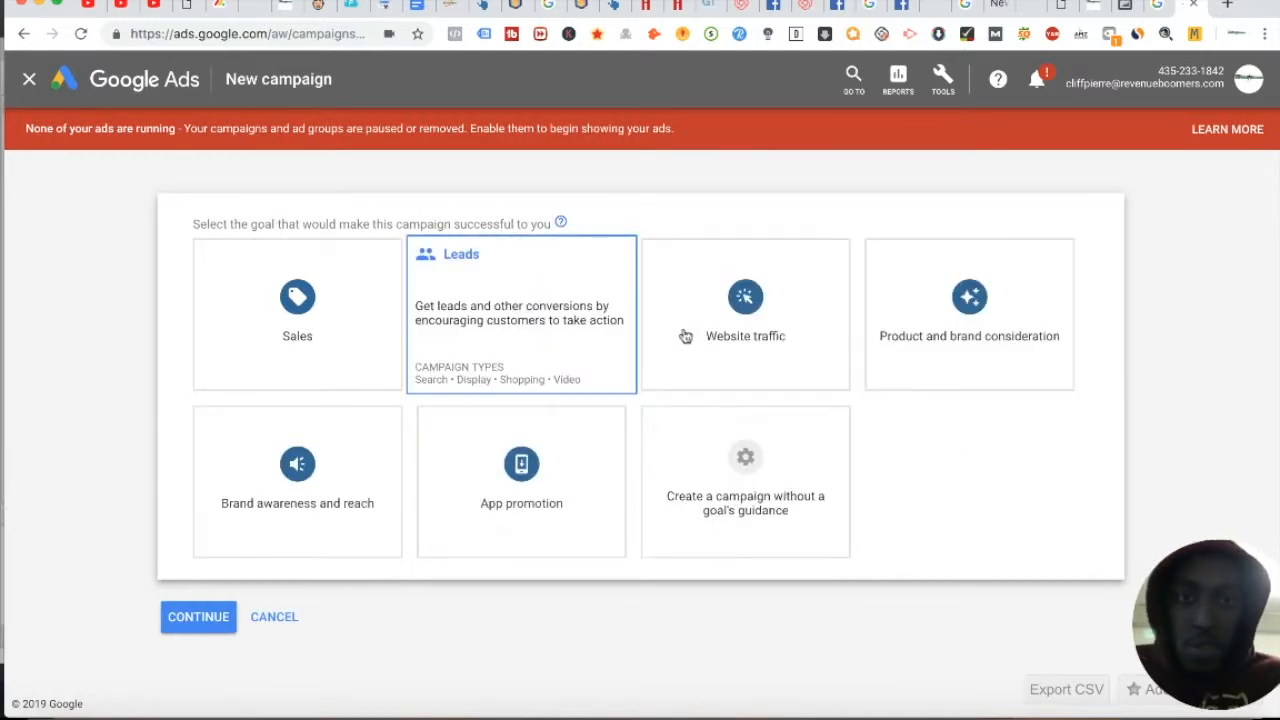
Choose the Website traffic goal with Video type (Drive conversions) and continue to setup
click(744, 312)
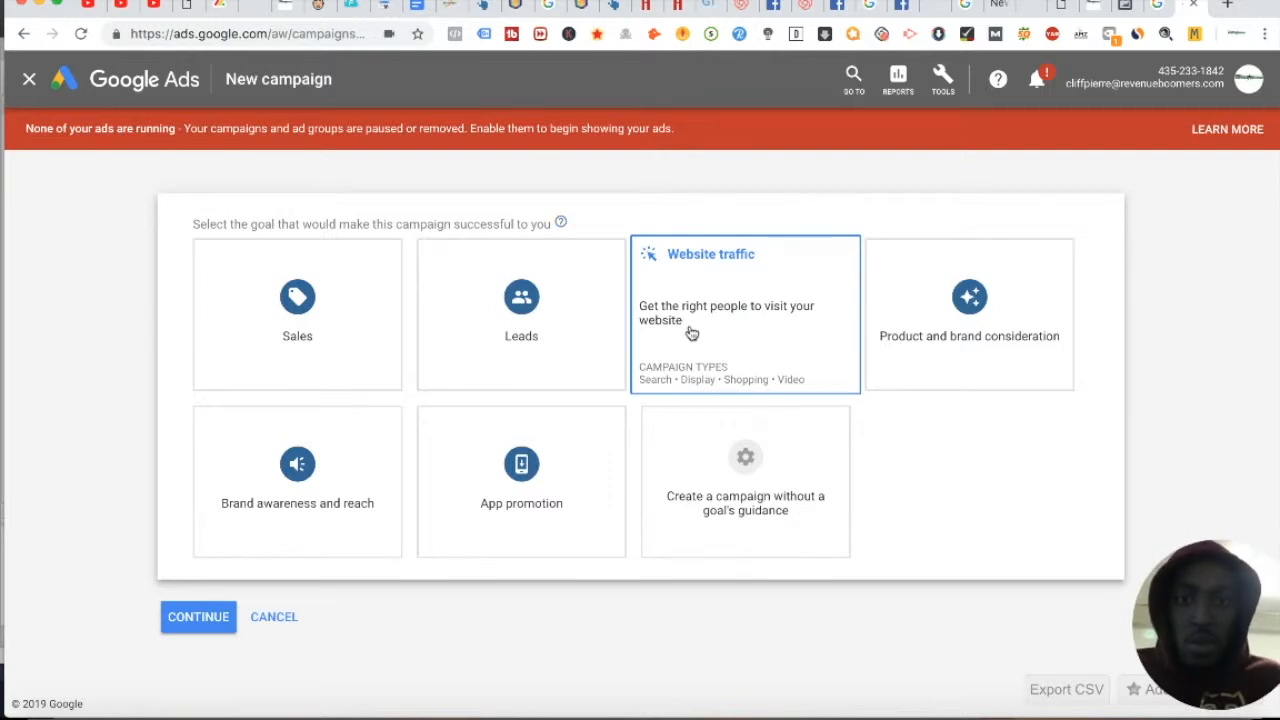
click(744, 312)
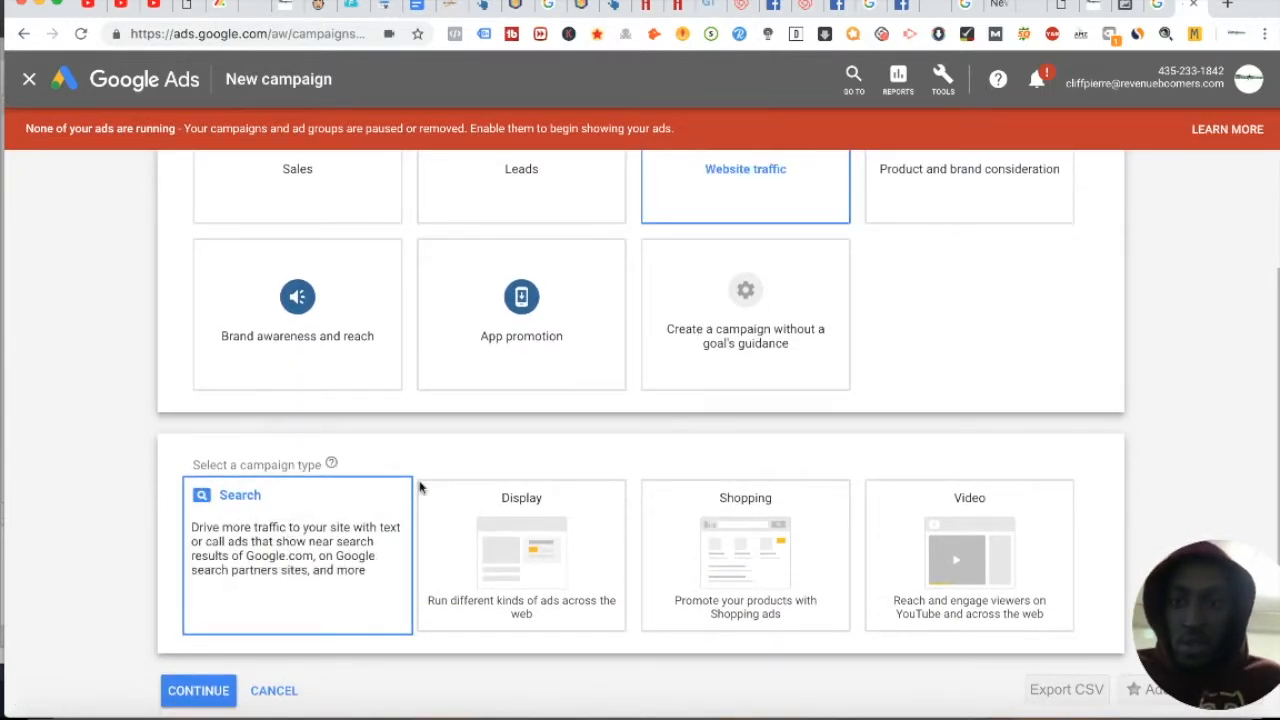
click(968, 556)
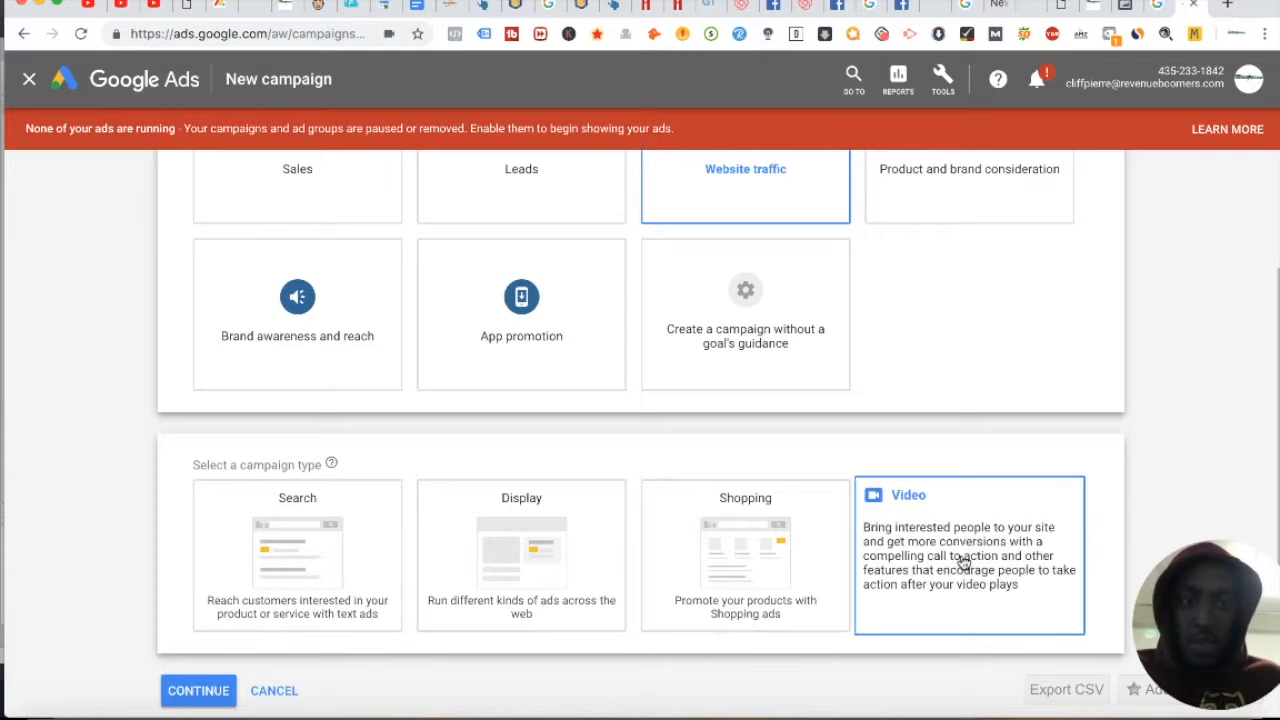
scroll(down, 3)
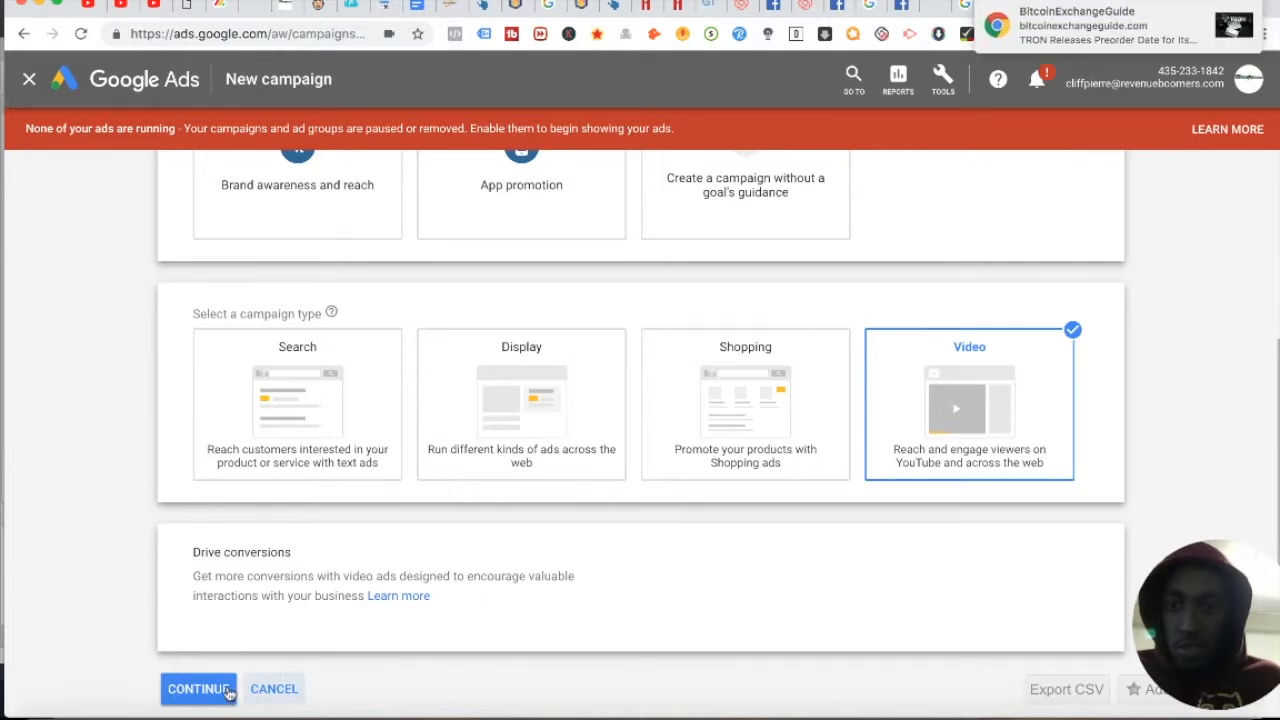
click(198, 688)
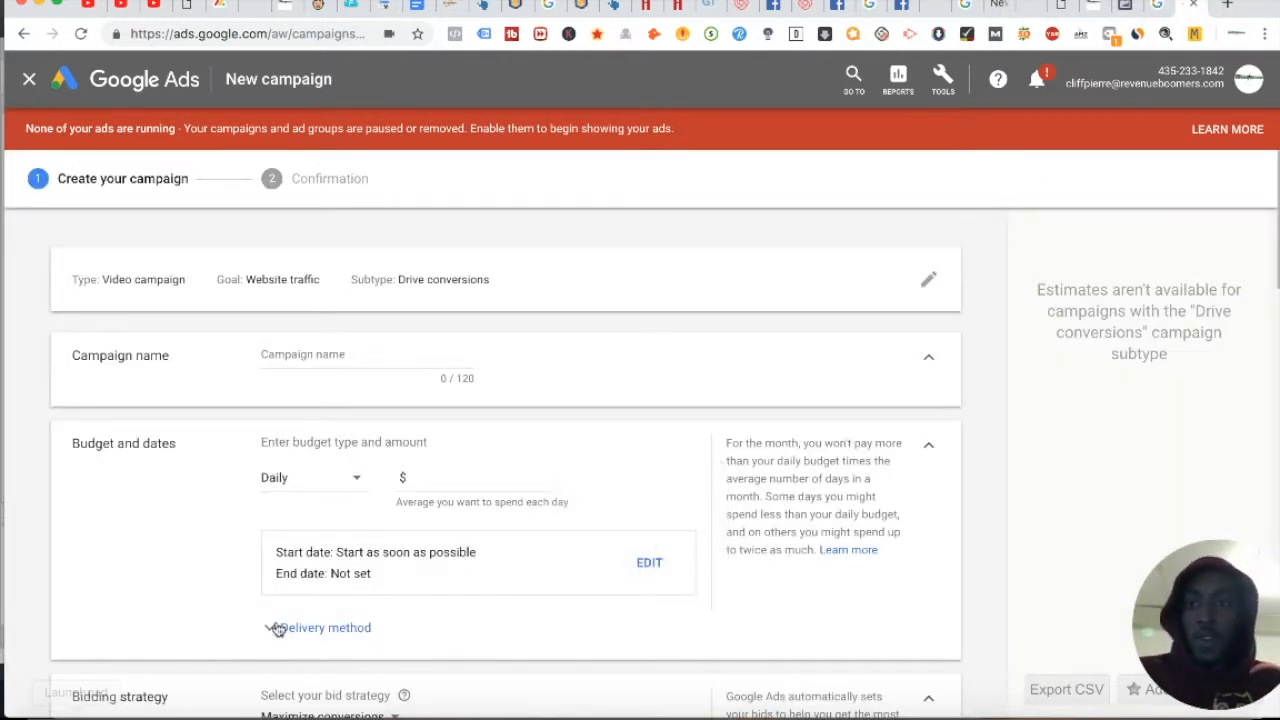
Scroll the Video campaign setup to the Audiences browser and search audiences for 'beer'
scroll(down, 3)
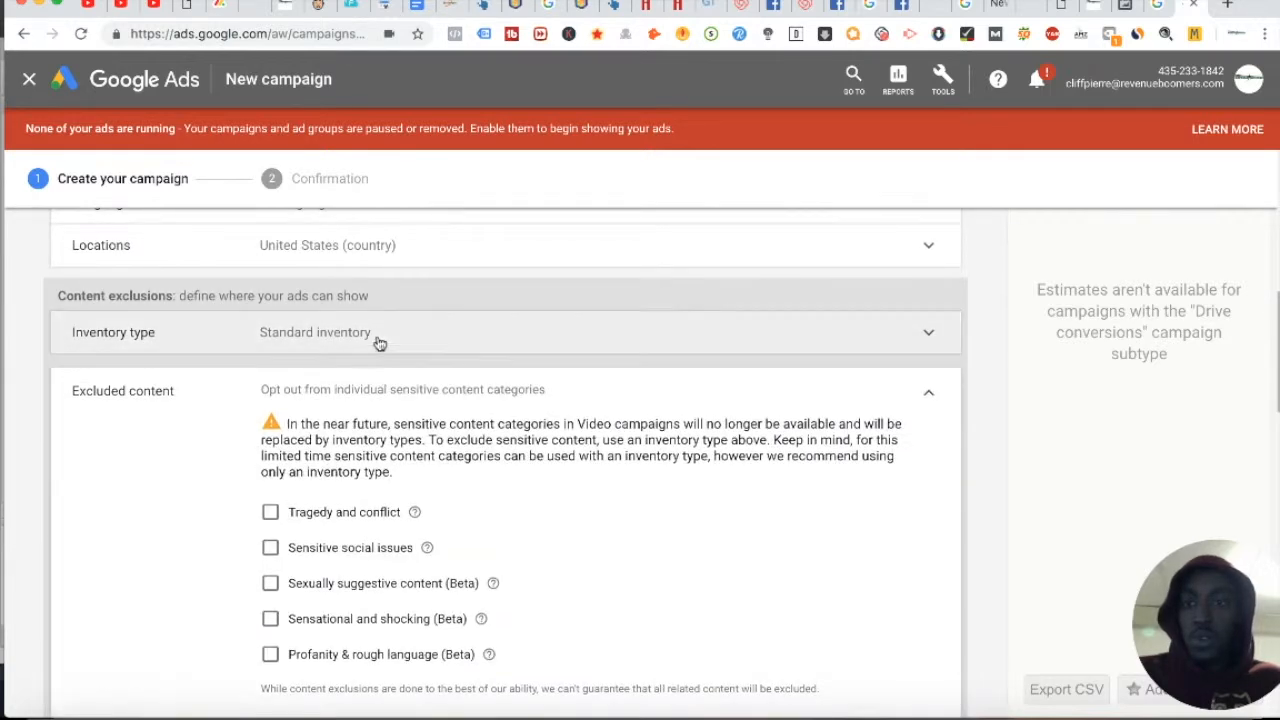
mouse_move(292, 626)
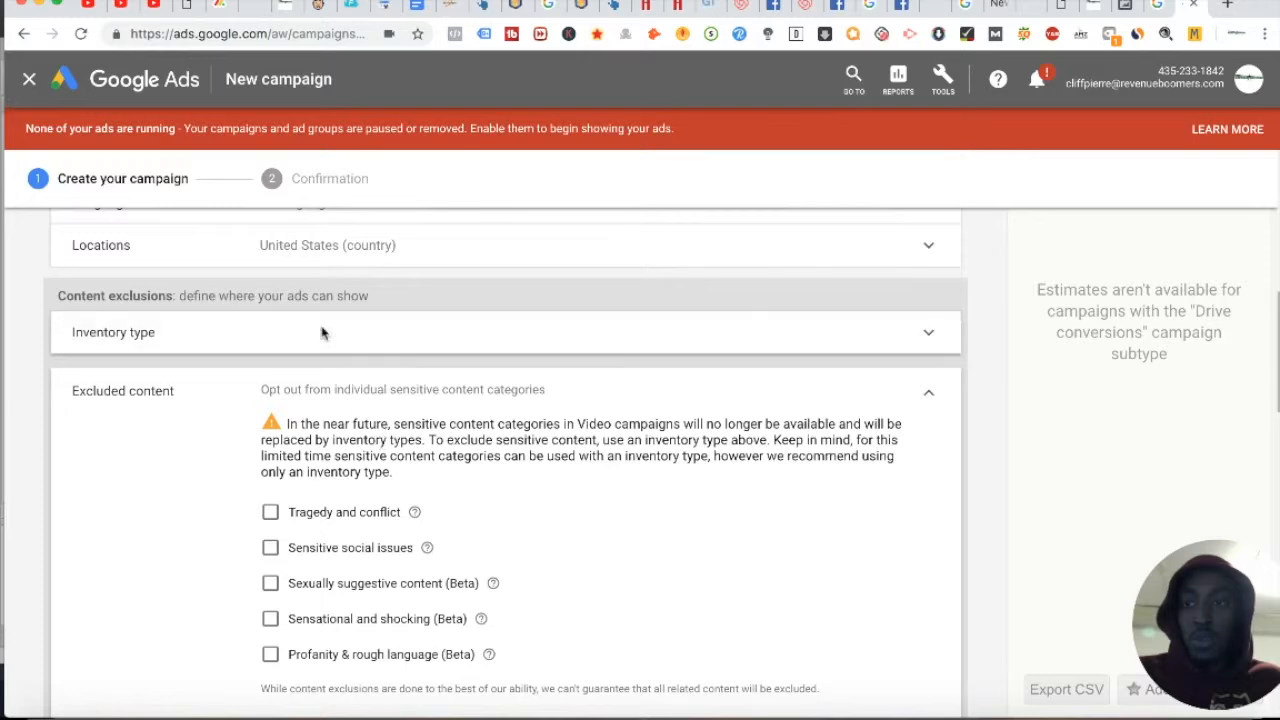
scroll(down, 3)
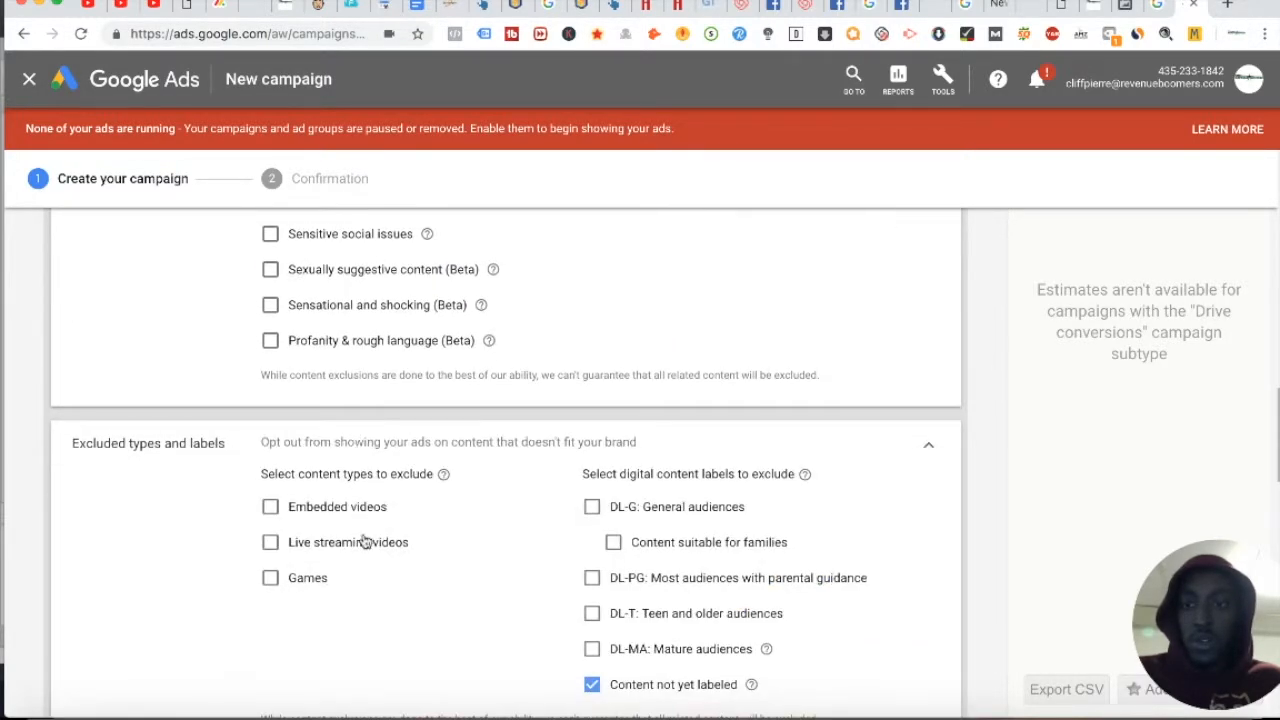
scroll(down, 3)
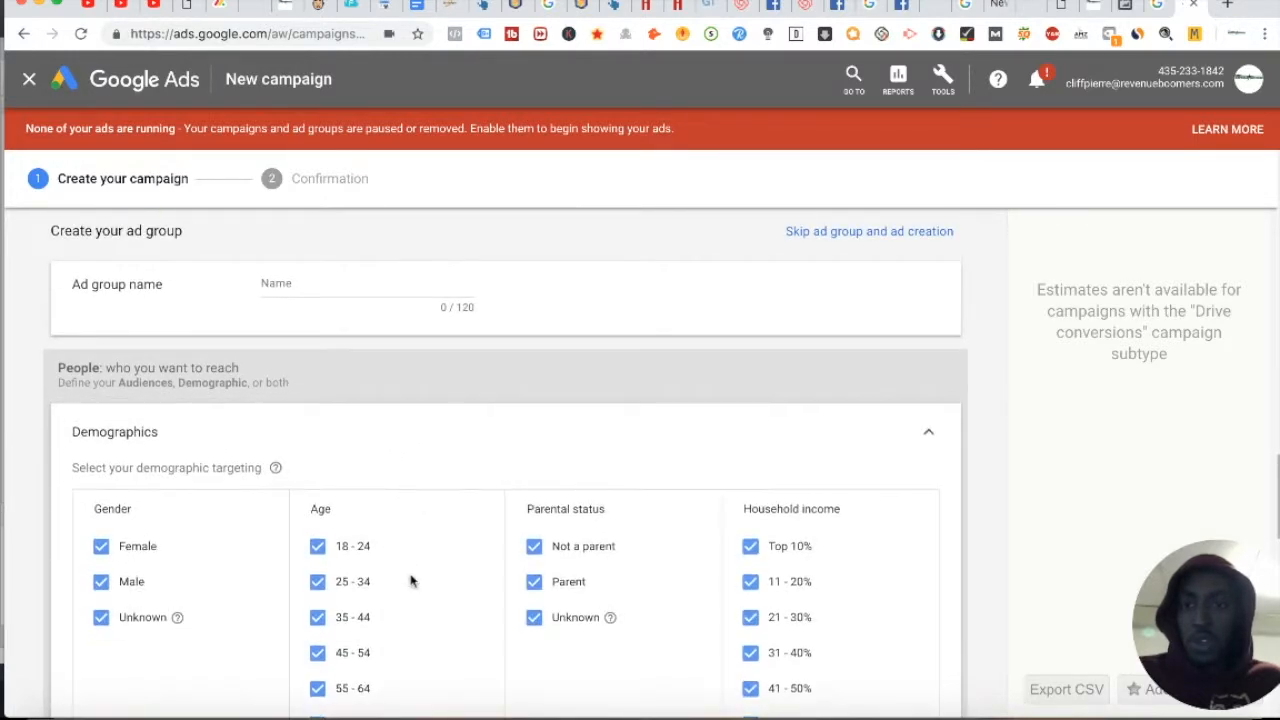
scroll(down, 3)
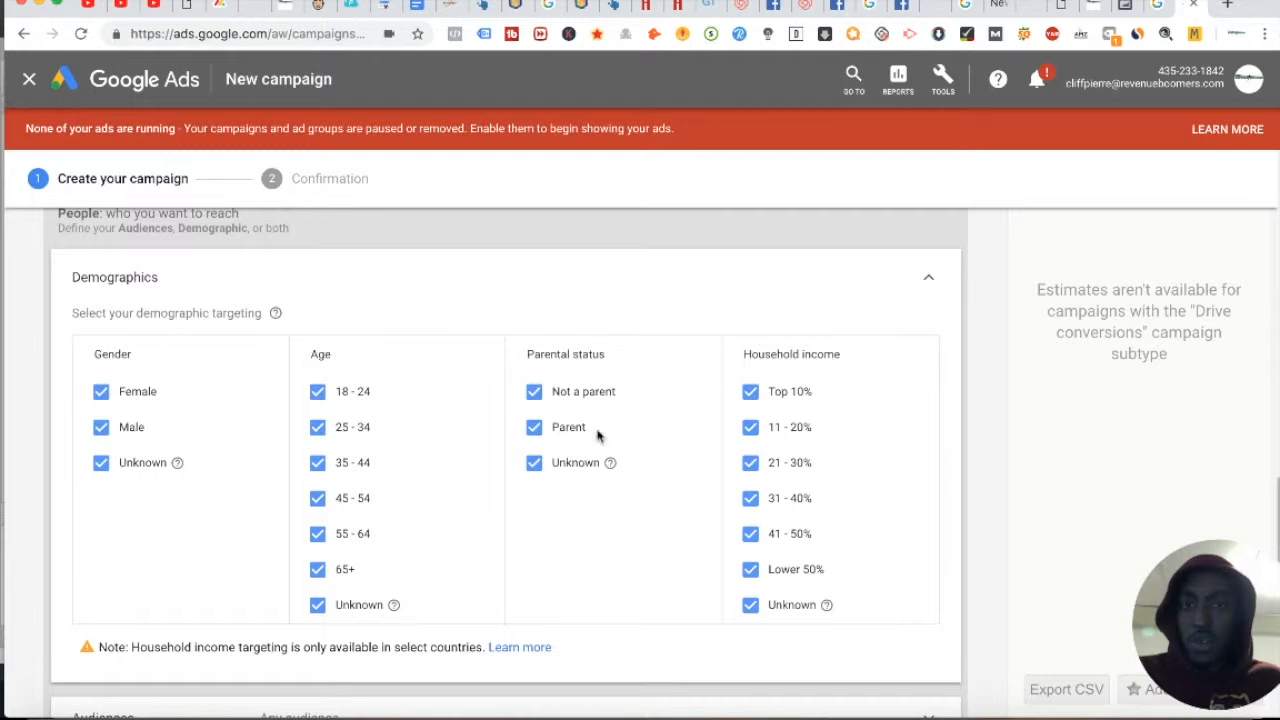
scroll(down, 3)
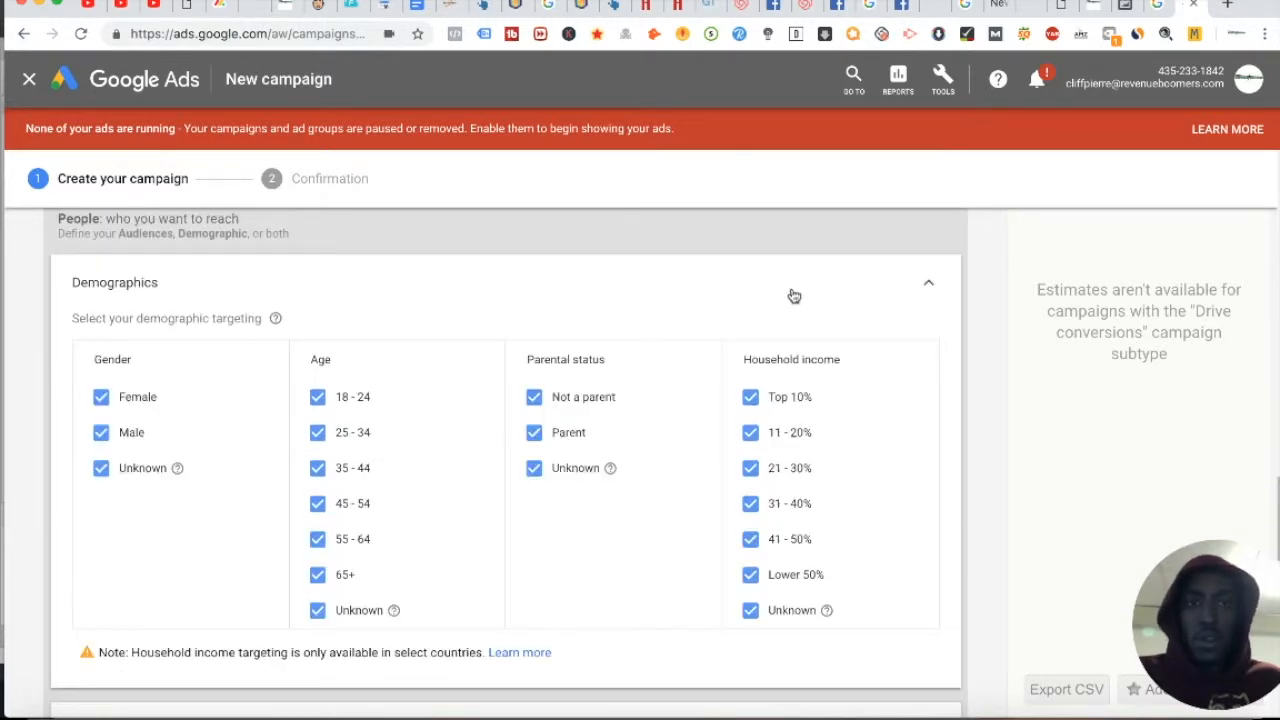
mouse_move(240, 500)
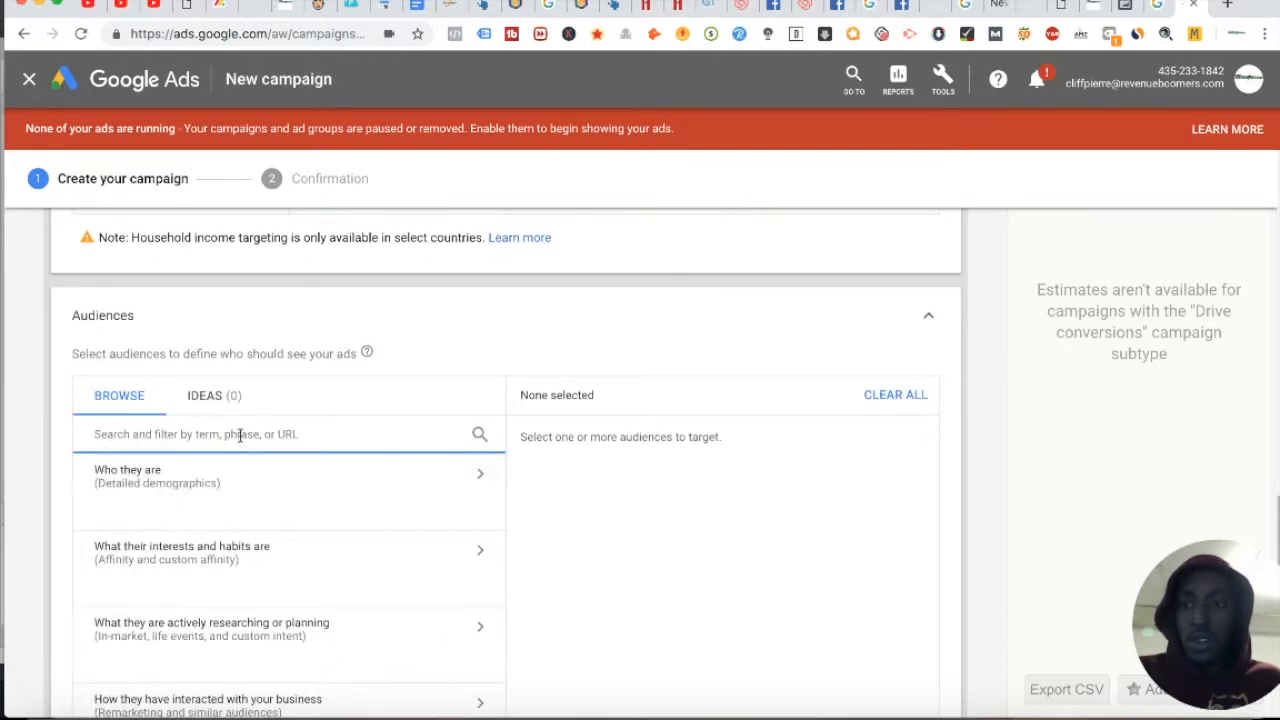
text(beer)
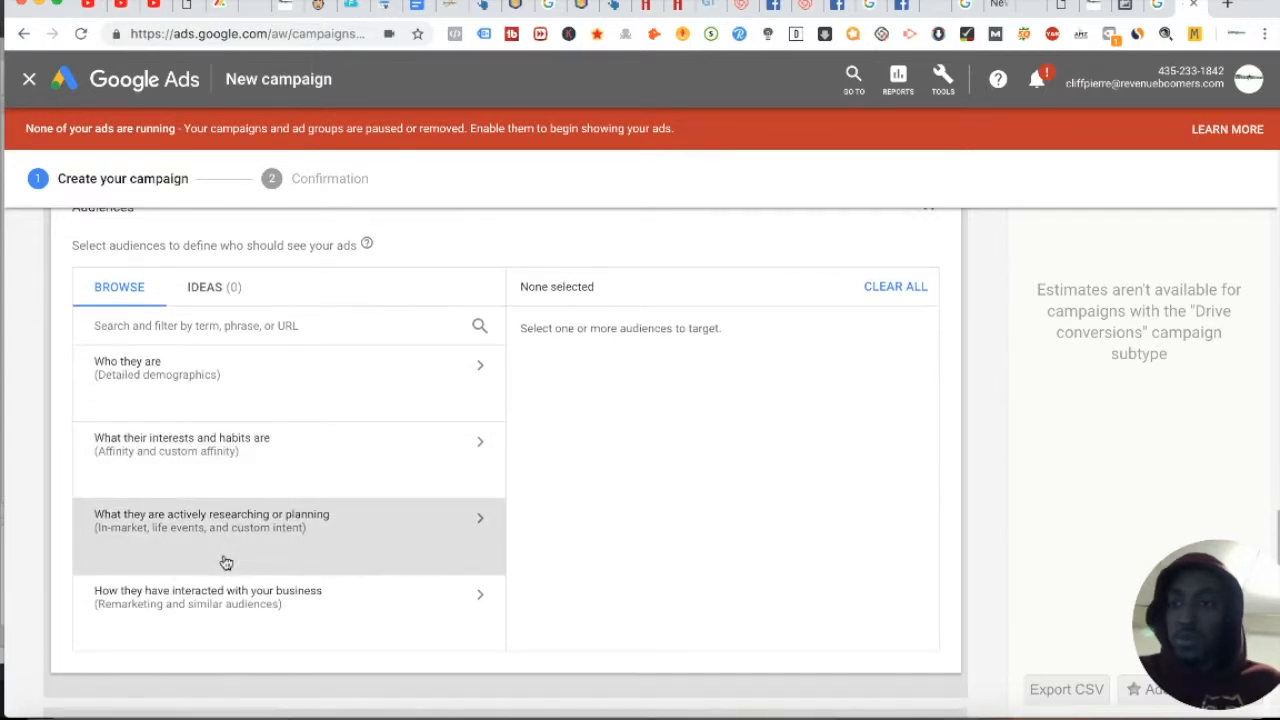
mouse_move(328, 616)
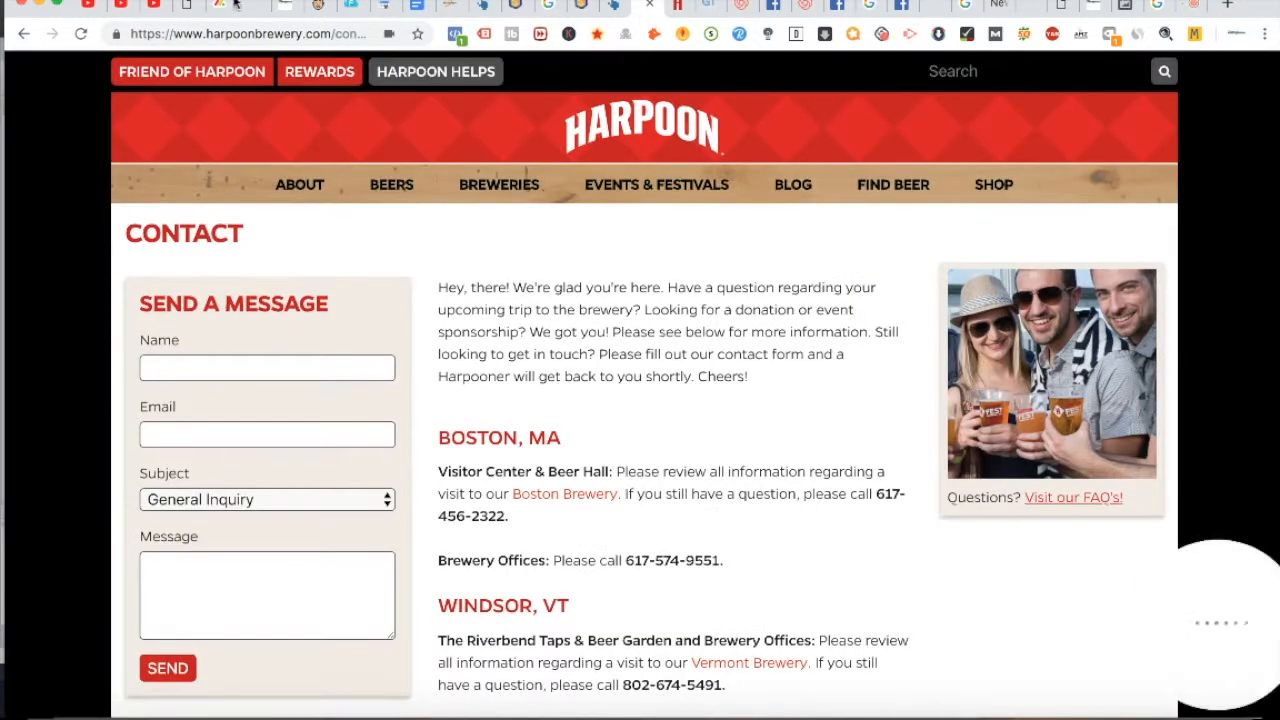
Check Tag Assistant's three Harpoon Brewery tags, one with an Ads Remarketing error
click(484, 32)
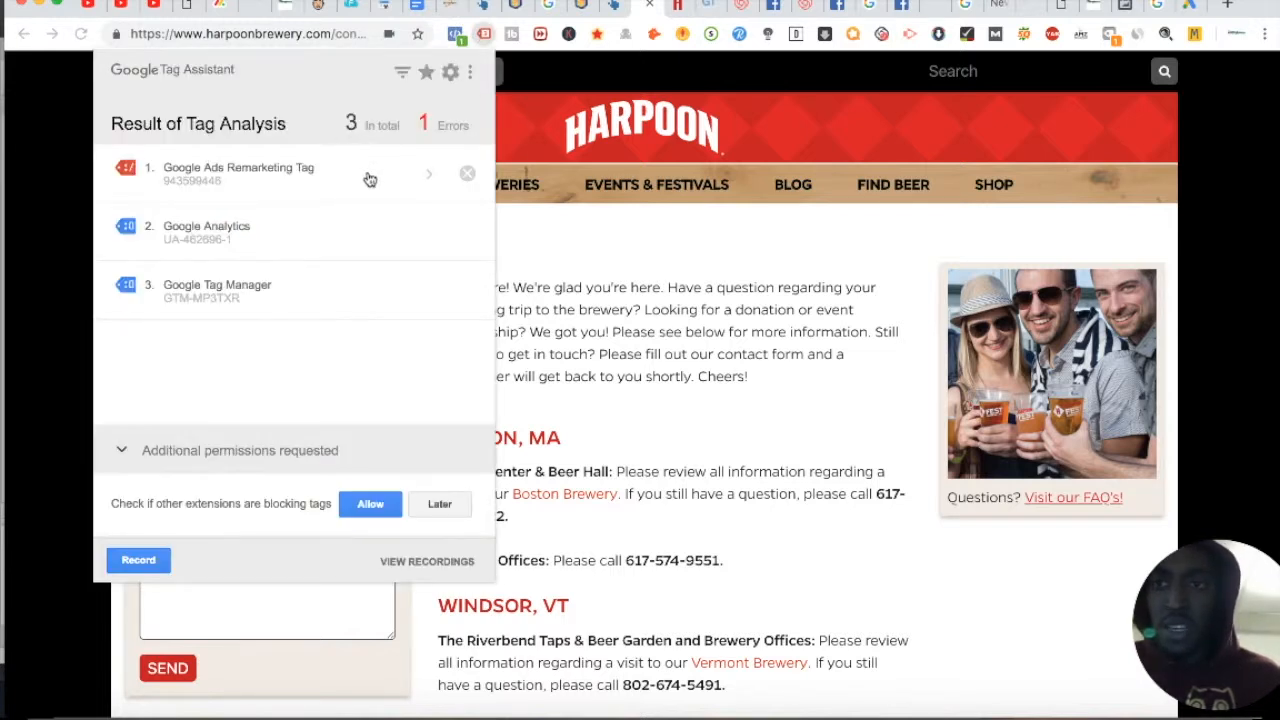
mouse_move(324, 188)
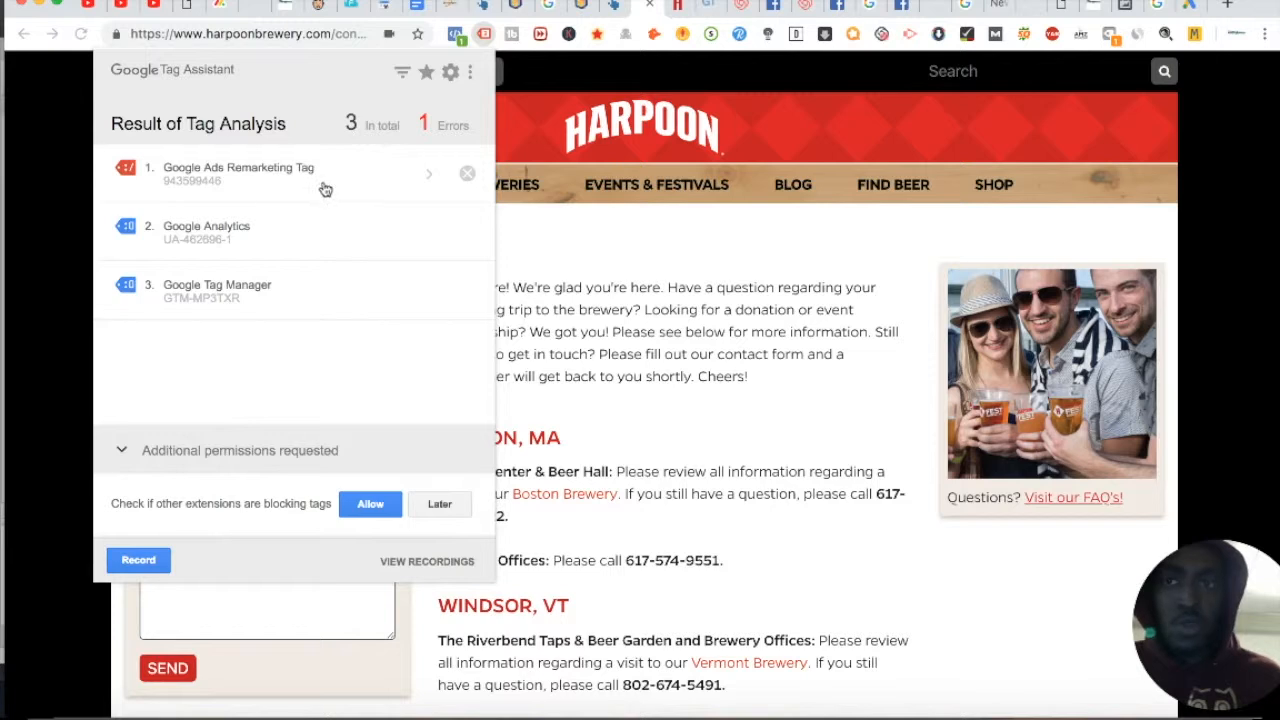
mouse_move(736, 172)
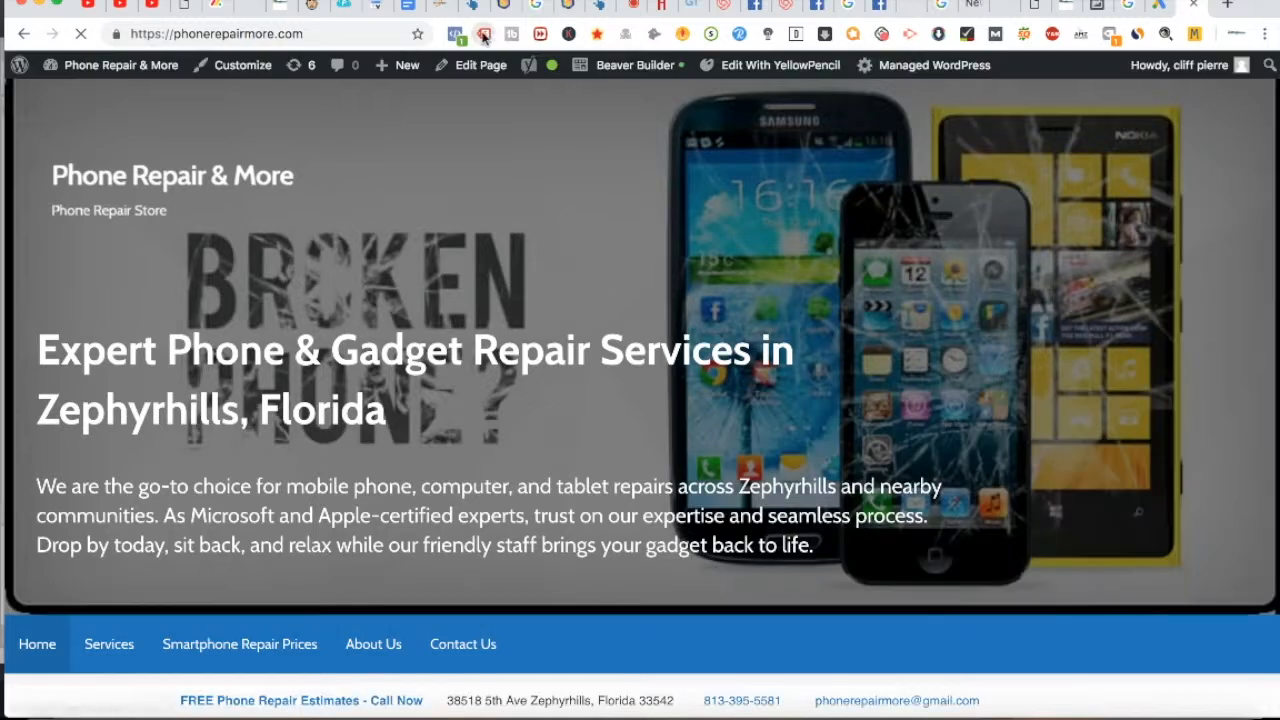
Inspect the Phone Repair & More site's five tags in Tag Assistant, including Website Call Metrics and duplicate global site tags
click(484, 32)
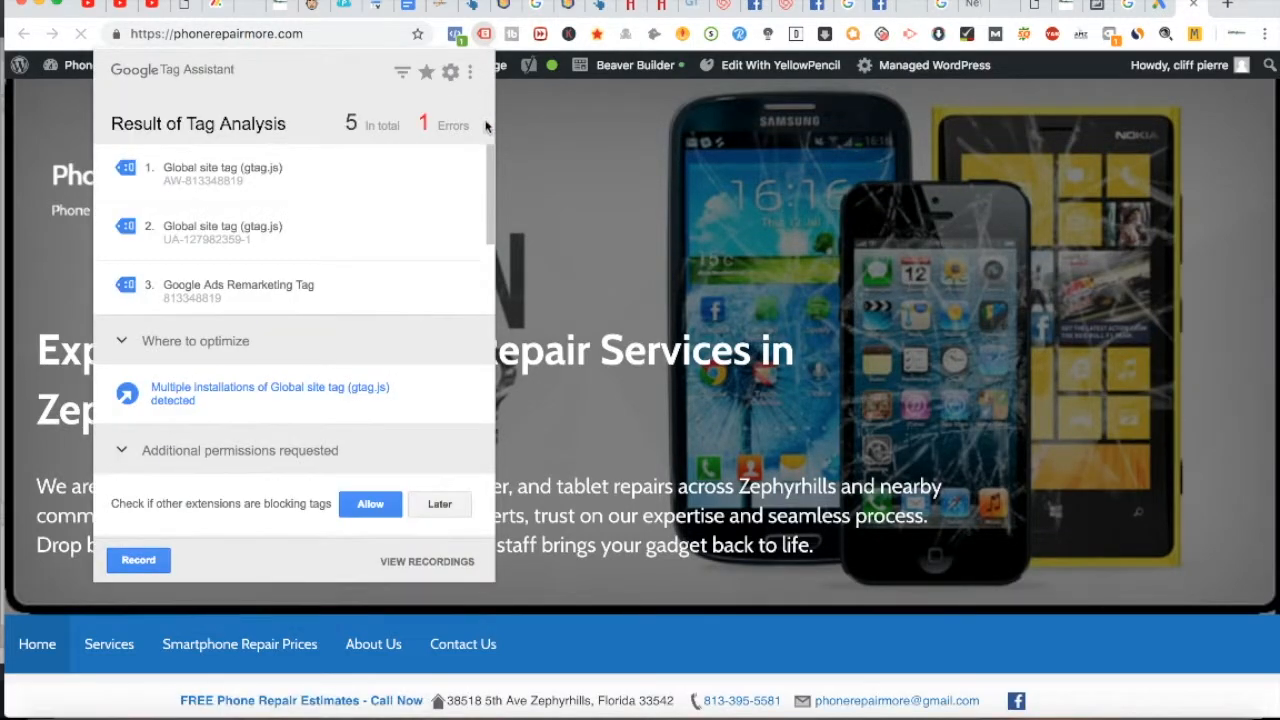
click(484, 32)
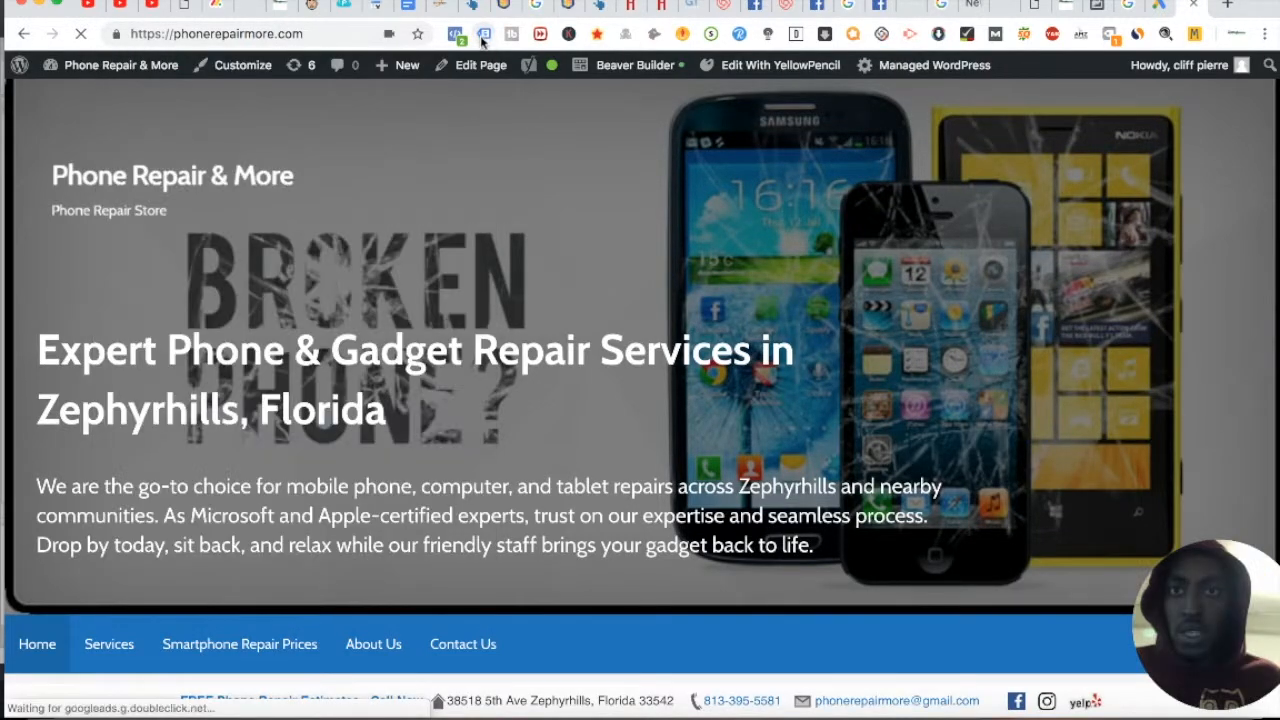
click(484, 32)
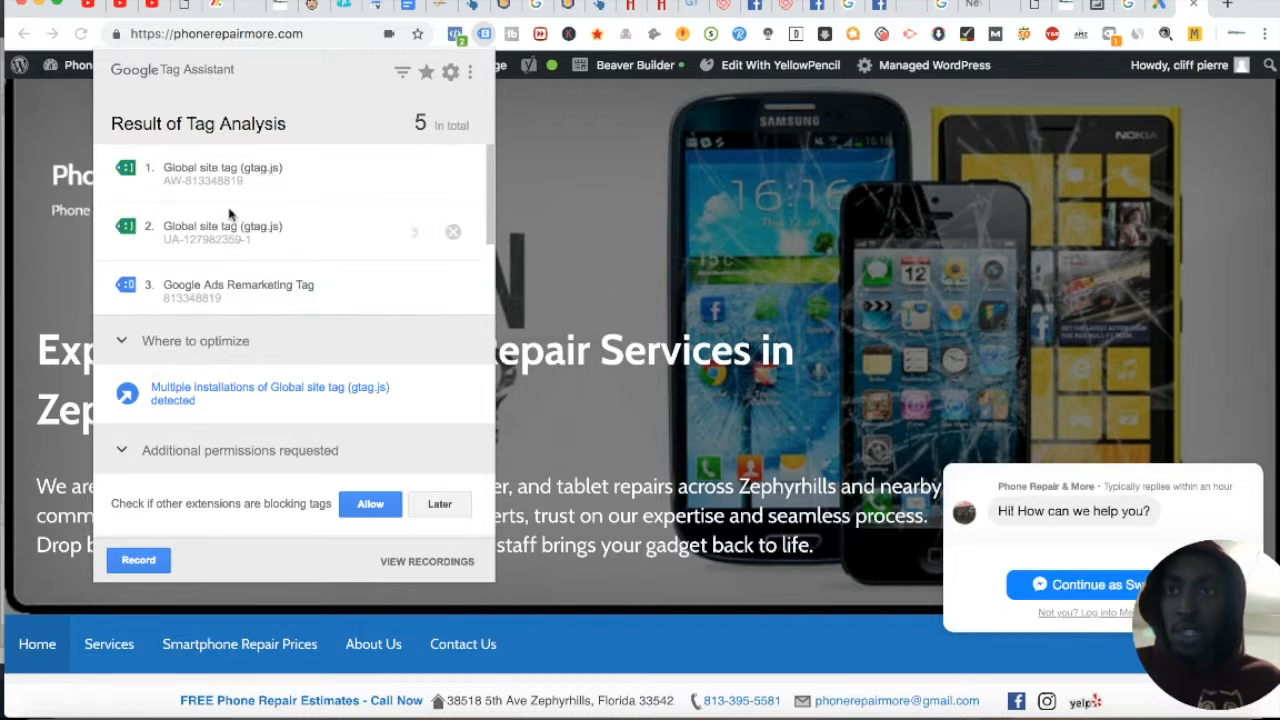
scroll(down, 3)
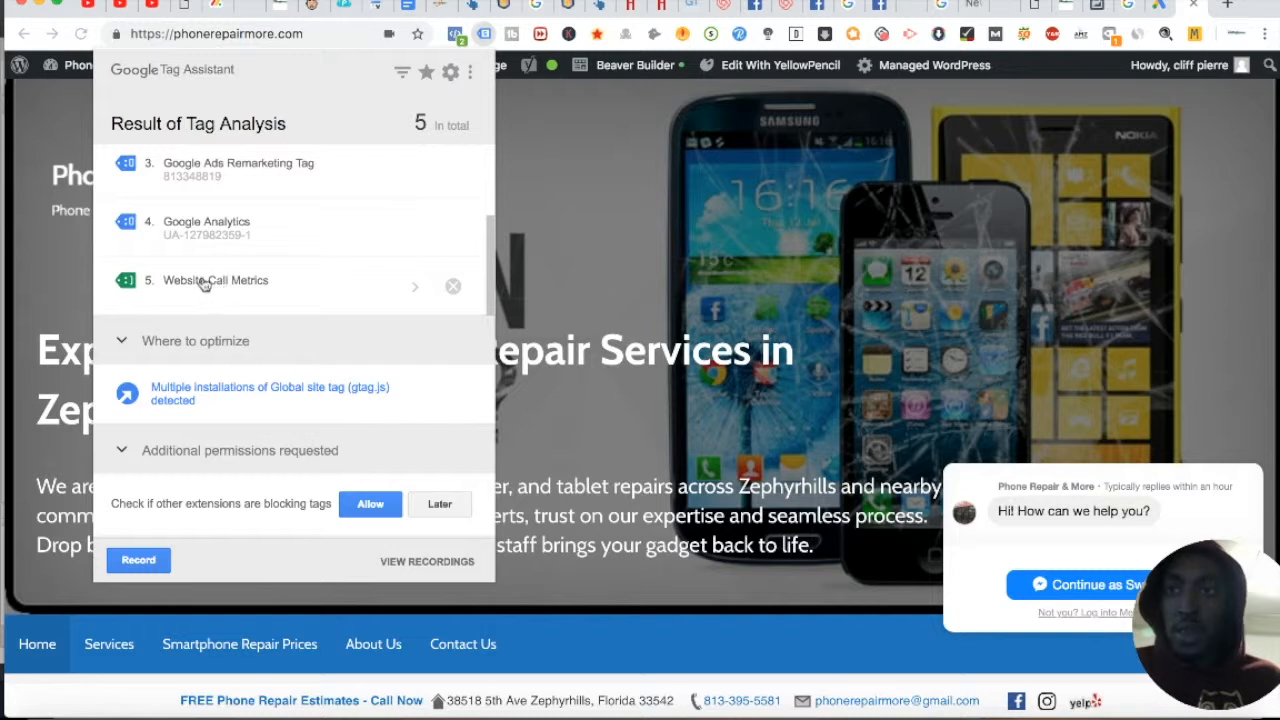
mouse_move(238, 296)
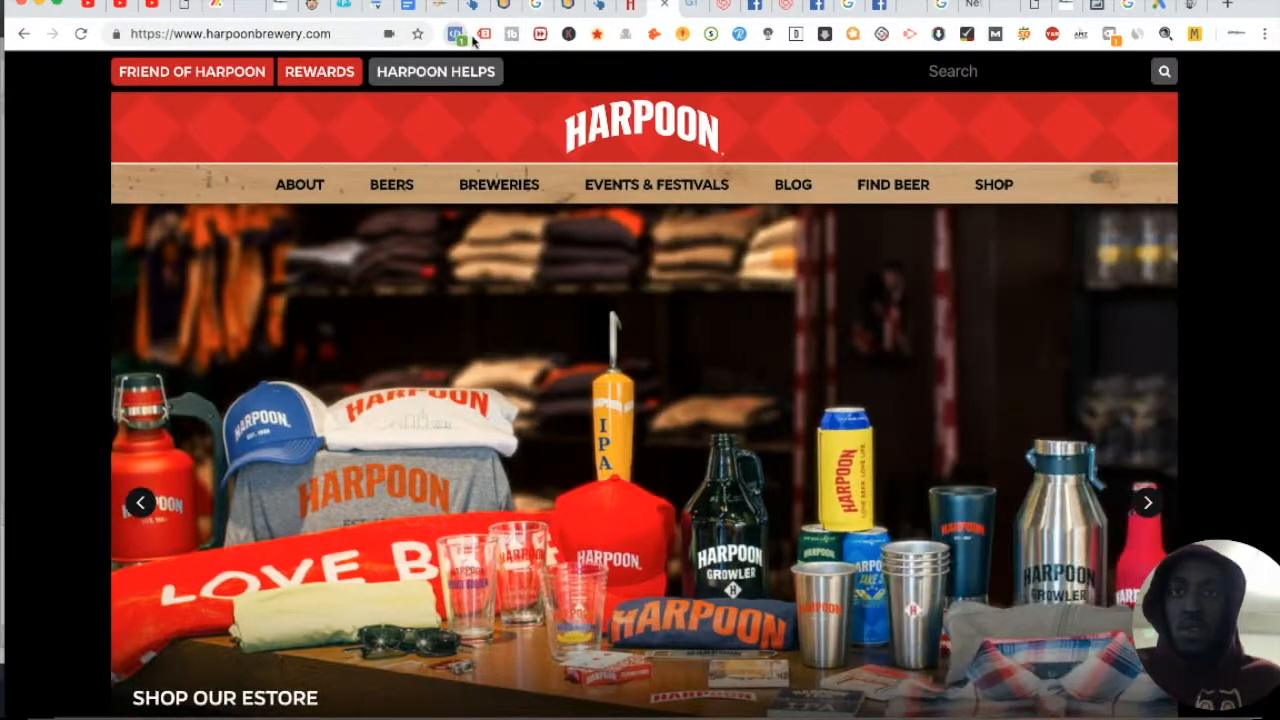
Reopen Tag Assistant on the Harpoon Brewery homepage to confirm its three tags and one error
click(484, 32)
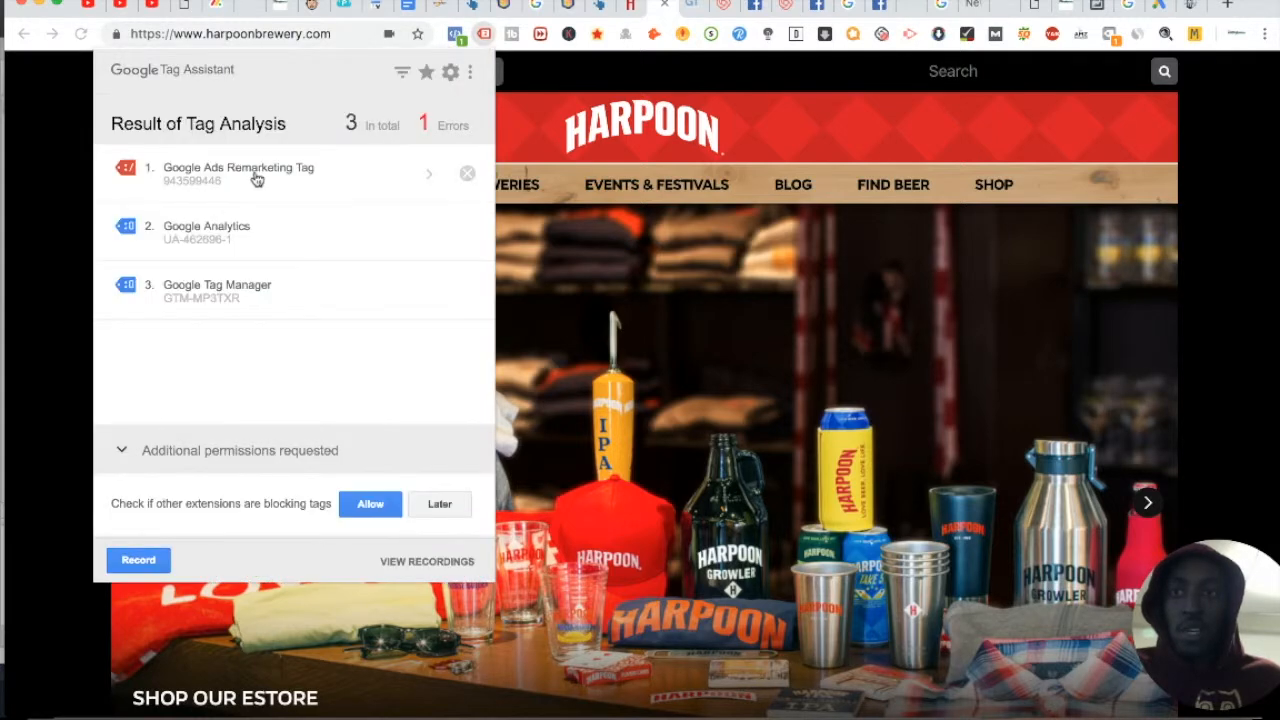
mouse_move(248, 190)
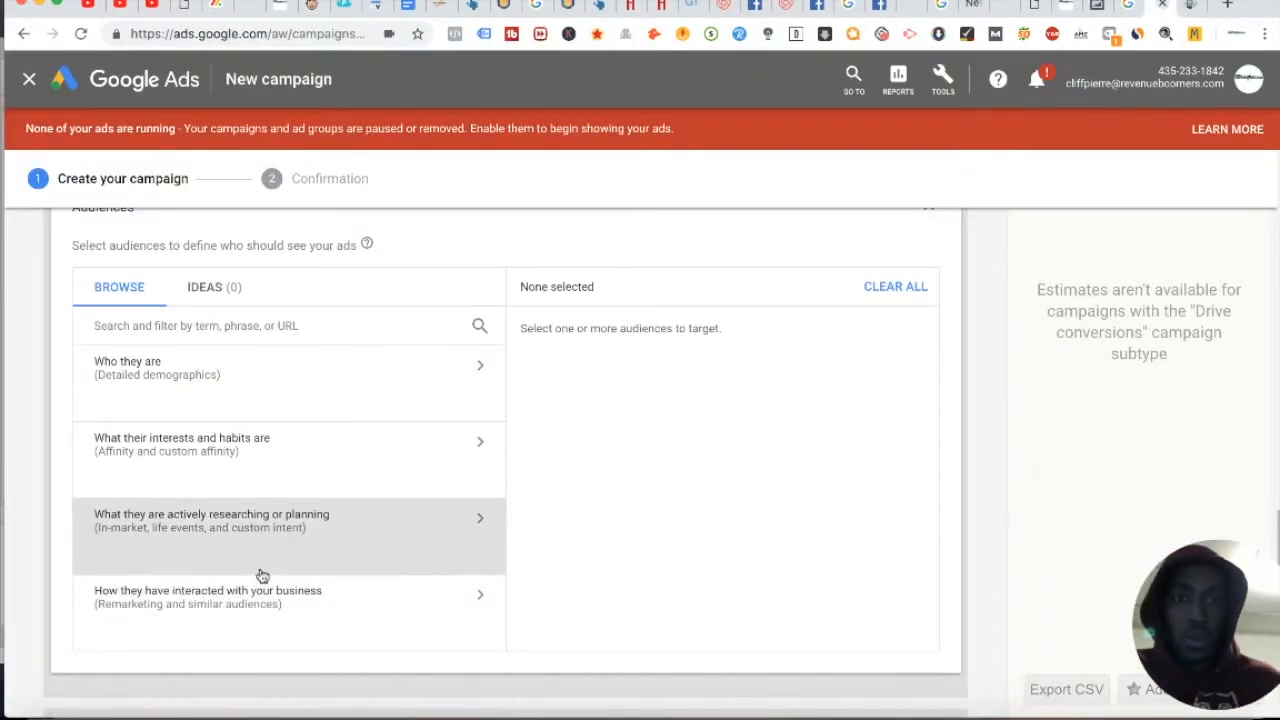
mouse_move(252, 508)
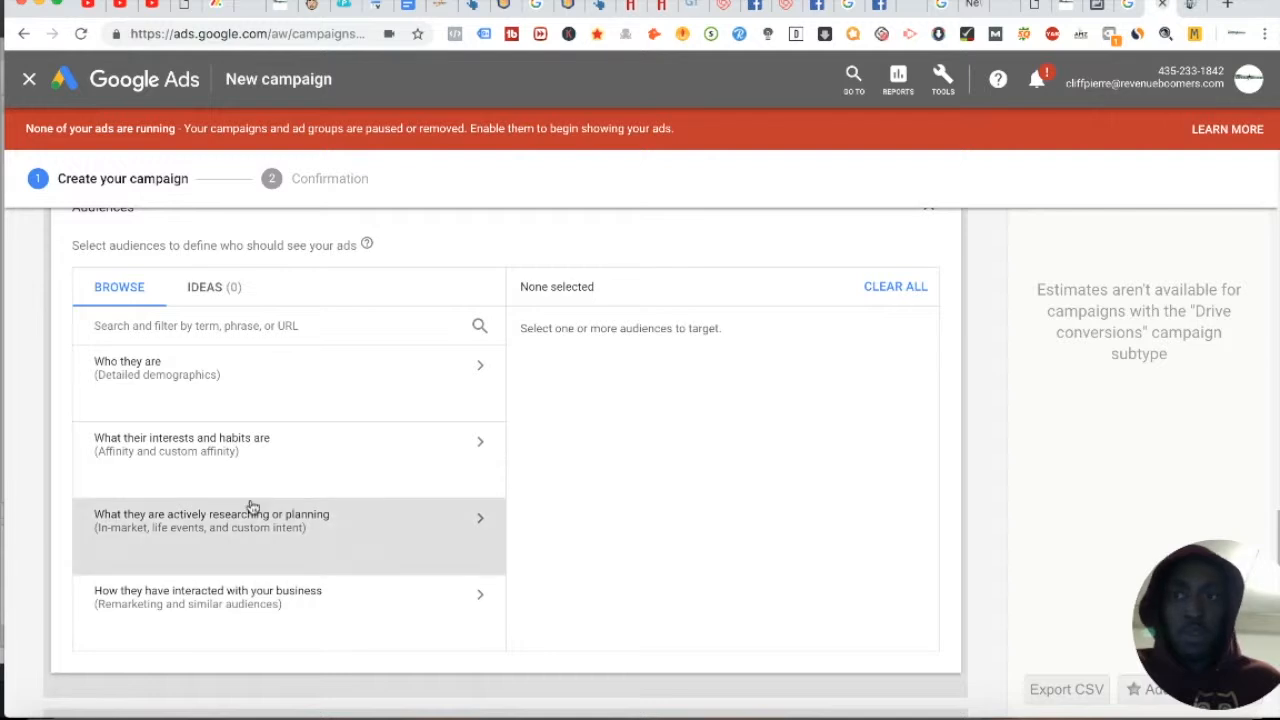
mouse_move(324, 548)
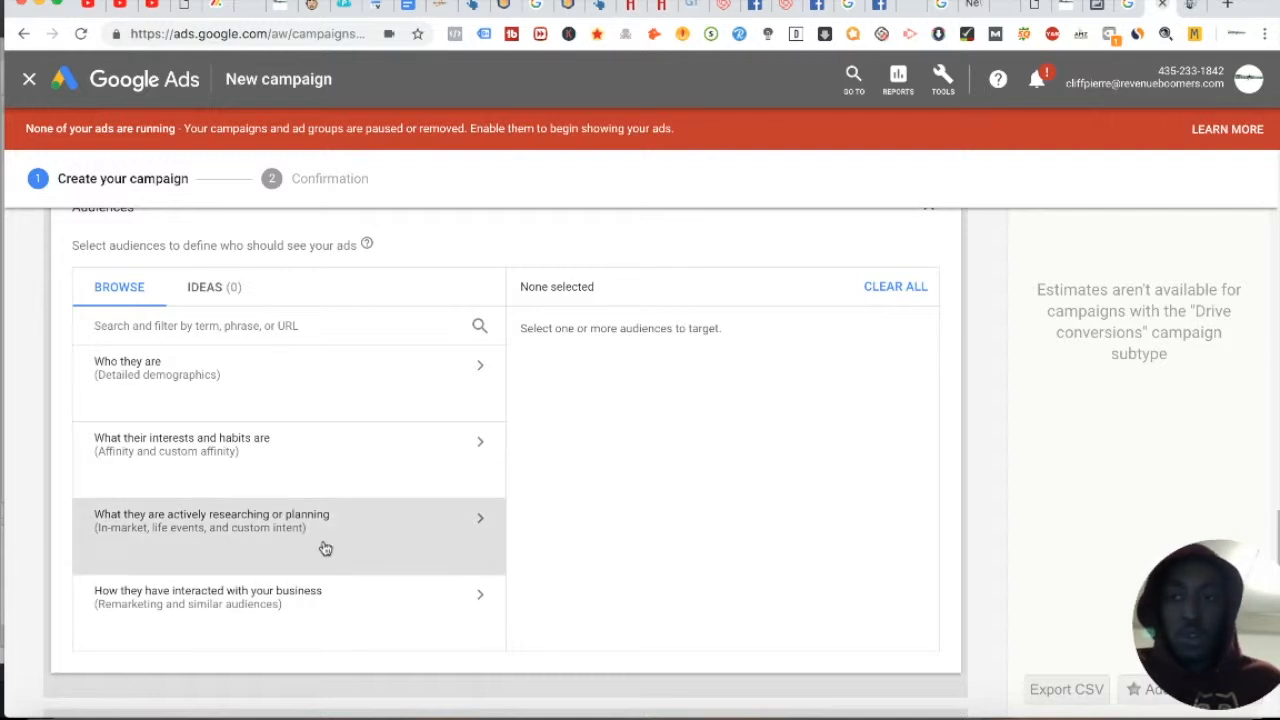
scroll(down, 3)
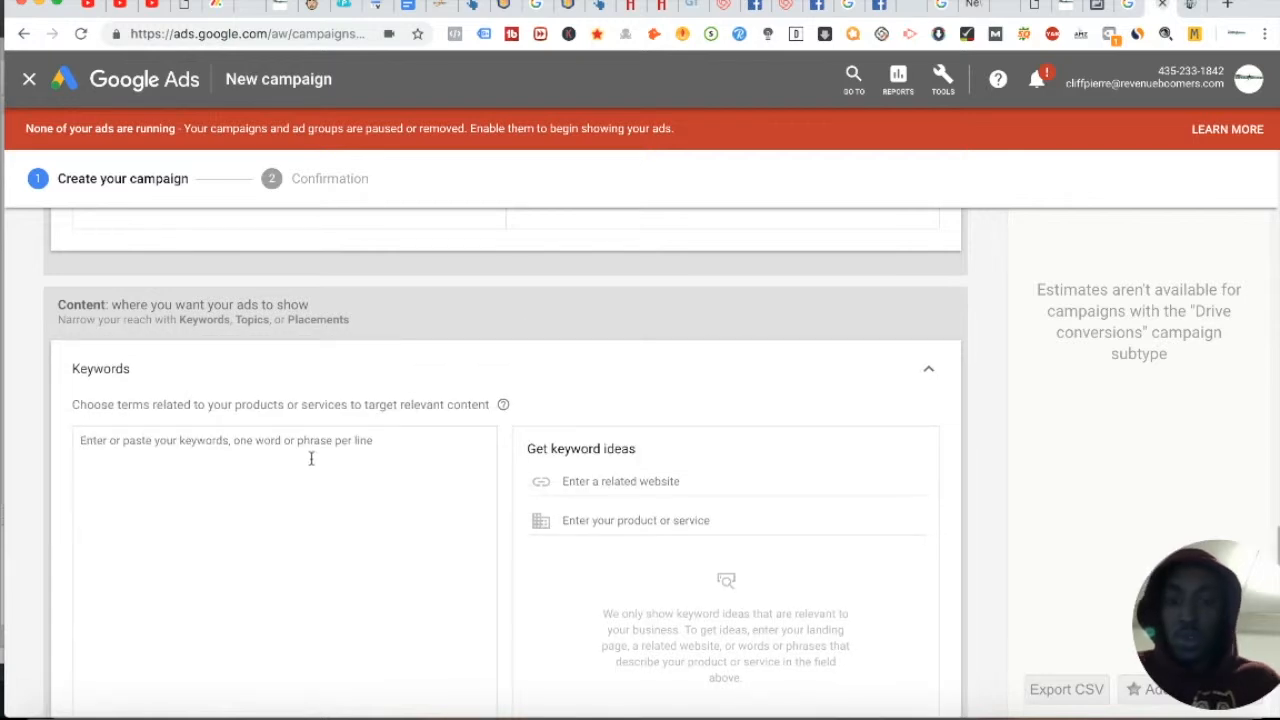
Enter harpoonbrewery.com as the related website and beer as a product for keyword ideas
text(harpoon brewery)
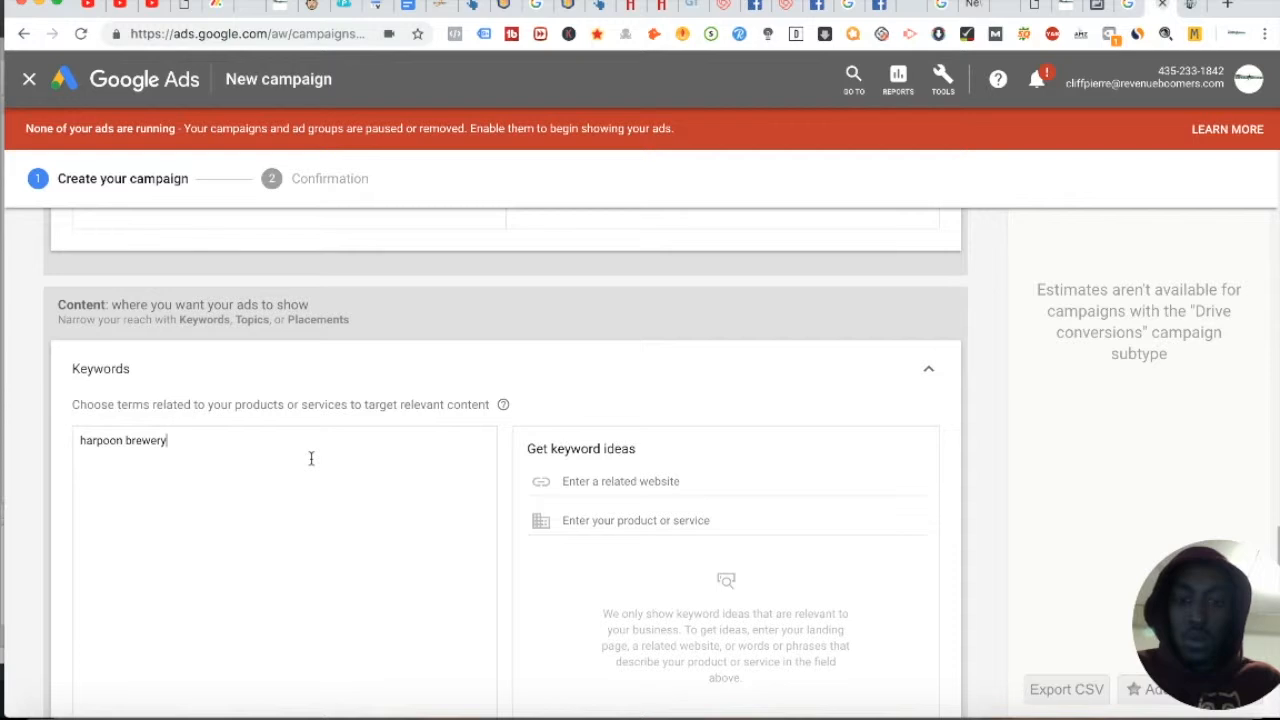
scroll(down, 3)
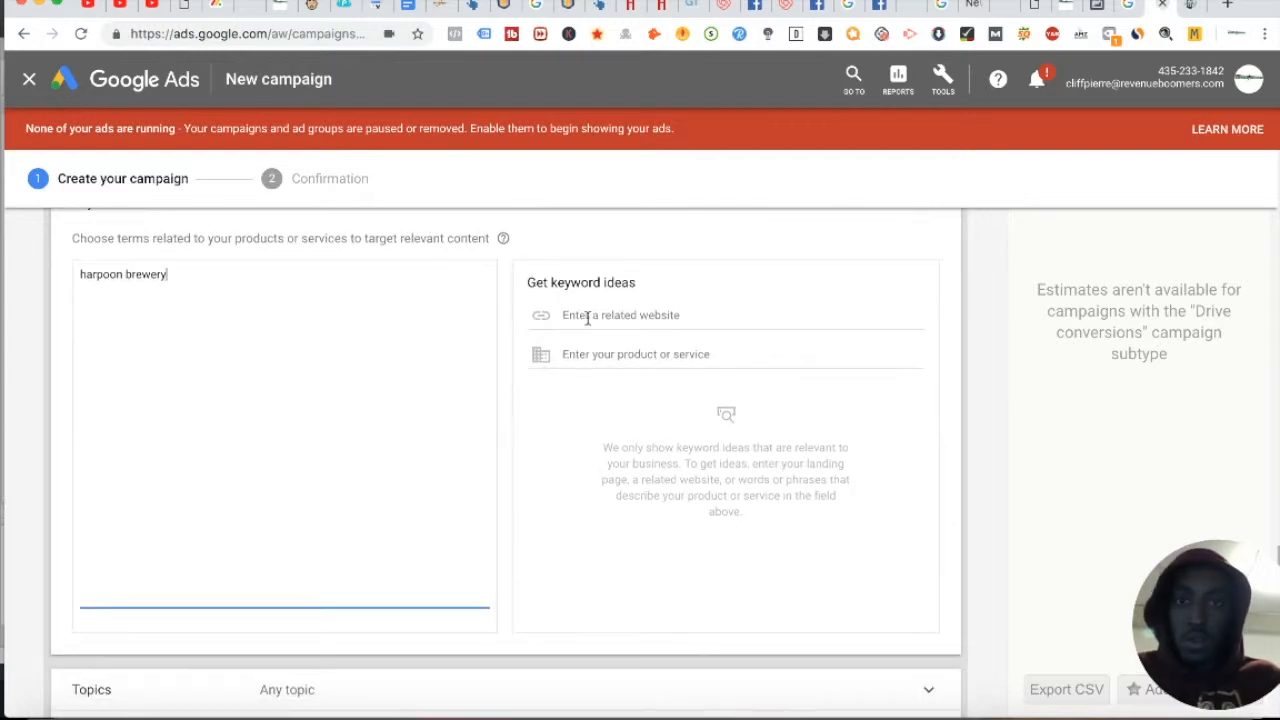
click(620, 316)
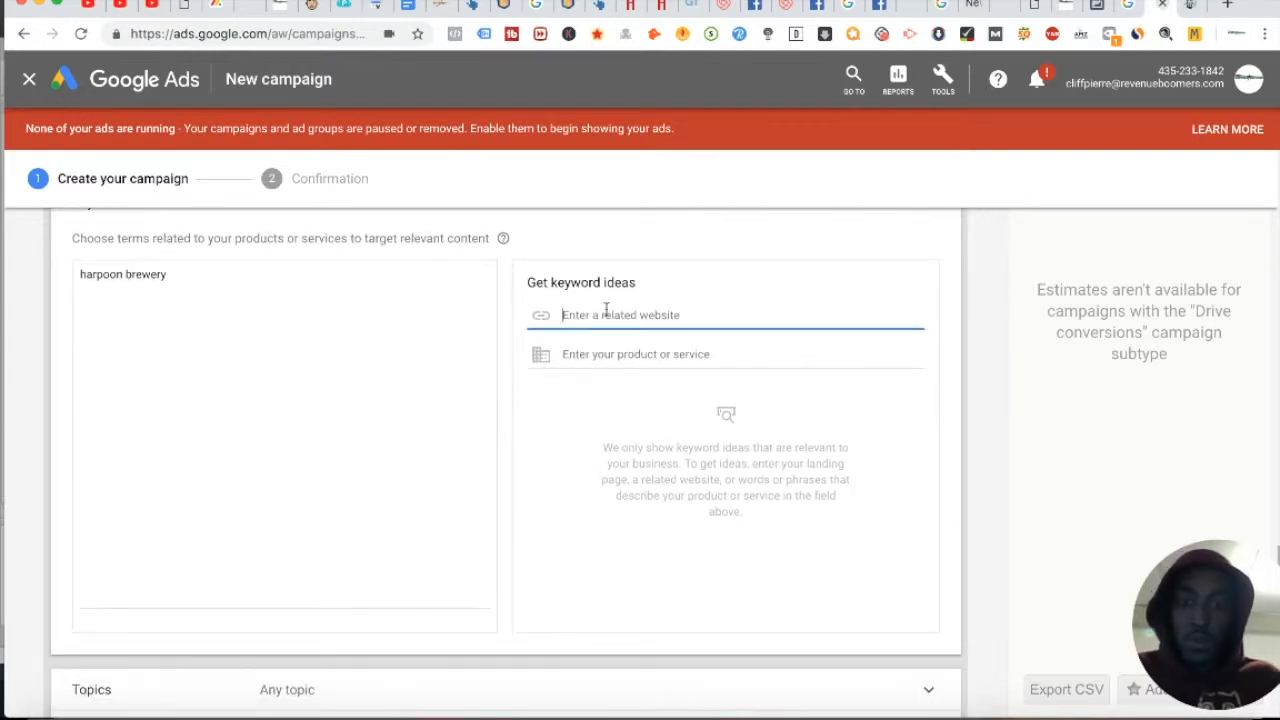
text(harpoonbrewery.com)
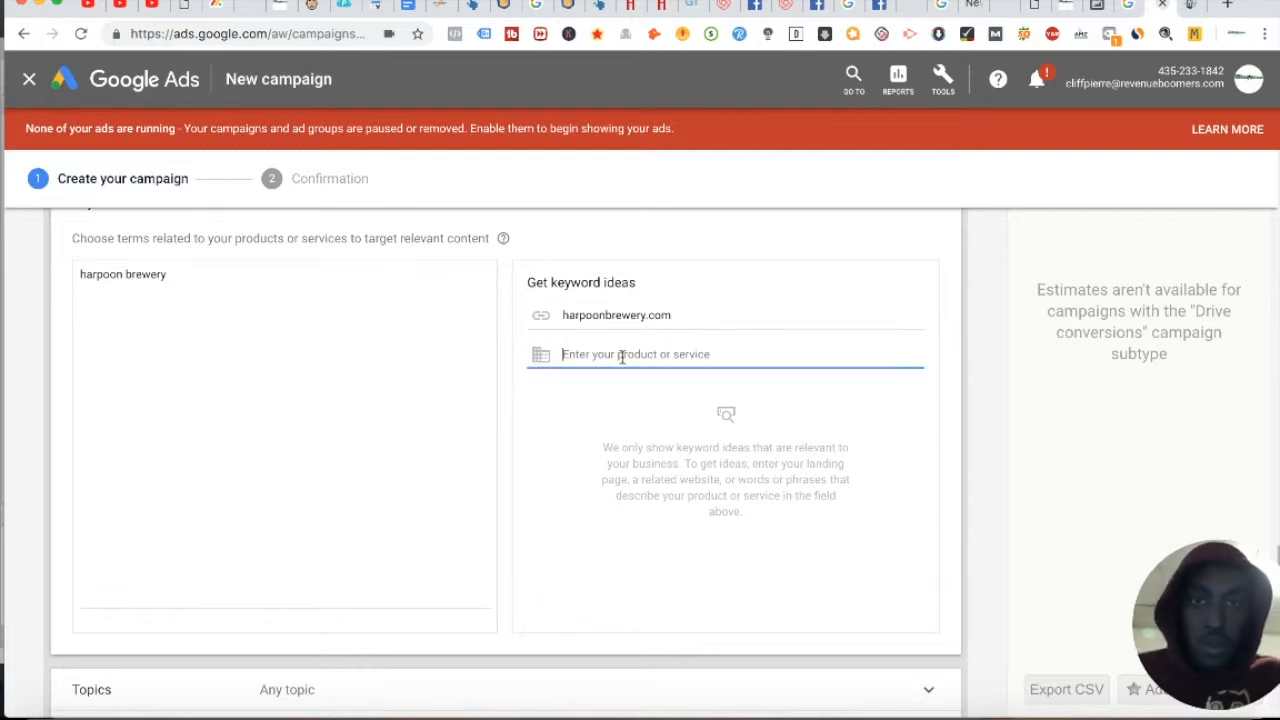
text(beer)
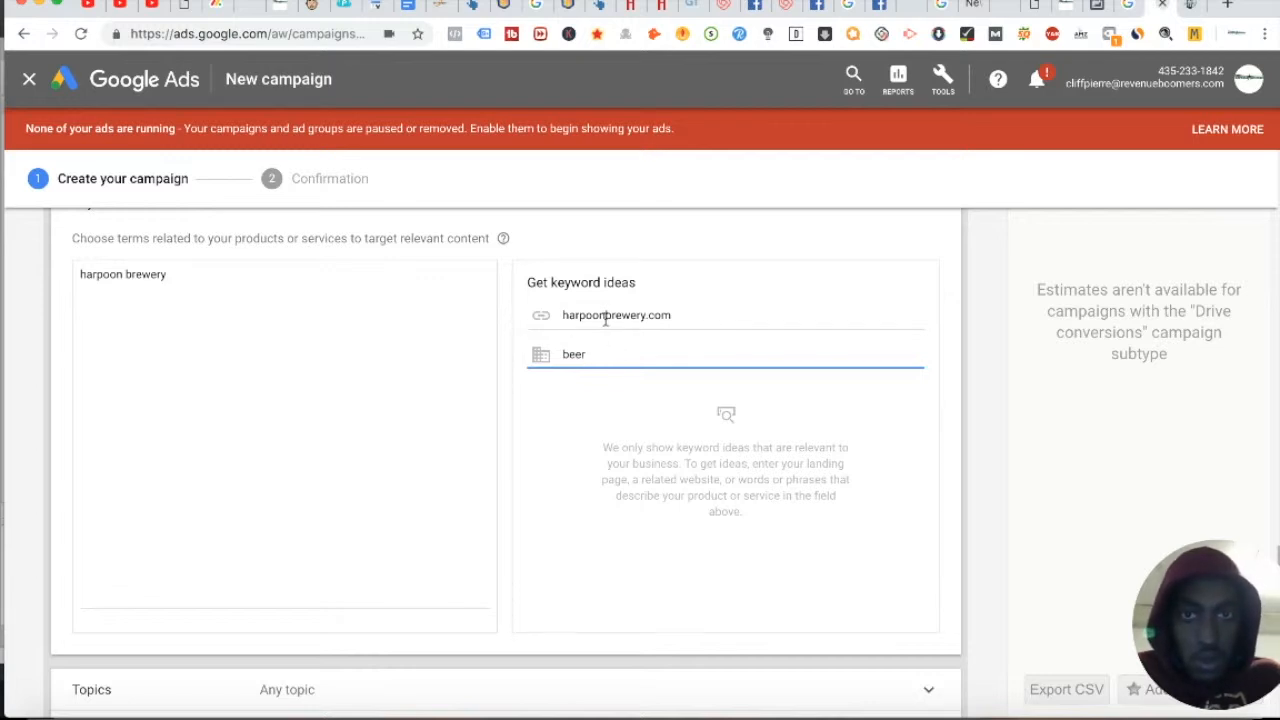
double_click(604, 316)
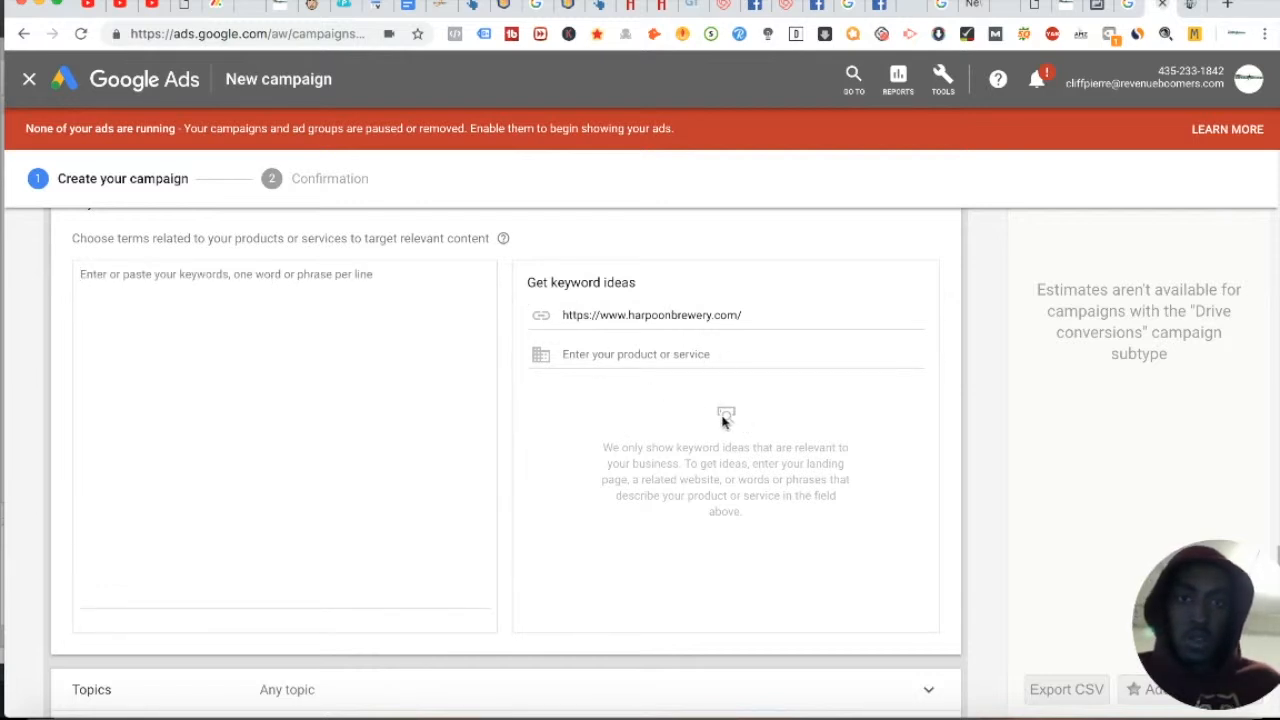
Try brewery and food as product or service terms for keyword ideas
click(652, 314)
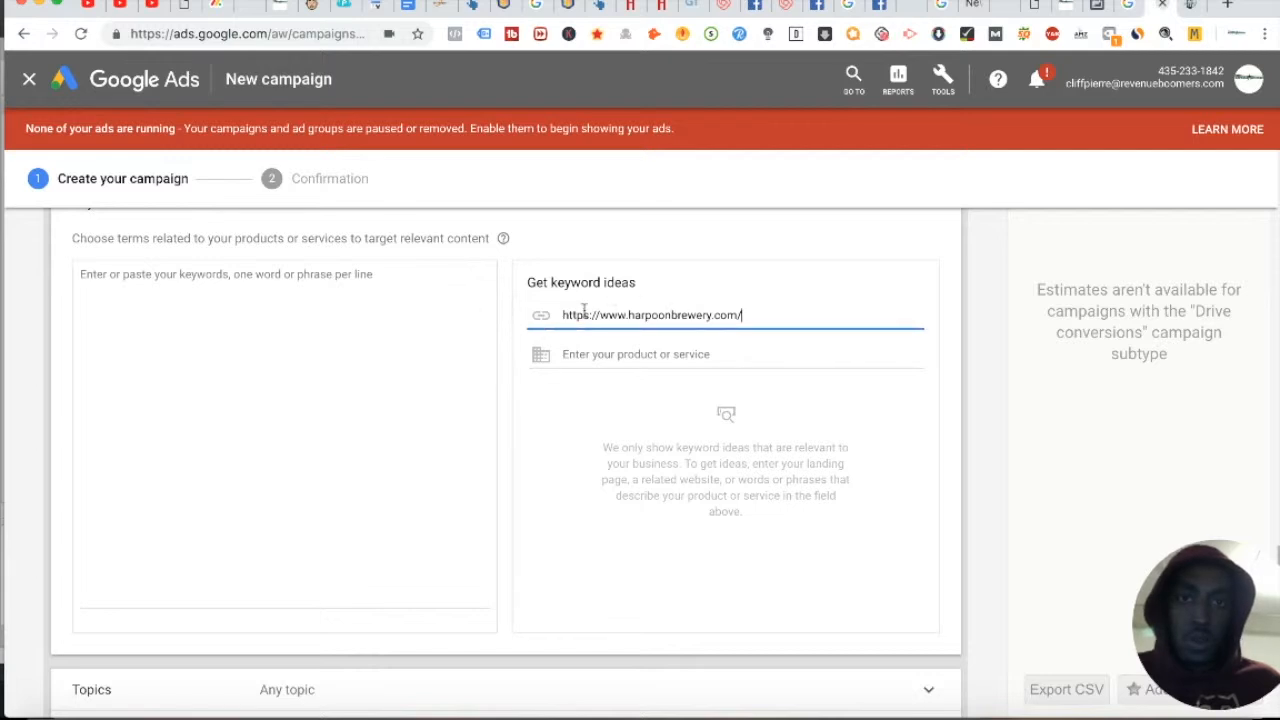
click(636, 354)
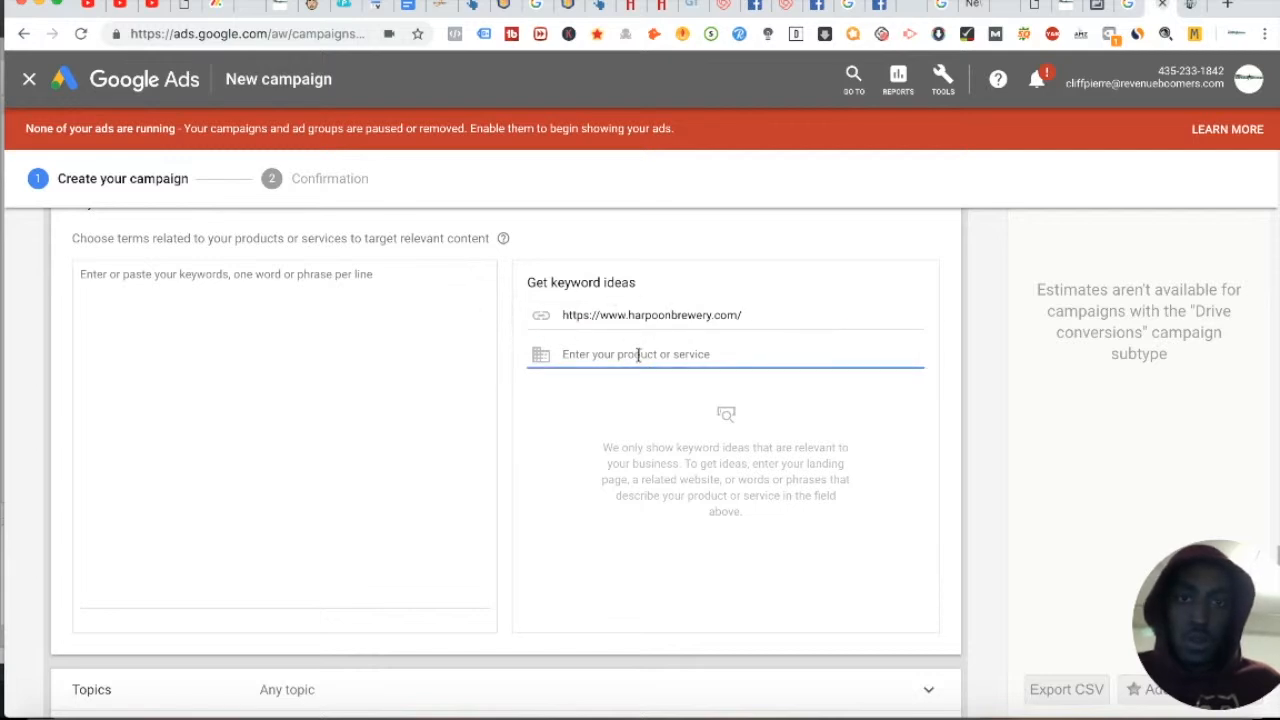
double_click(668, 316)
text(brewe)
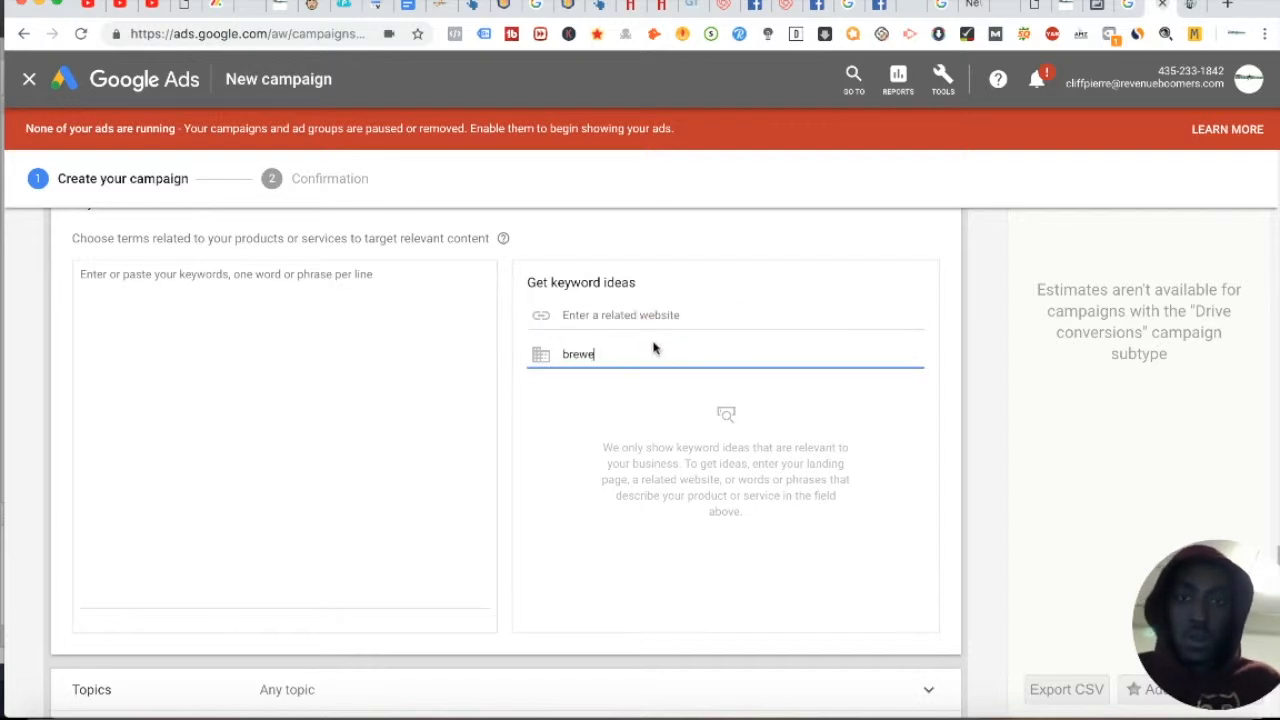
text(ry)
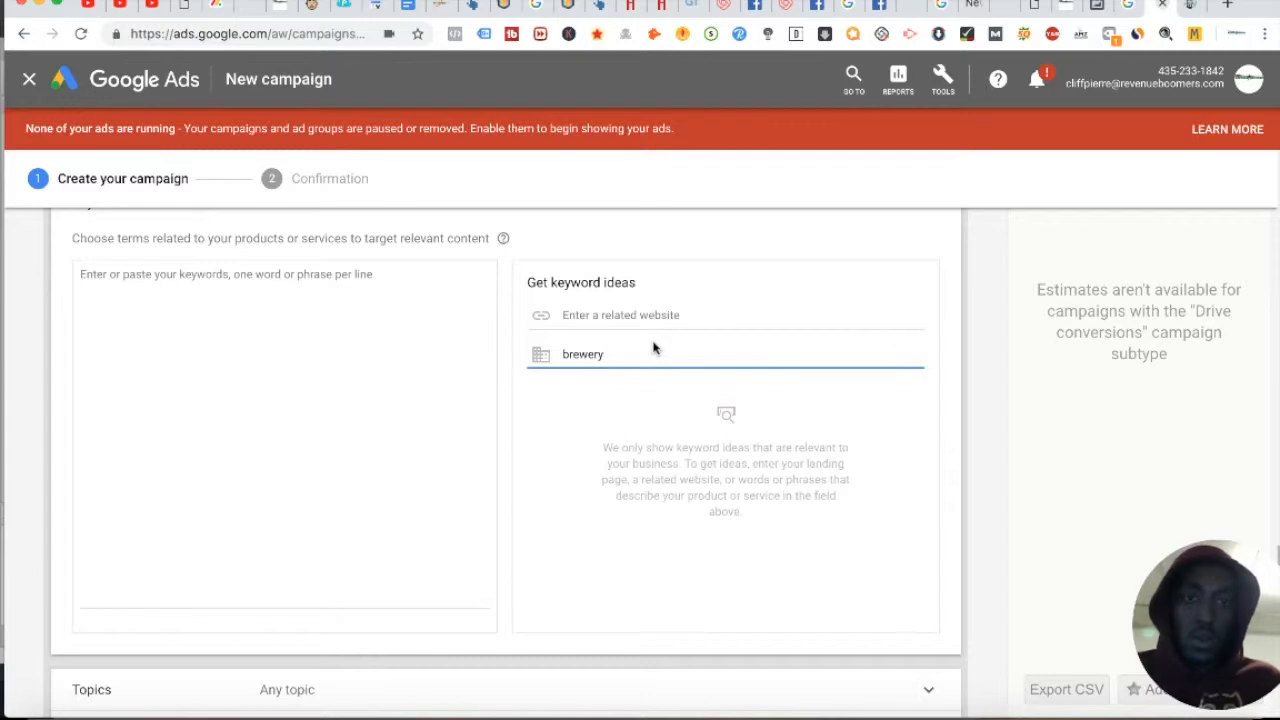
text(food)
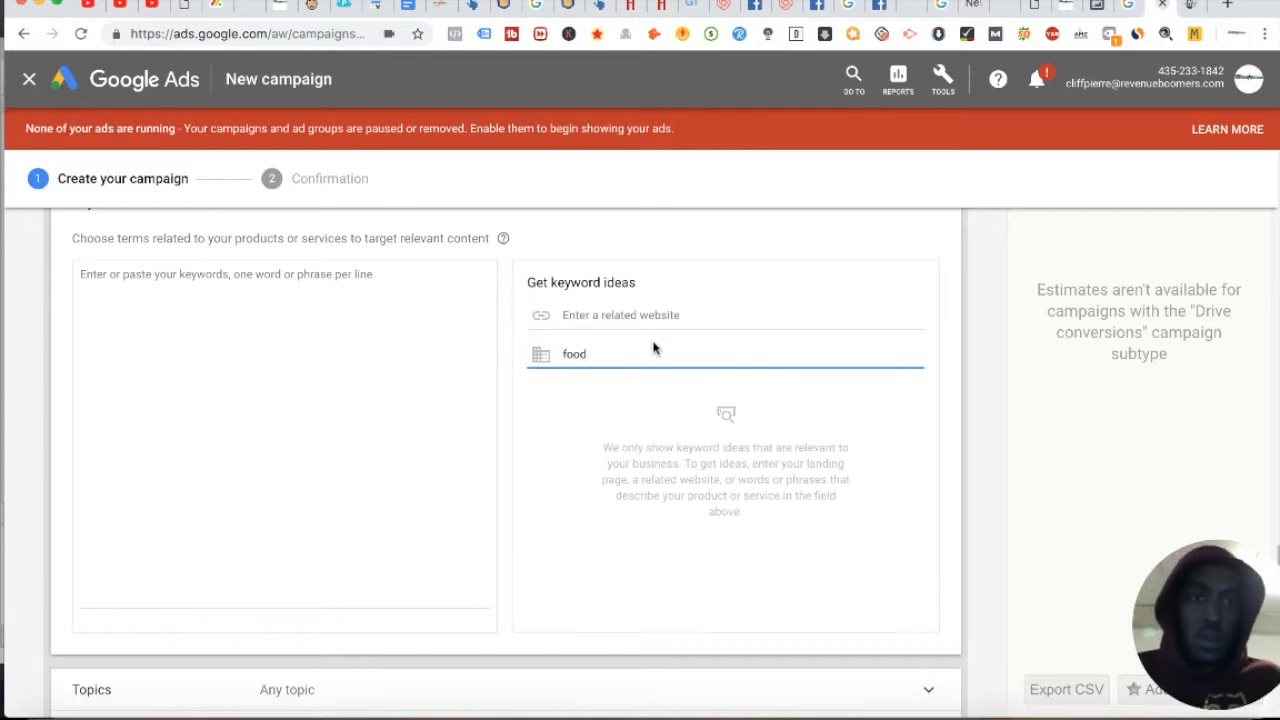
scroll(down, 3)
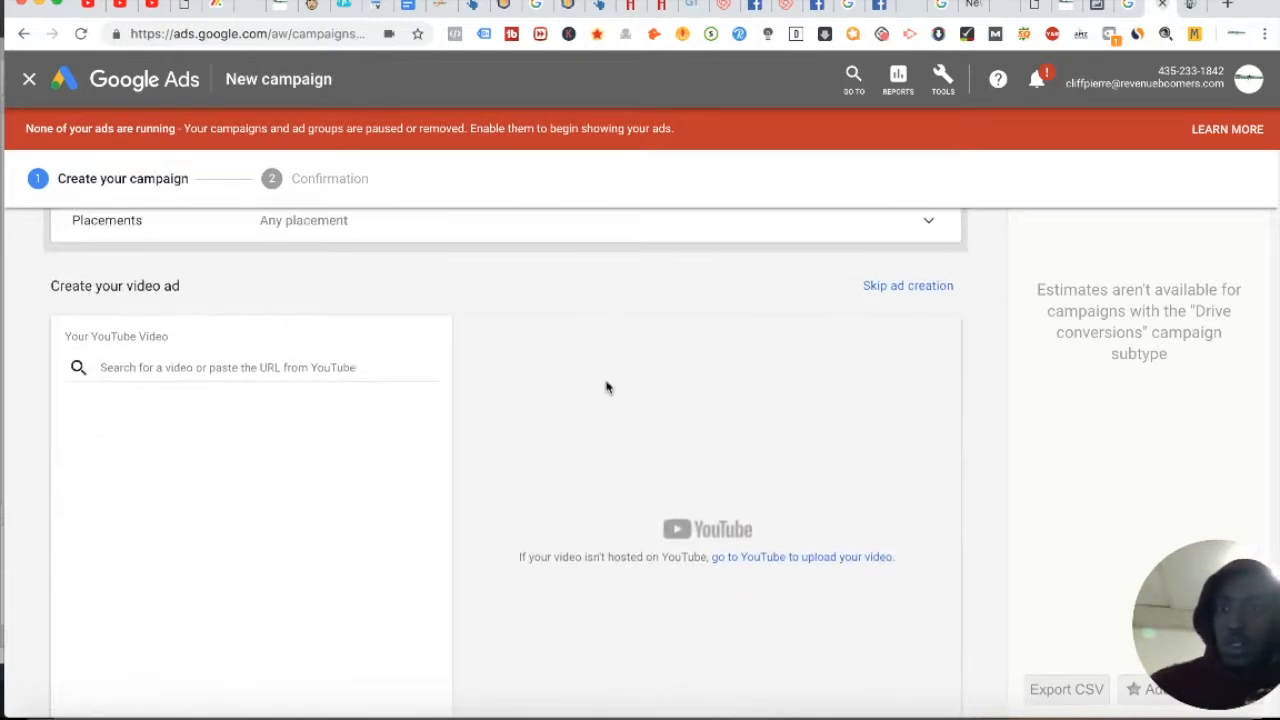
Select Food & Drink as the campaign's single targeted topic
scroll(down, 3)
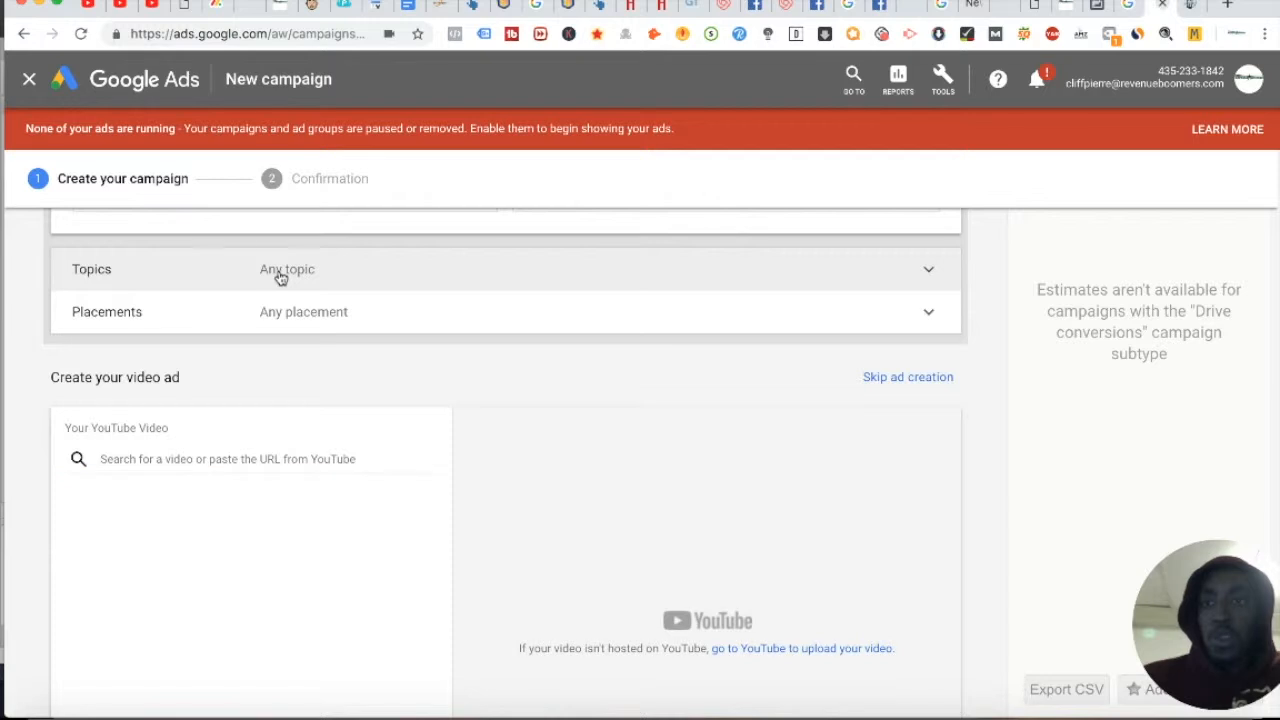
click(288, 268)
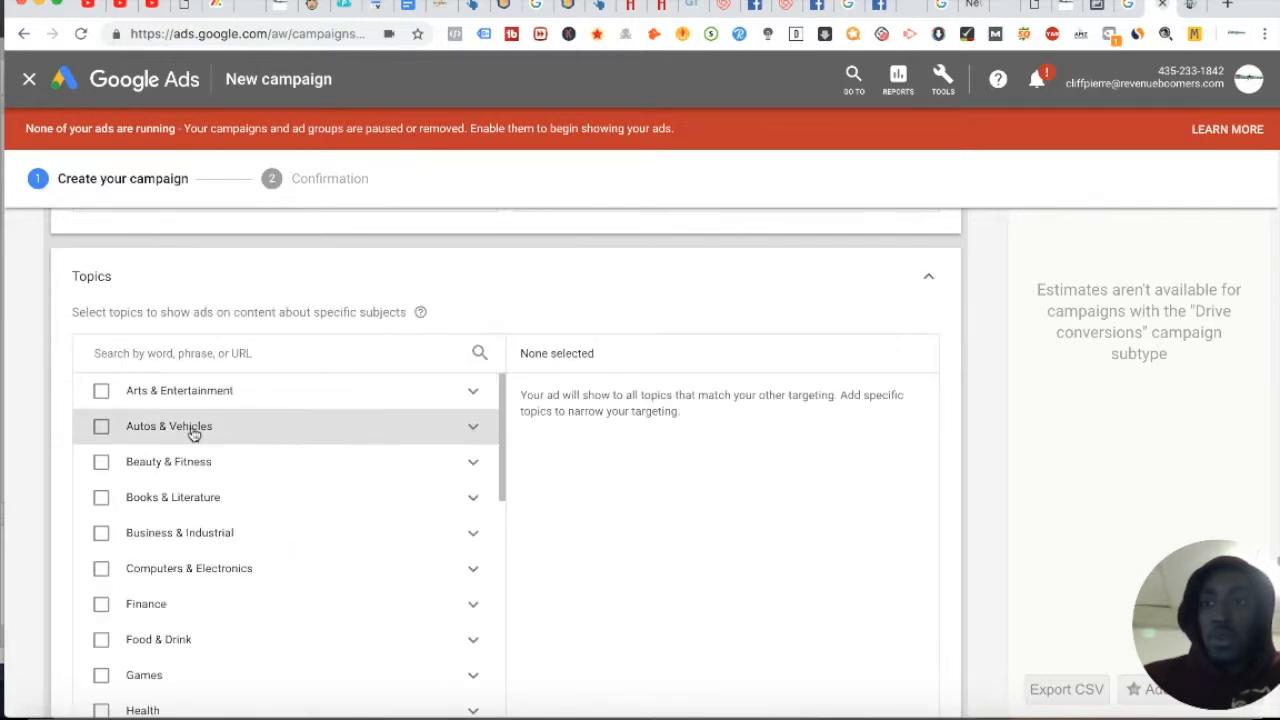
scroll(down, 3)
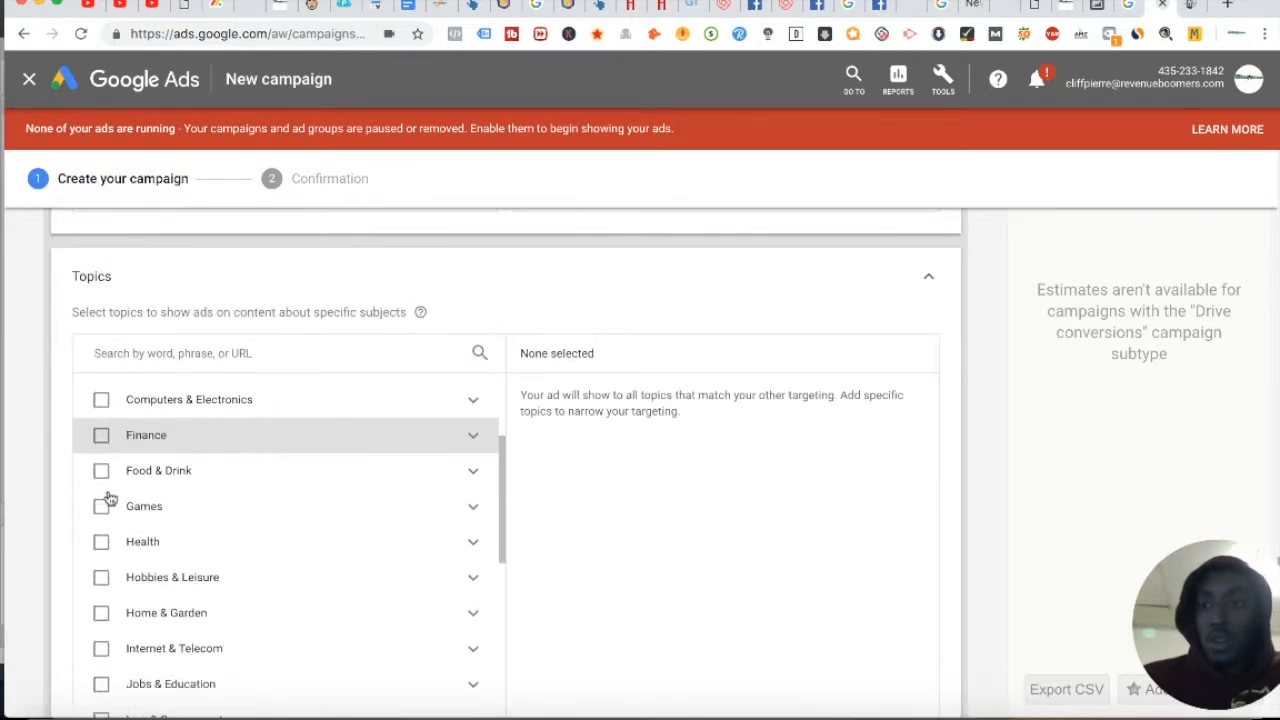
scroll(down, 3)
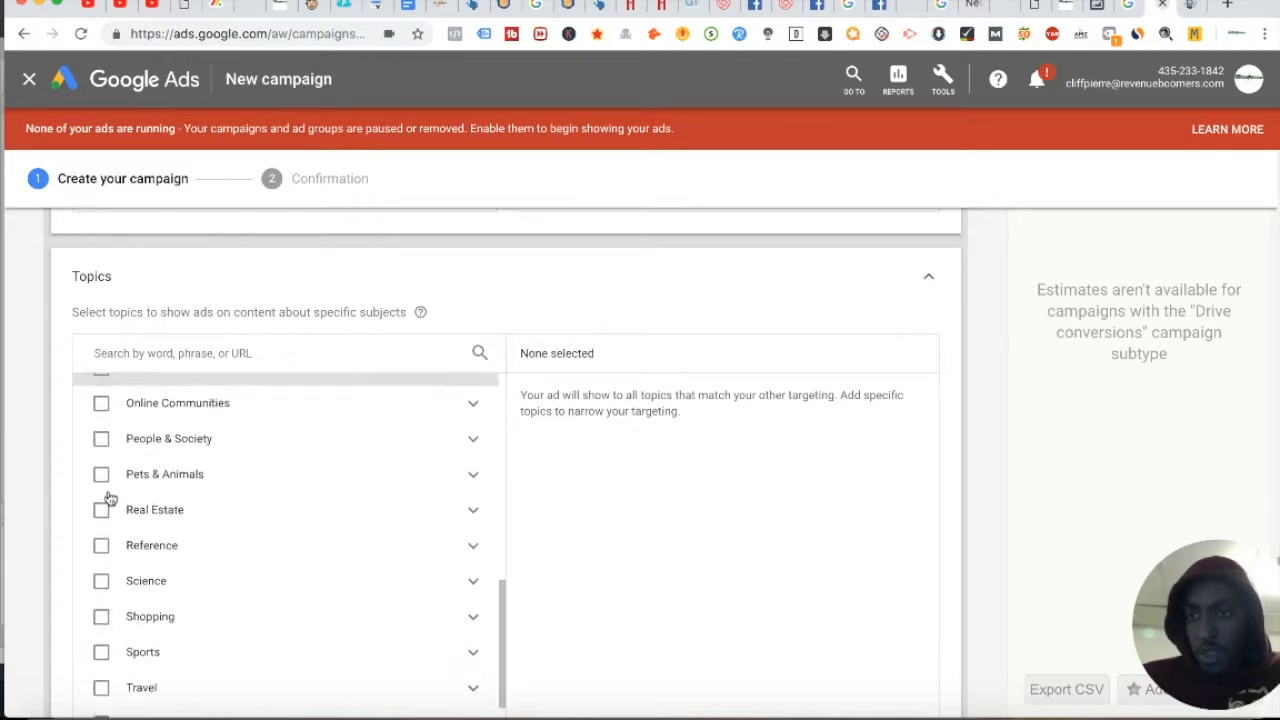
scroll(up, 3)
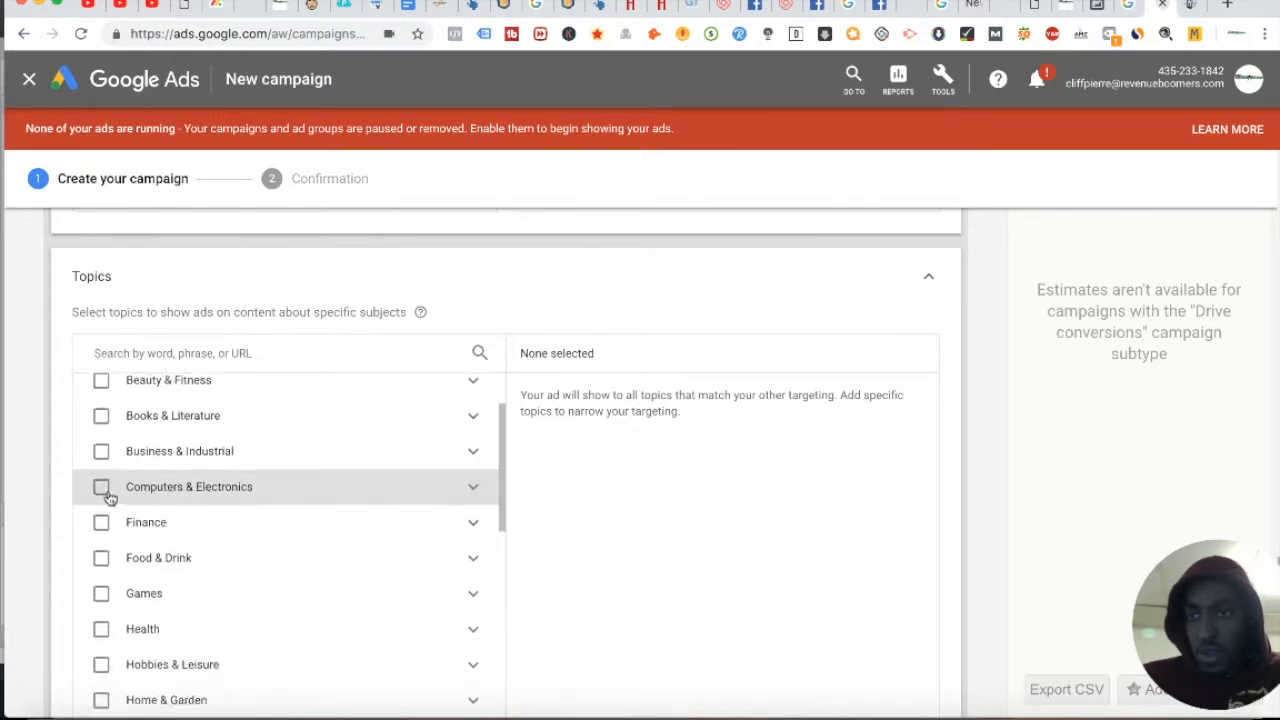
click(100, 420)
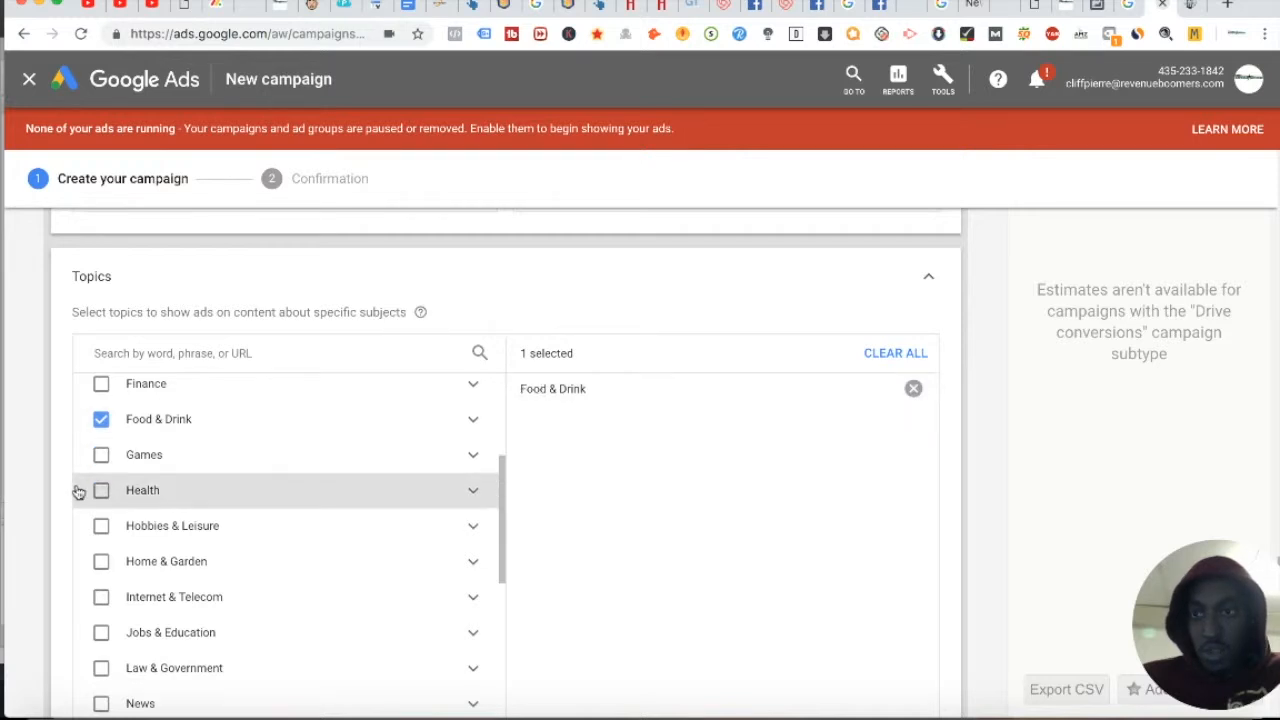
scroll(down, 3)
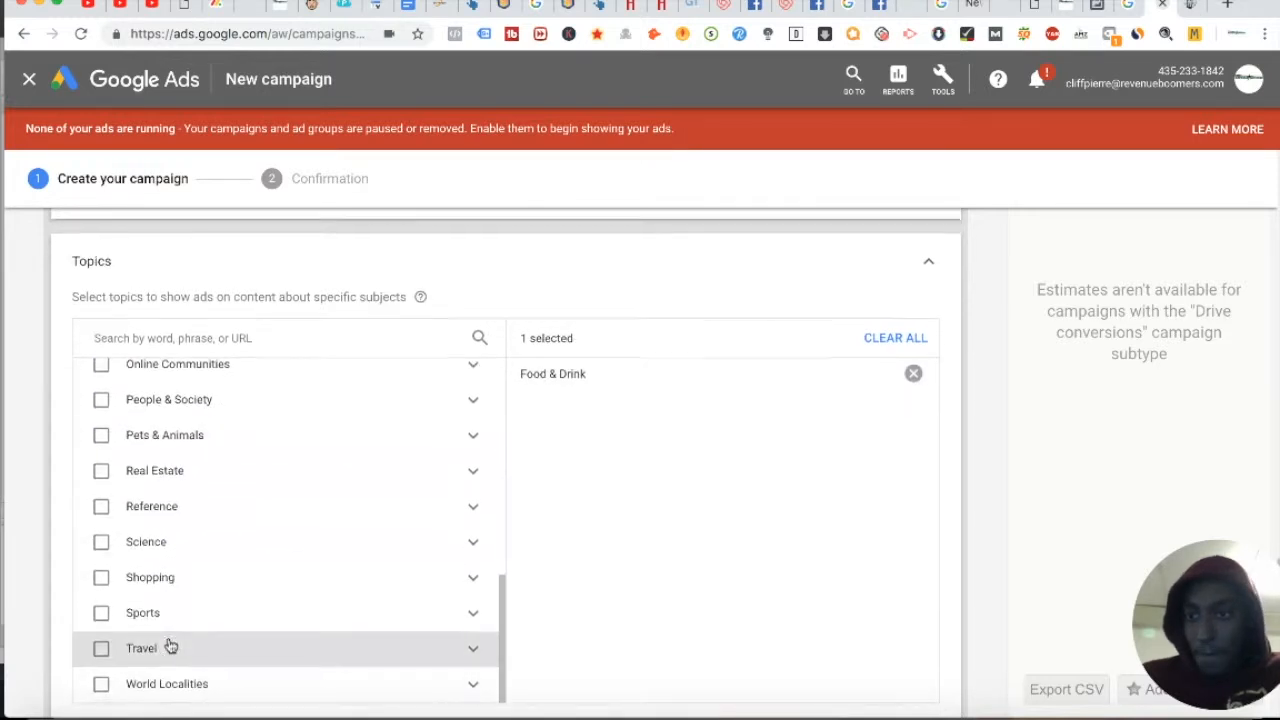
scroll(down, 3)
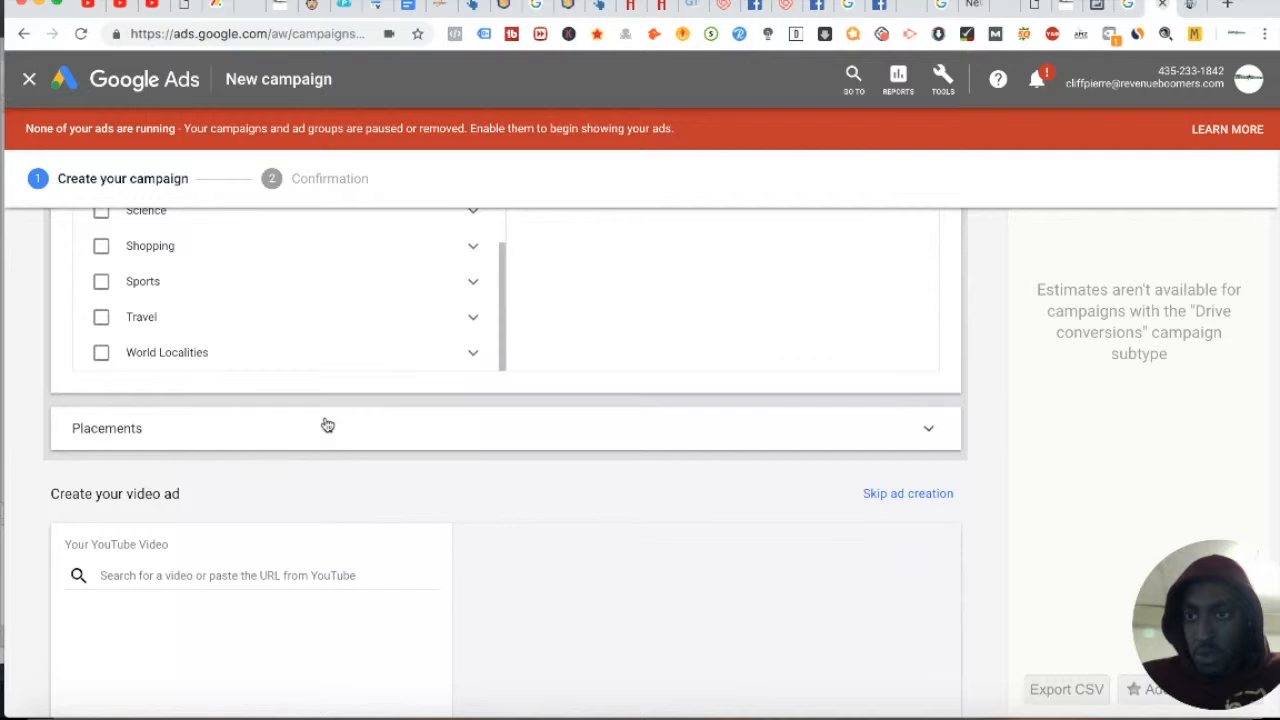
Review YouTube channels, videos, websites and apps placements, leaving them empty, and reach the form's end
click(328, 428)
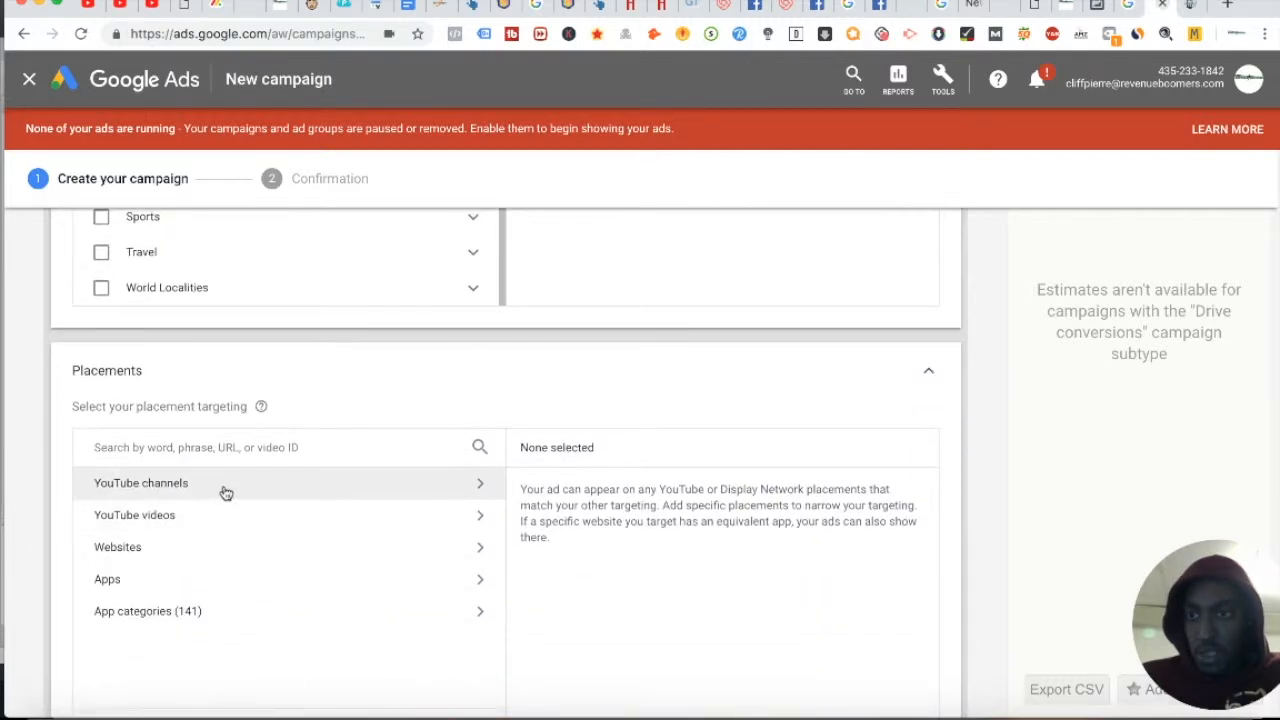
mouse_move(136, 516)
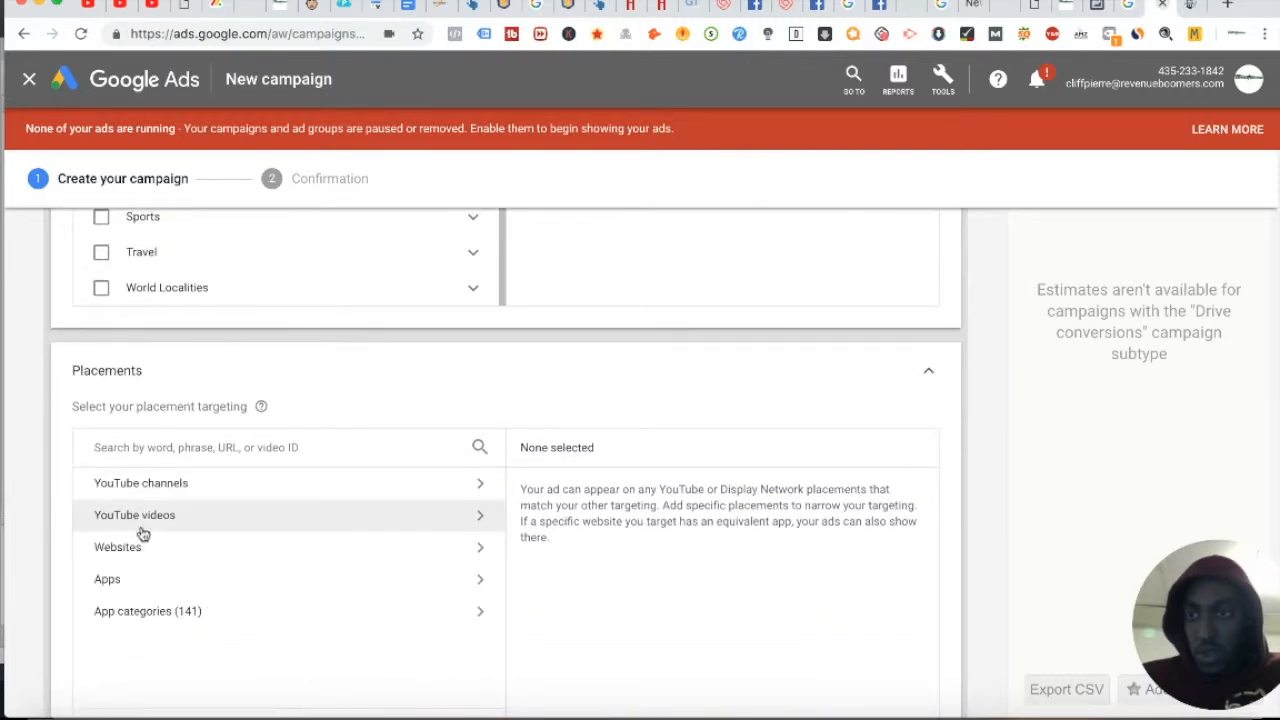
scroll(down, 3)
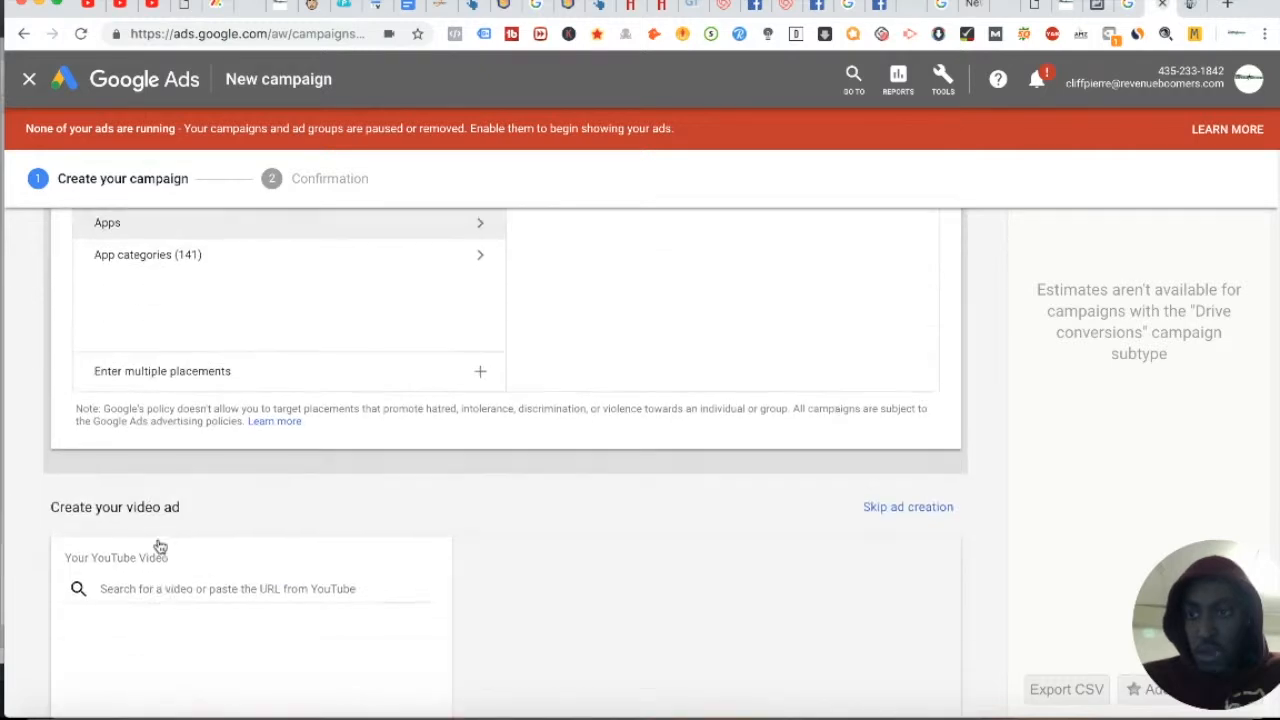
scroll(down, 3)
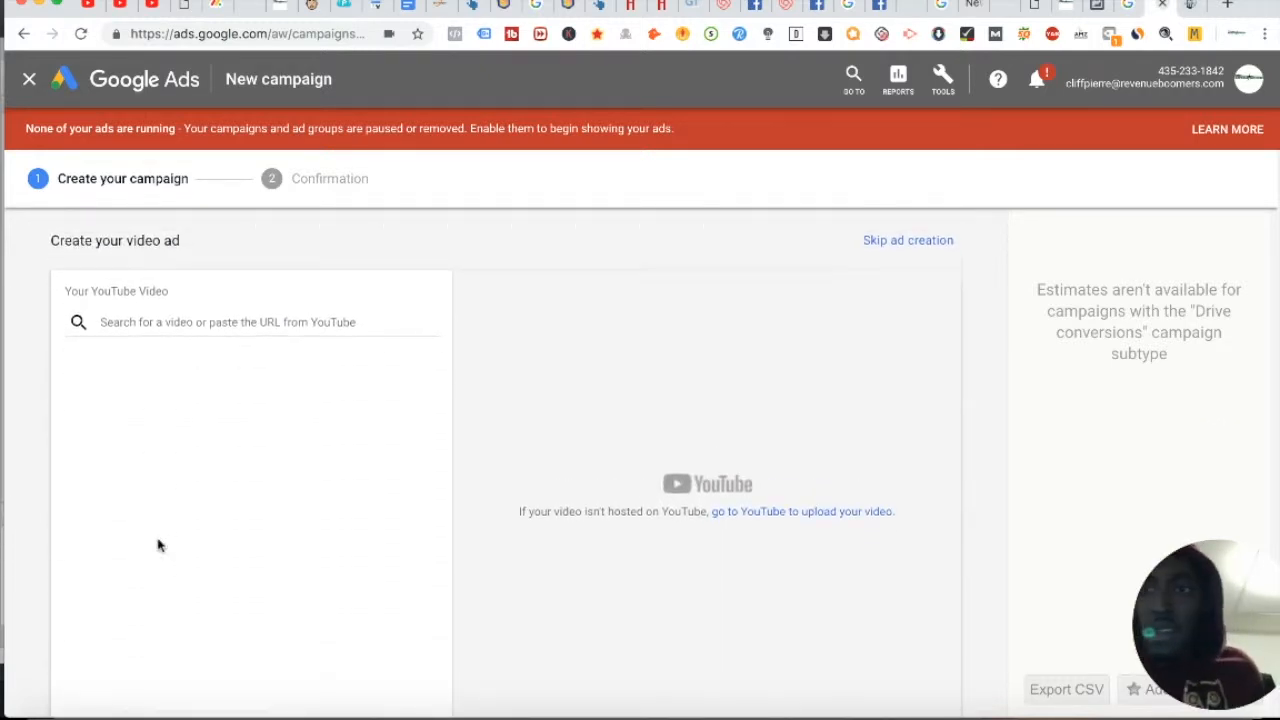
scroll(down, 3)
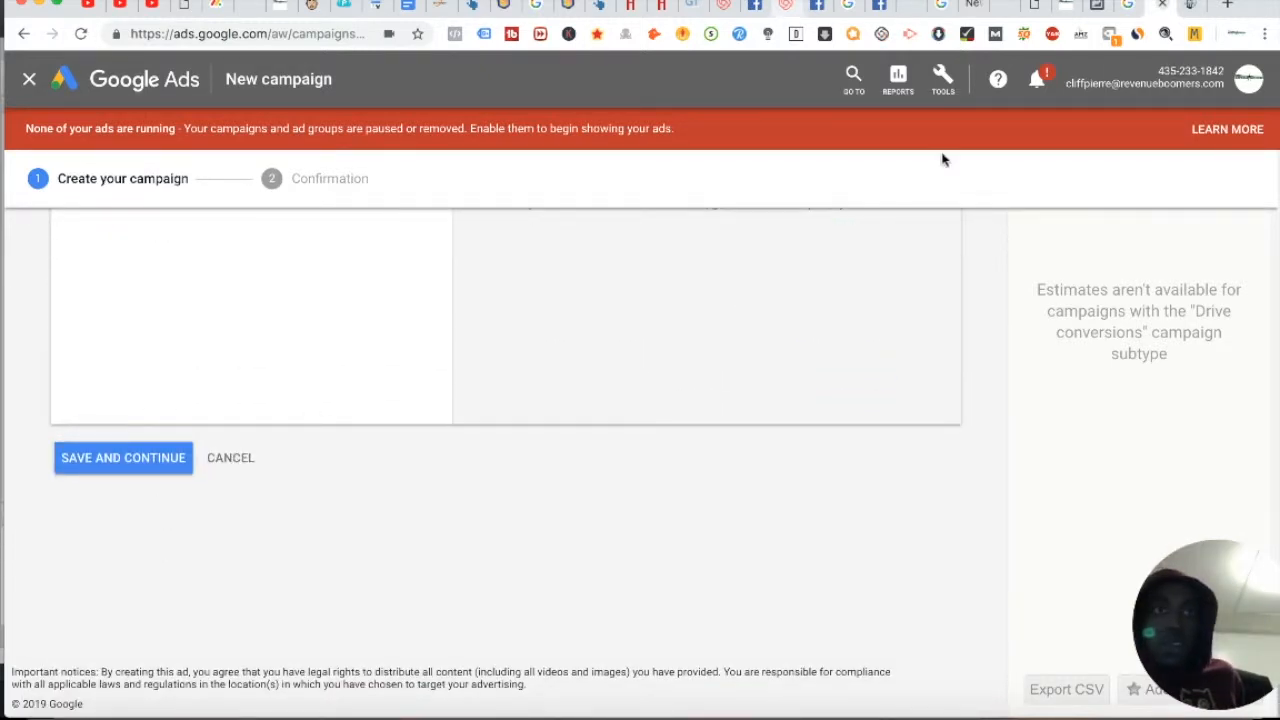